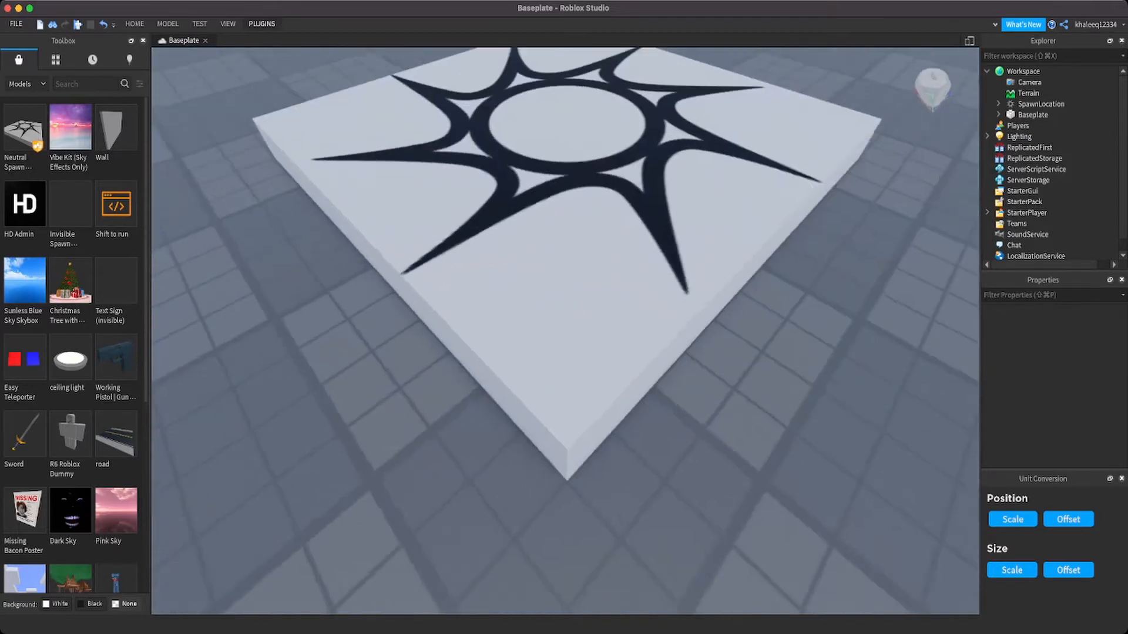
- Insert a ScreenGui under StarterGui and rename it UI
scroll(down, 3)
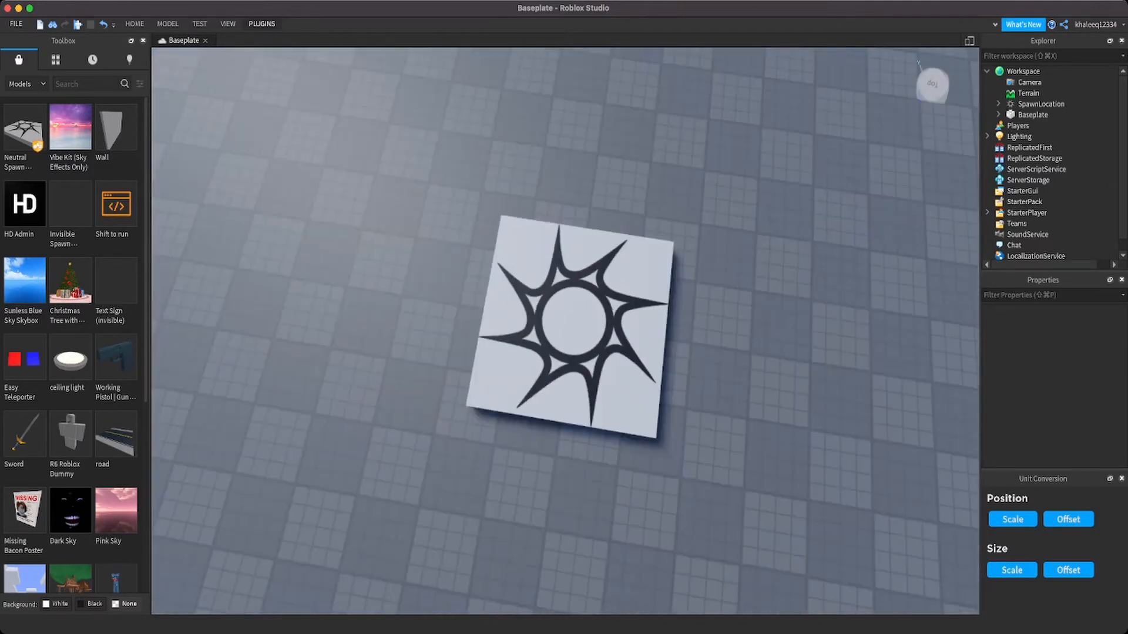
scroll(down, 3)
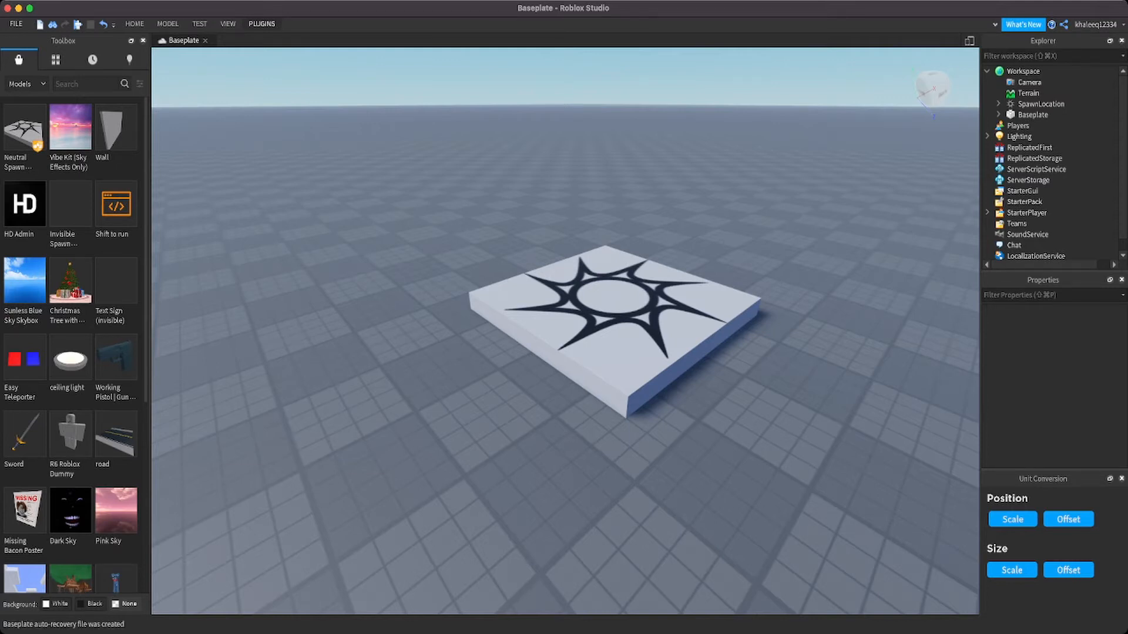
mouse_move(1045, 190)
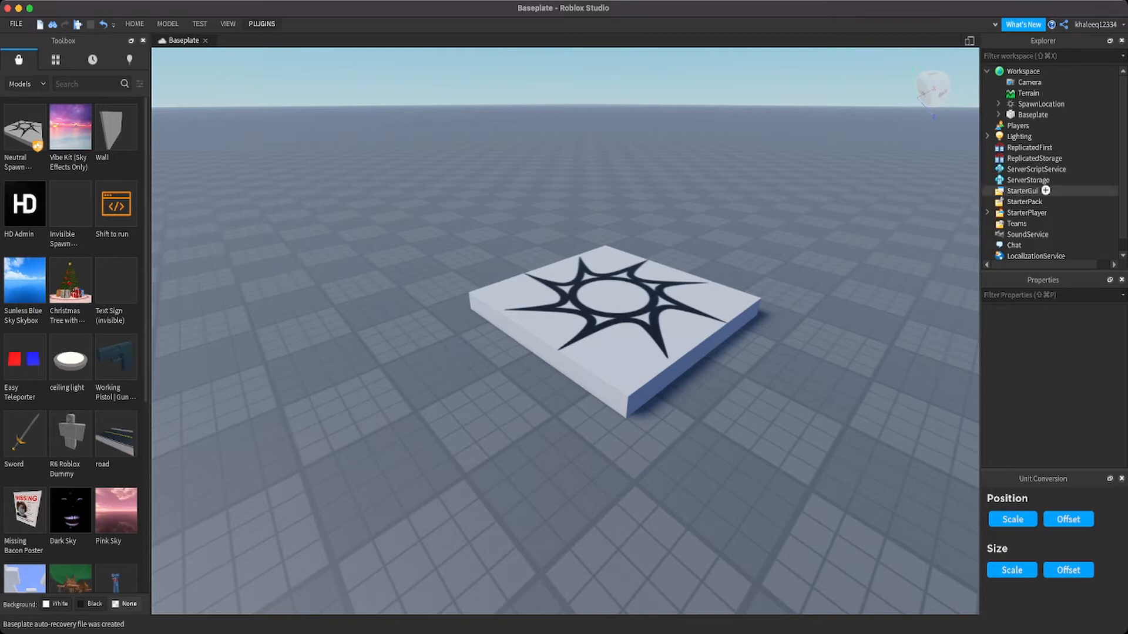
click(1023, 191)
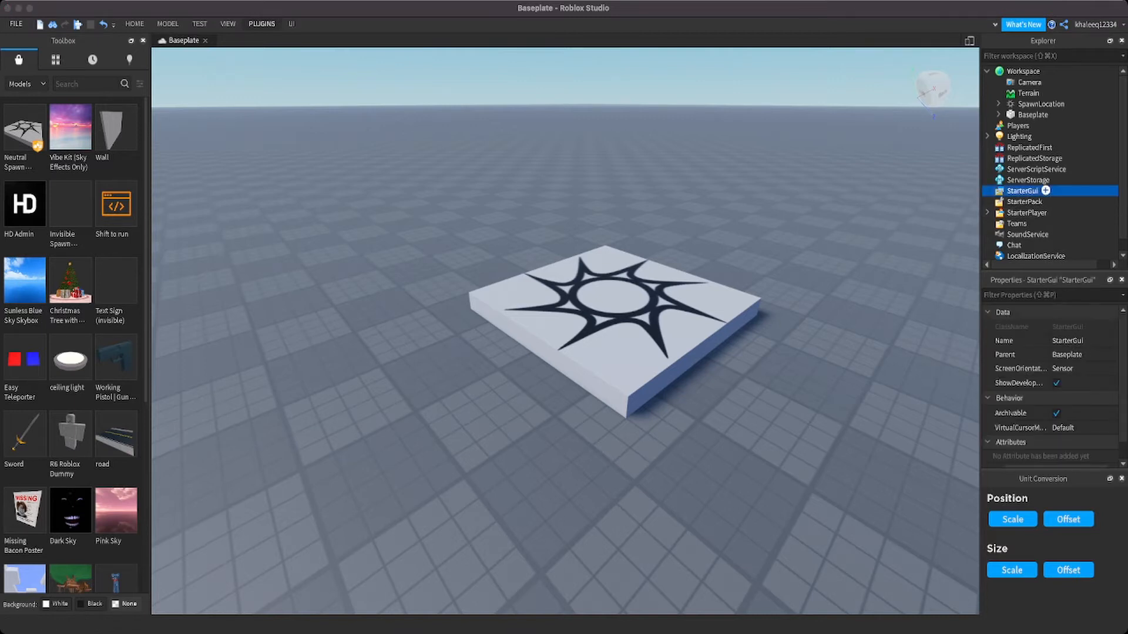
click(988, 190)
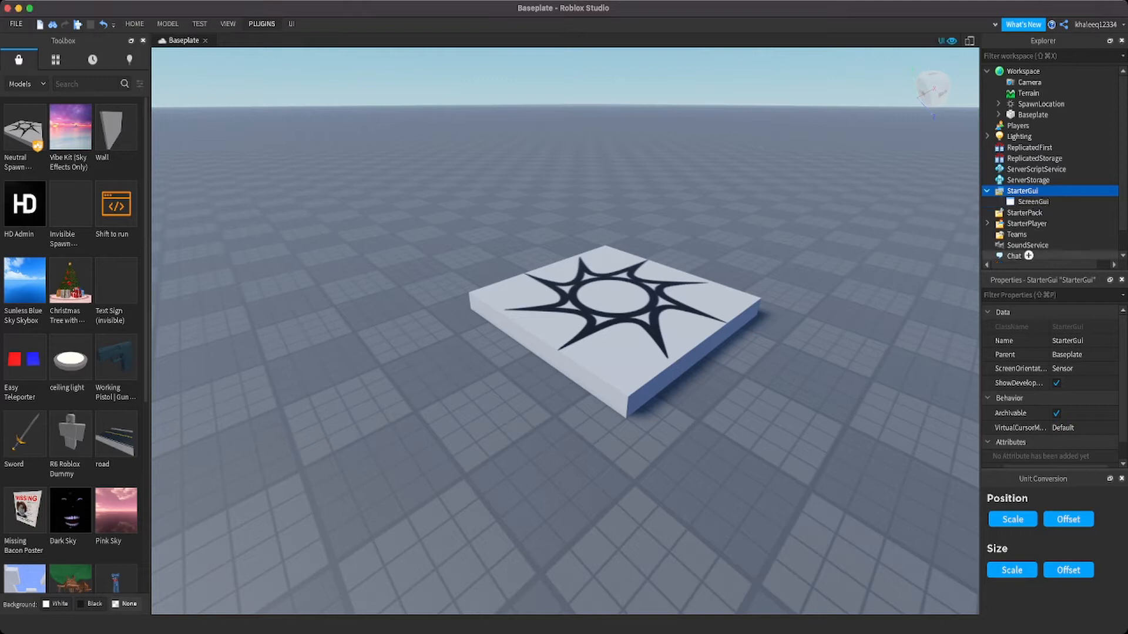
click(1034, 200)
text(UI)
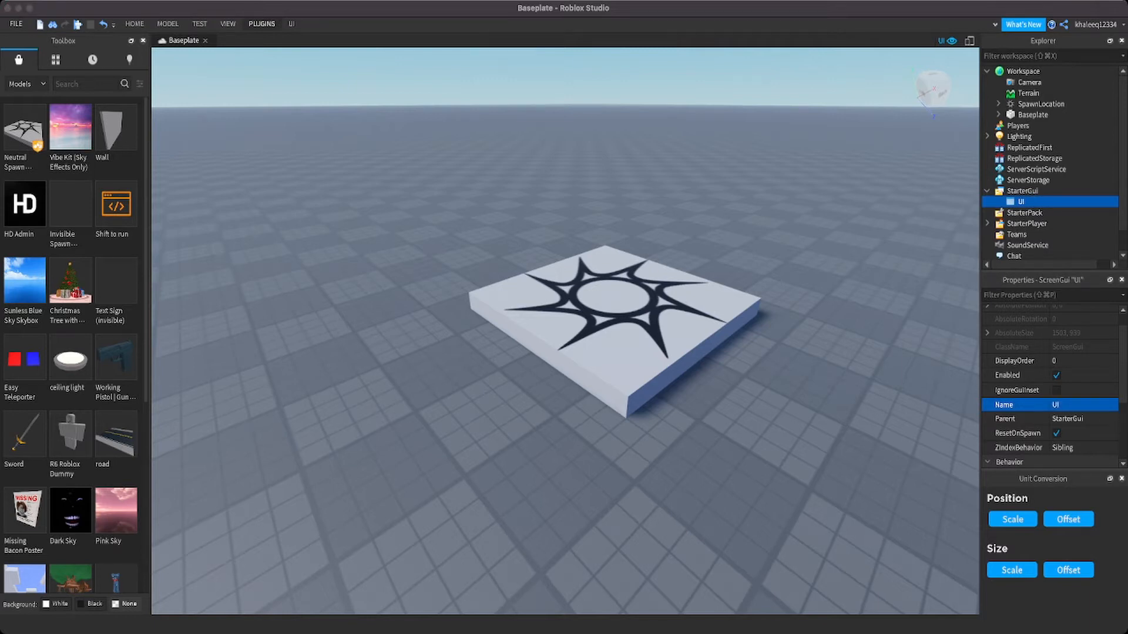
- Add a TextLabel inside UI and drag it toward the upper-left of the game view
click(1031, 201)
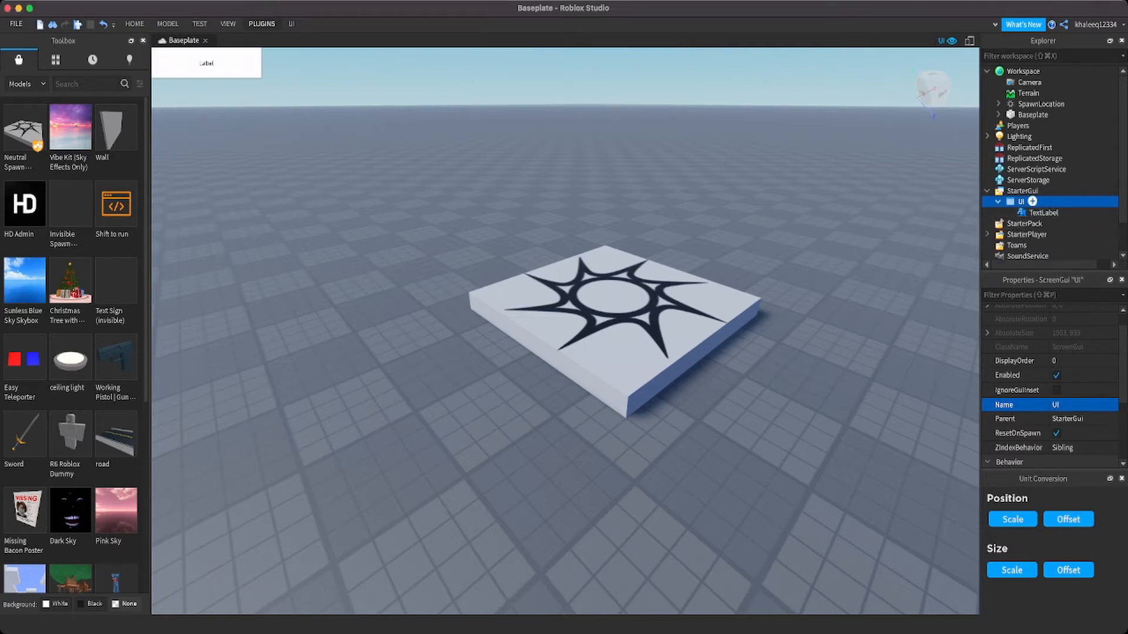
click(1044, 213)
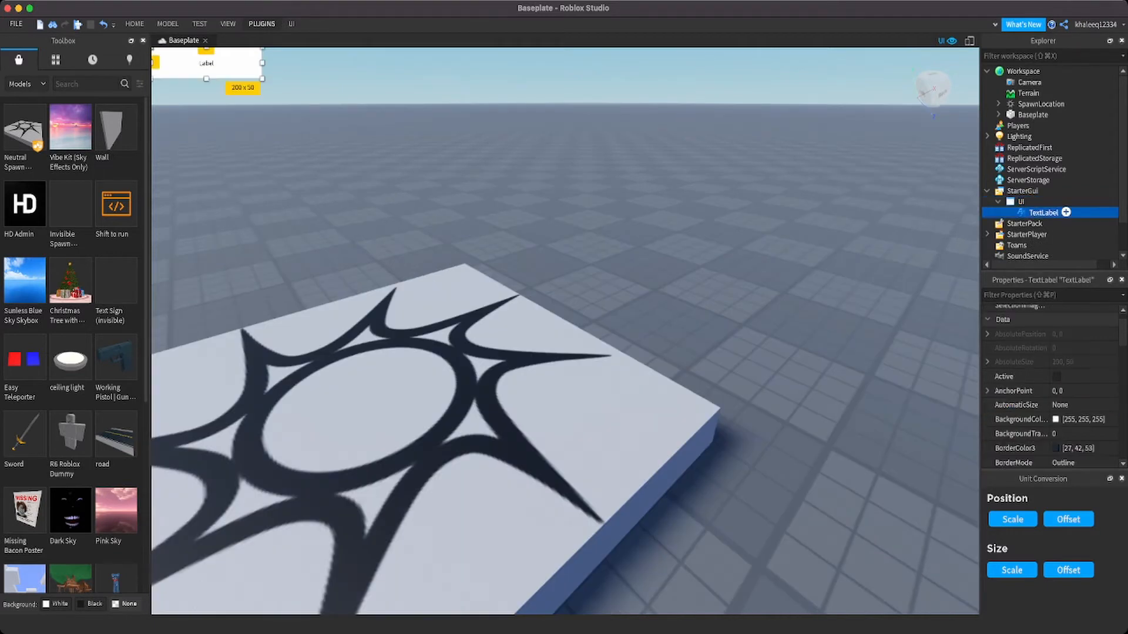
drag(207, 64, 265, 162)
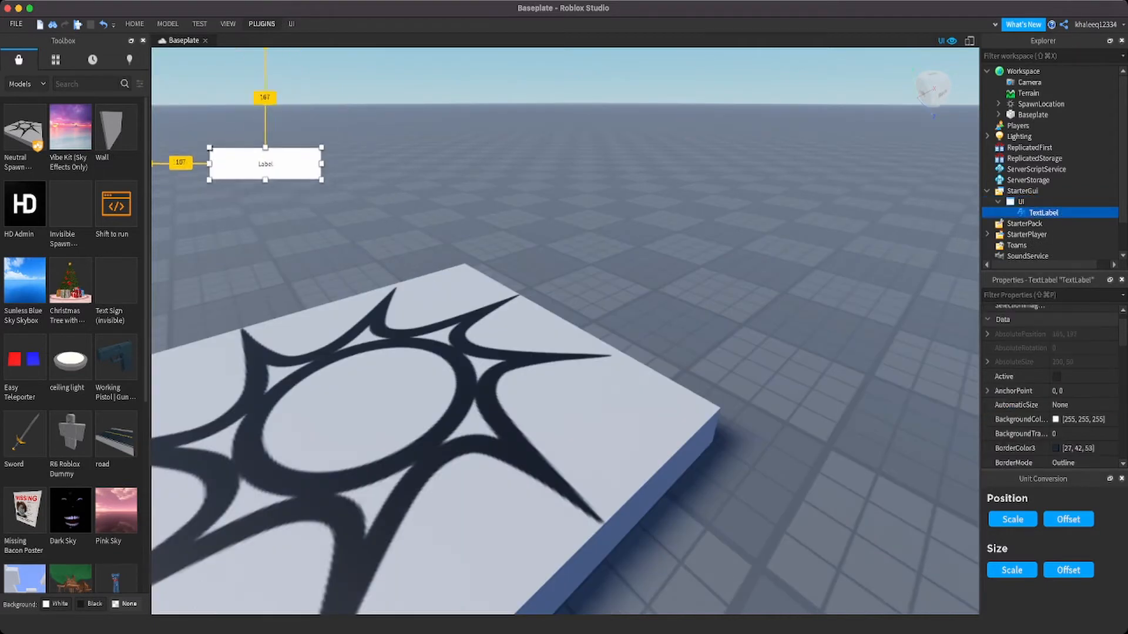
drag(264, 163, 264, 172)
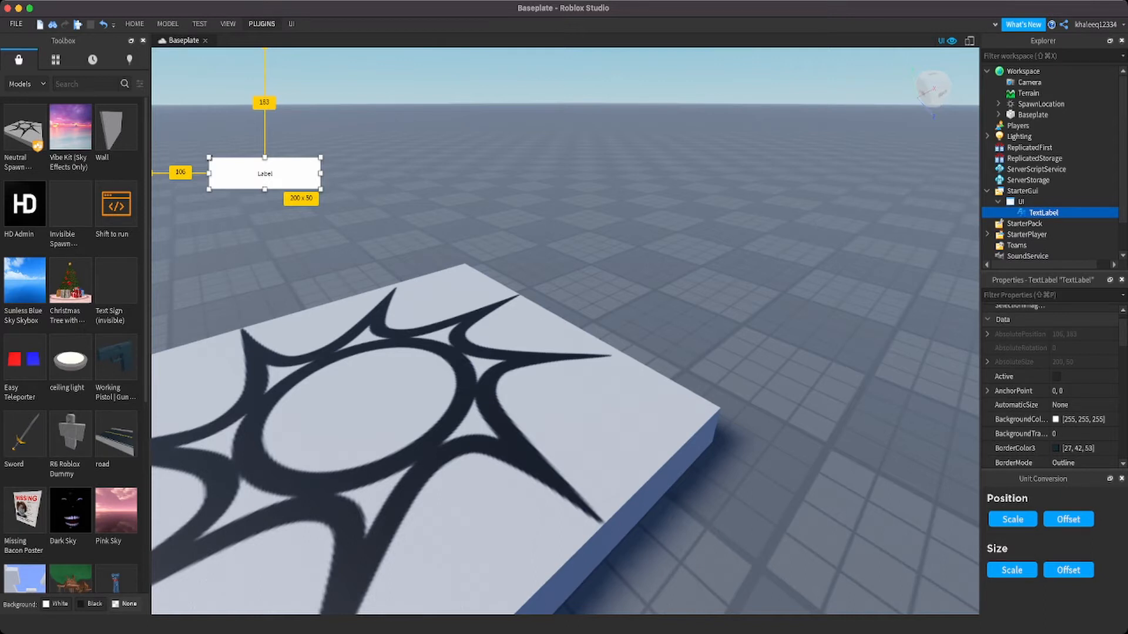
click(1010, 518)
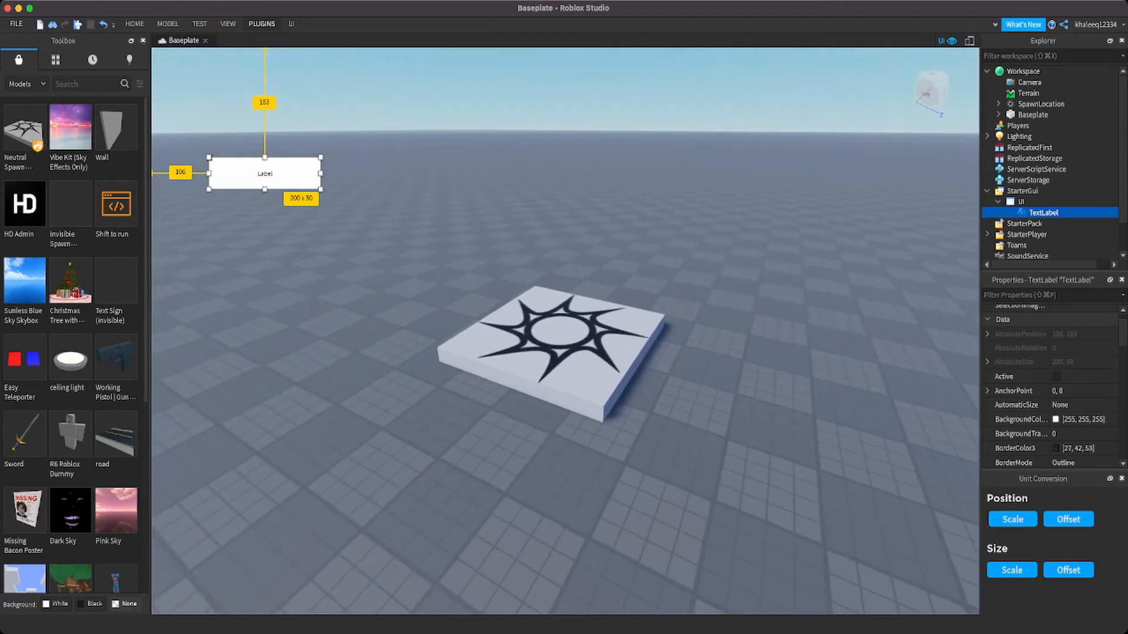
- Move the label to the left middle, give it a blue background, border size 4 and text N/A
drag(264, 173, 255, 244)
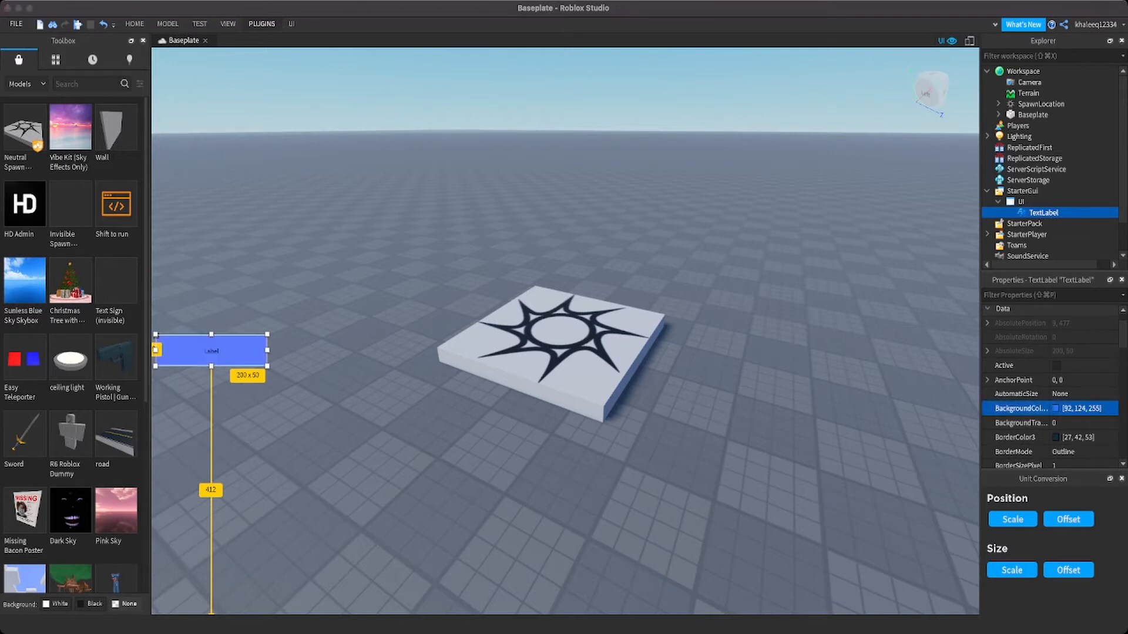
scroll(down, 3)
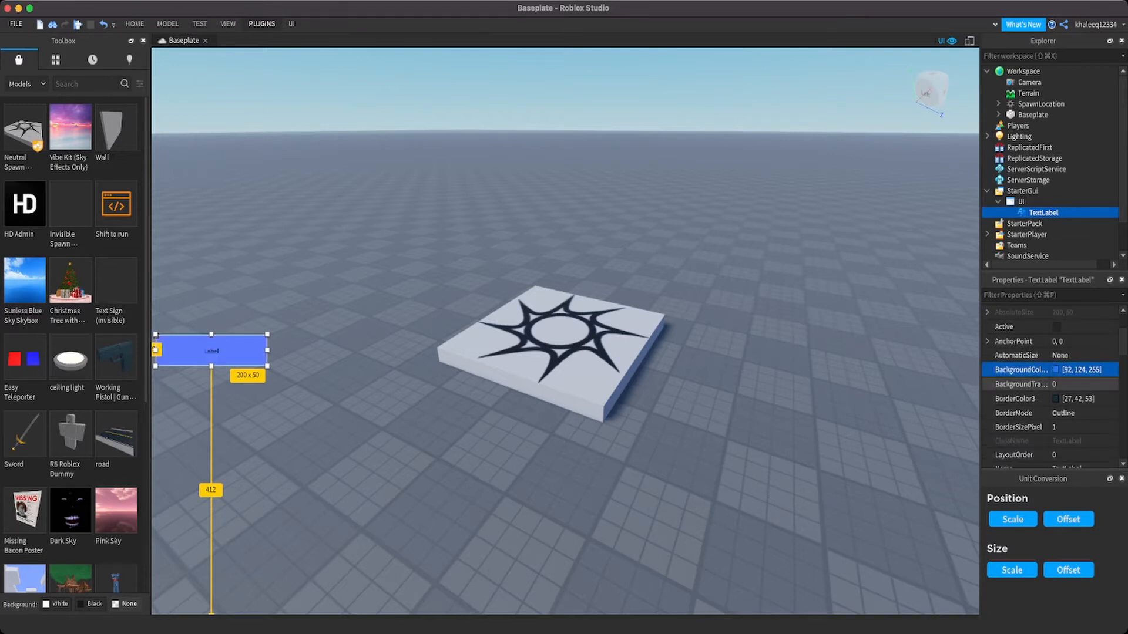
click(1054, 384)
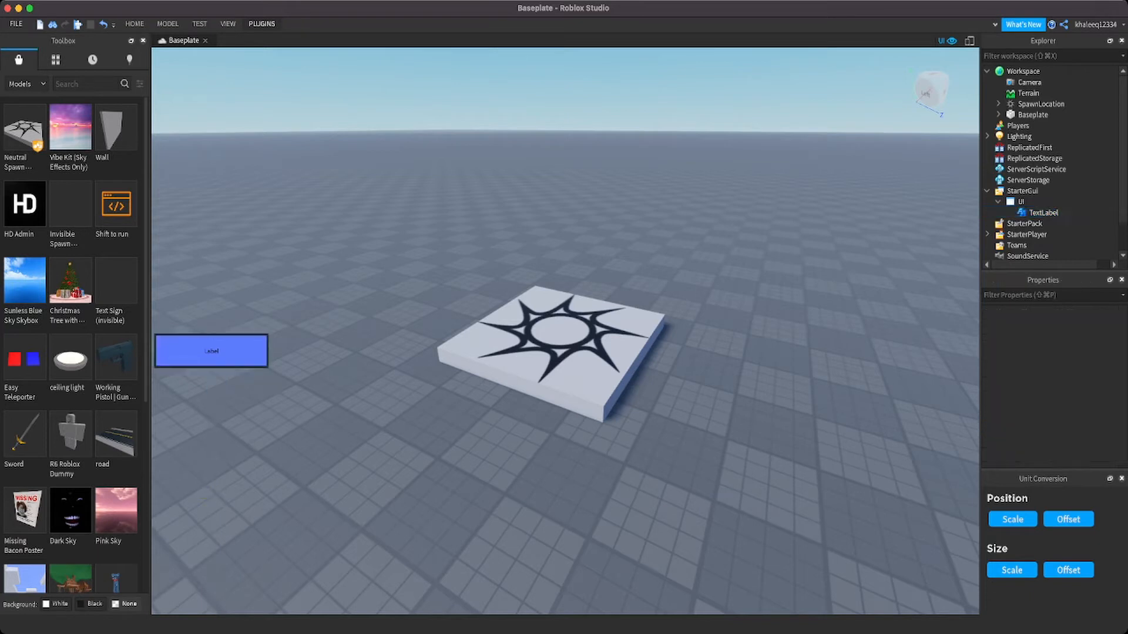
click(1042, 213)
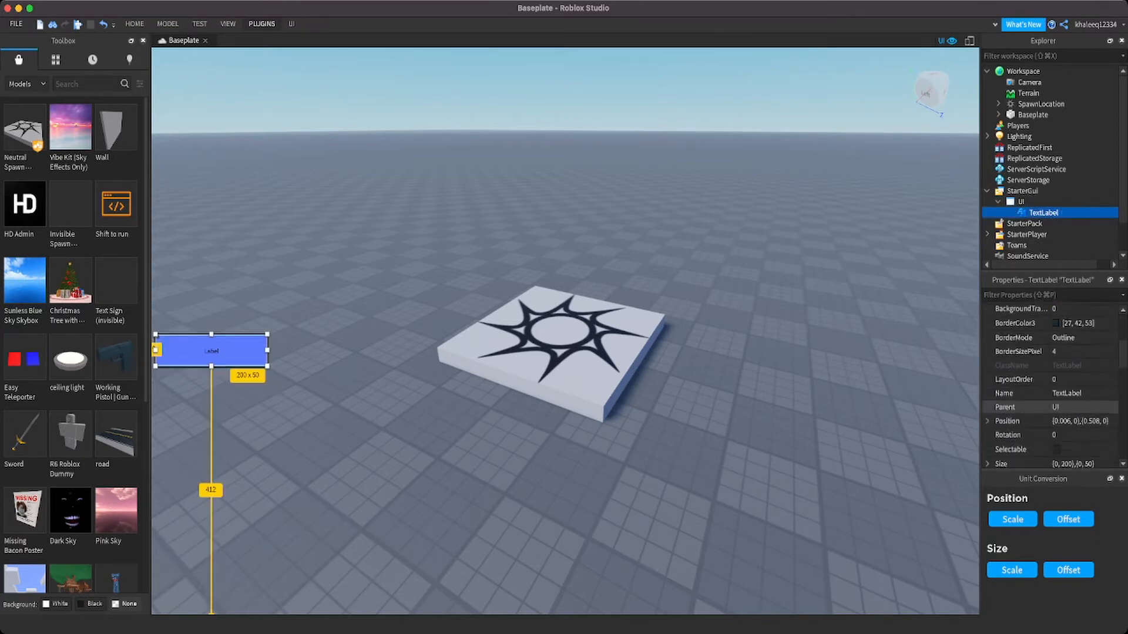
scroll(down, 3)
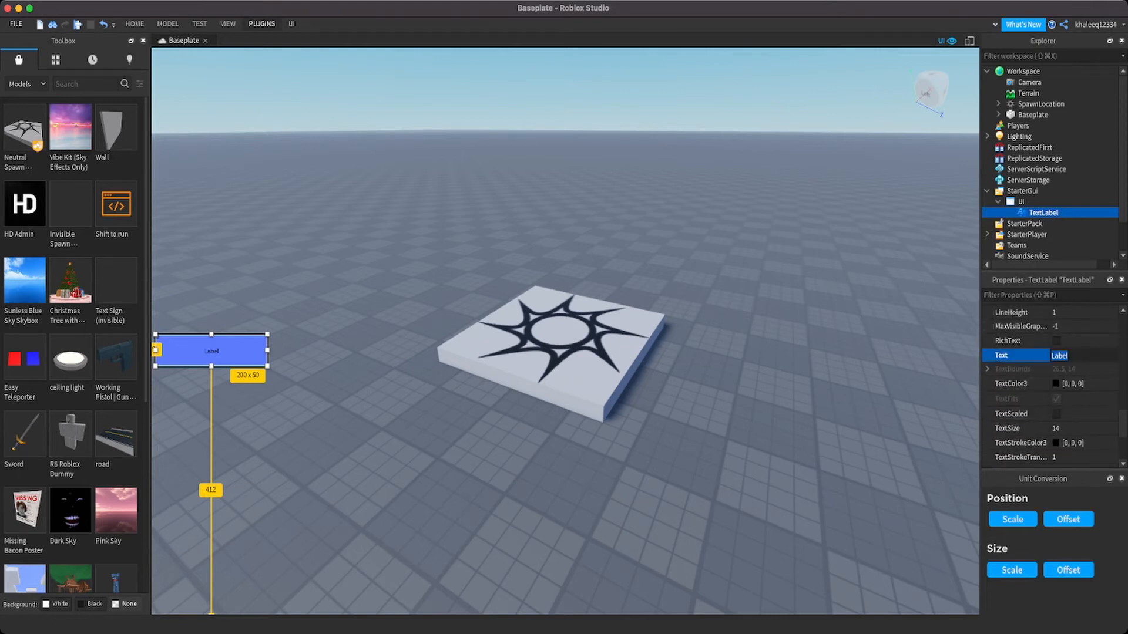
text(N?)
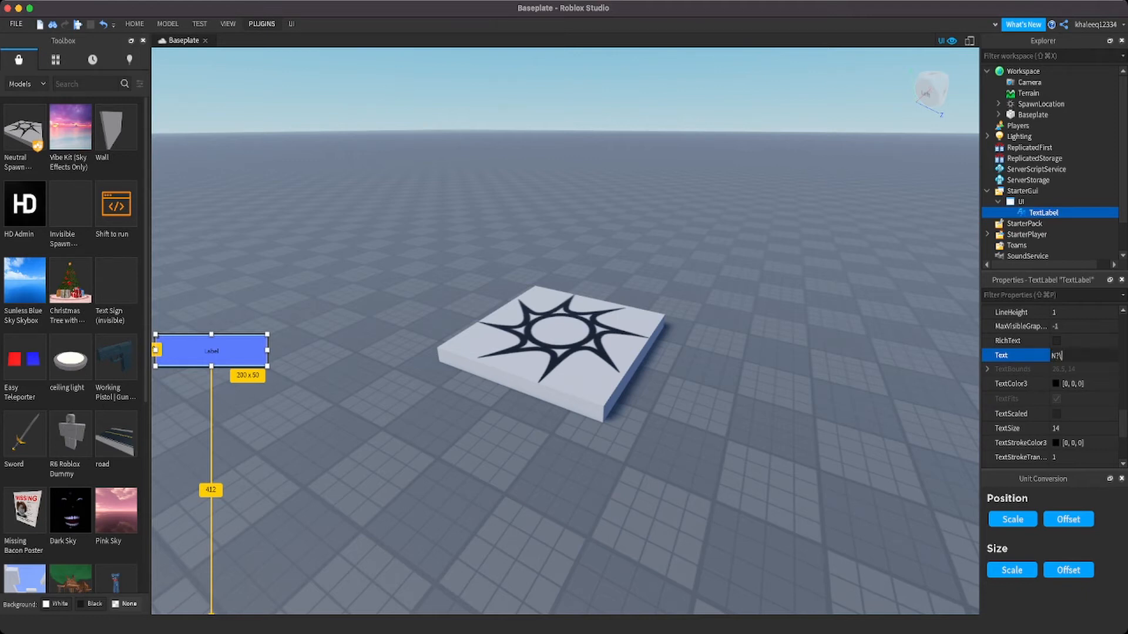
text(/A)
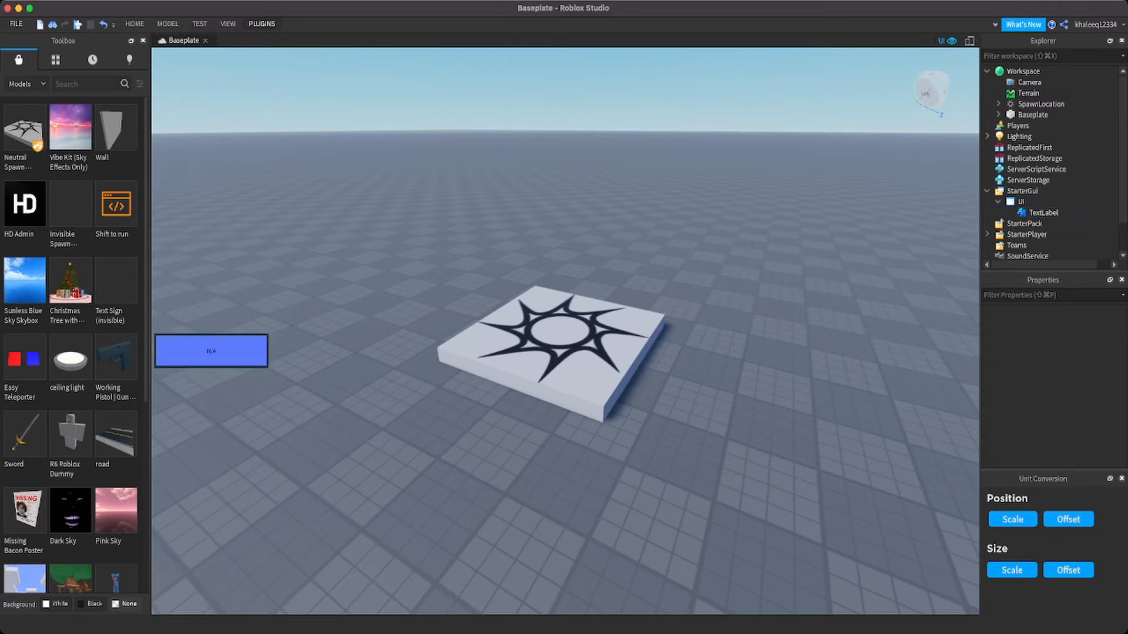
- Convert the label's Size to Scale units and enable TextScaled so N/A fills the box
click(1043, 213)
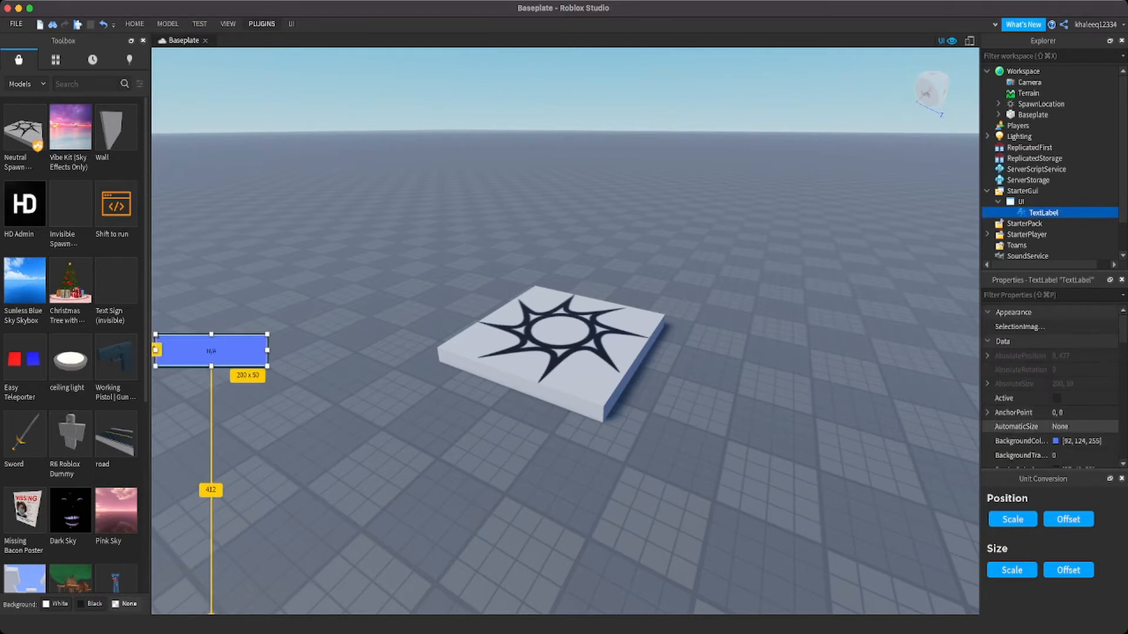
scroll(down, 3)
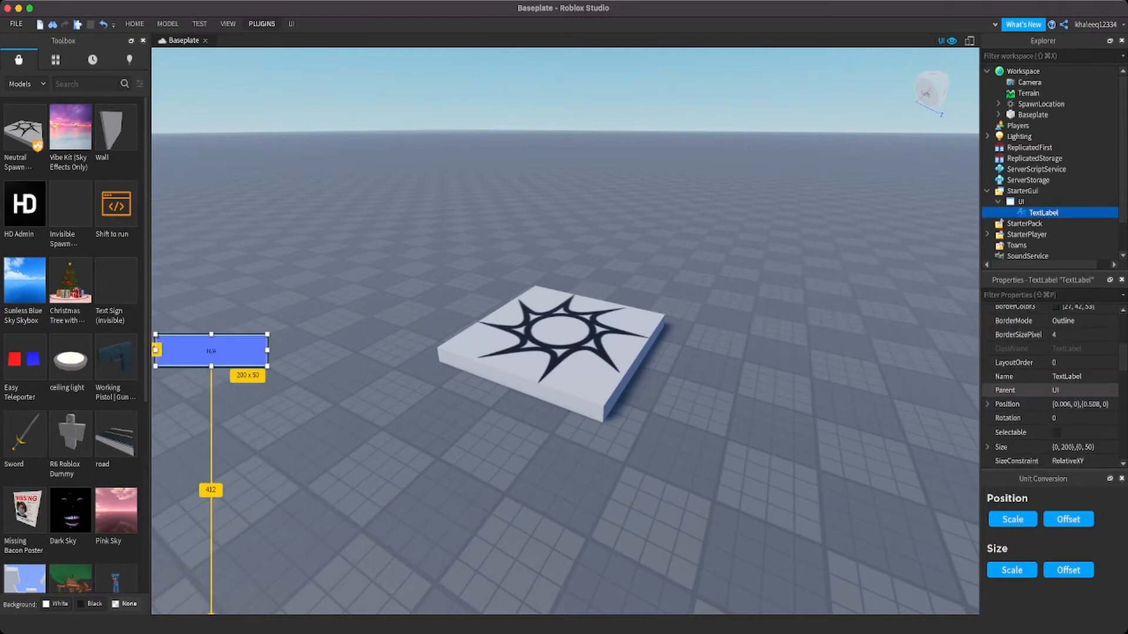
scroll(down, 3)
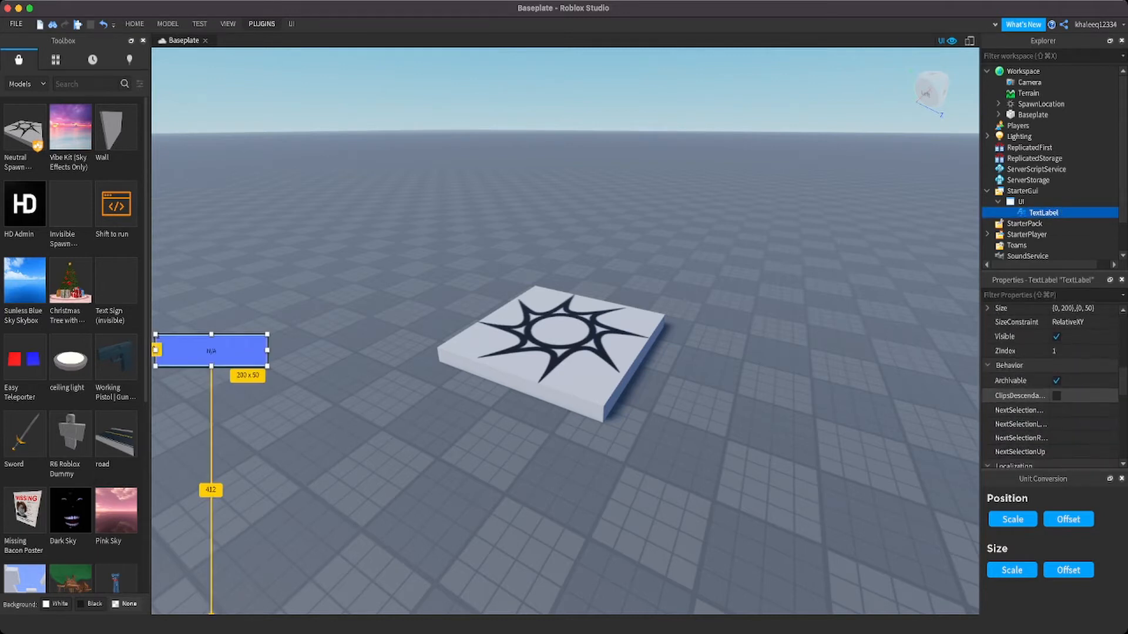
scroll(down, 3)
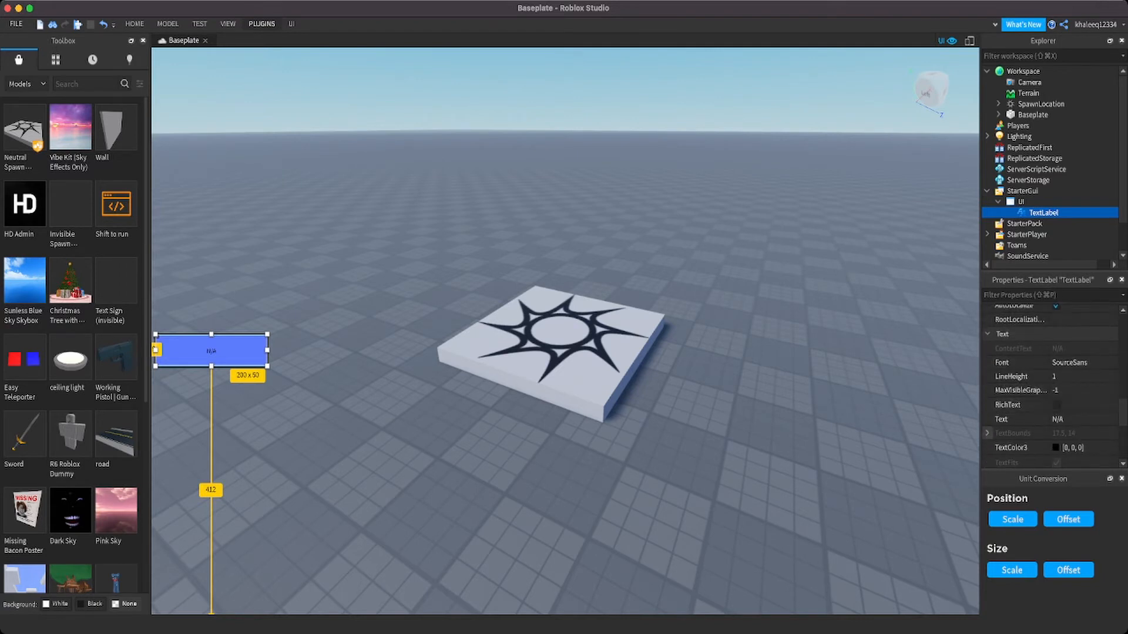
scroll(down, 3)
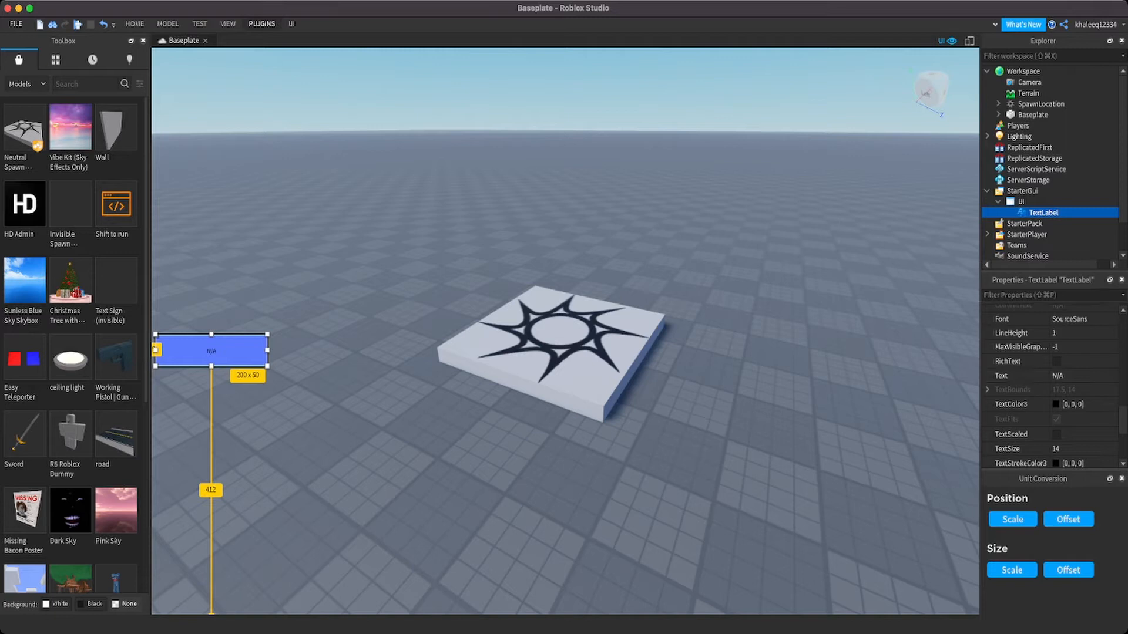
click(1012, 569)
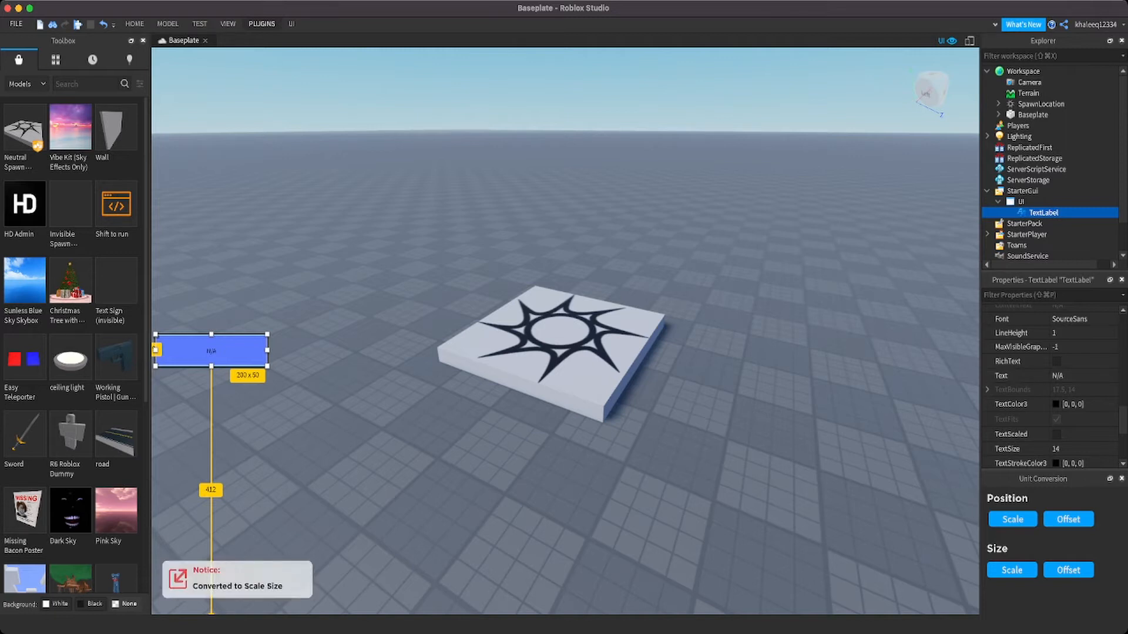
click(1068, 570)
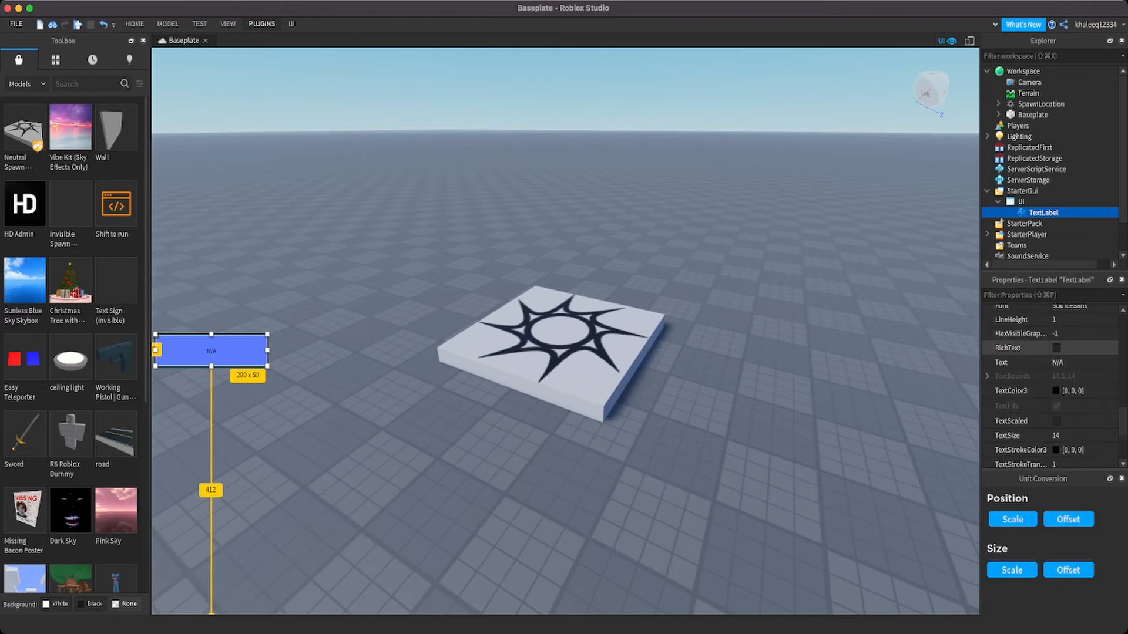
click(1056, 419)
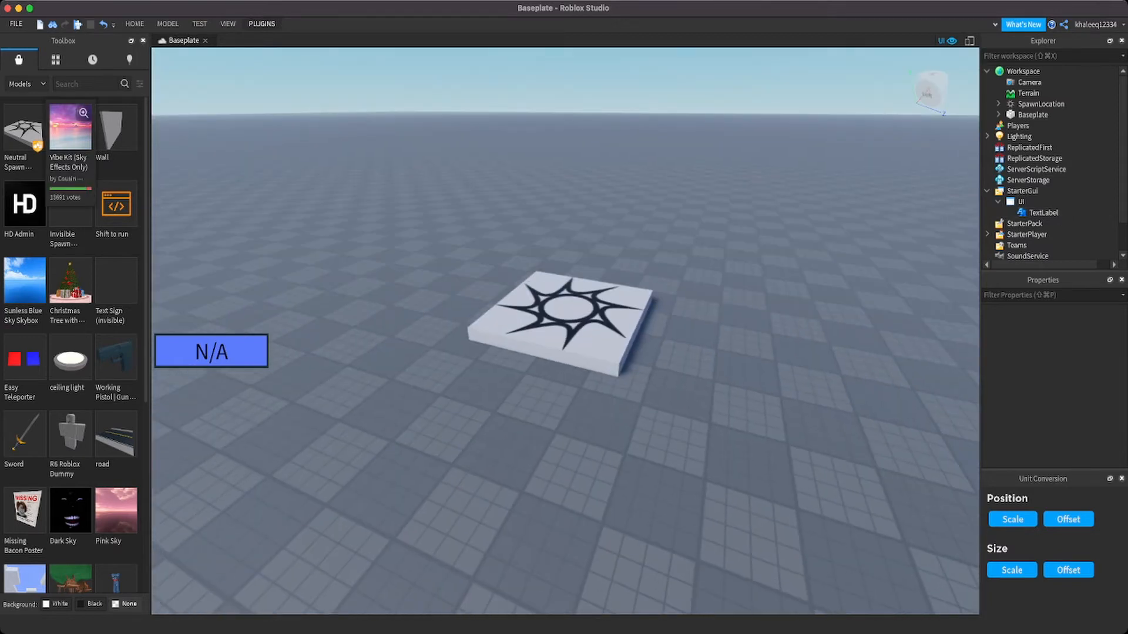
mouse_move(69, 126)
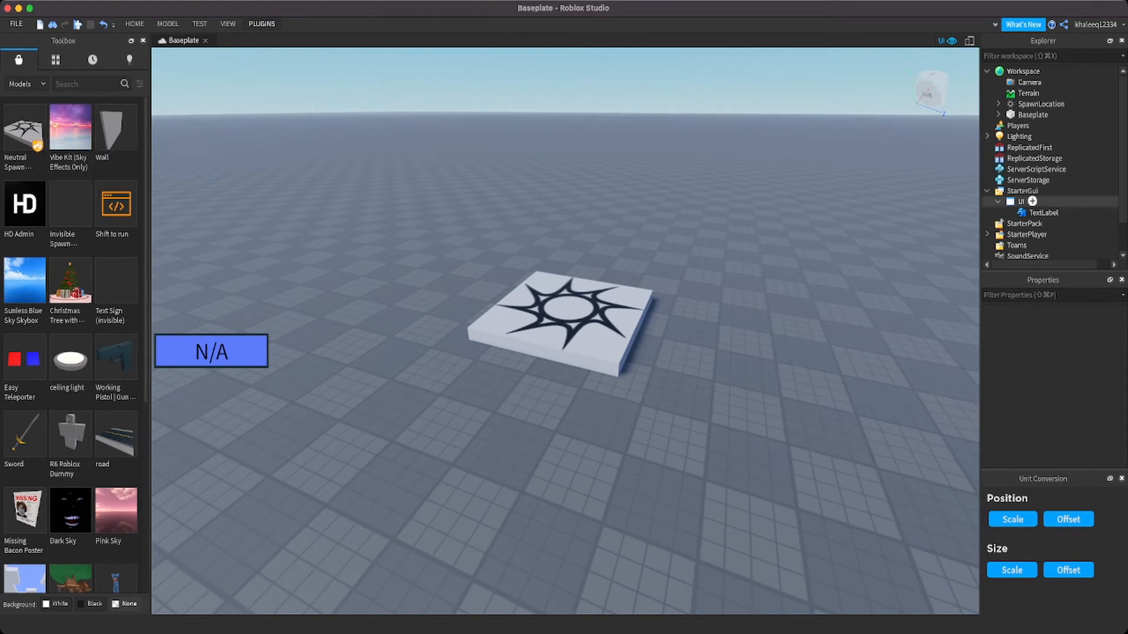
- Add a LocalScript under UI and replace its print line with local player = game.Players.LocalPlayer
click(1020, 201)
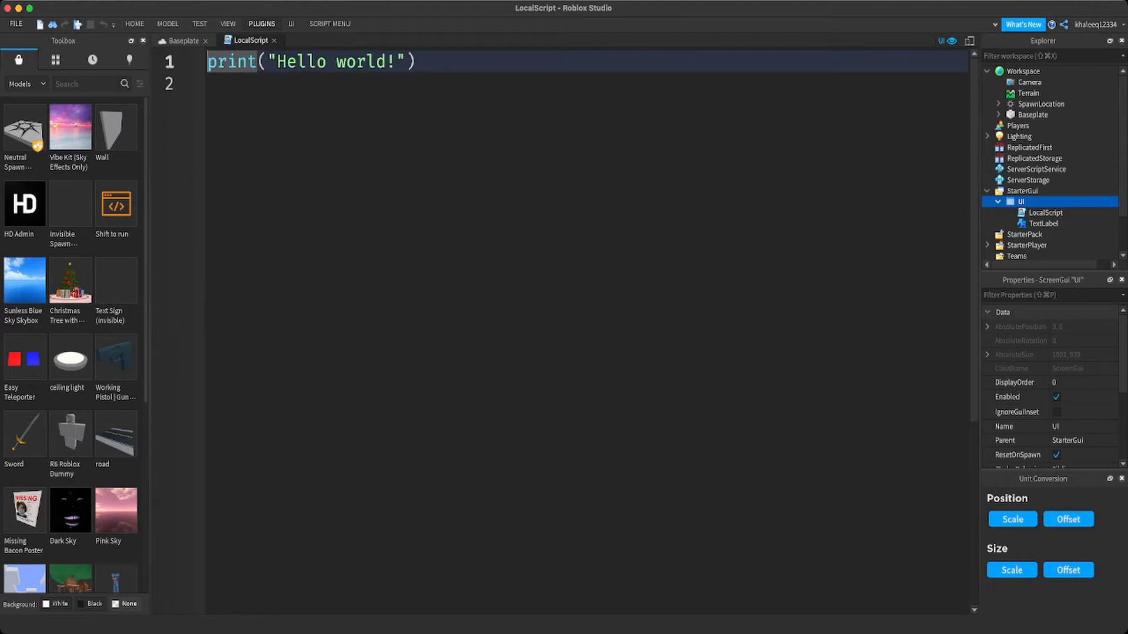
triple_click(310, 62)
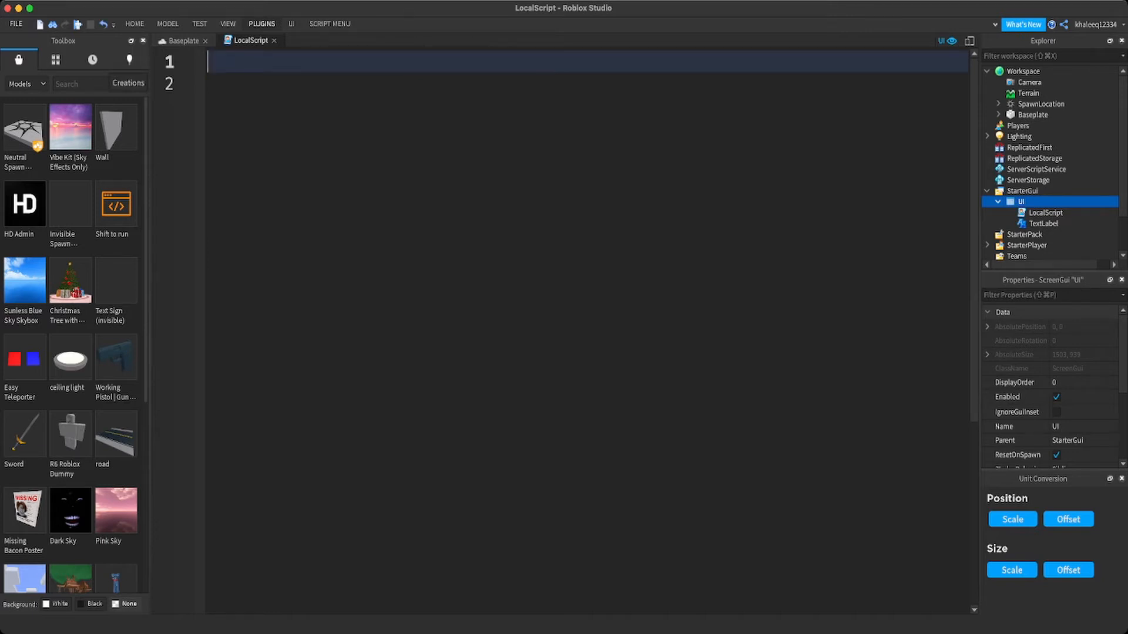
text(lo)
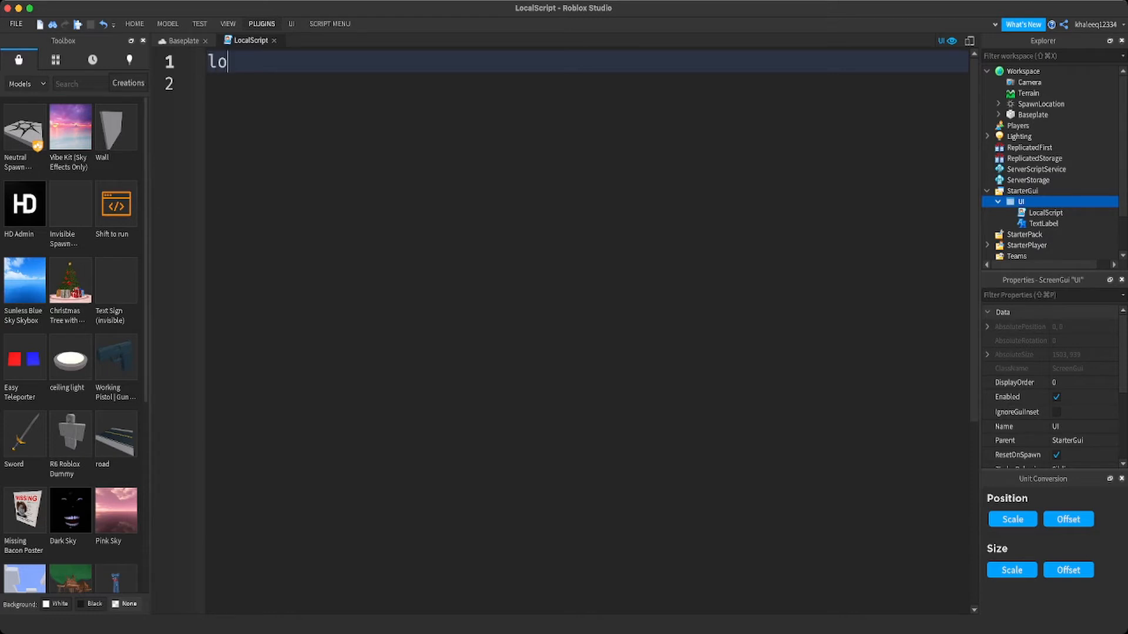
text(cal)
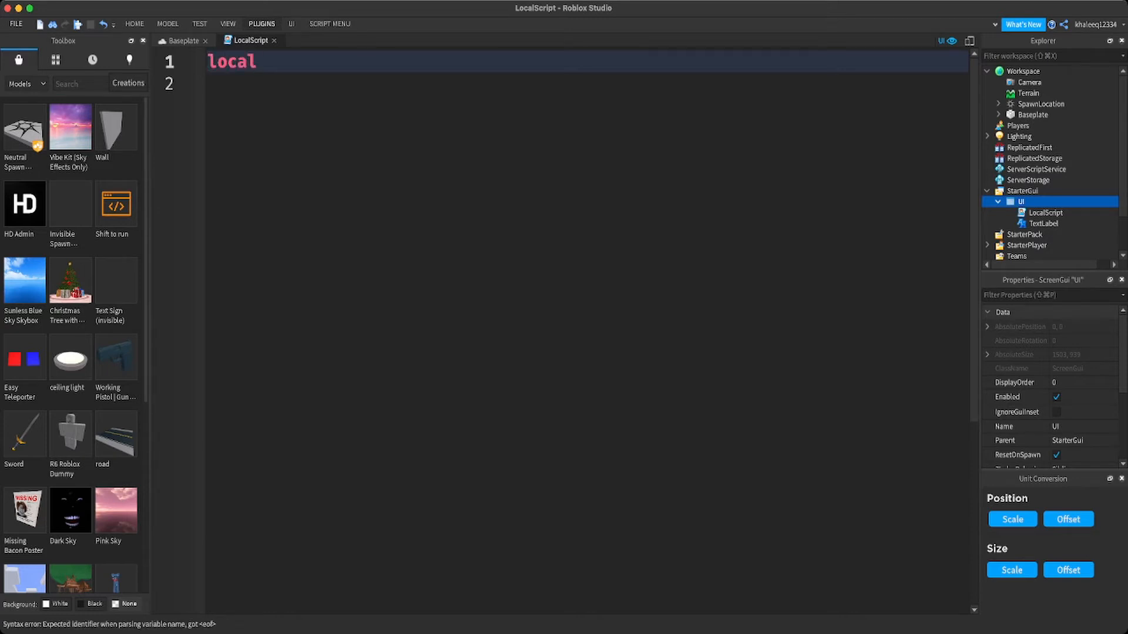
text(p)
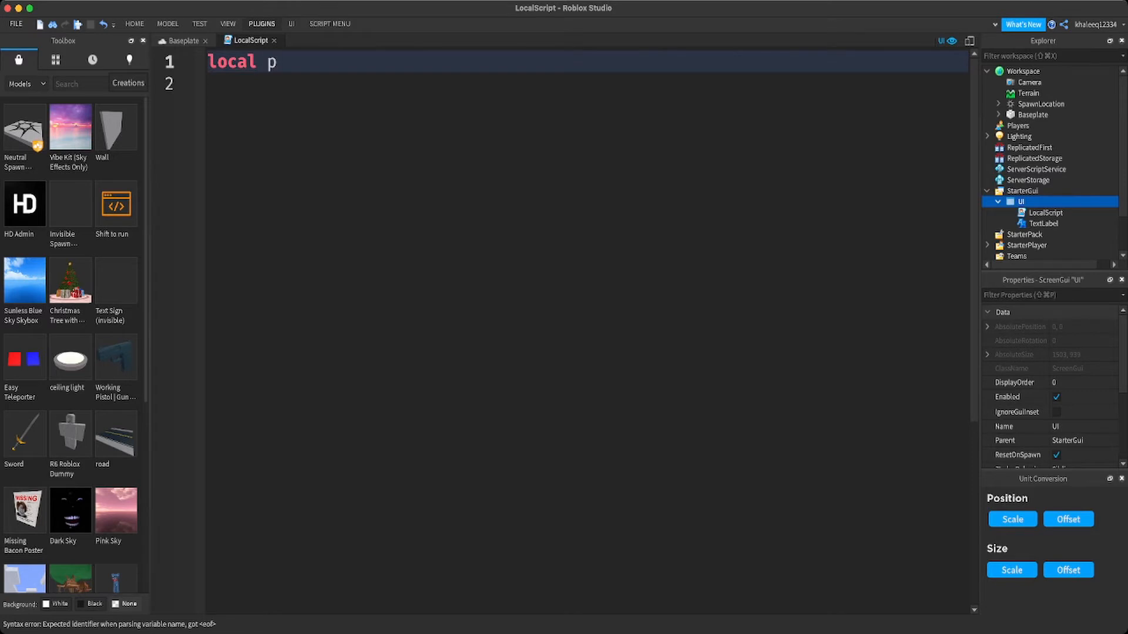
text(la)
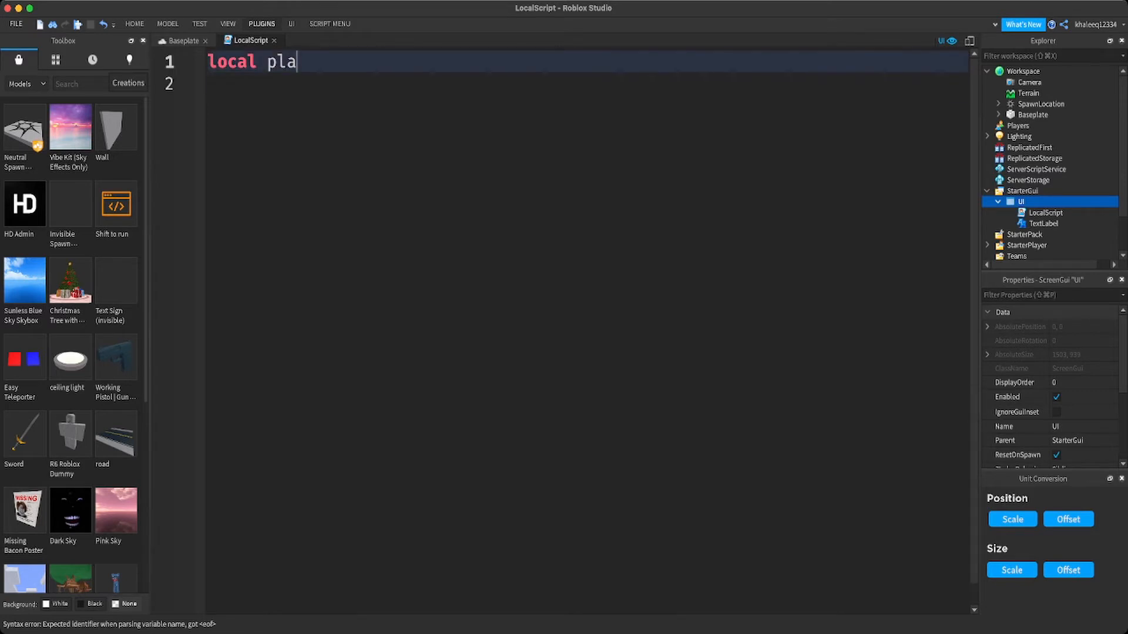
text(yer)
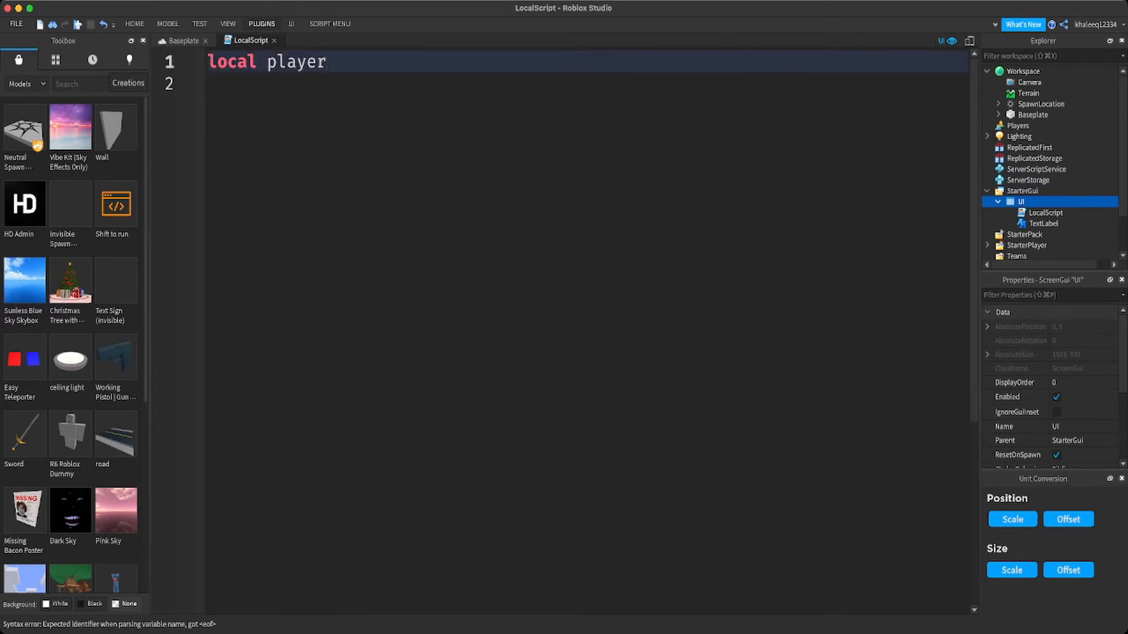
text(= gam)
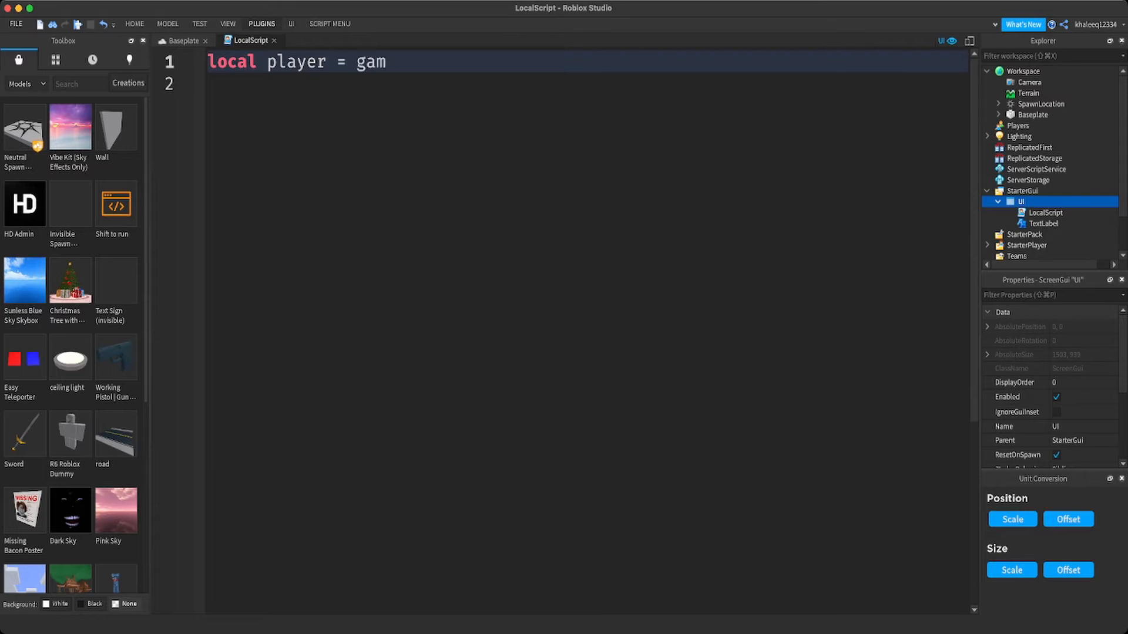
text(e)
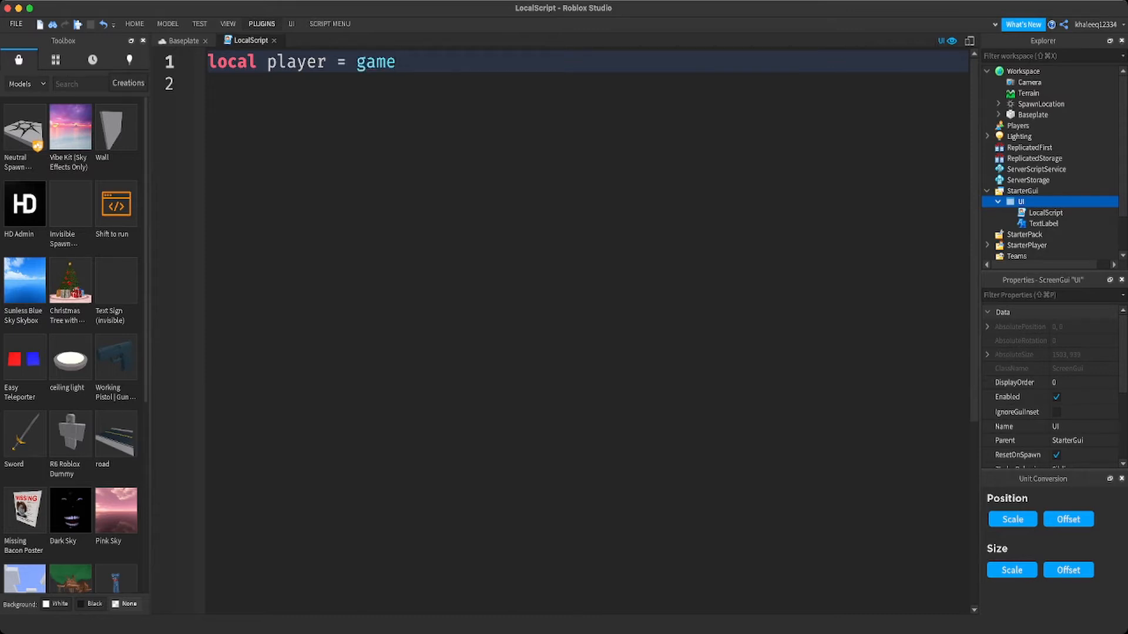
text(.Players)
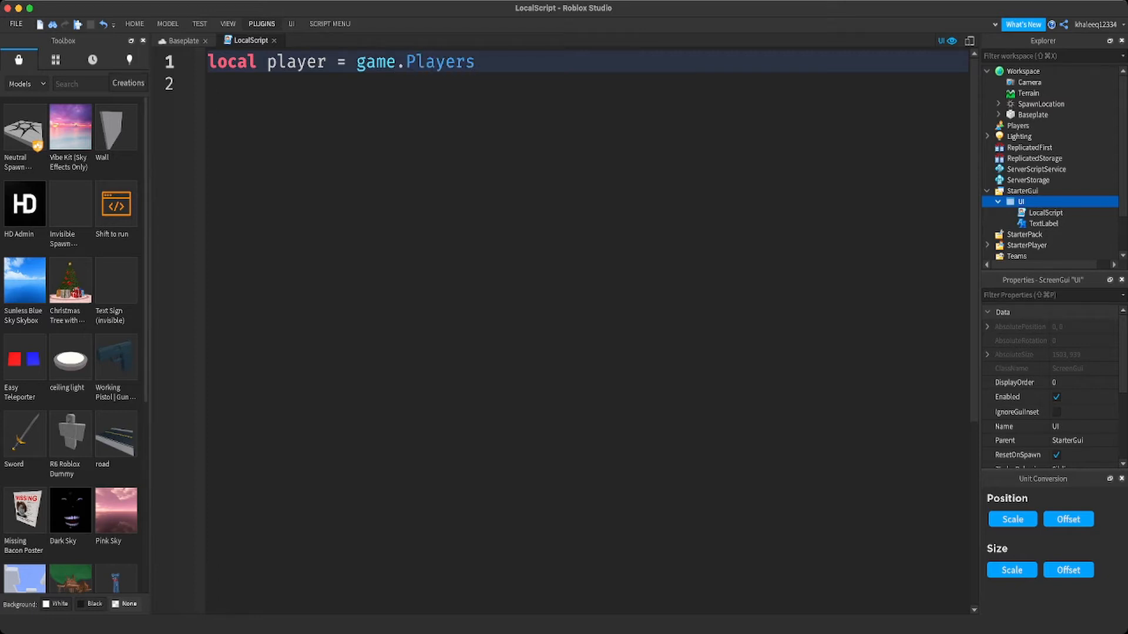
text(.l)
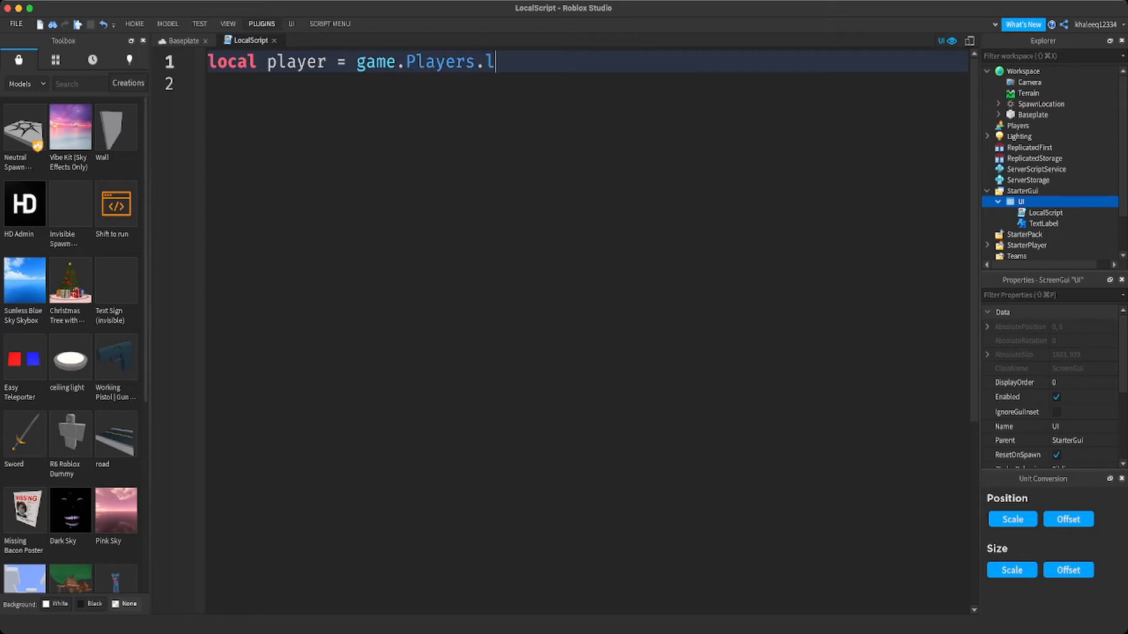
text(ocalPlayer)
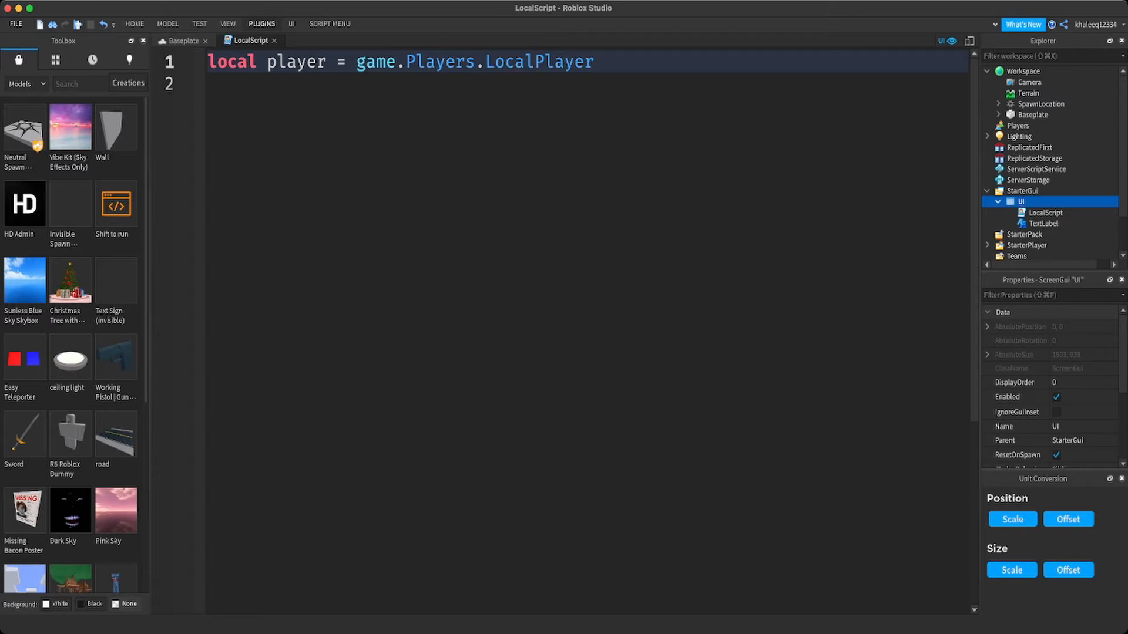
- Start the next line with player:WaitForChild("currency")
text(pk)
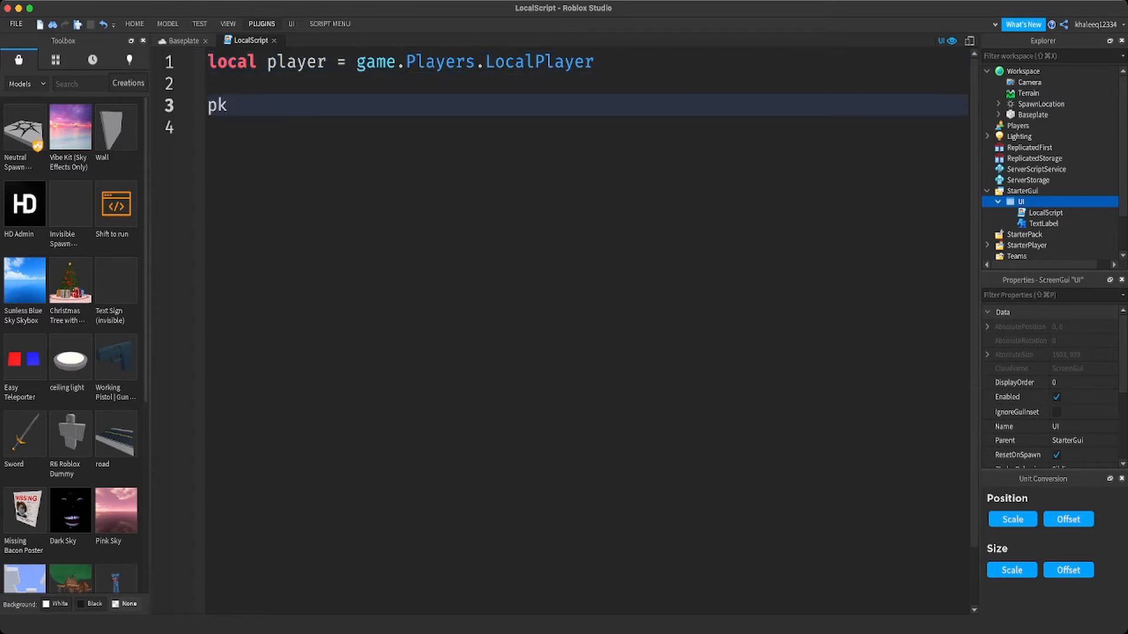
text(layer)
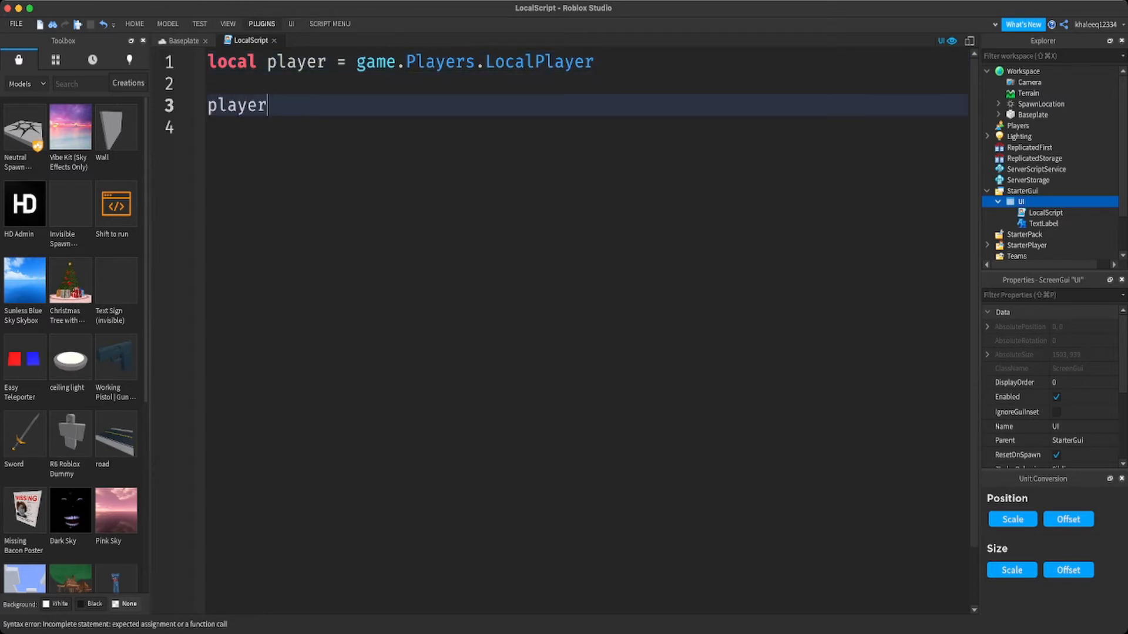
text(:)
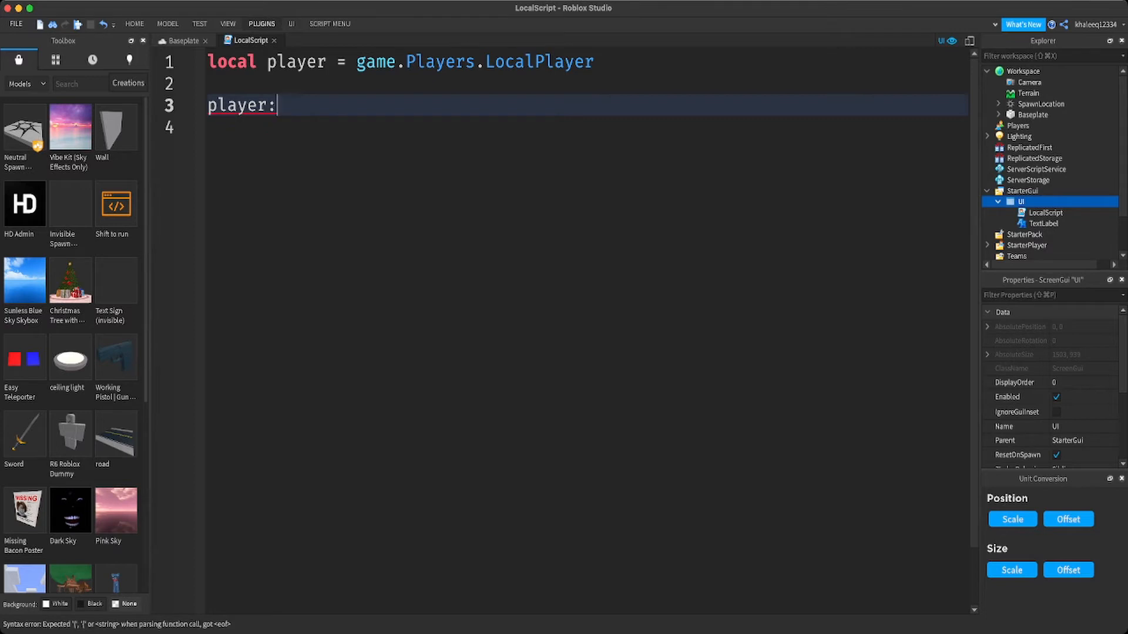
text(W)
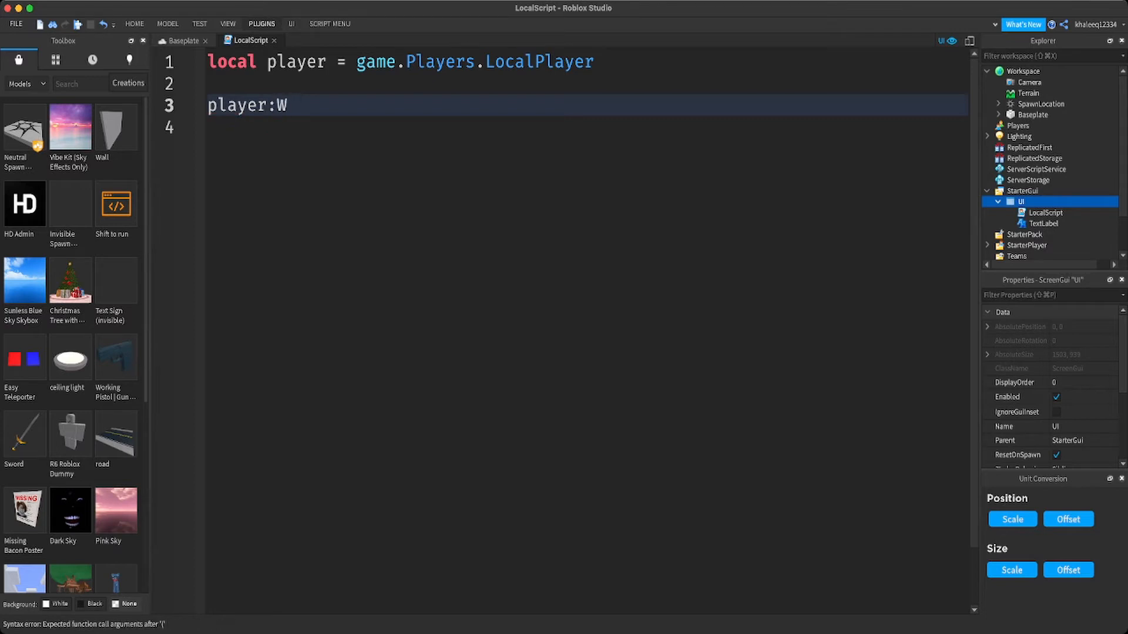
text(ait)
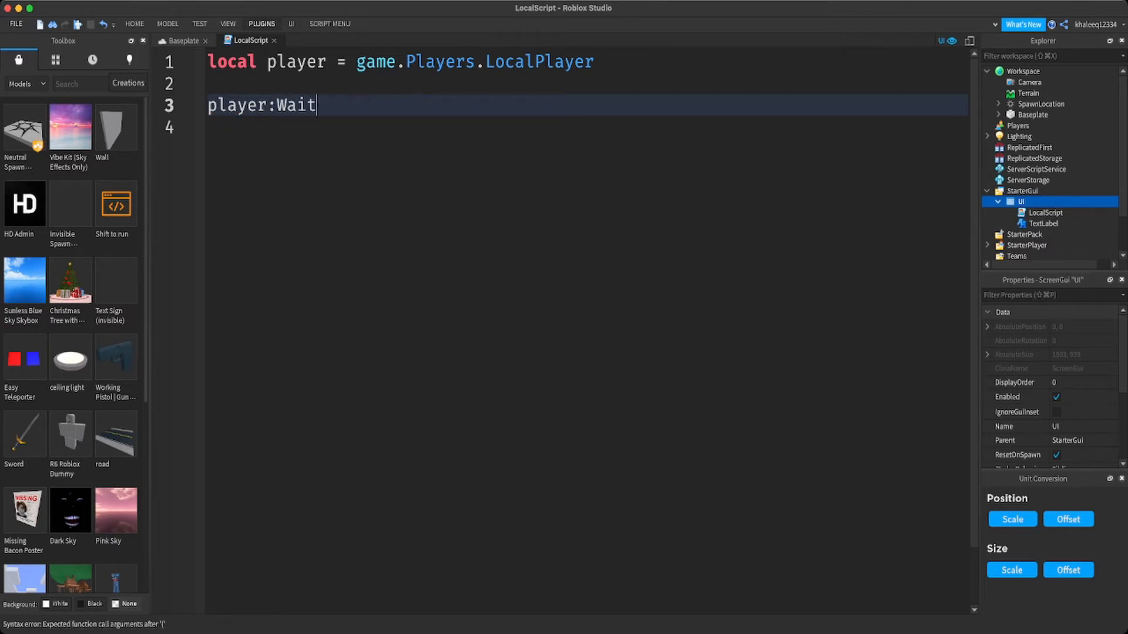
text(For)
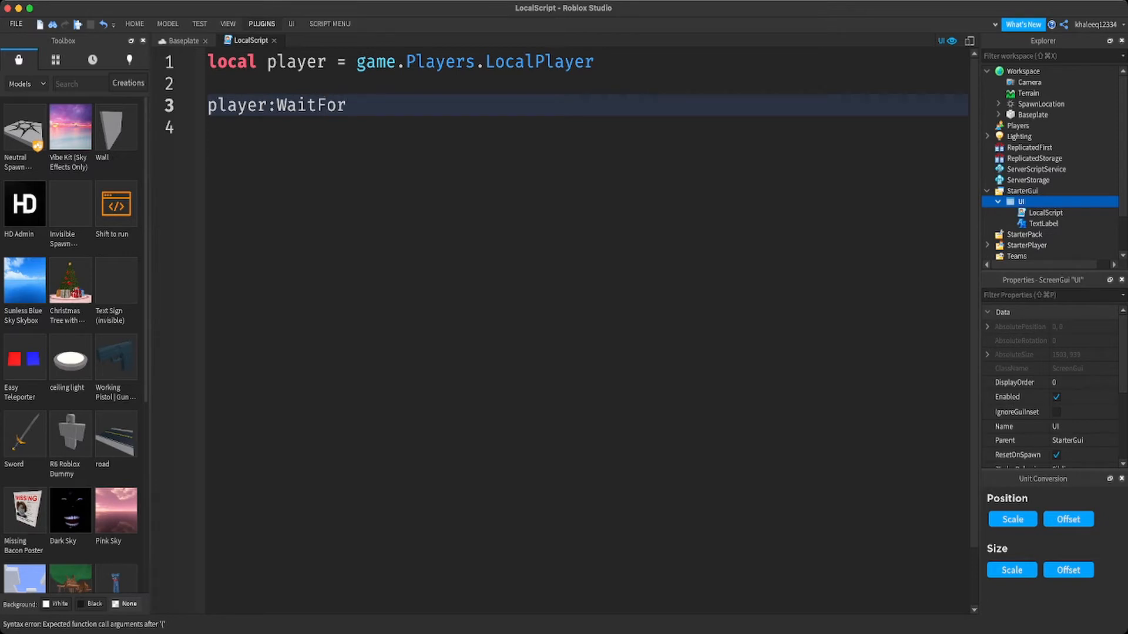
text(Child)
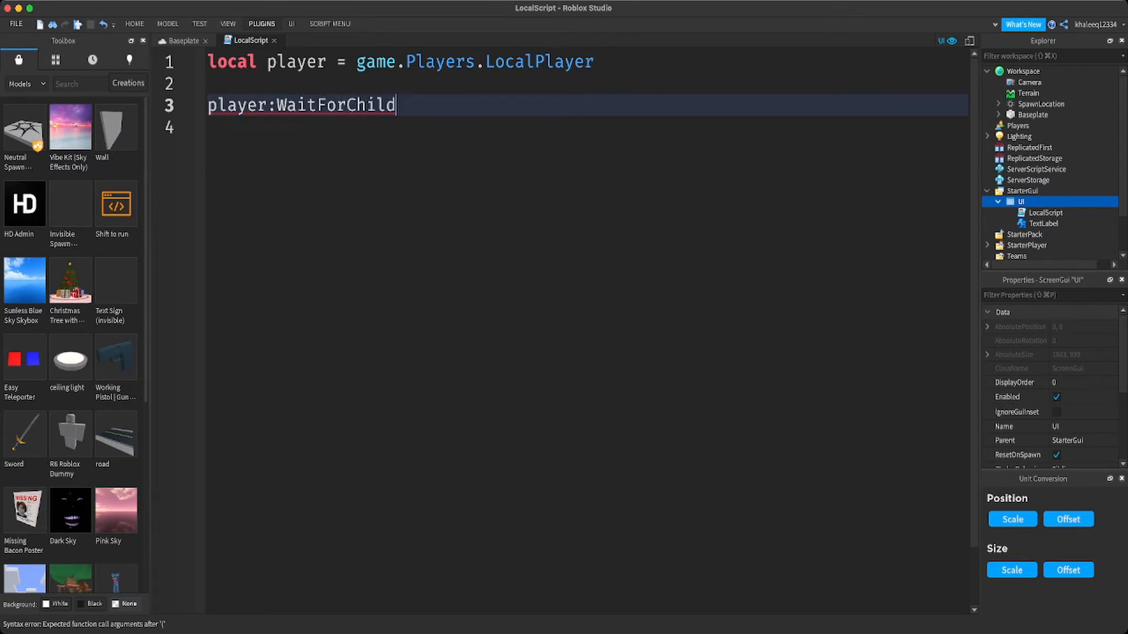
text(())
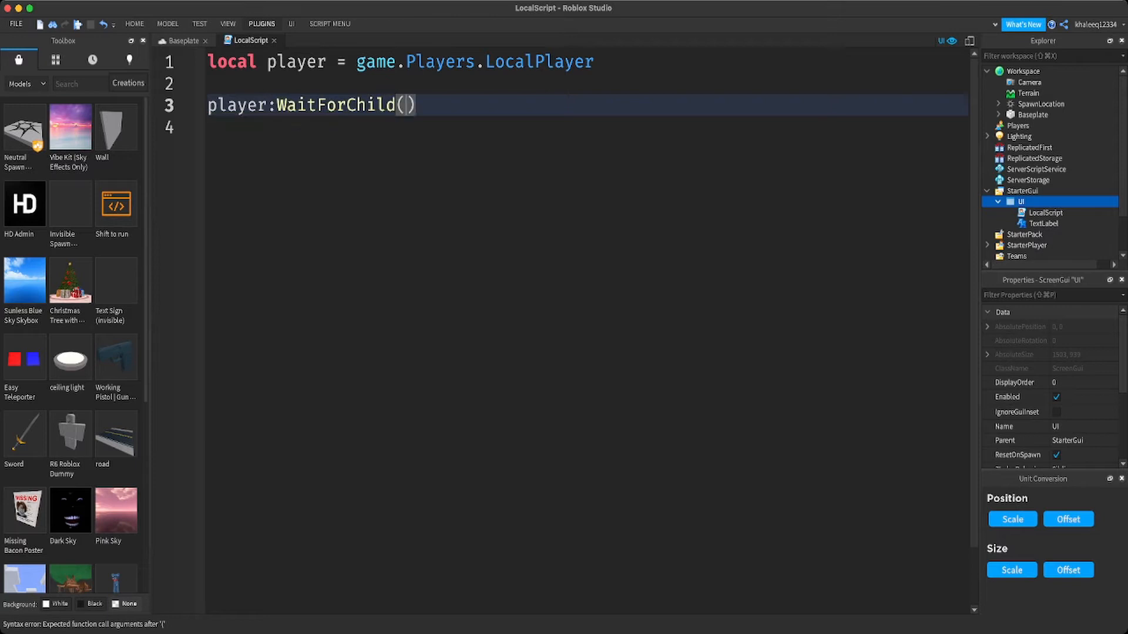
text("")
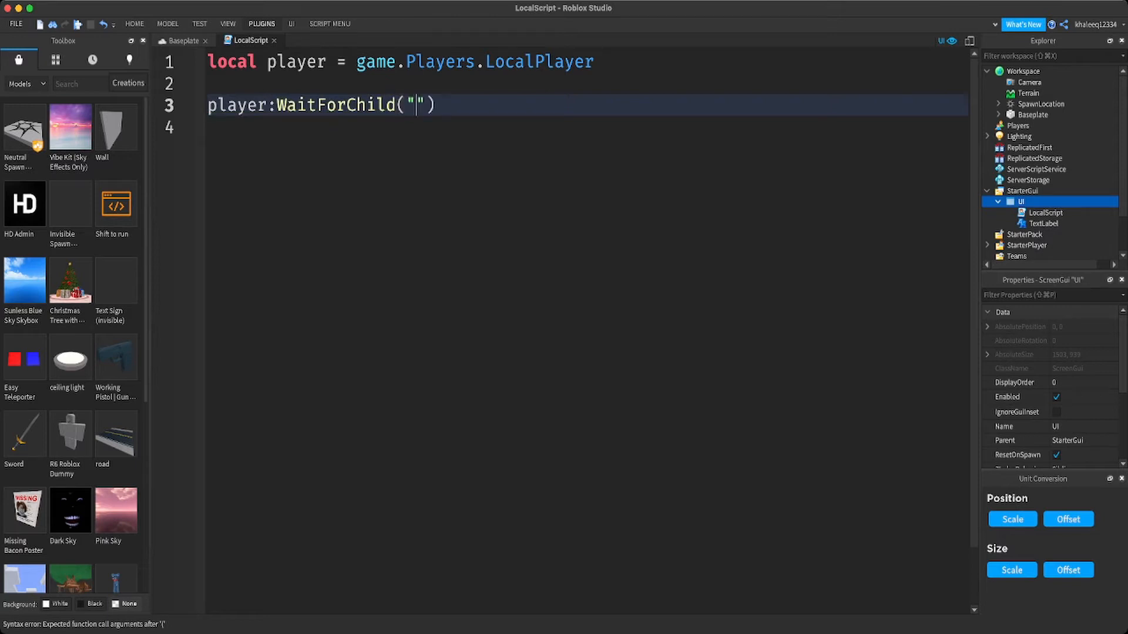
text(curen)
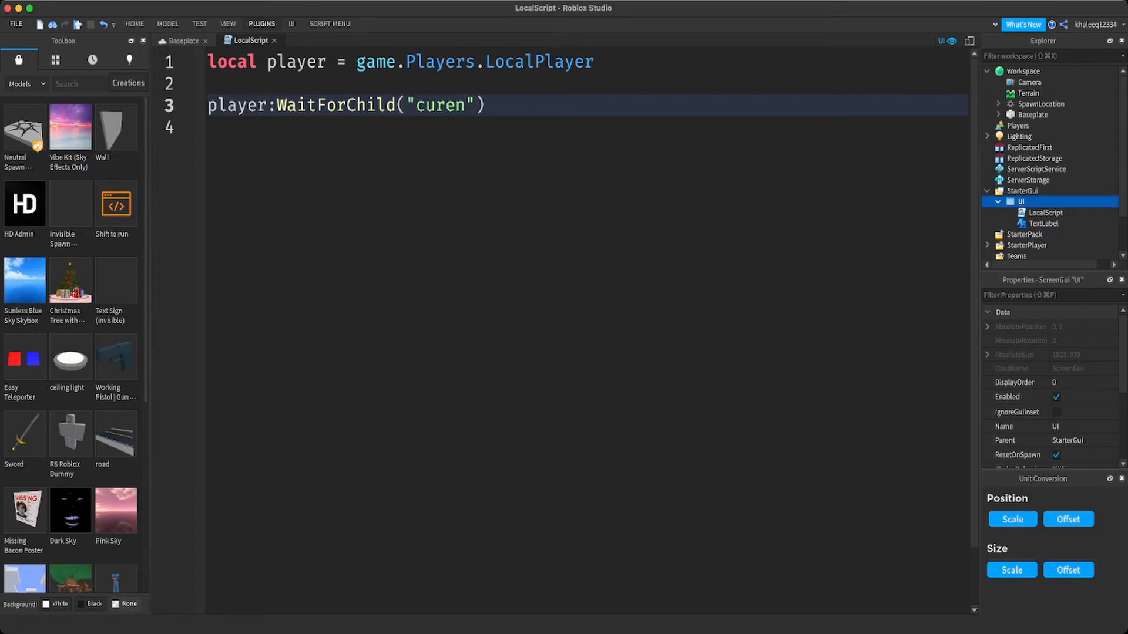
text(curr)
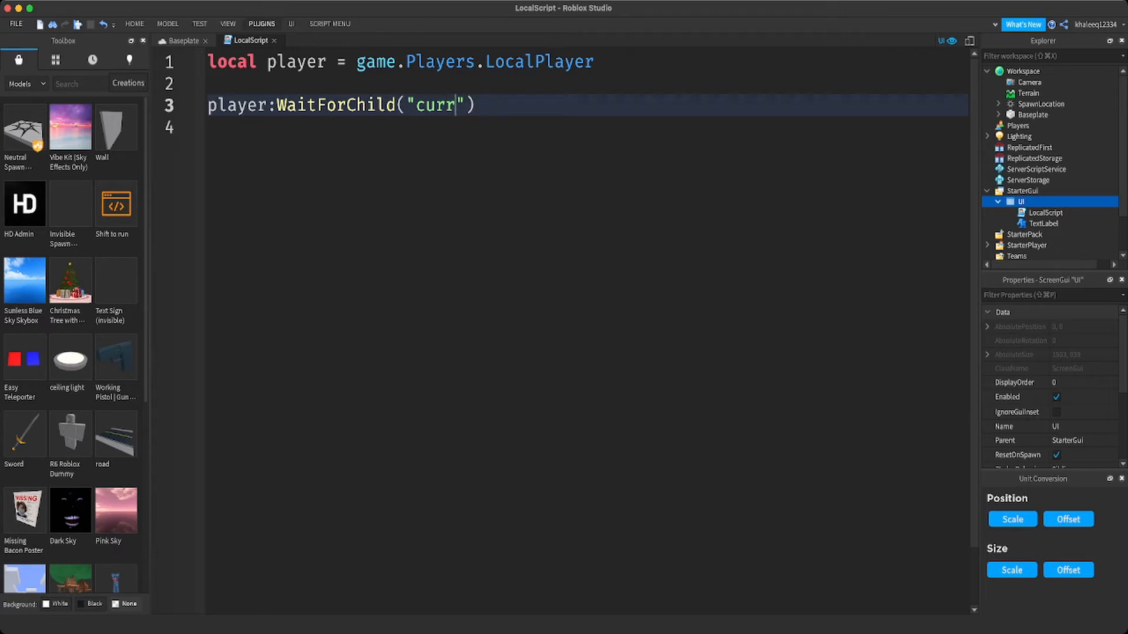
text(ency)
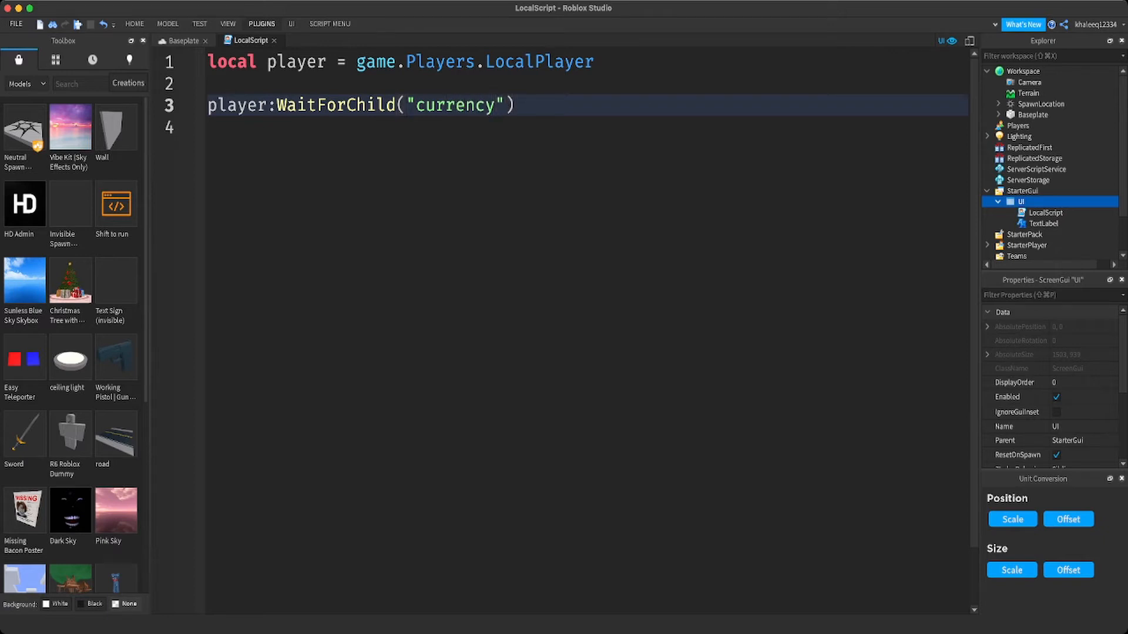
- Chain .changed:Connect(function(val) onto it to handle currency changes
text(.cha)
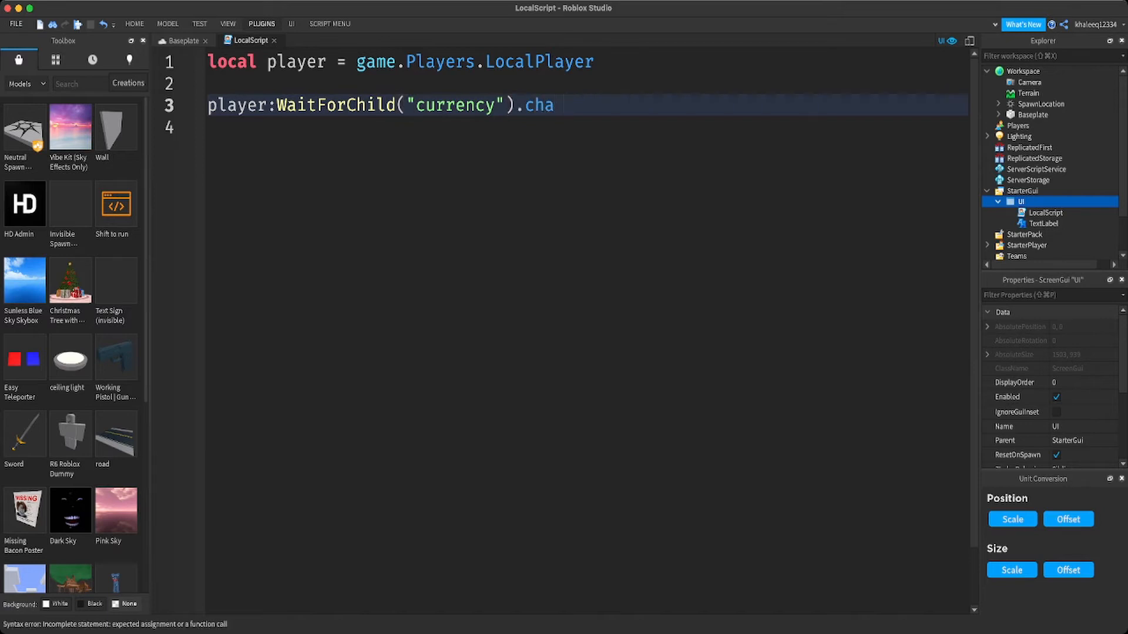
text(nged)
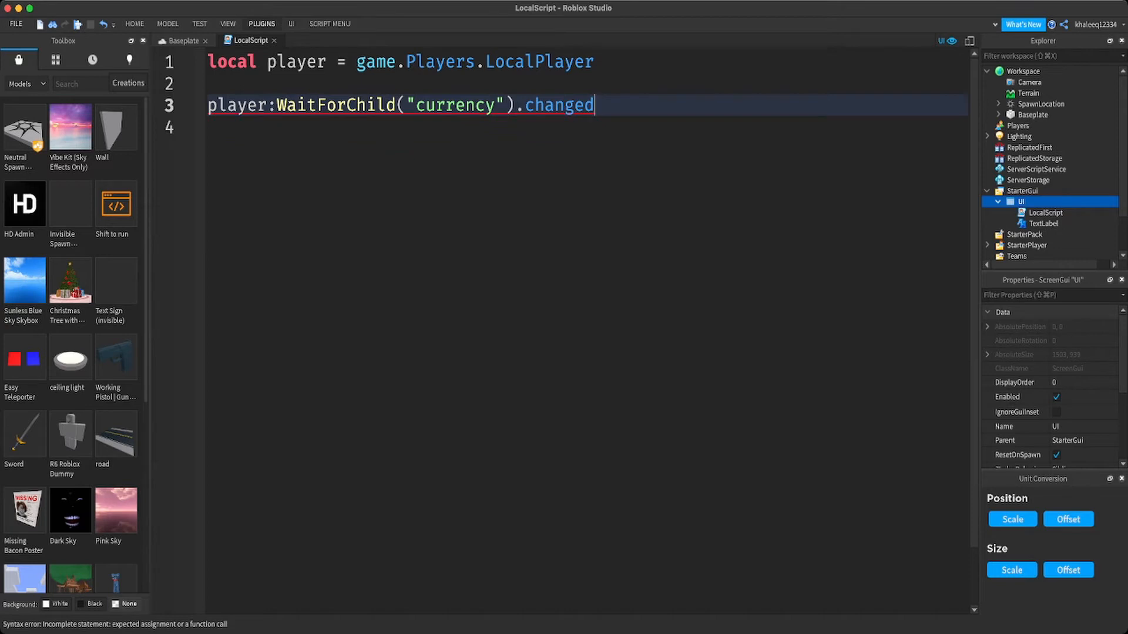
text(:con)
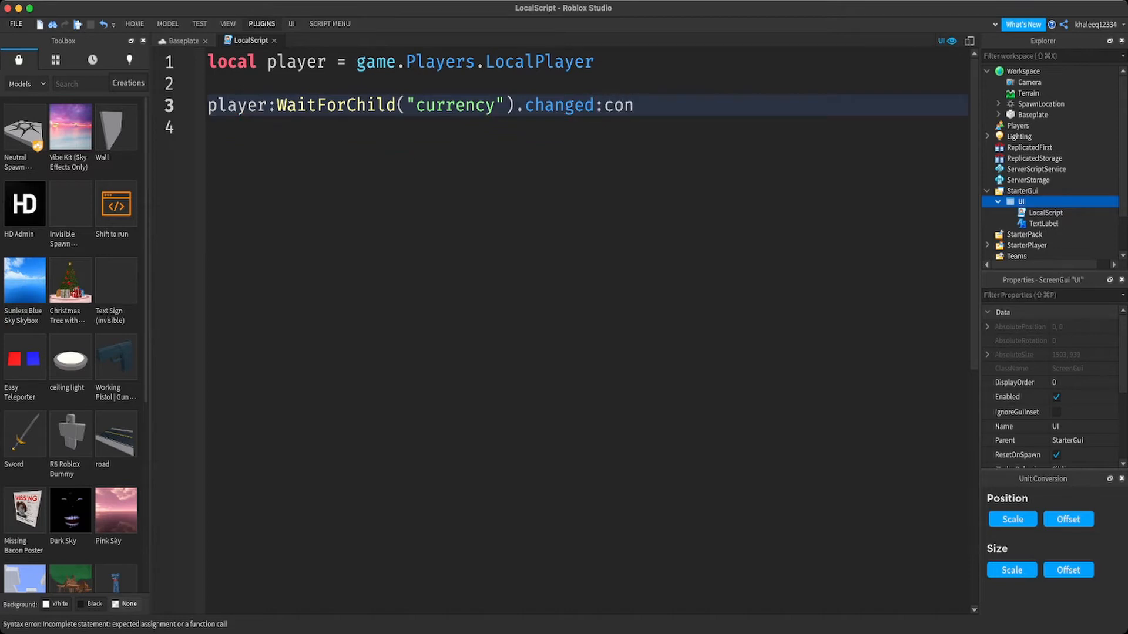
text(ect)
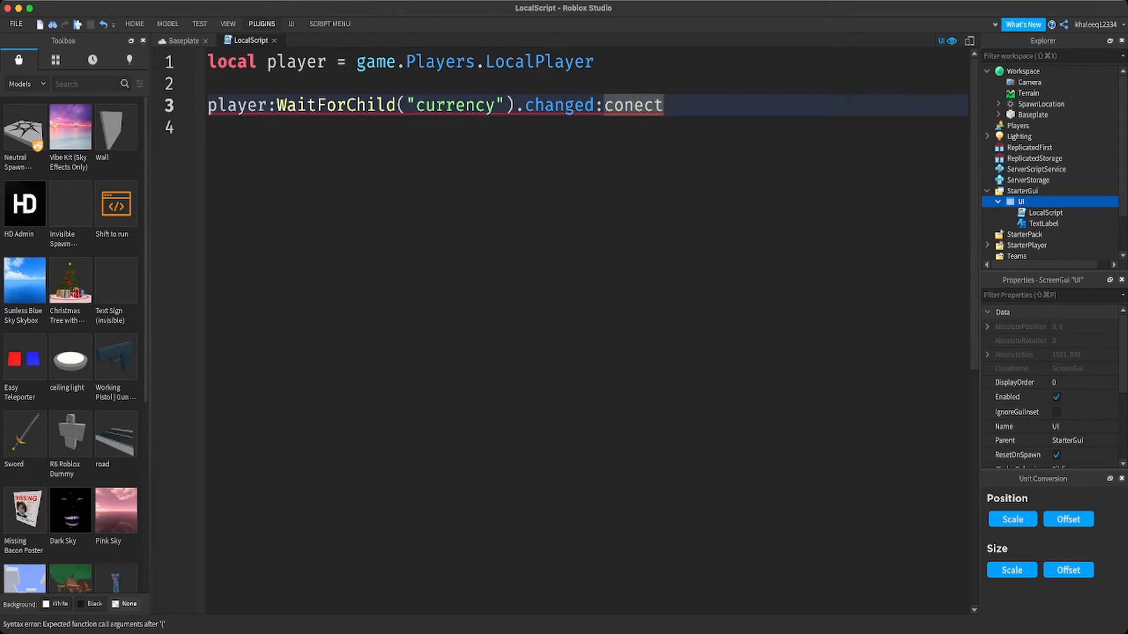
text(n)
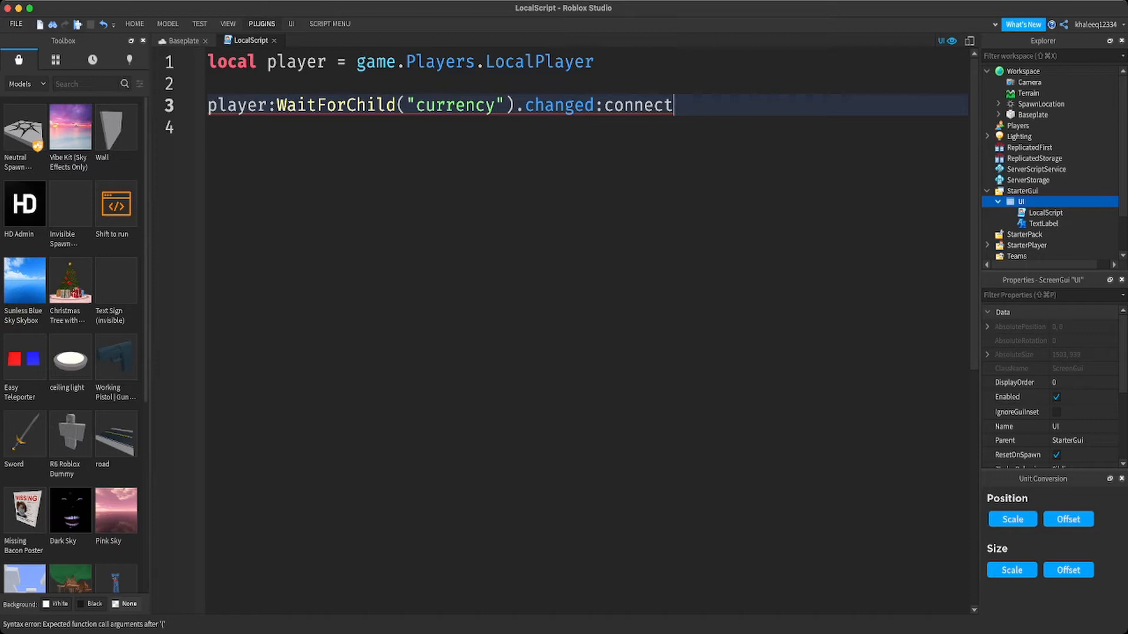
text((f))
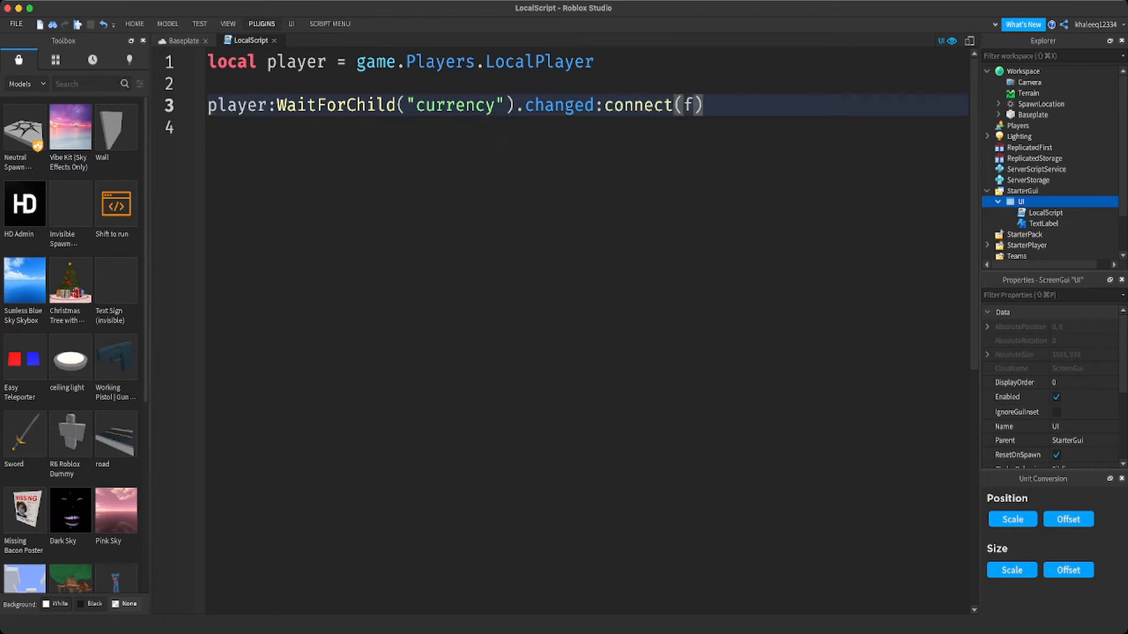
text(unction)
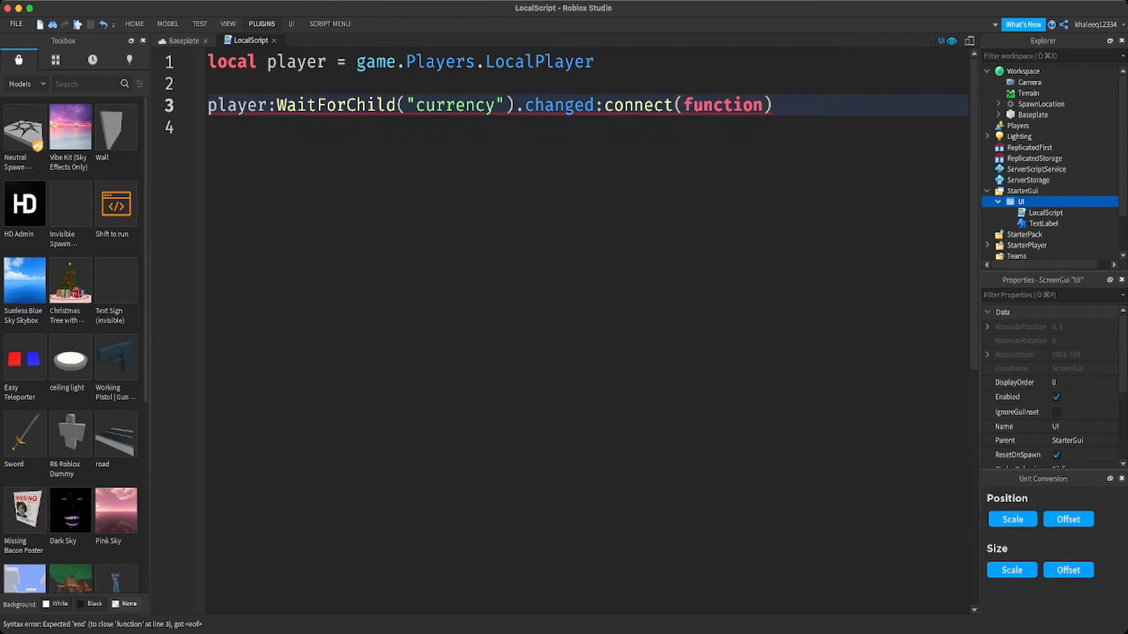
text(())
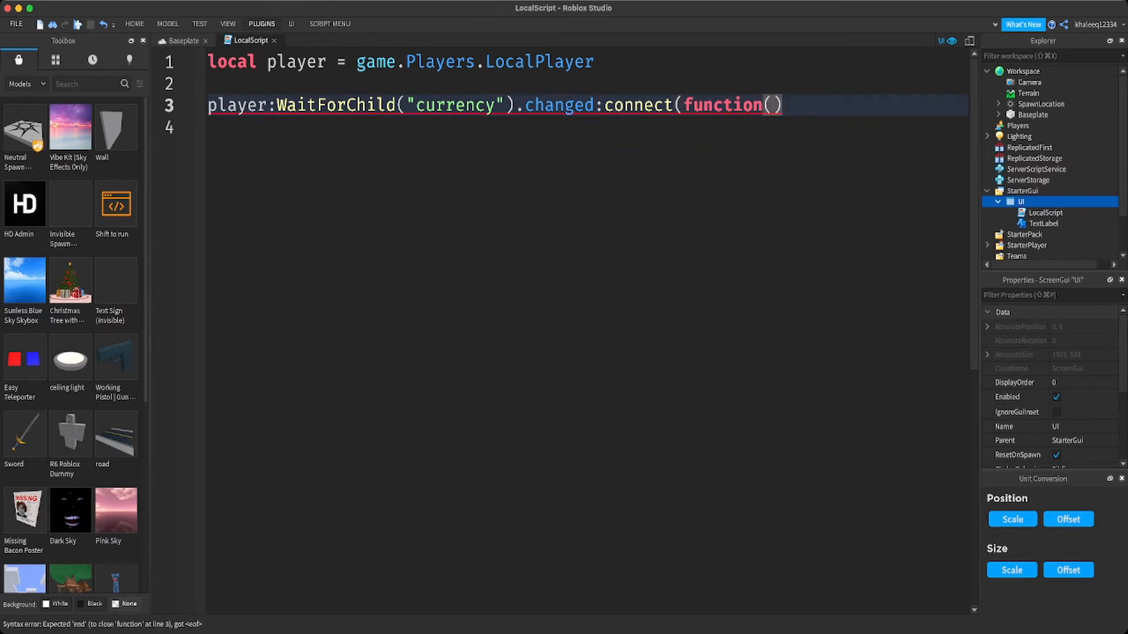
text(val)
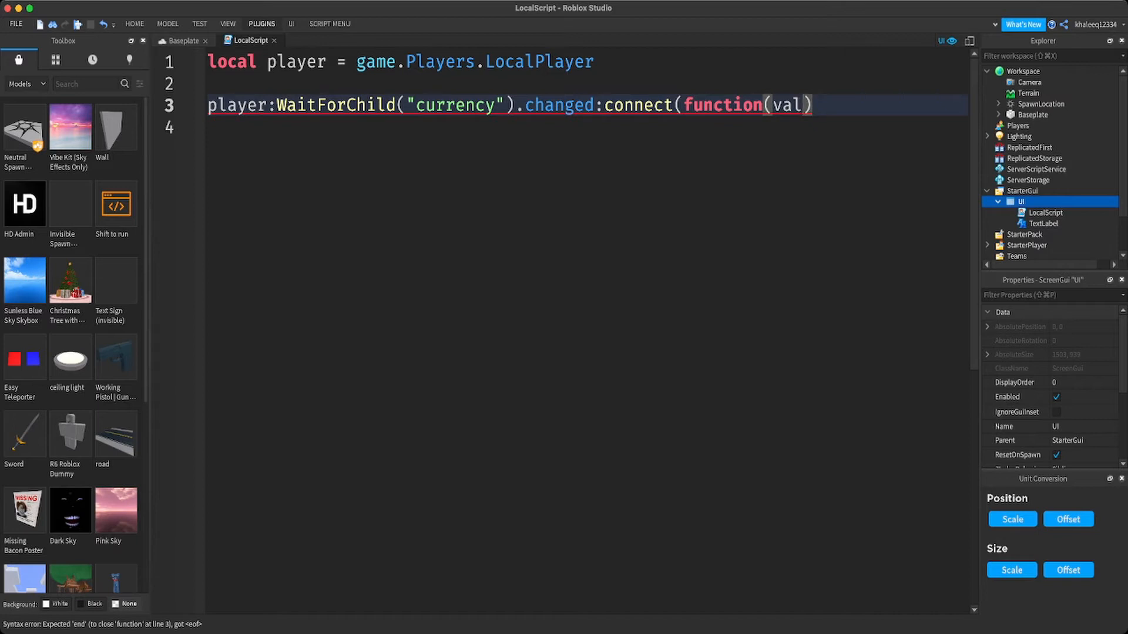
text(Connect)
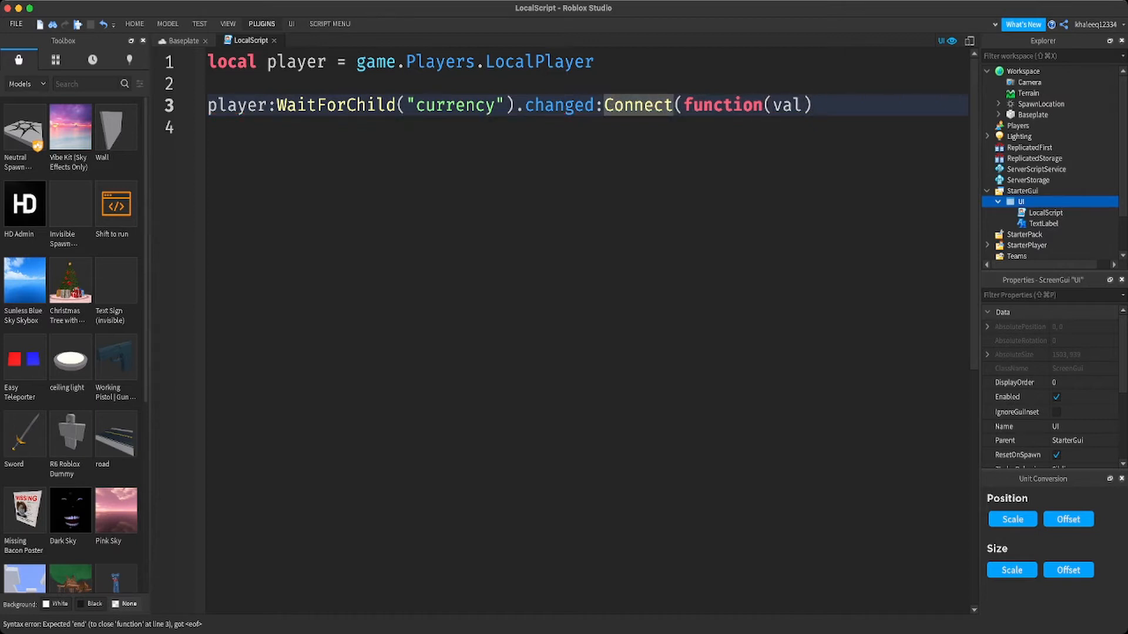
text(\)
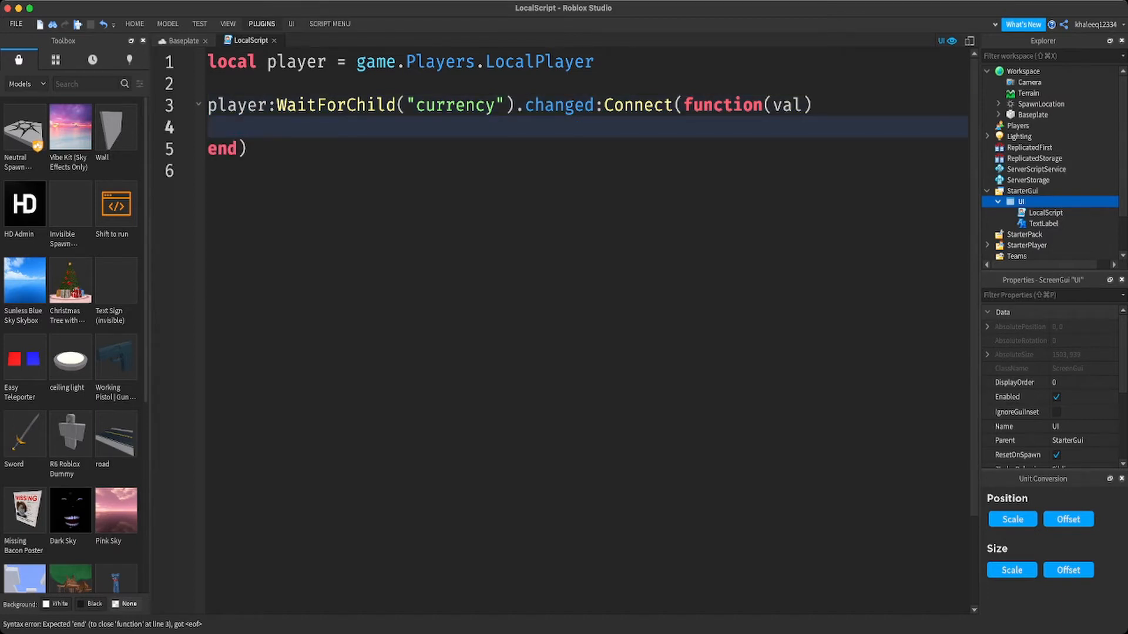
- Inside the handler write script.Parent.currency.Text = "$"..val
text(script)
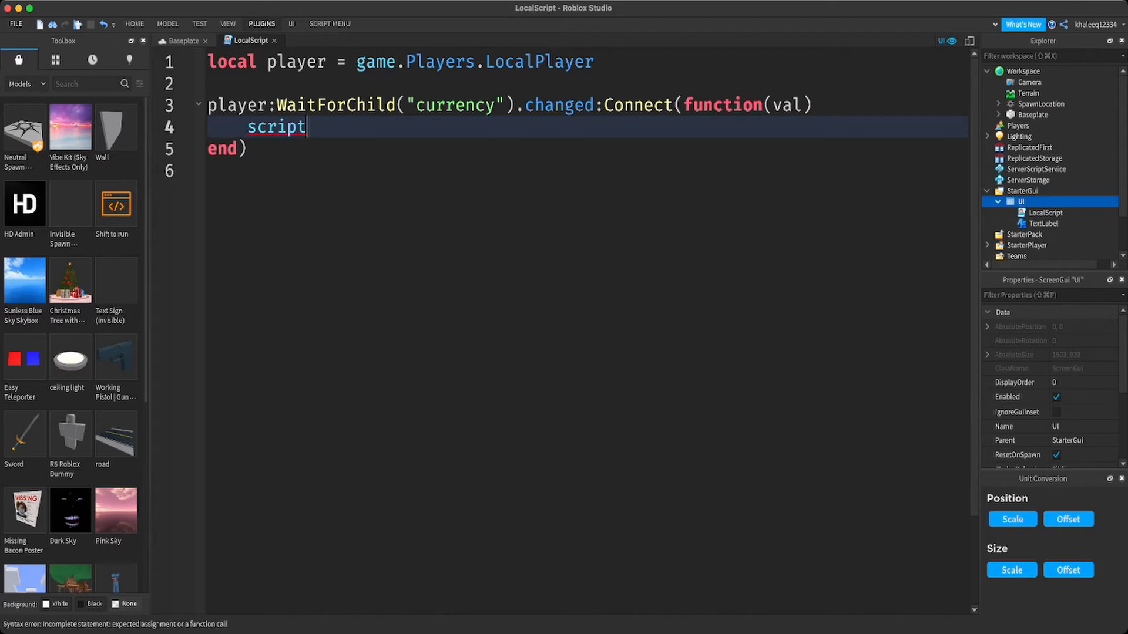
text(.P)
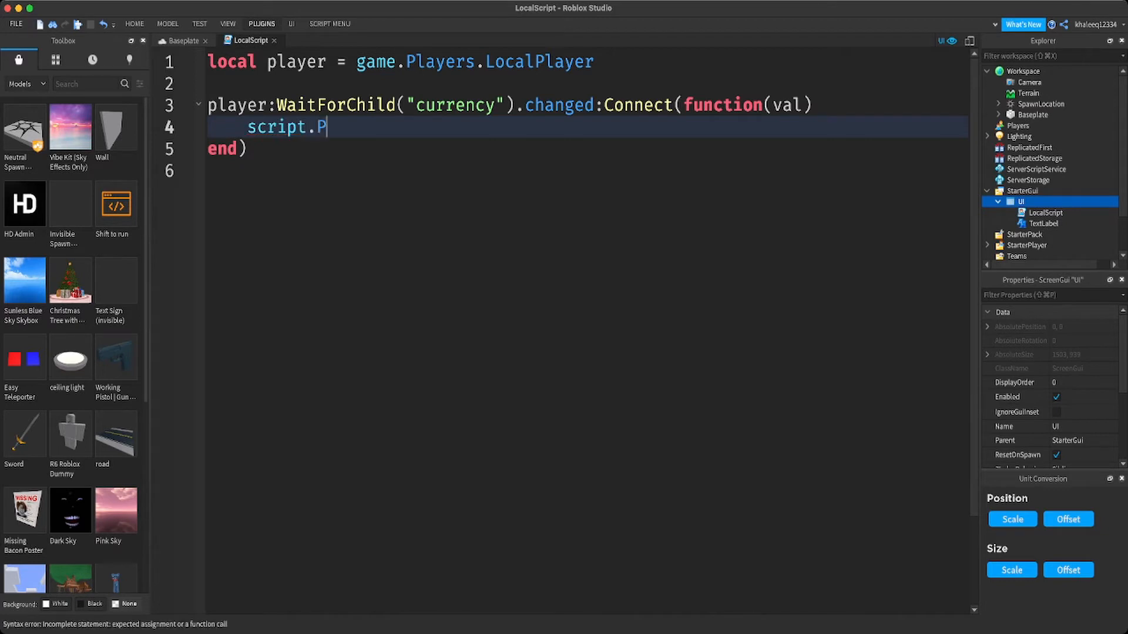
text(arent)
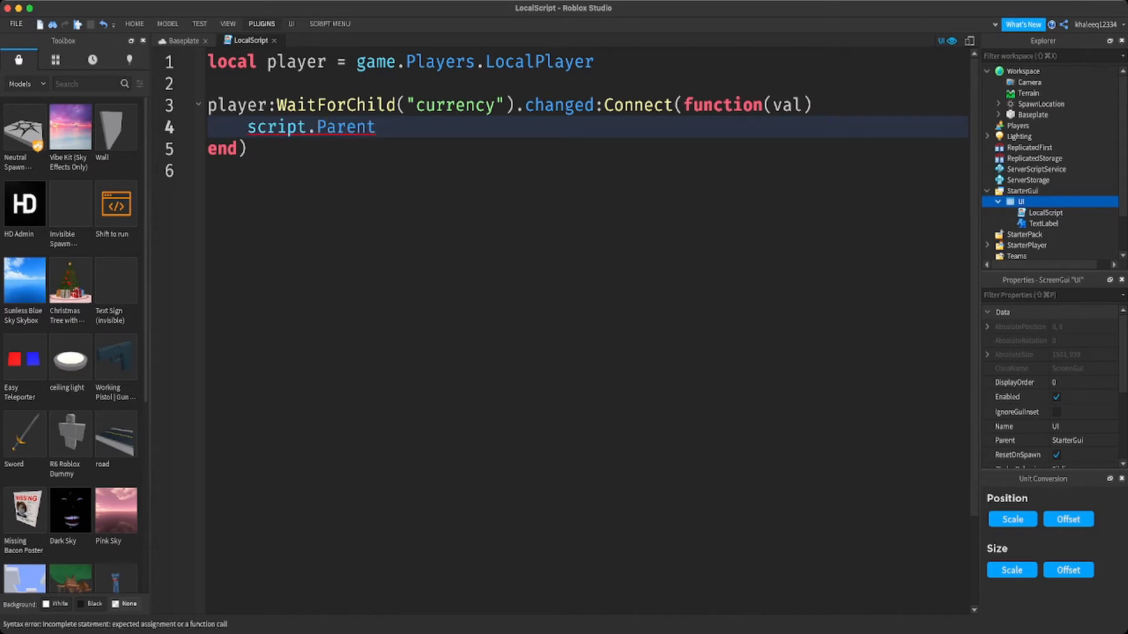
text(.Cure)
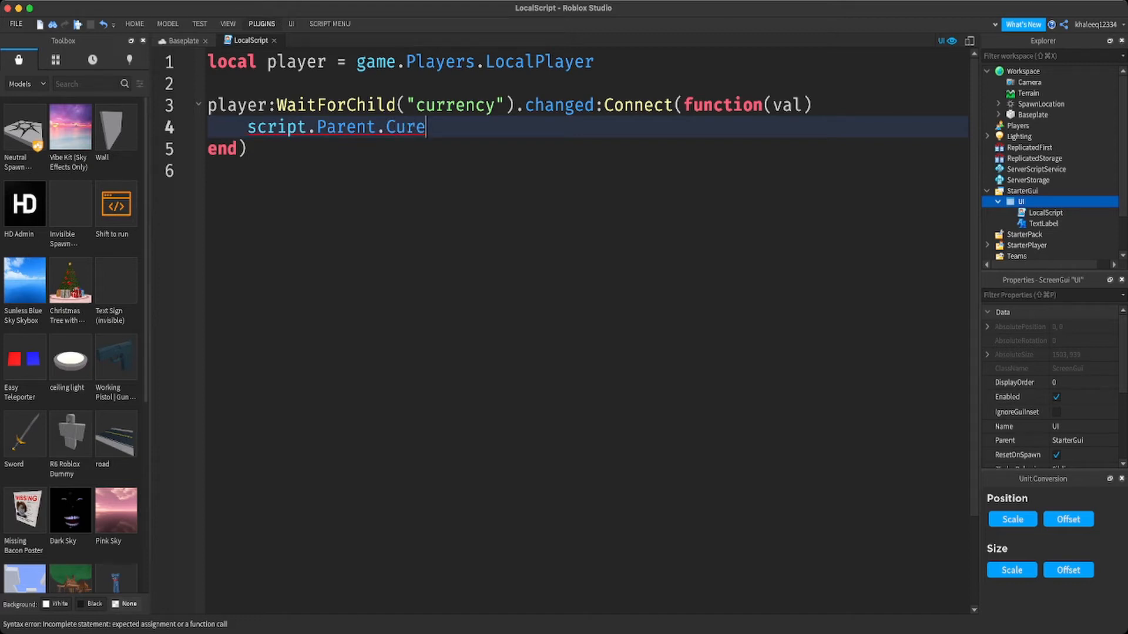
key(Backspace)
text(c)
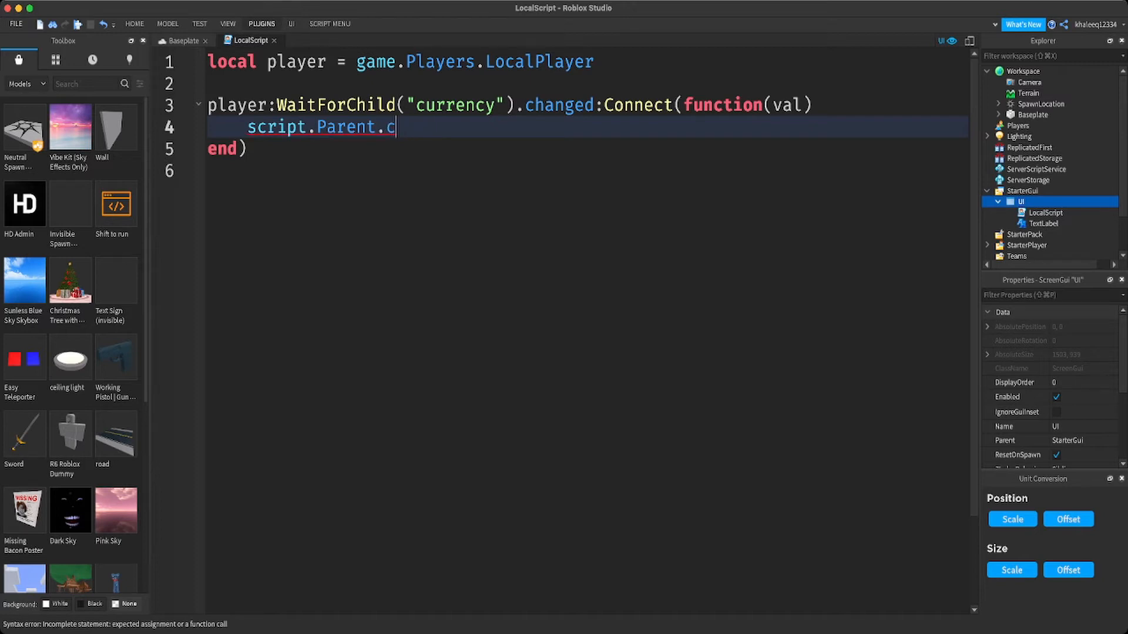
text(u)
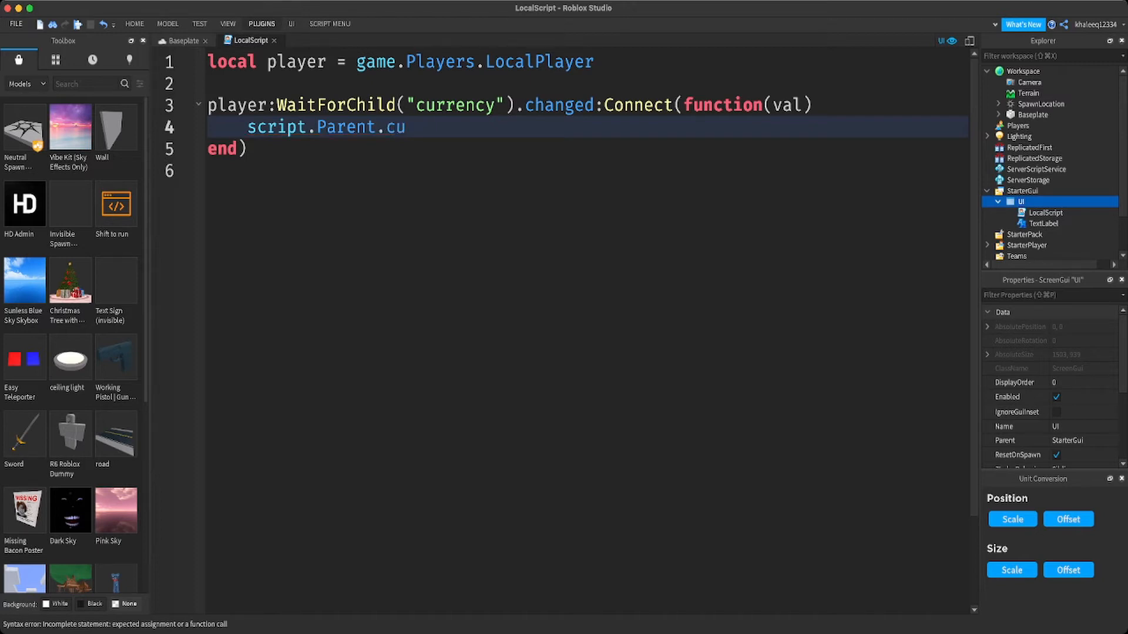
text(ren)
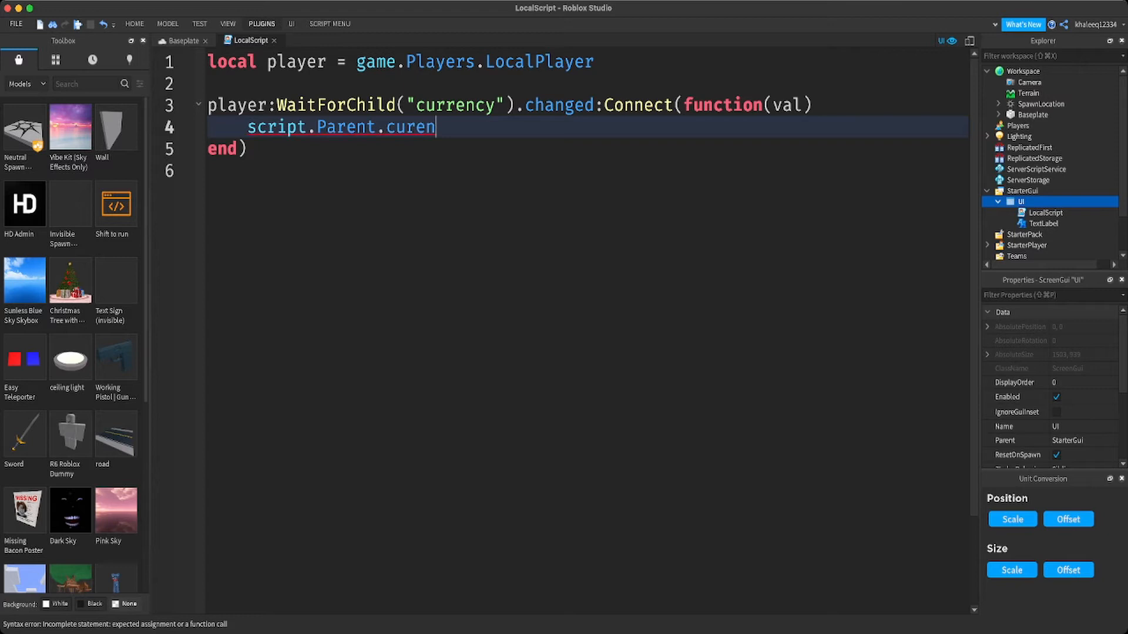
text(t)
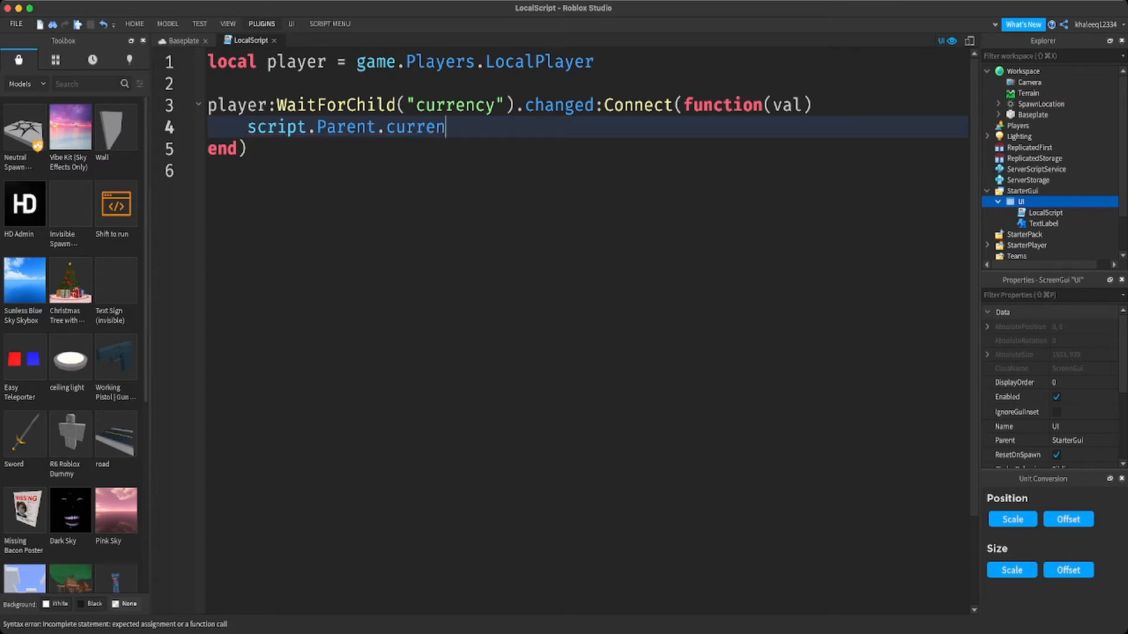
text(cy)
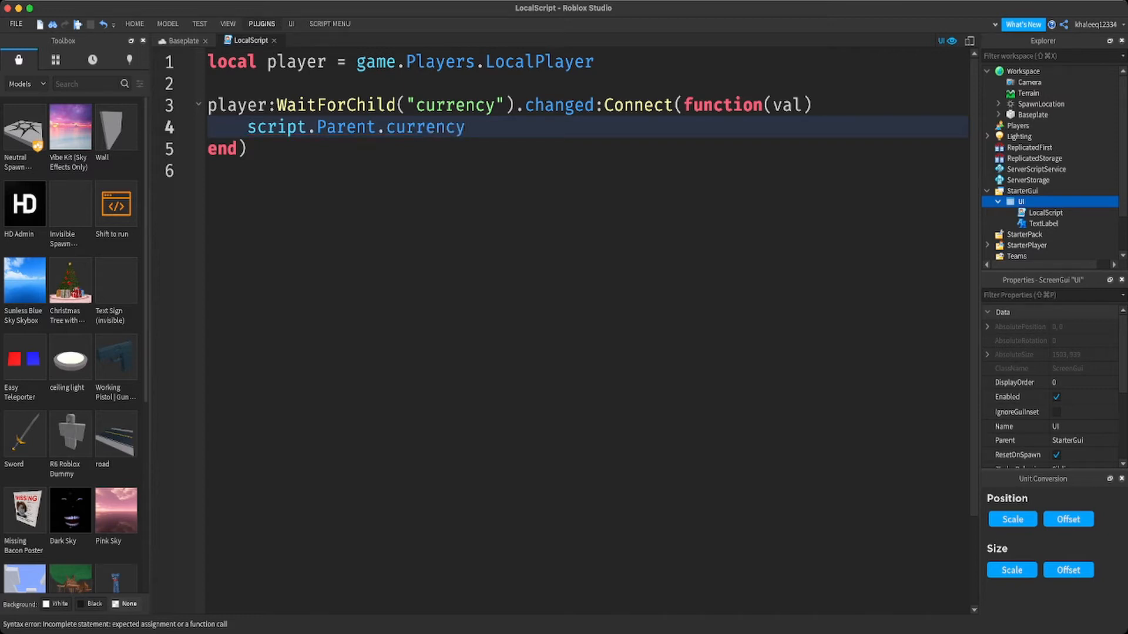
text(.Tex)
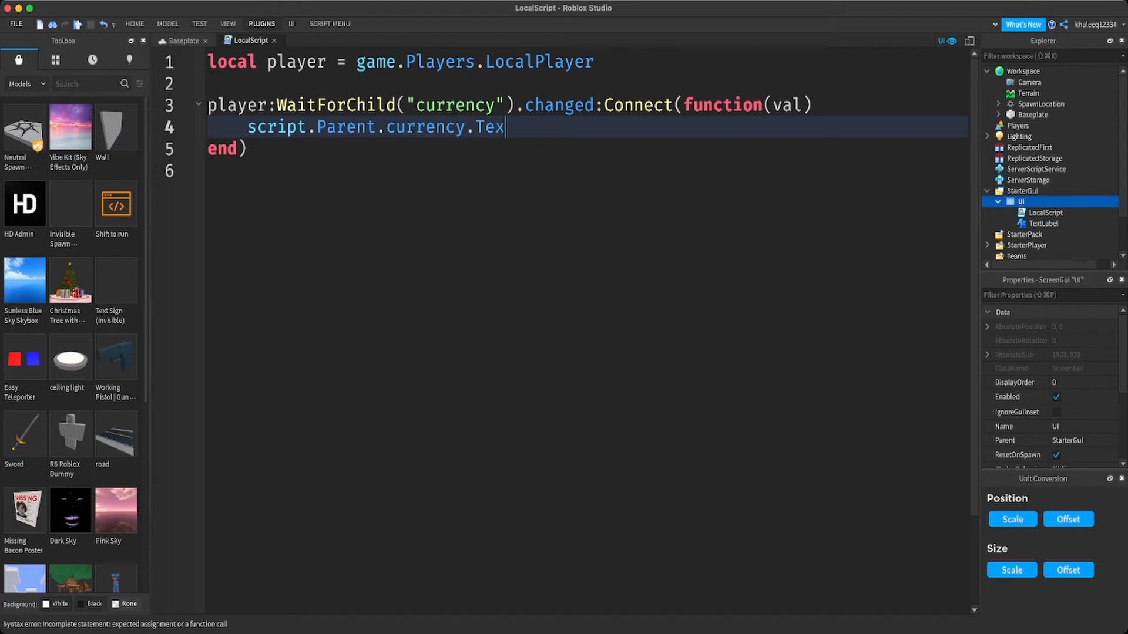
text(t = ")
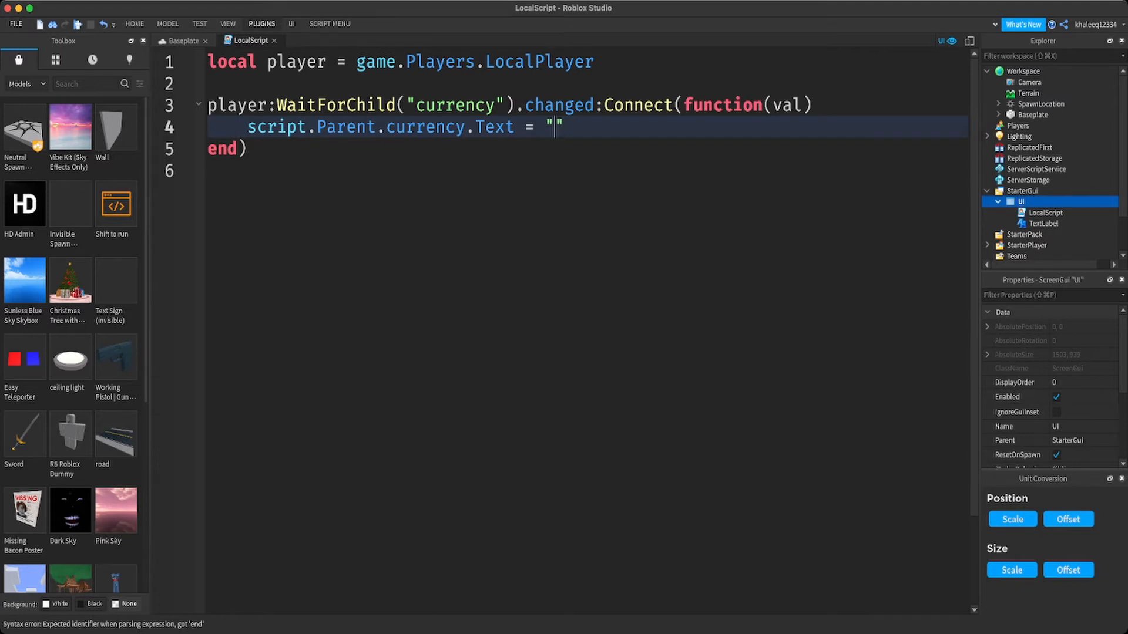
text($)
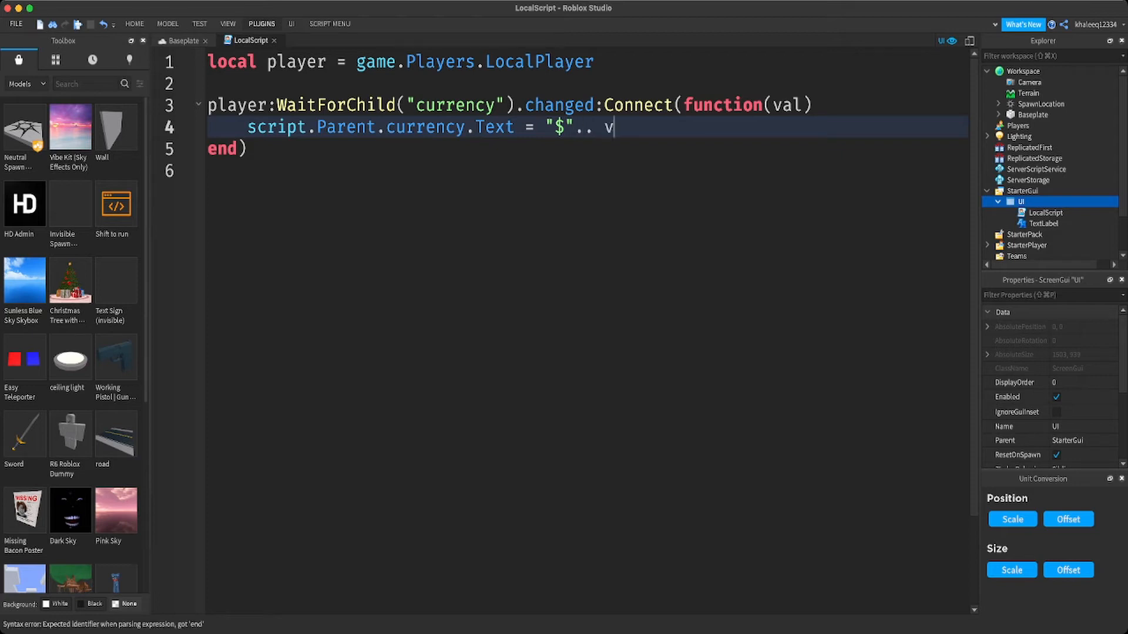
text(al)
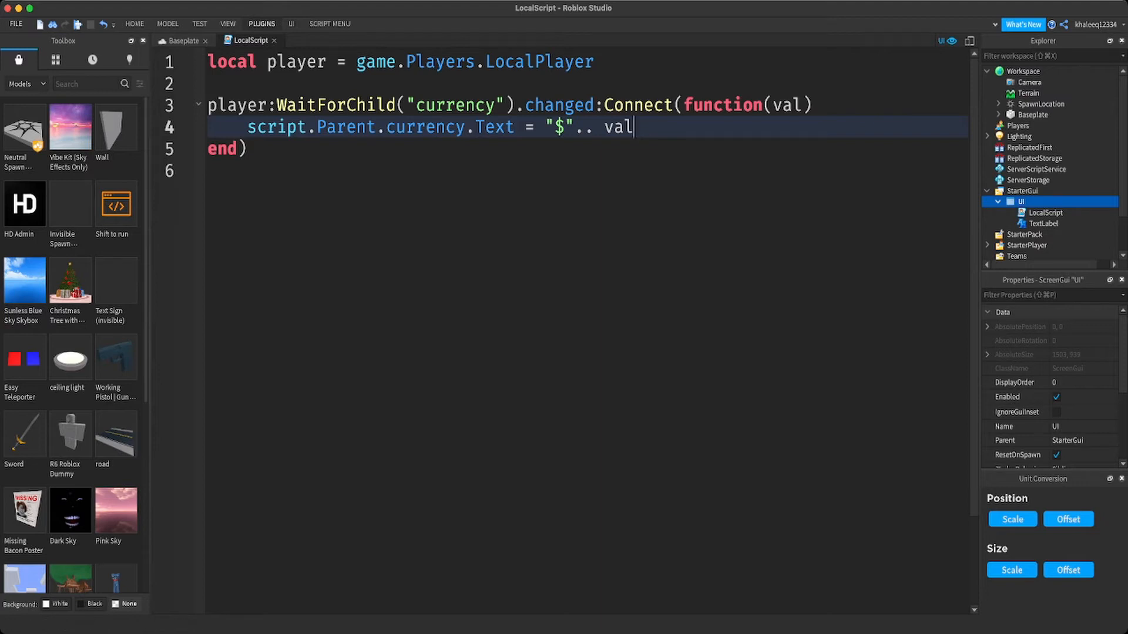
key(backspace)
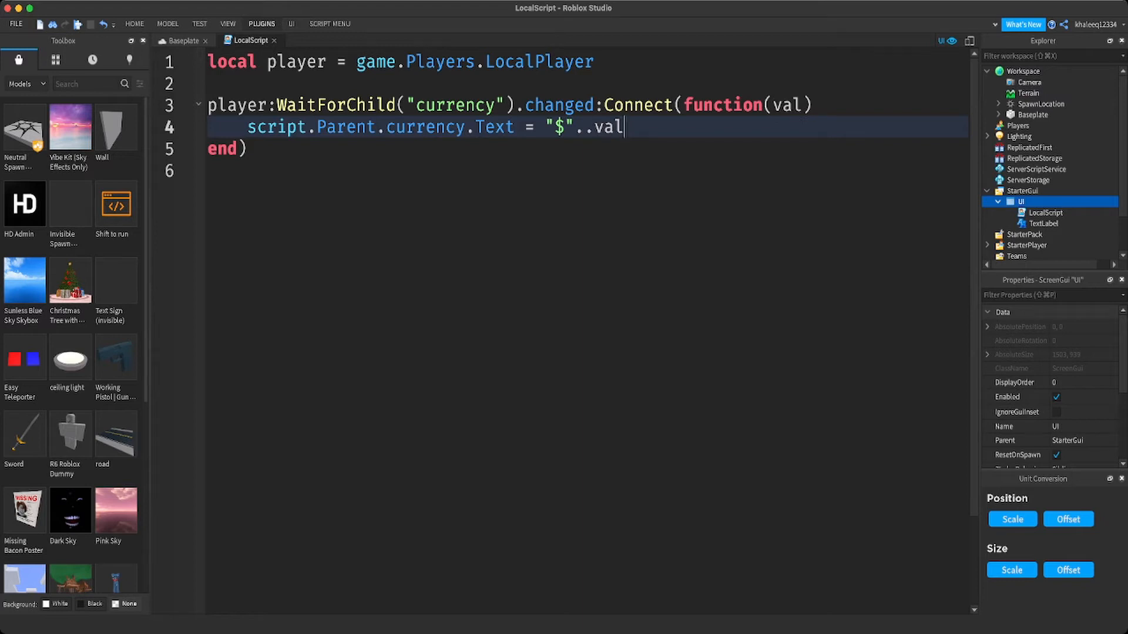
text(\)
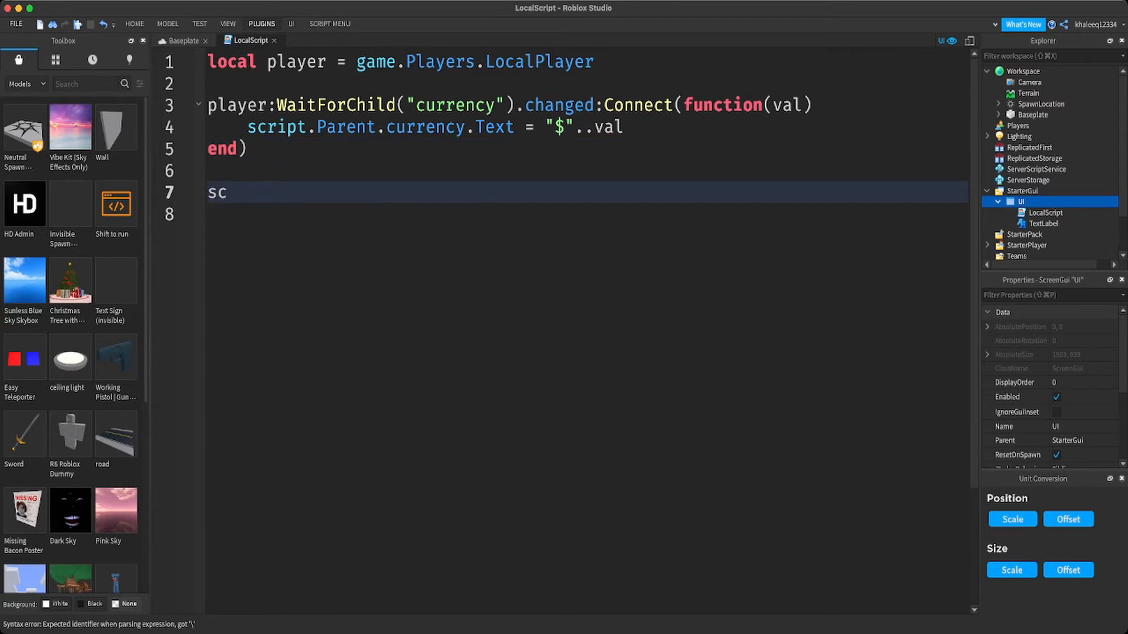
- After the handler write script.Parent.Currency.Text = "$" as the startup assignment
text(ript)
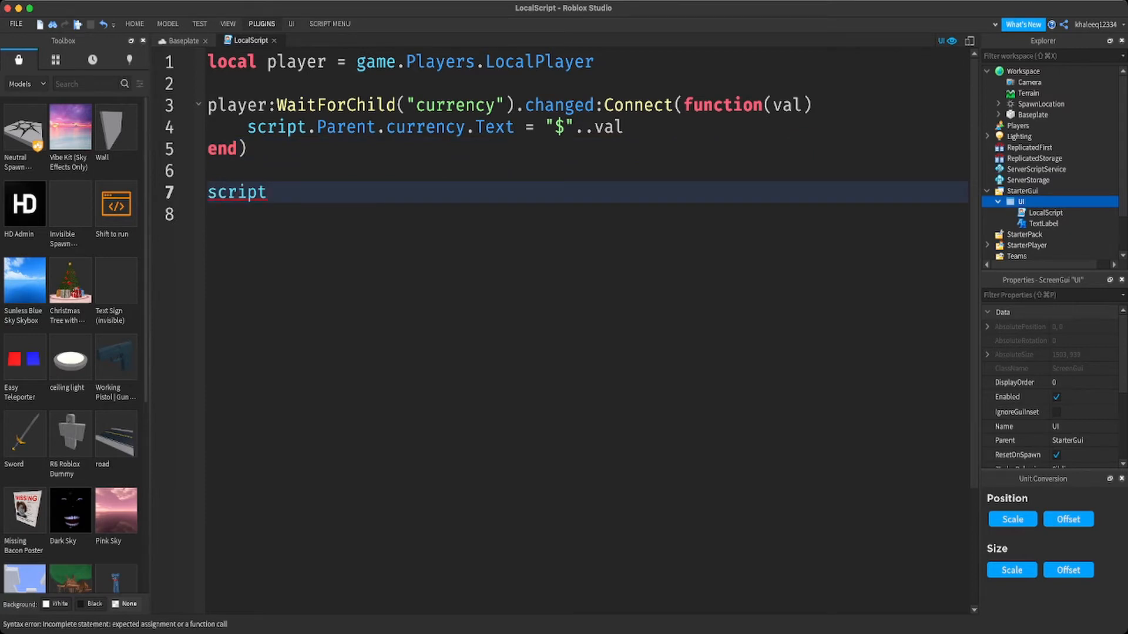
text(.Parent)
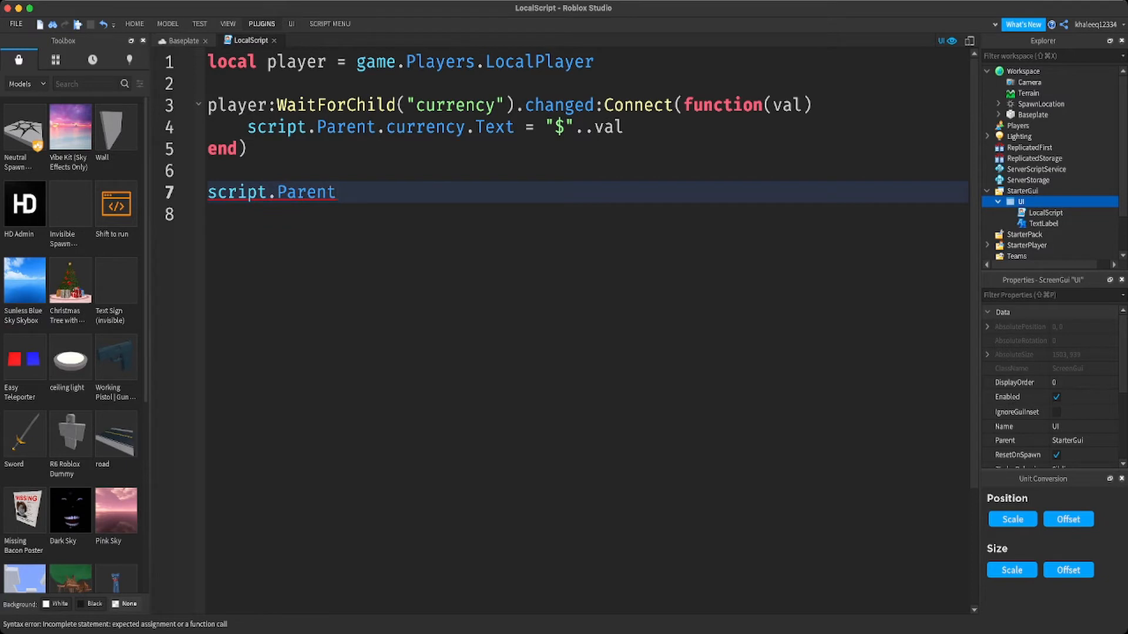
text(.Cur)
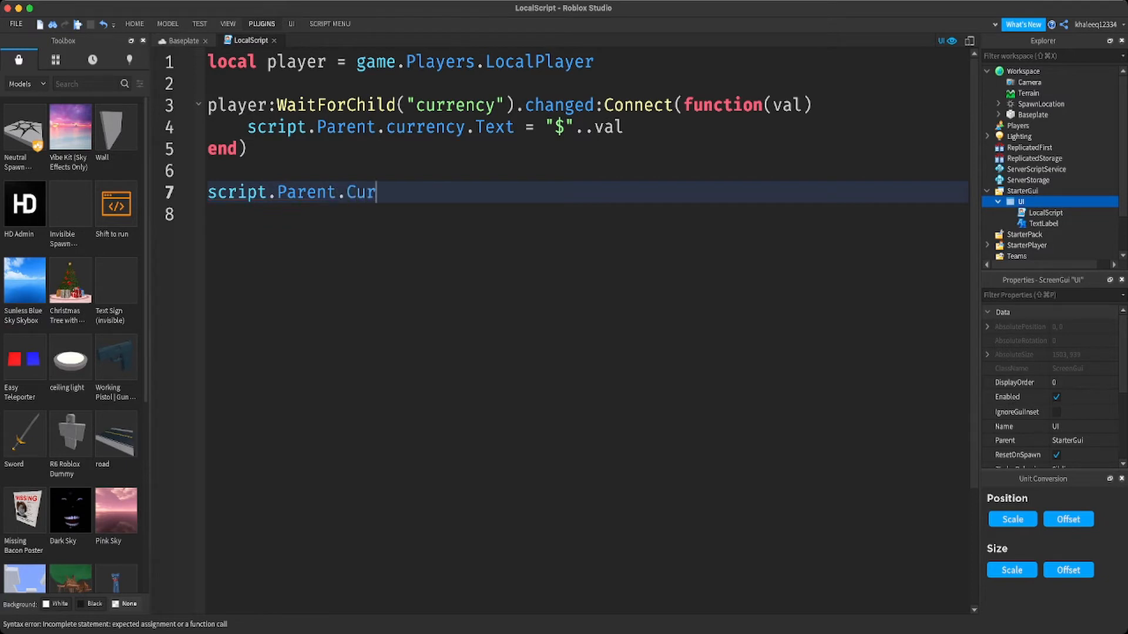
text(hil)
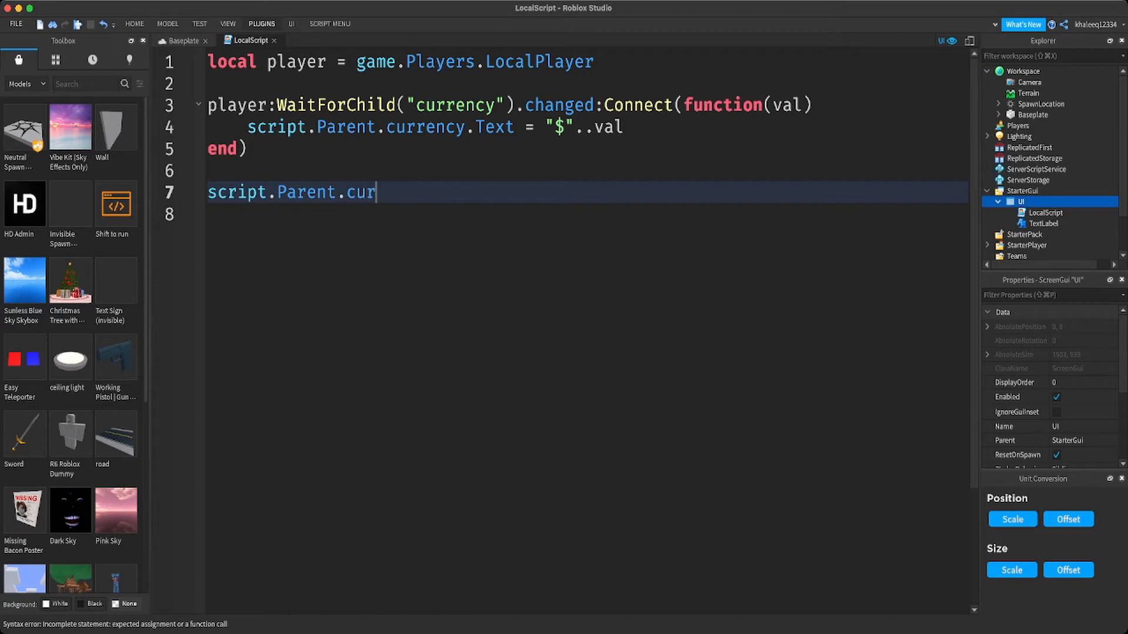
text(rency)
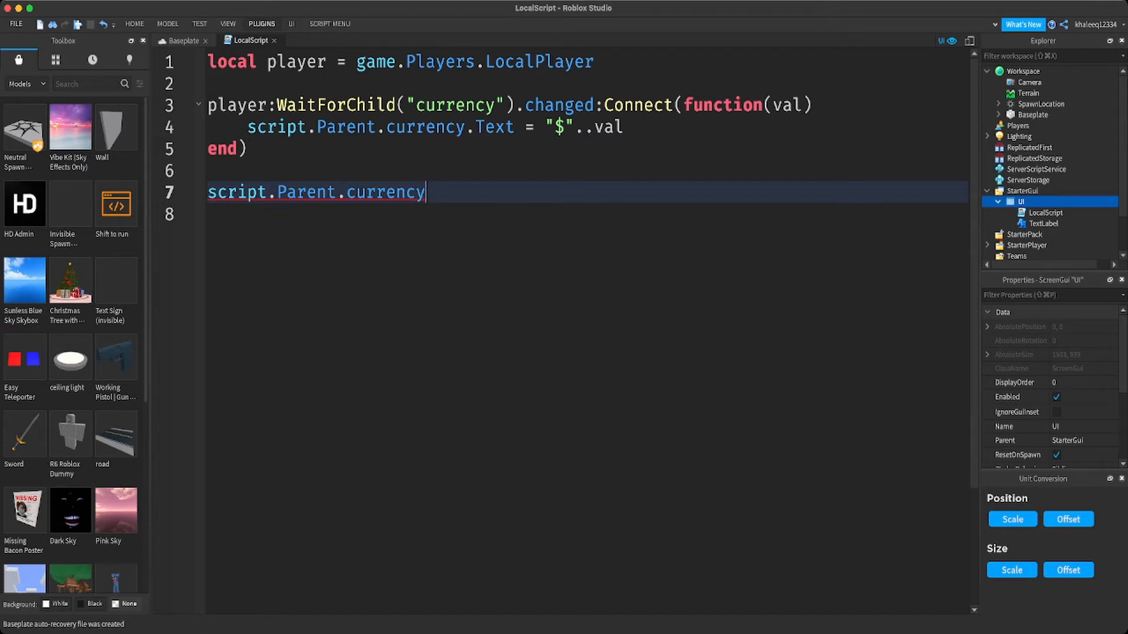
text(.Te)
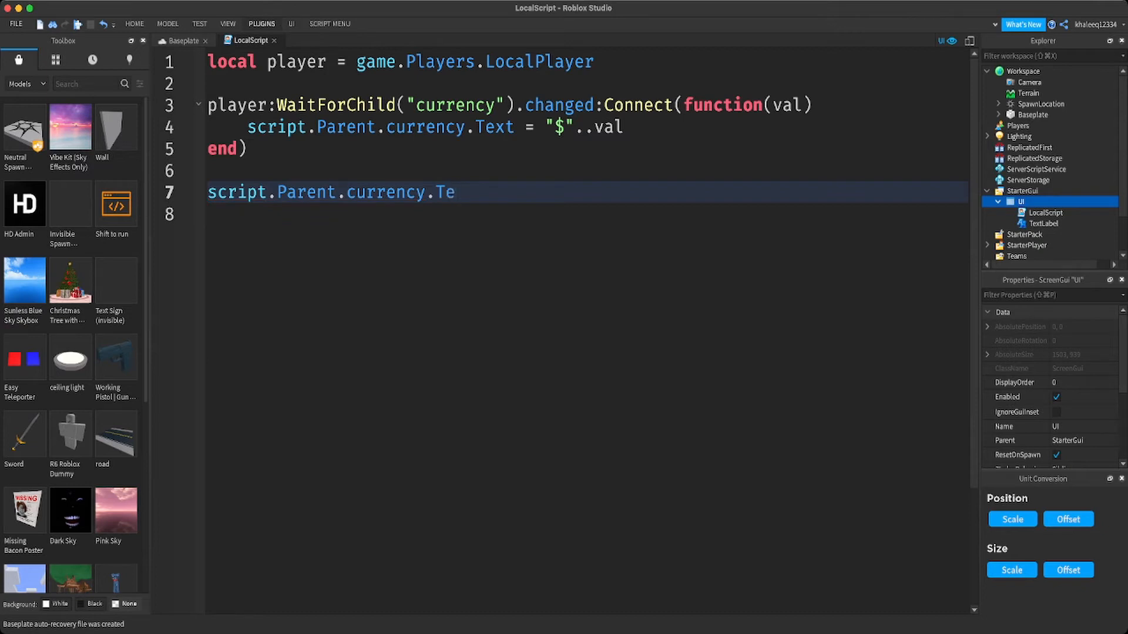
text(xt)
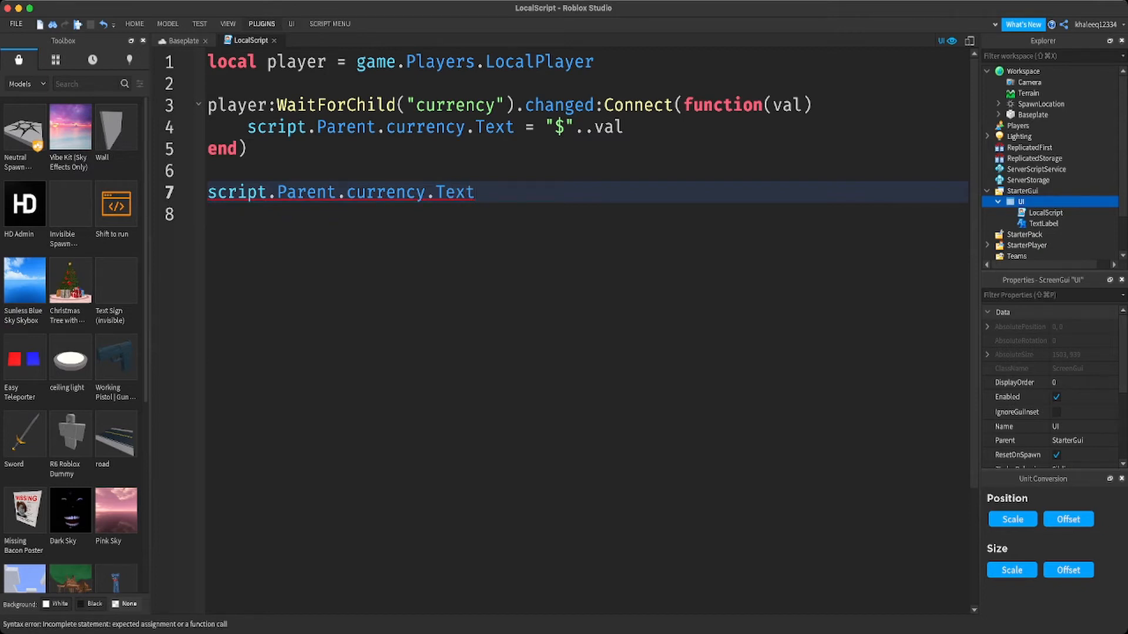
text(=)
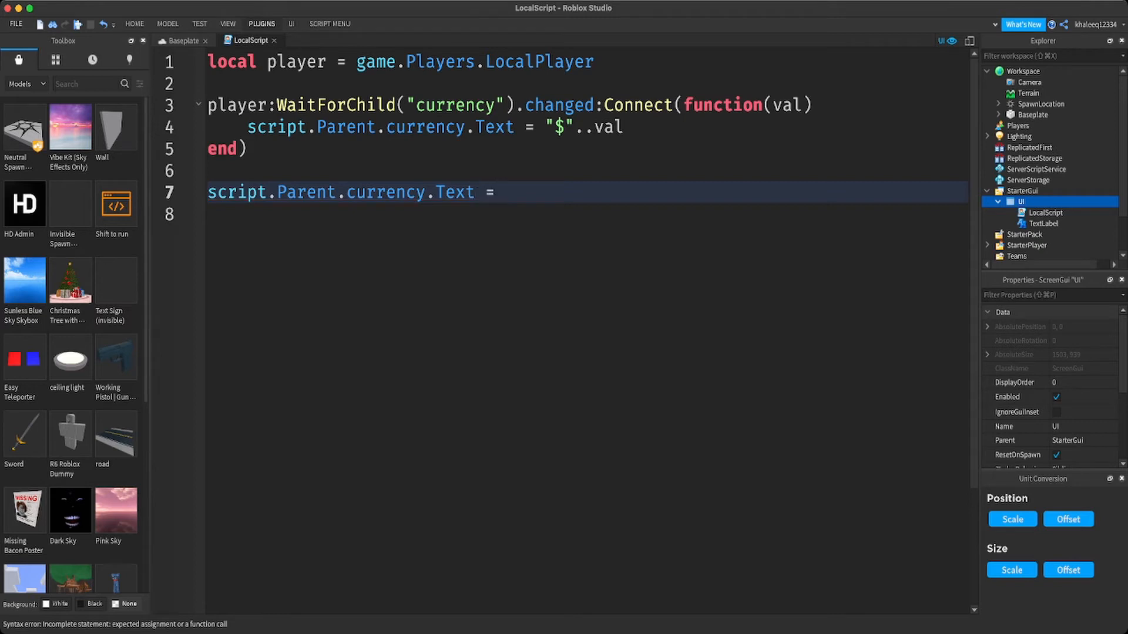
text("")
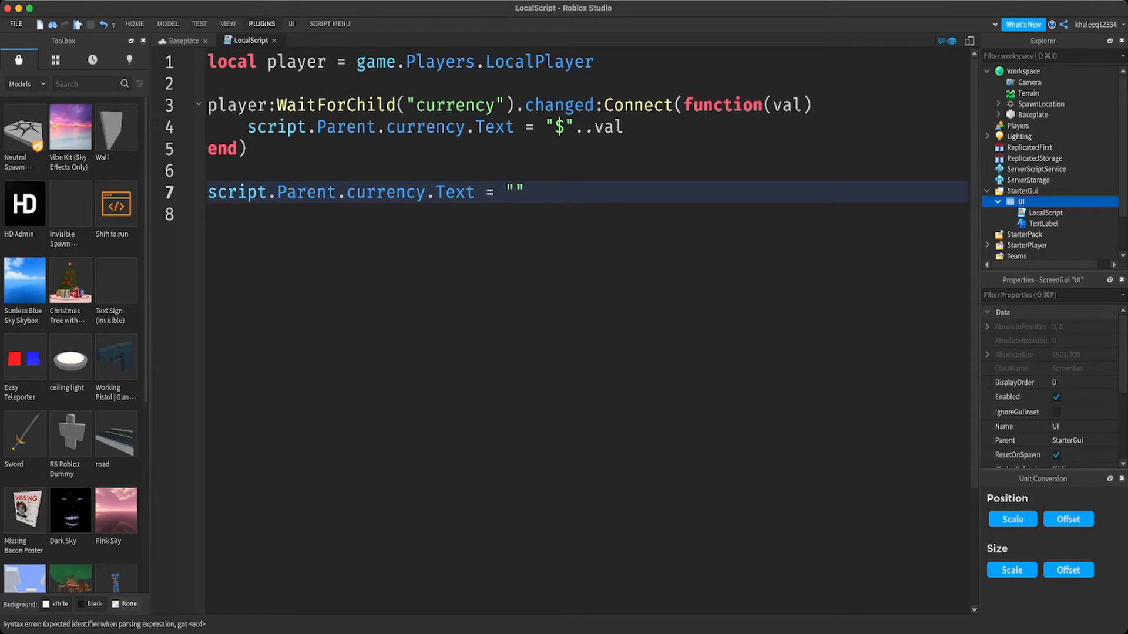
text($)
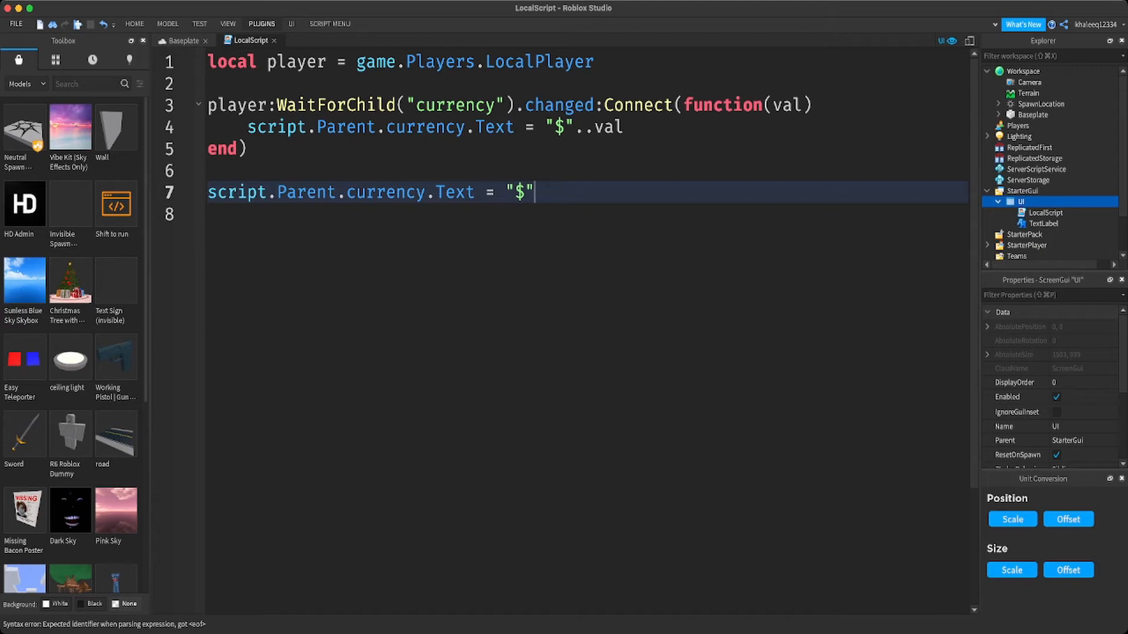
- Complete it with ..player:WaitForChild("Currency").value
text(..pla)
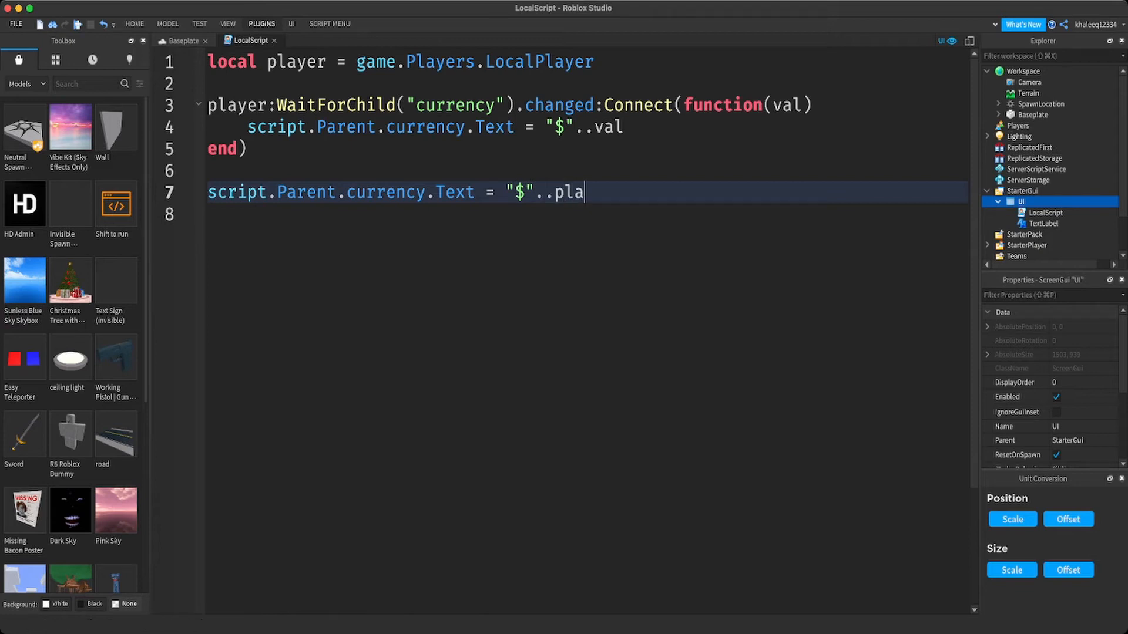
text(yer)
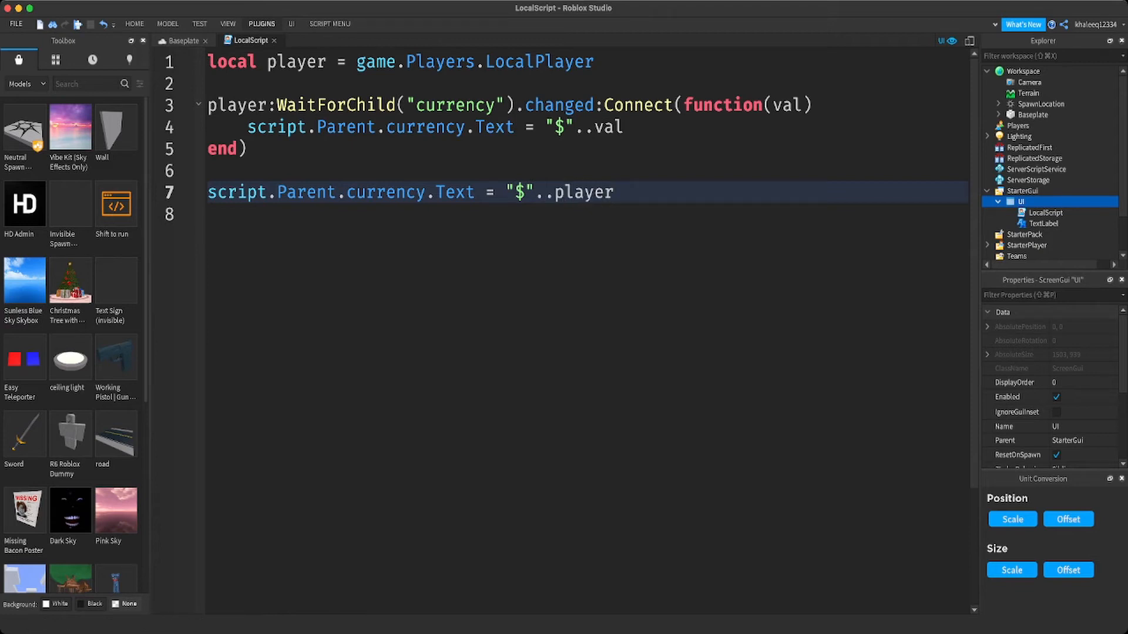
text(:)
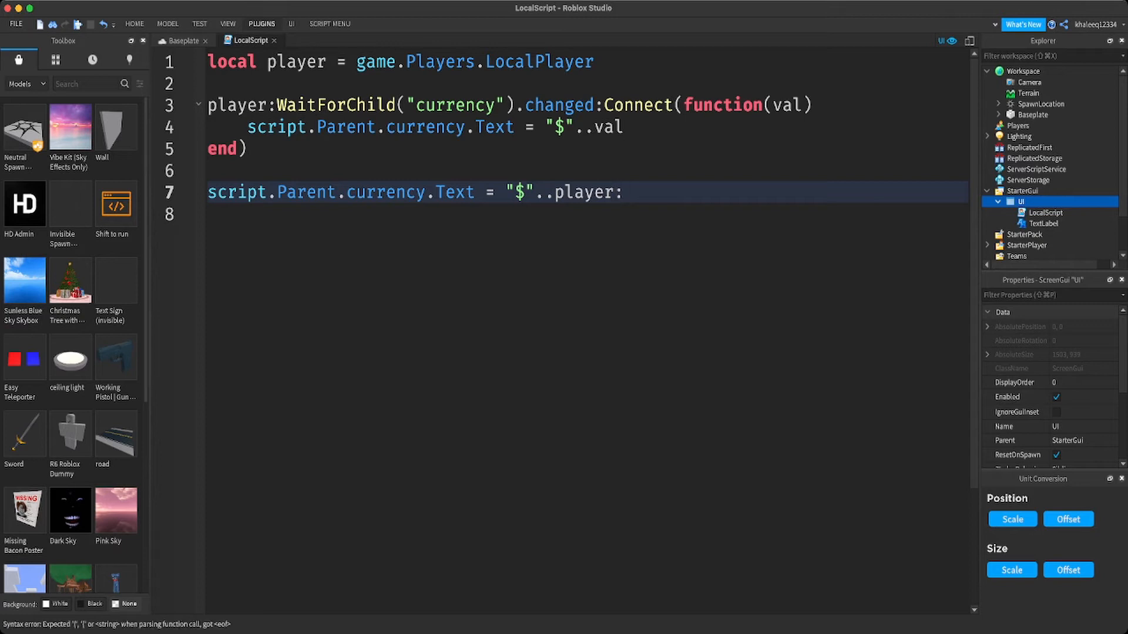
text(WaitForC)
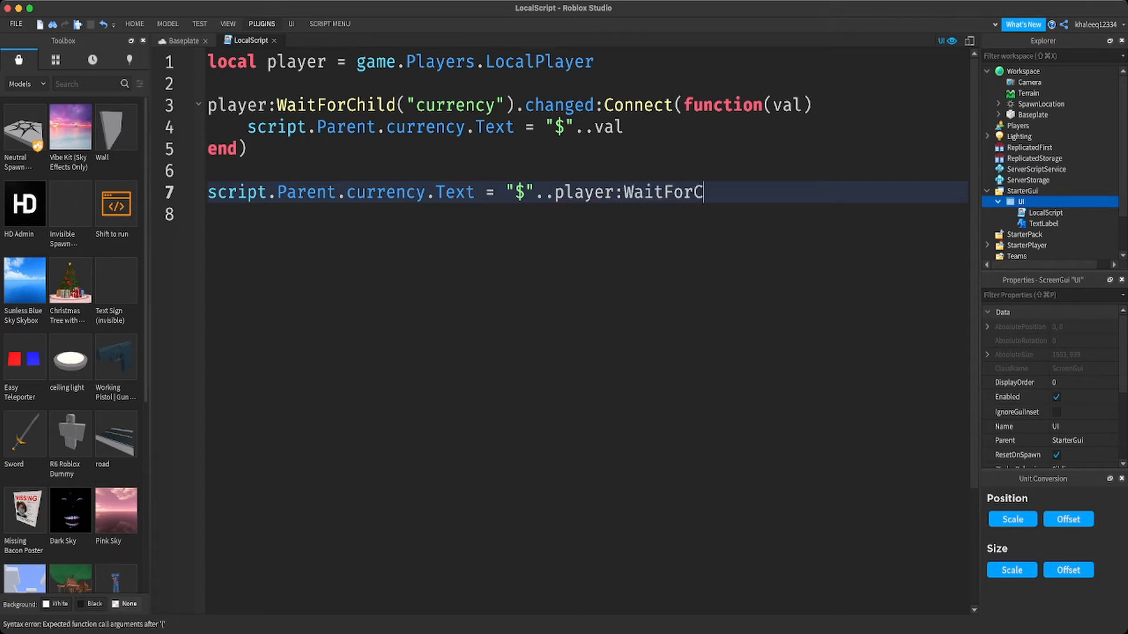
text(hild)
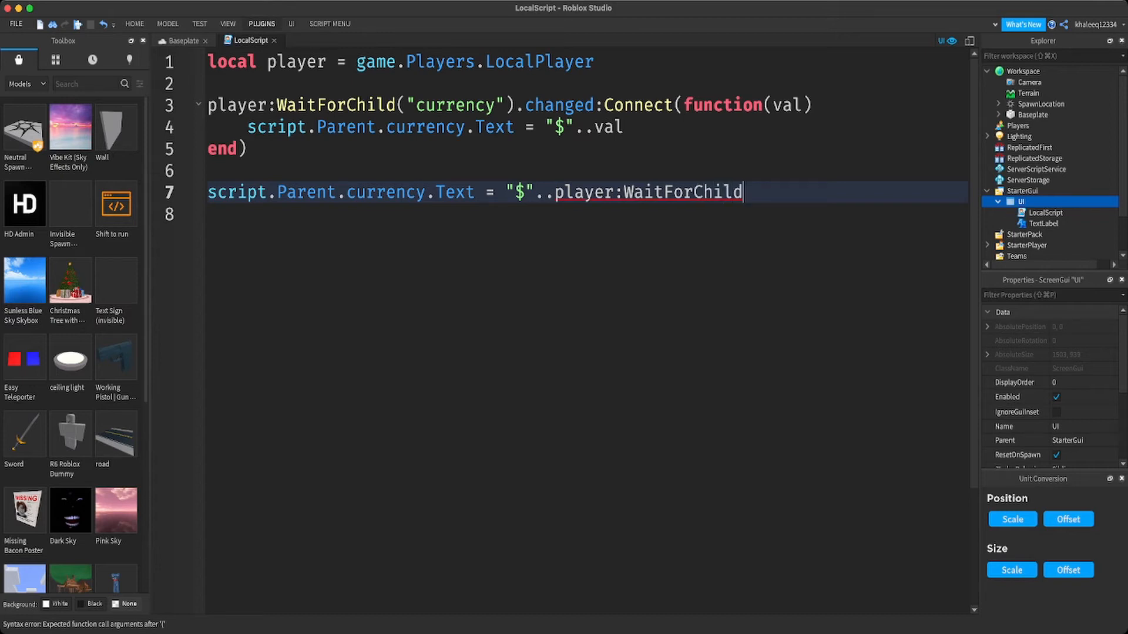
text(())
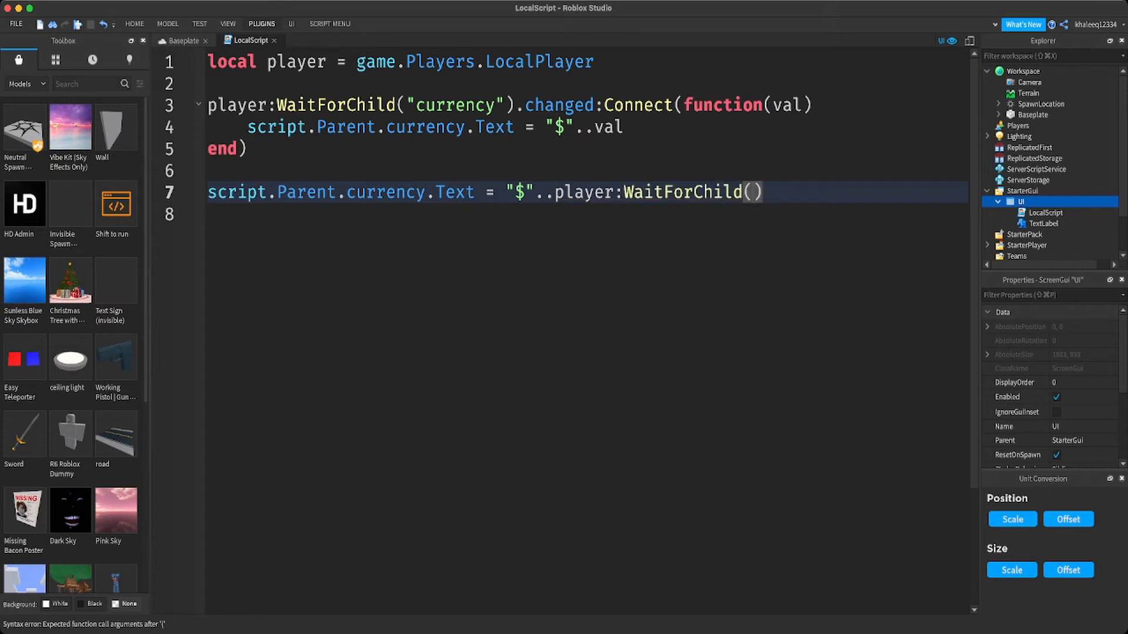
text("")
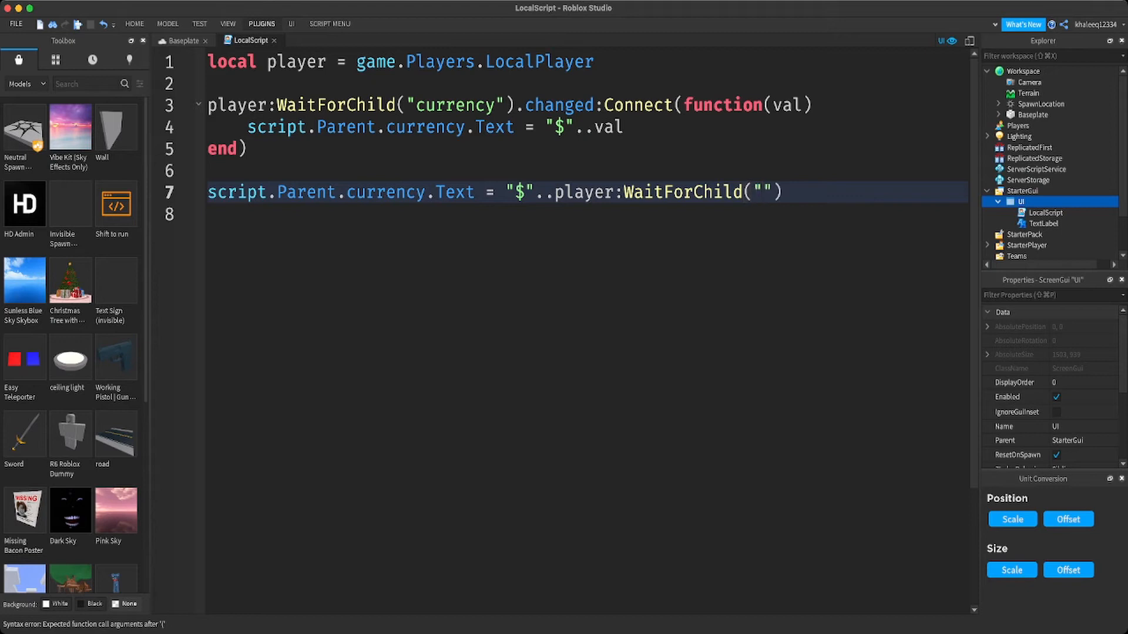
text(C)
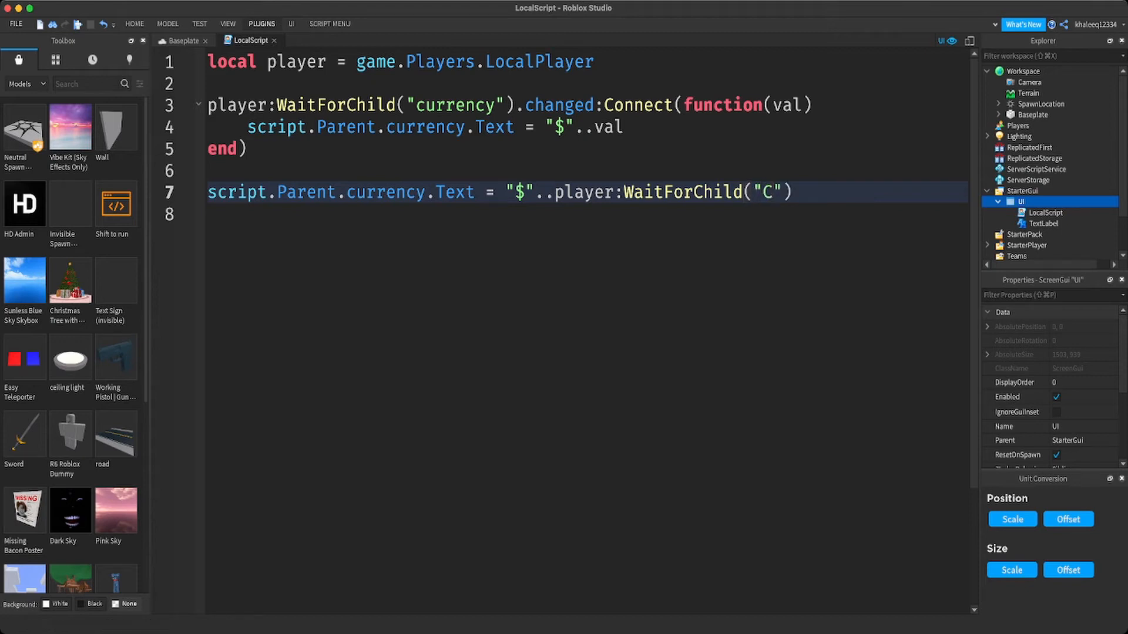
text(urre)
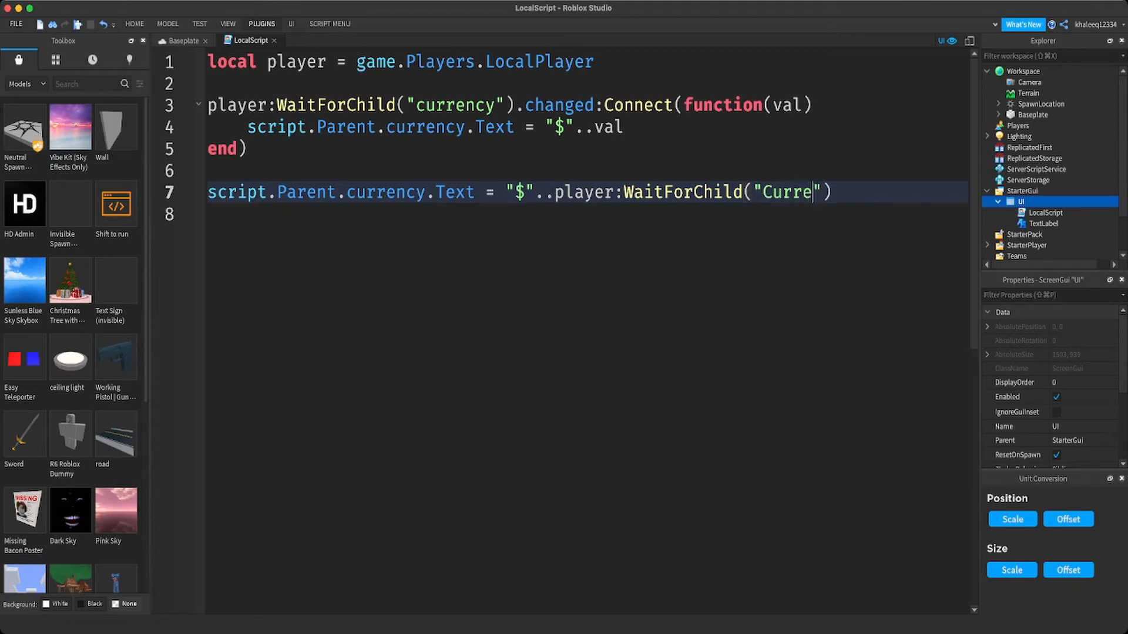
text(ncy)
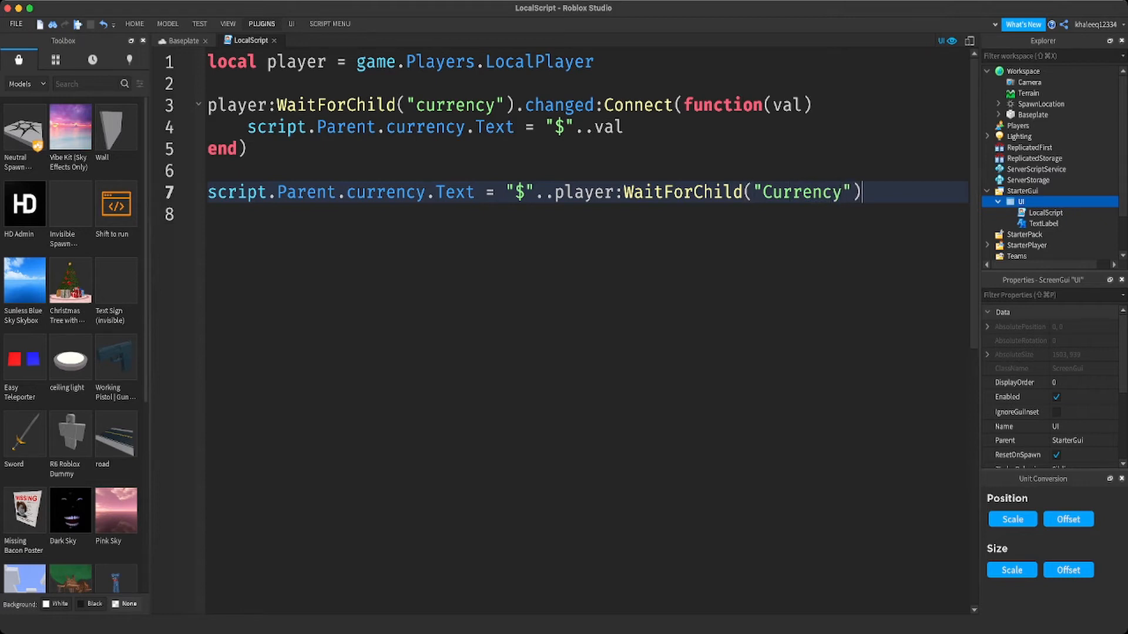
text(.value)
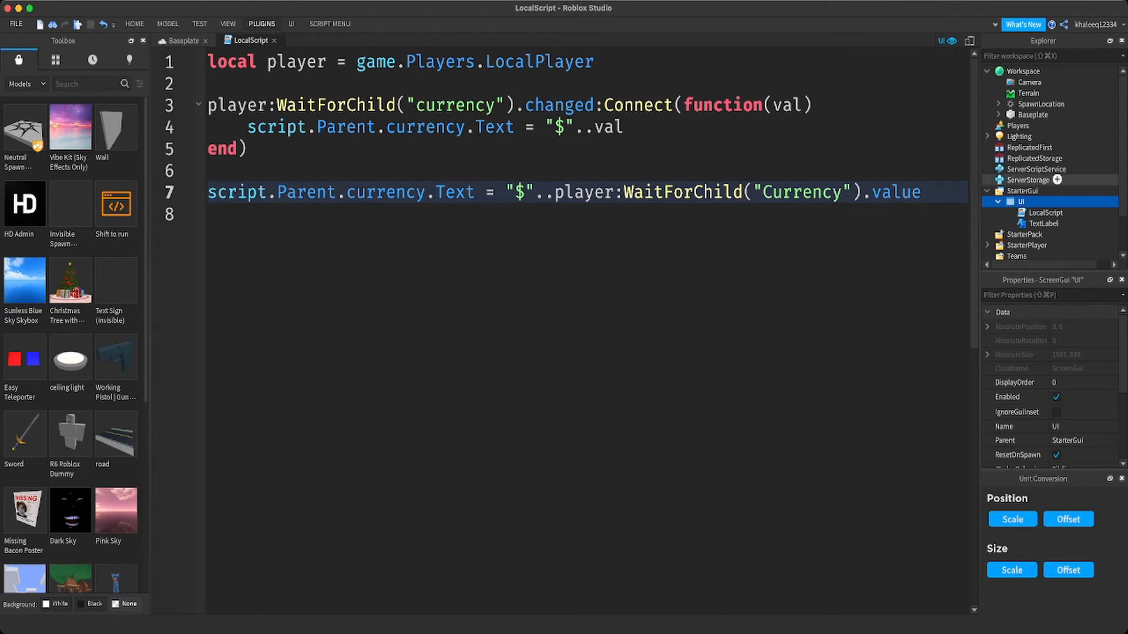
- Insert a Script under ServerScriptService and rename it Currency Holder
scroll(down, 3)
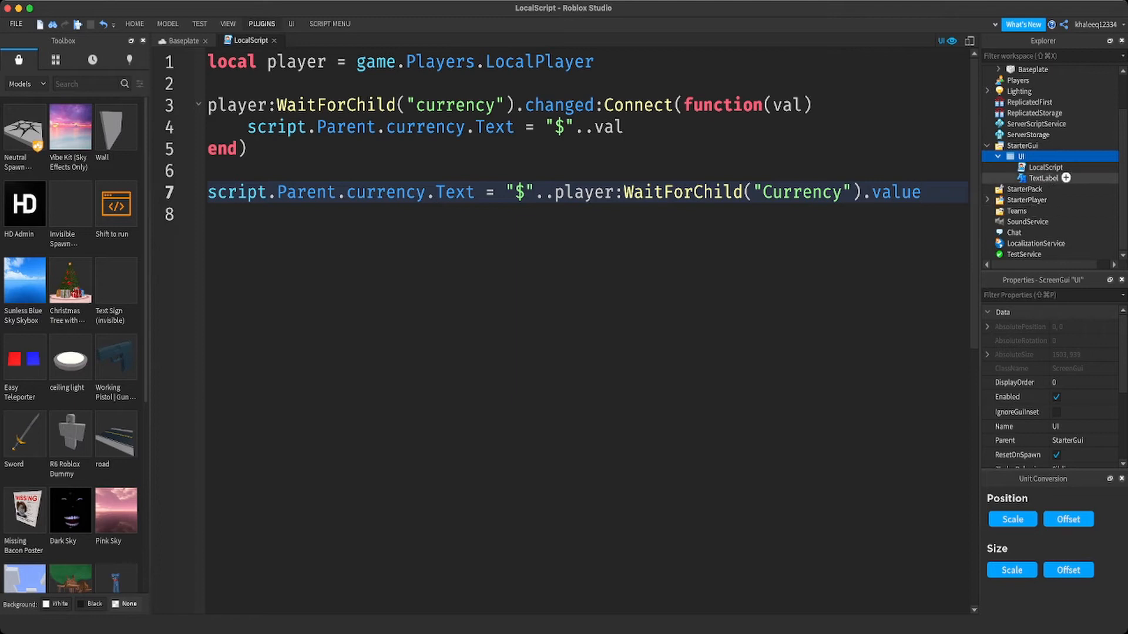
mouse_move(1036, 123)
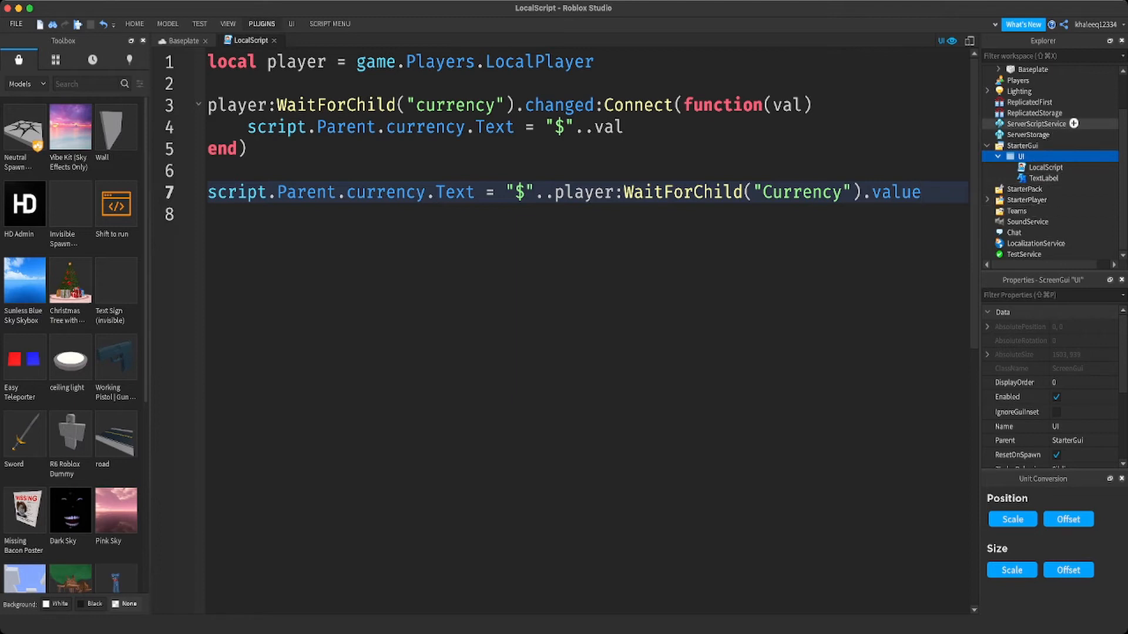
click(1037, 124)
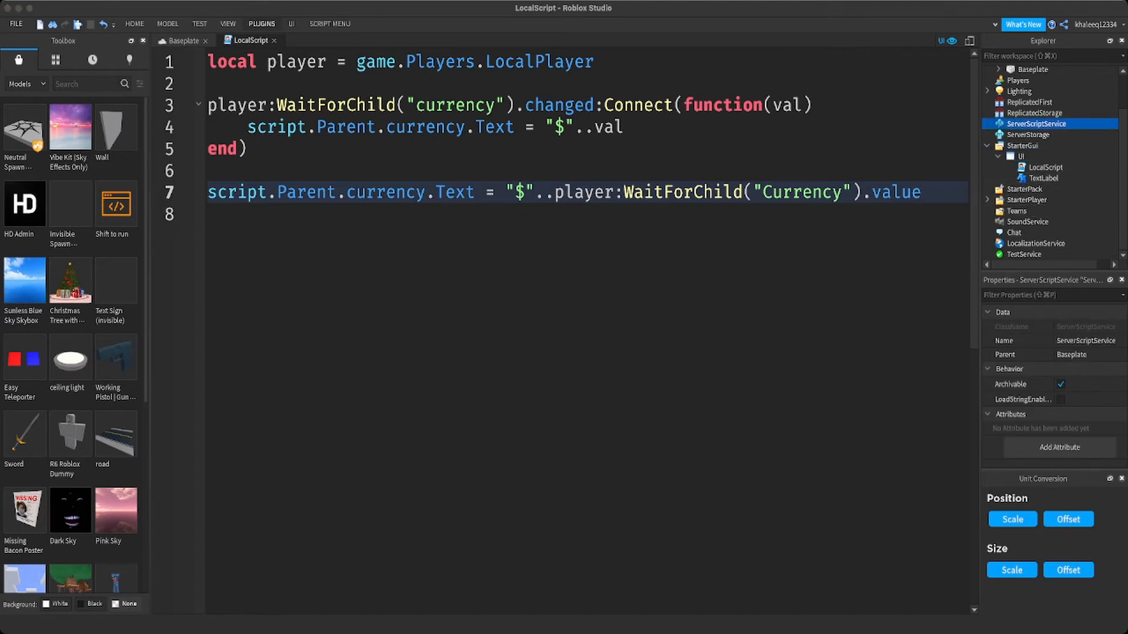
click(309, 40)
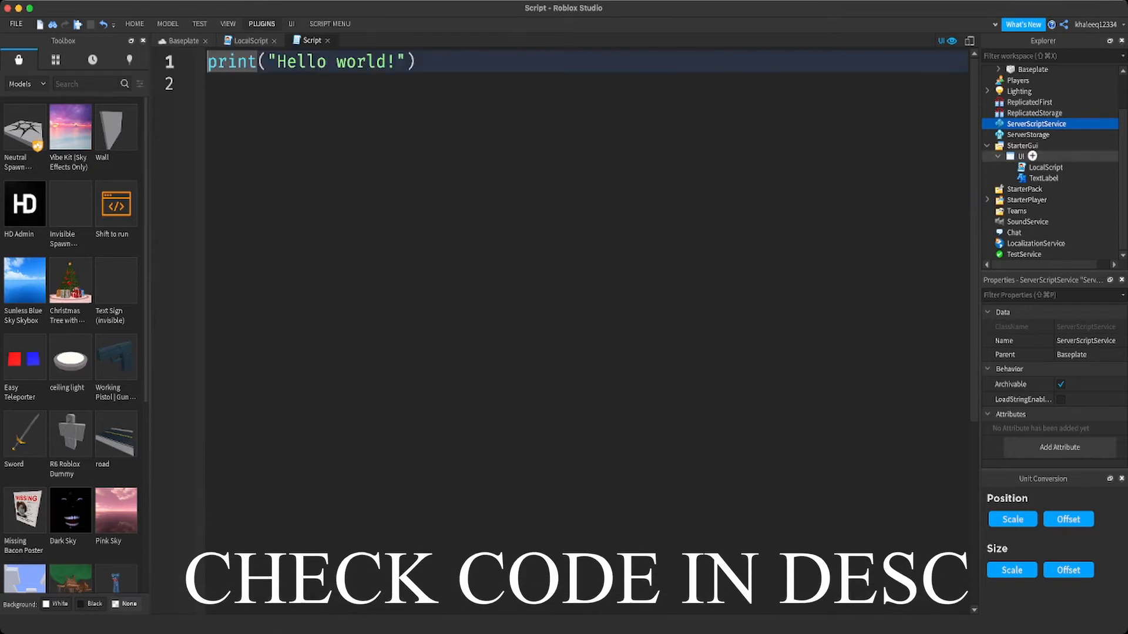
click(1036, 123)
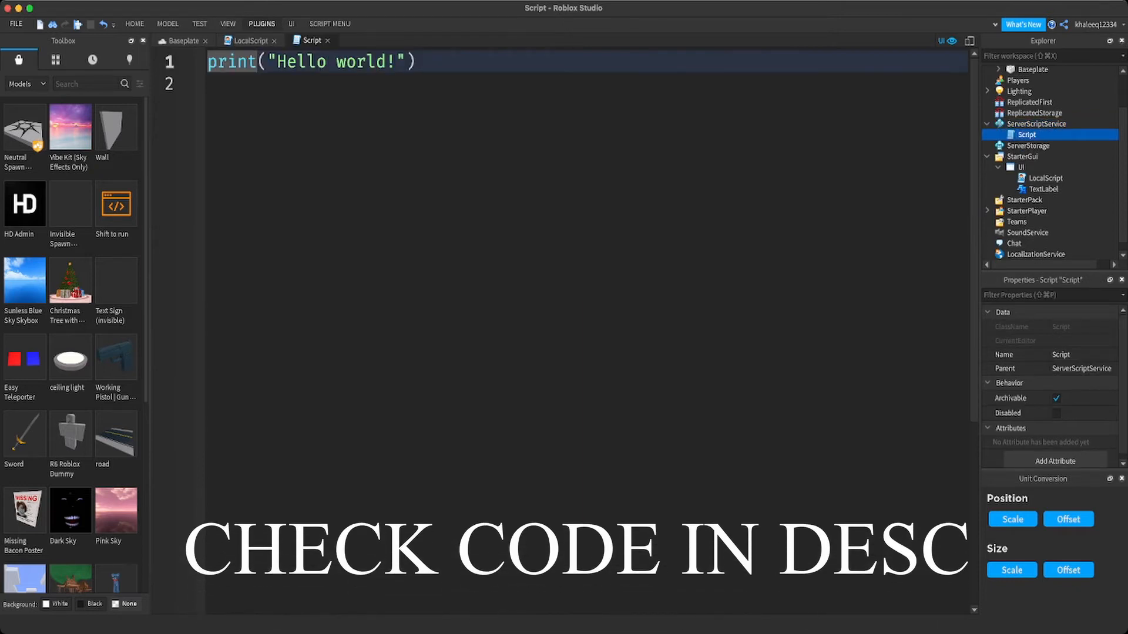
double_click(1027, 134)
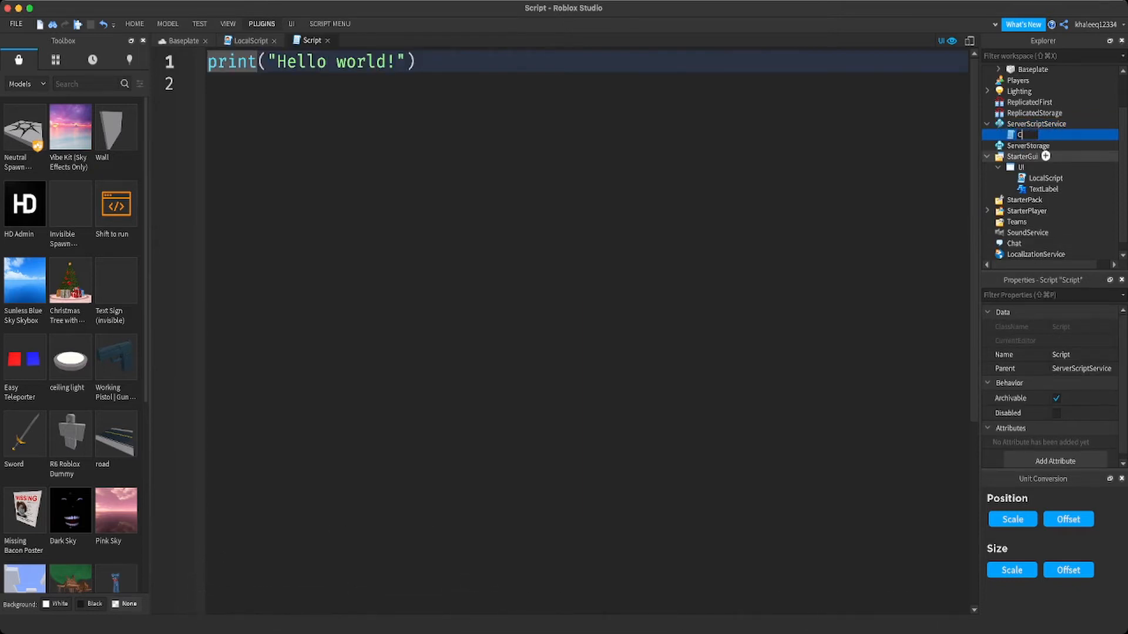
text(Curre)
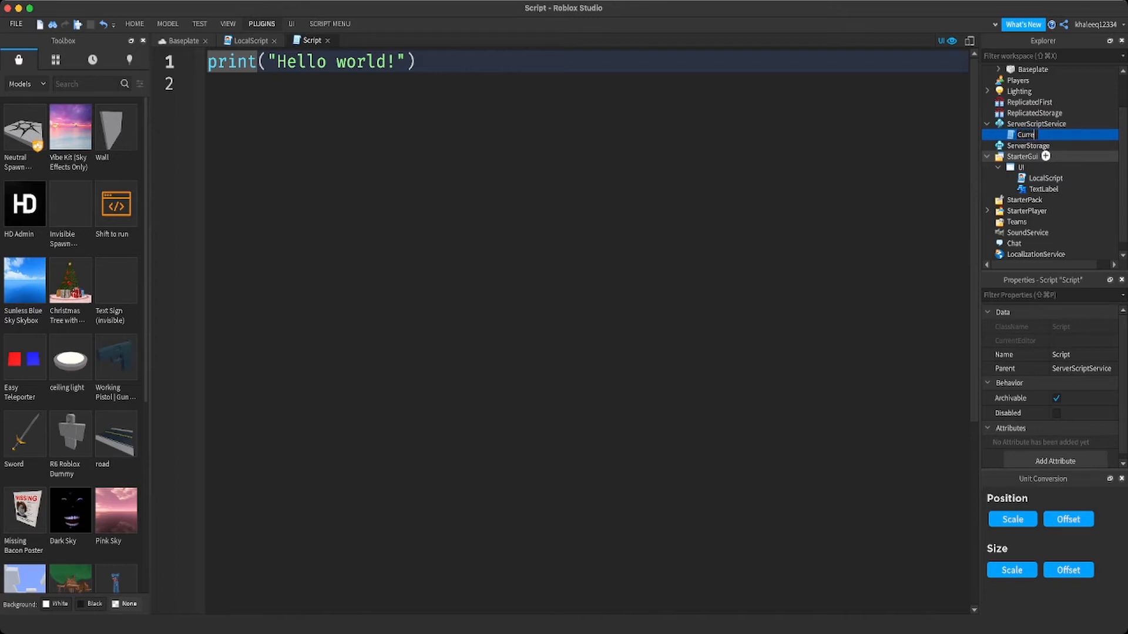
text(Currency Holder)
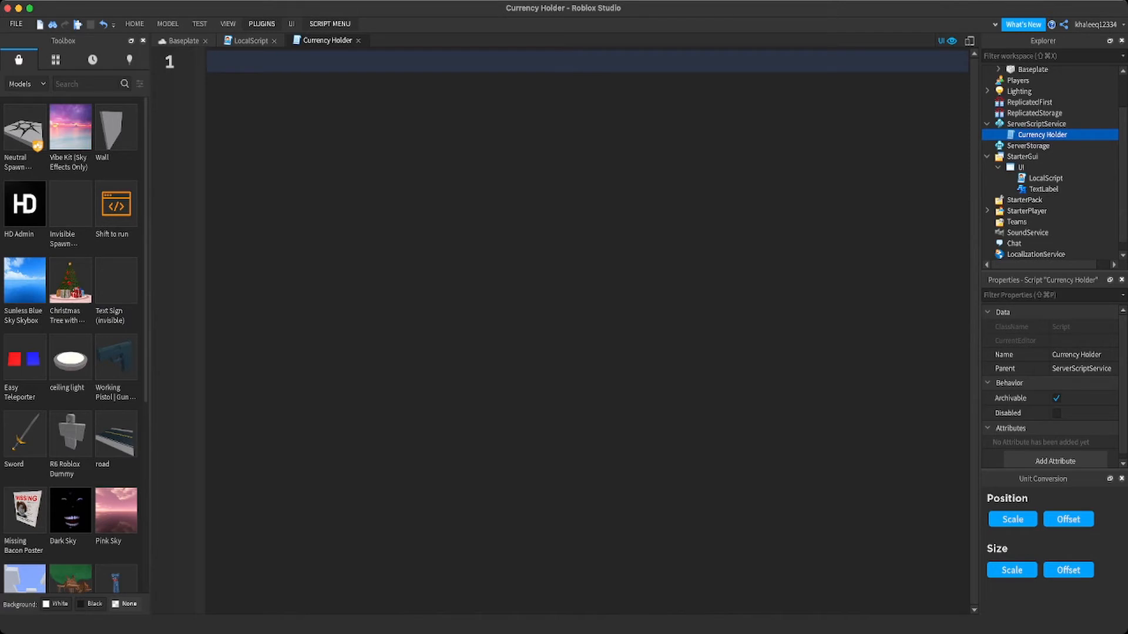
- Write game.Players.PlayerAdded:Connect(function(player) in Currency Holder
text(game)
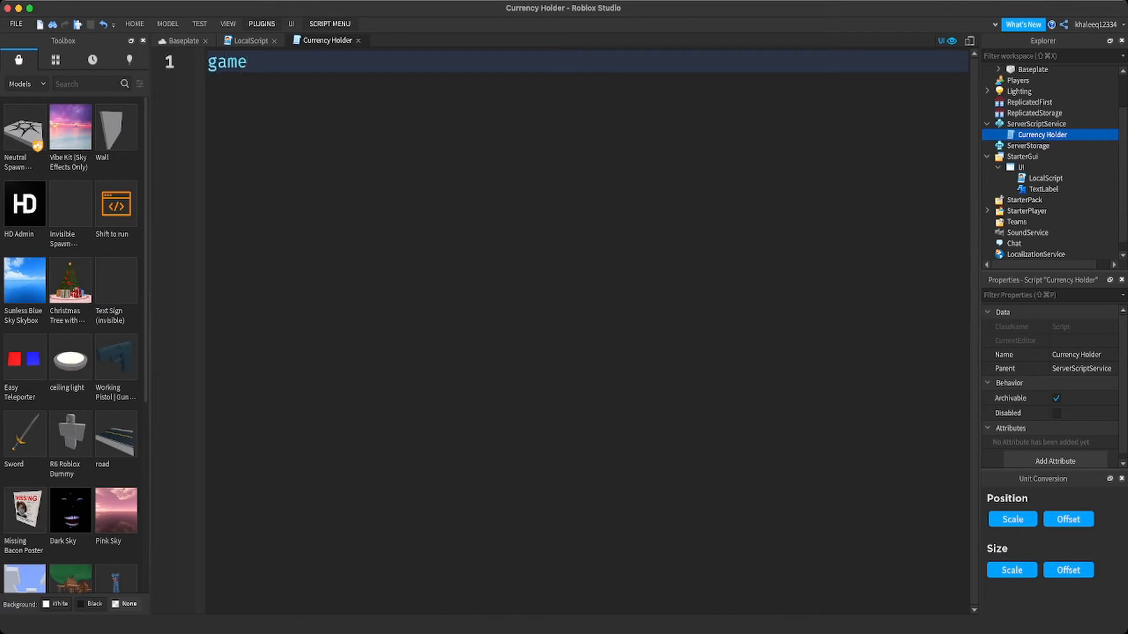
text(.Players)
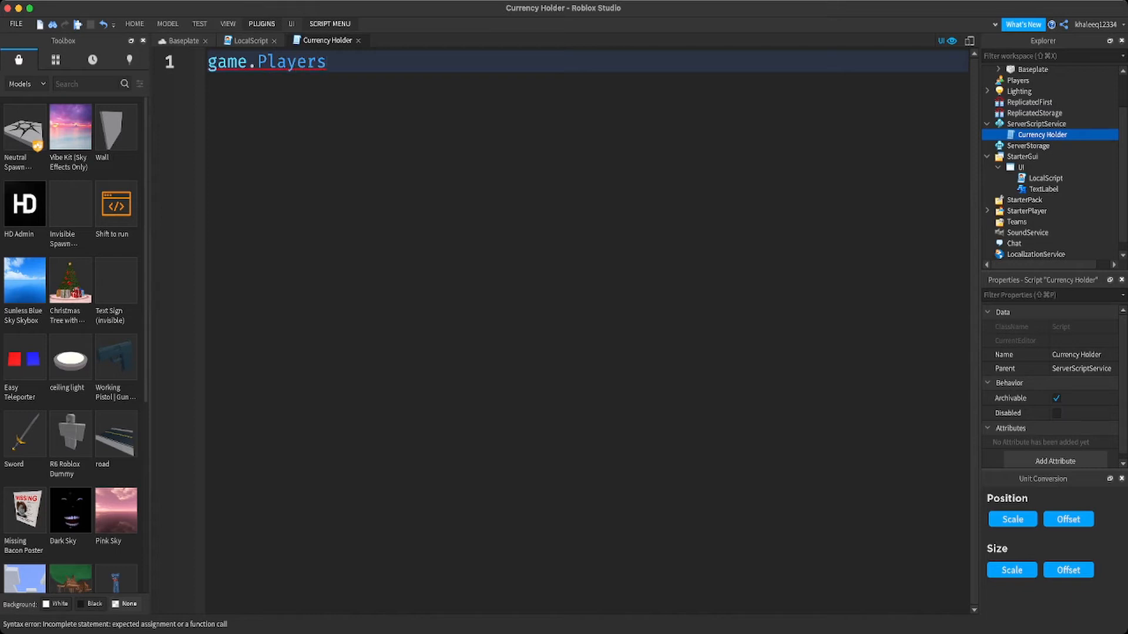
text(.)
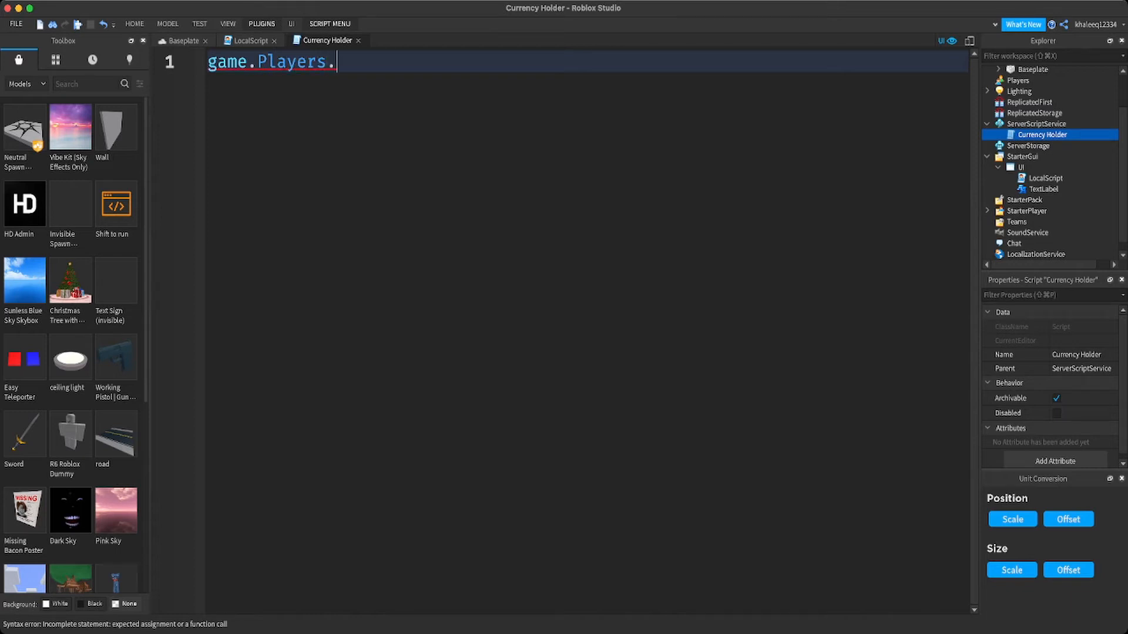
text(PlayerAdd)
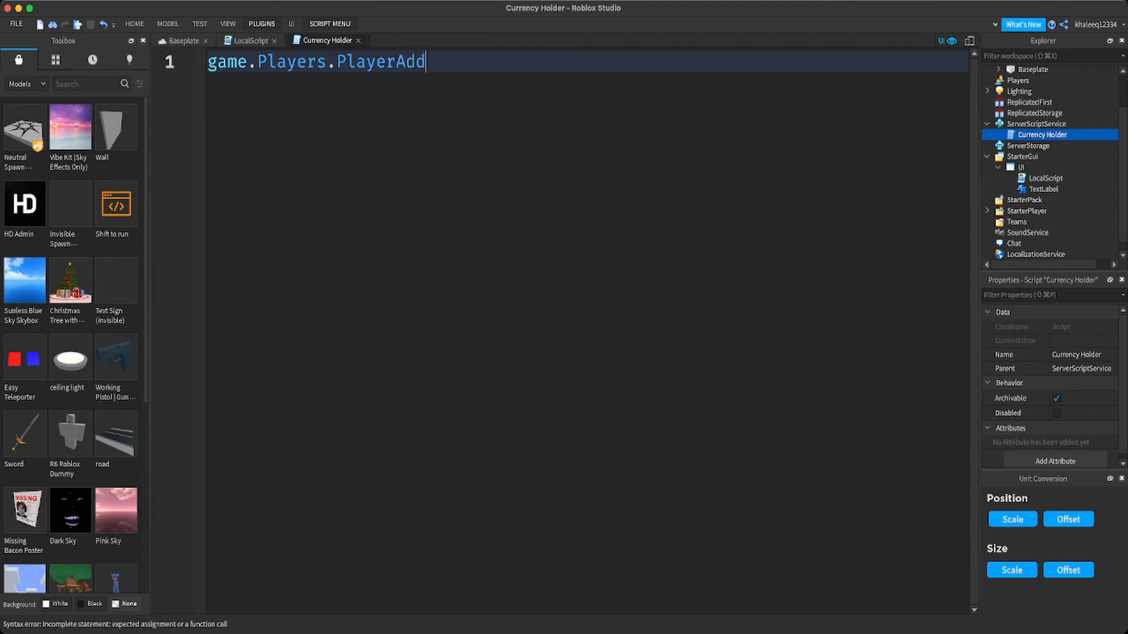
text(ed)
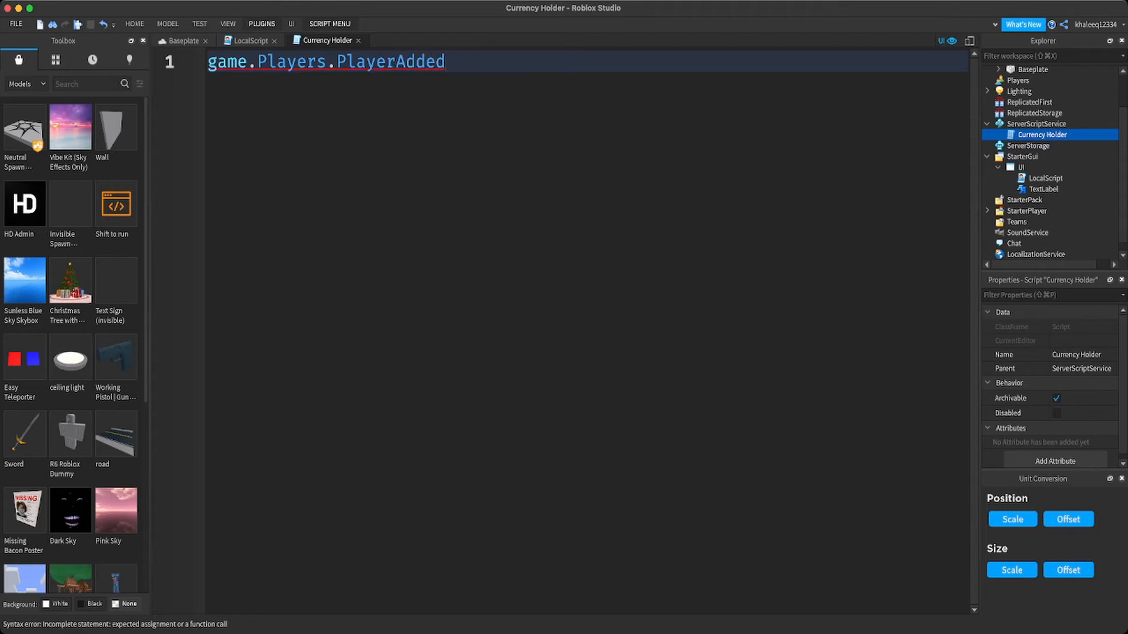
text(:Conne)
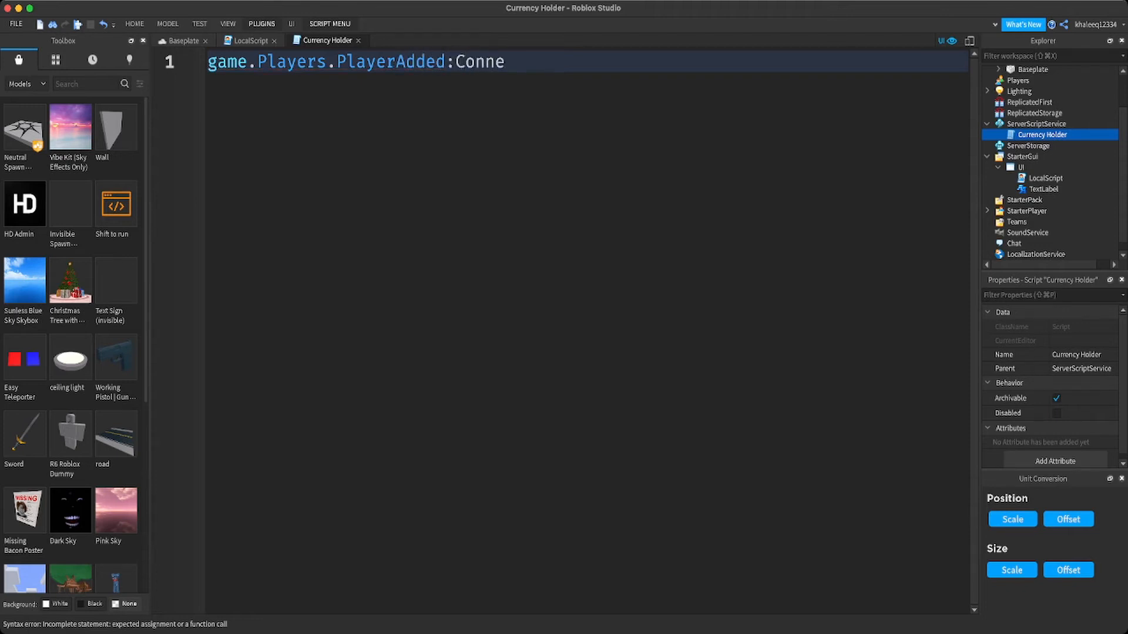
text(ct)
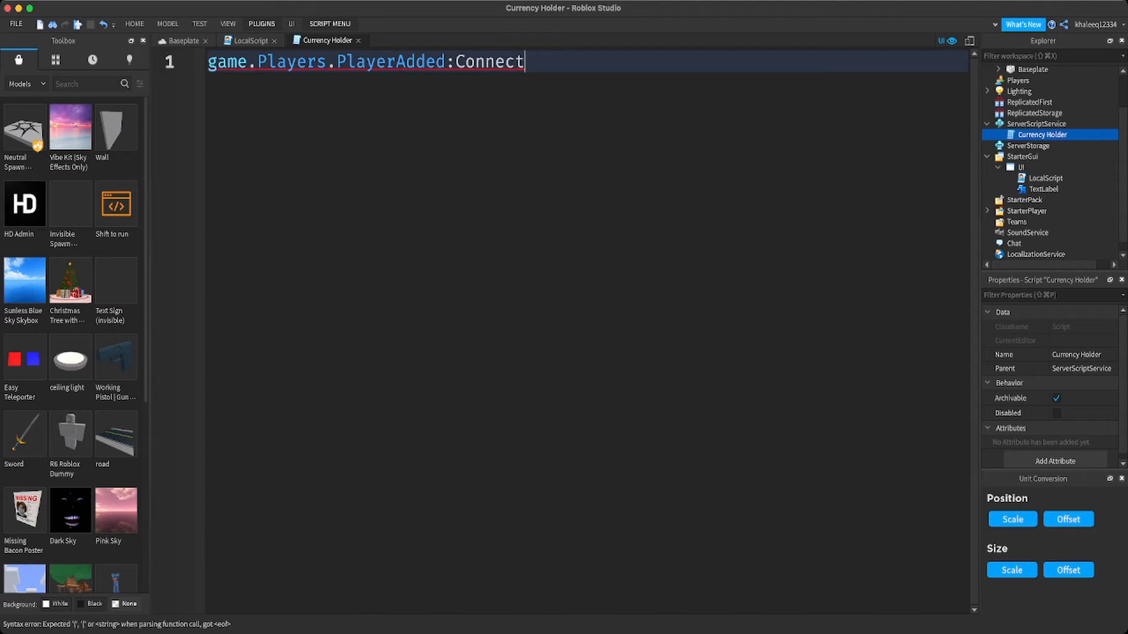
text((function)
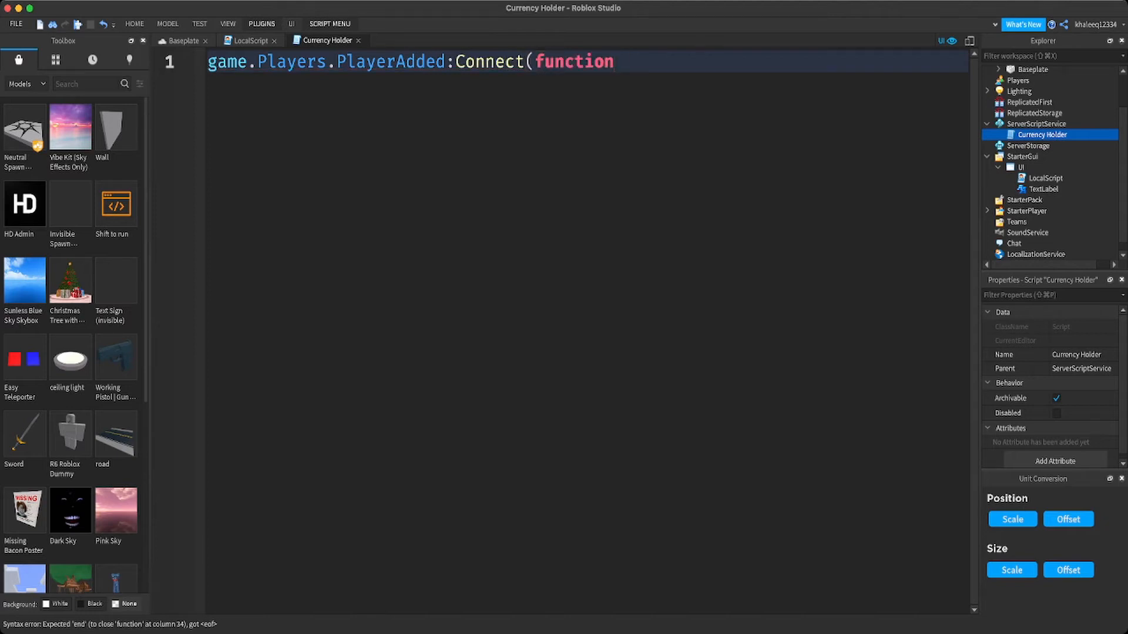
text(())
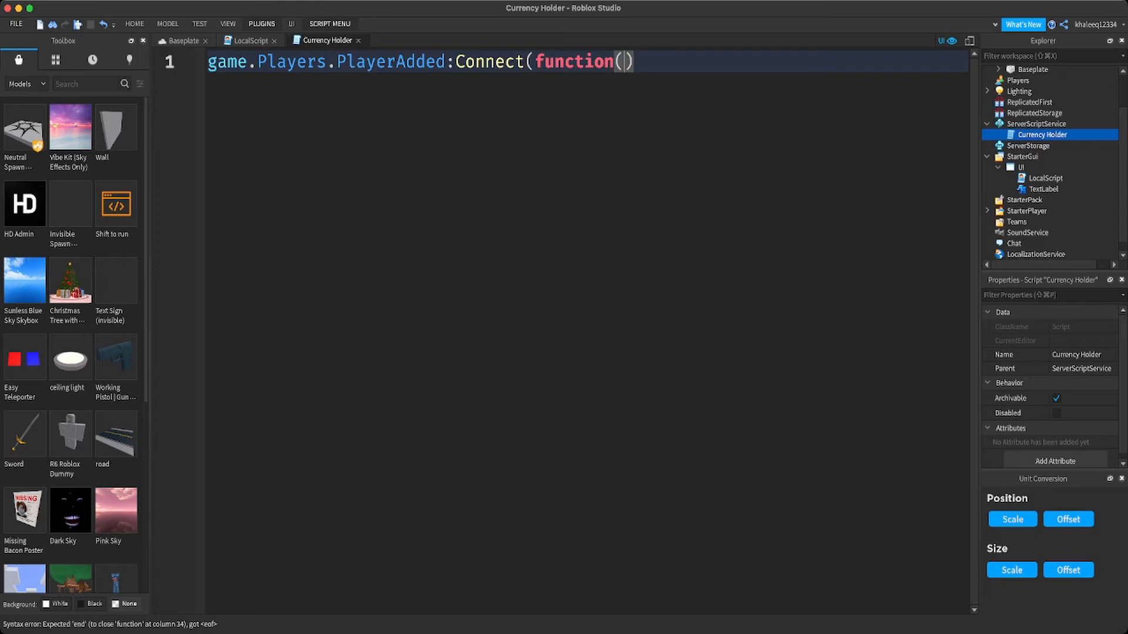
text(p)
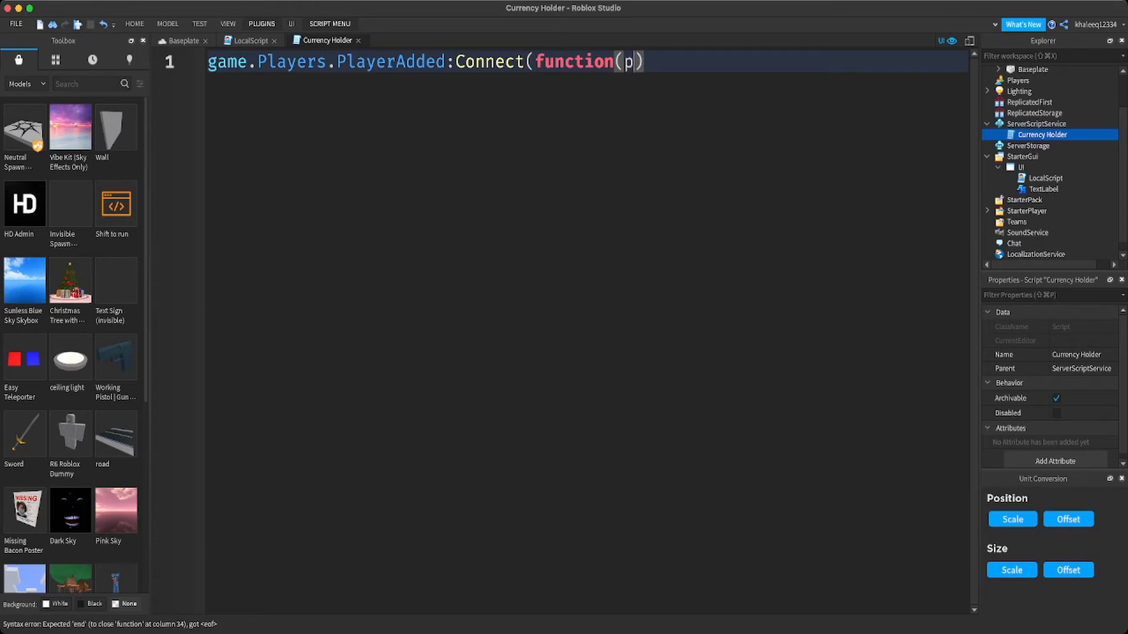
text(layer)
text(local)
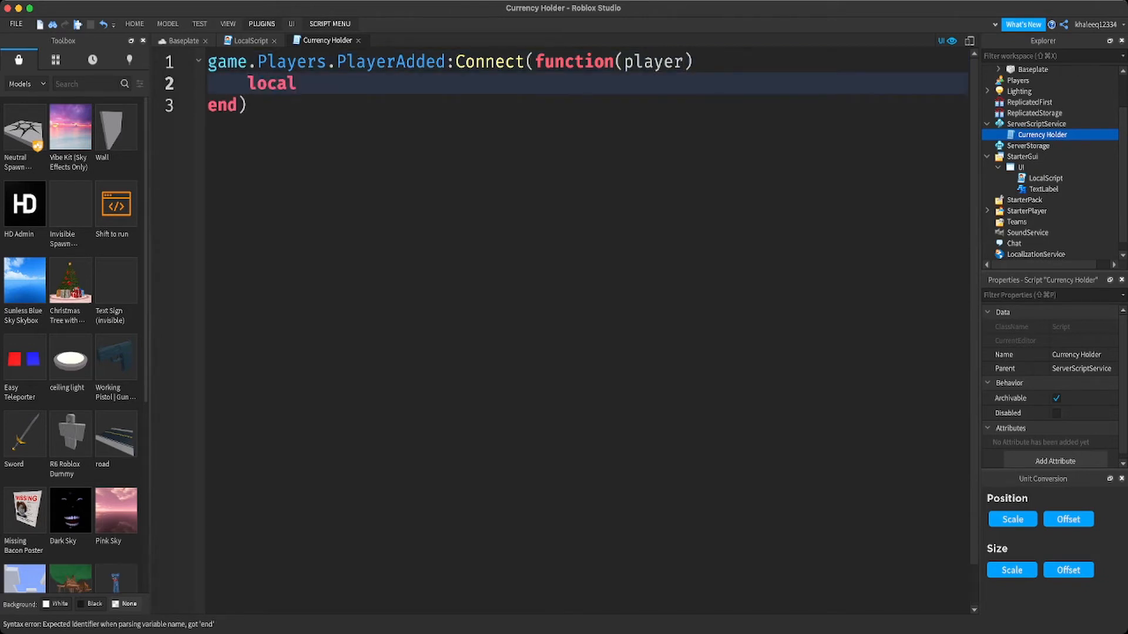
- Create value = Instance.new("NumberValue", player) and set value.Name = "Currency"
text(va)
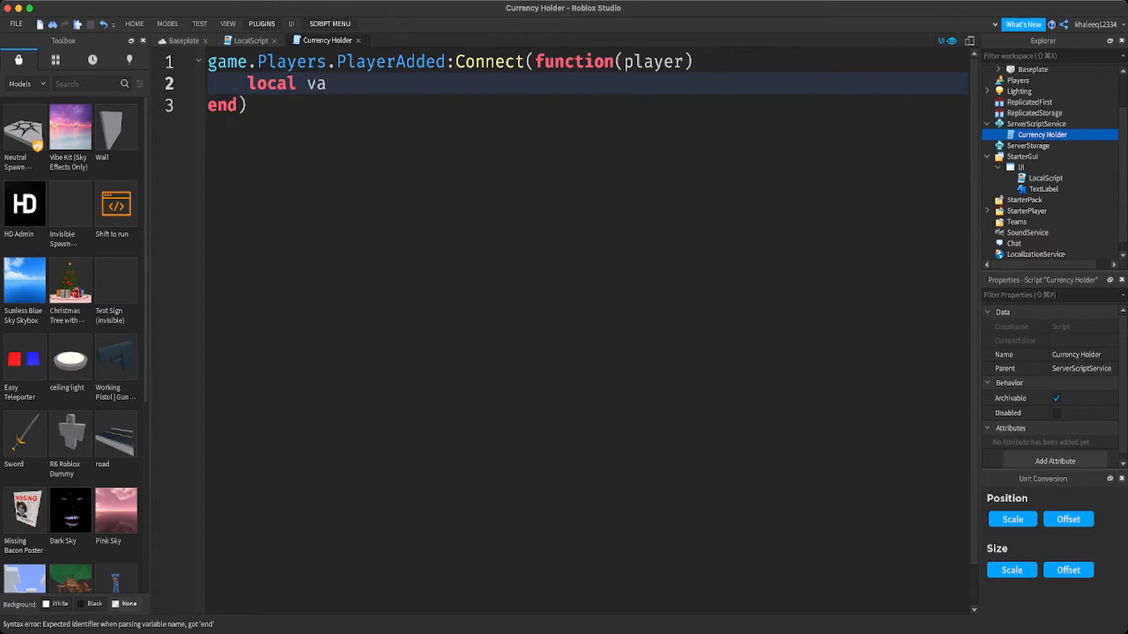
text(lue = I)
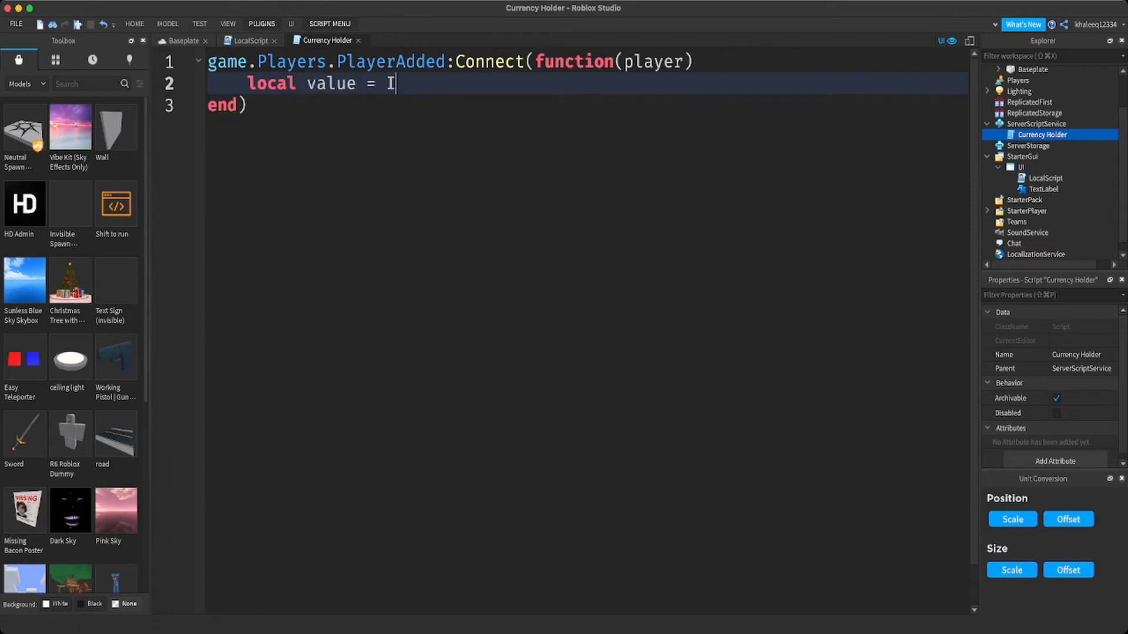
text(nstance)
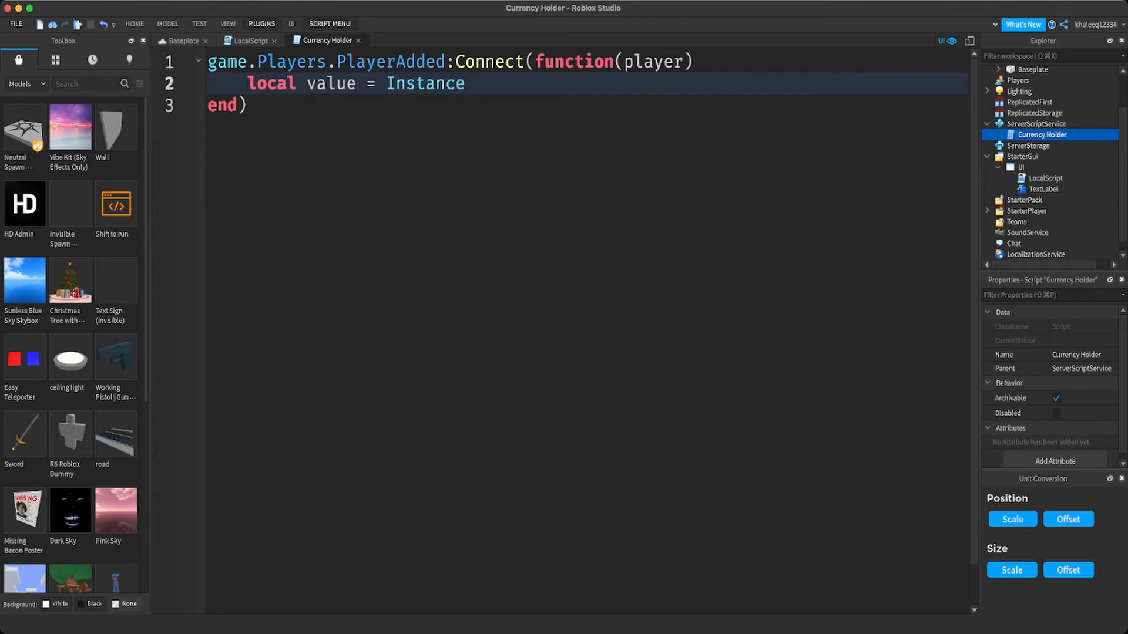
text(.new)
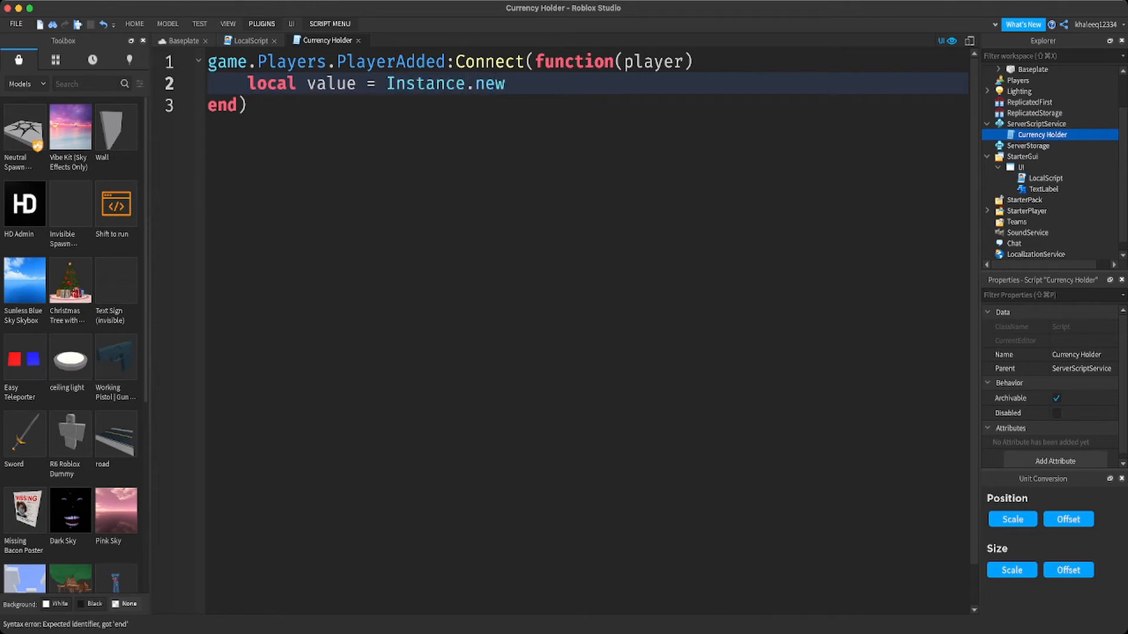
text(())
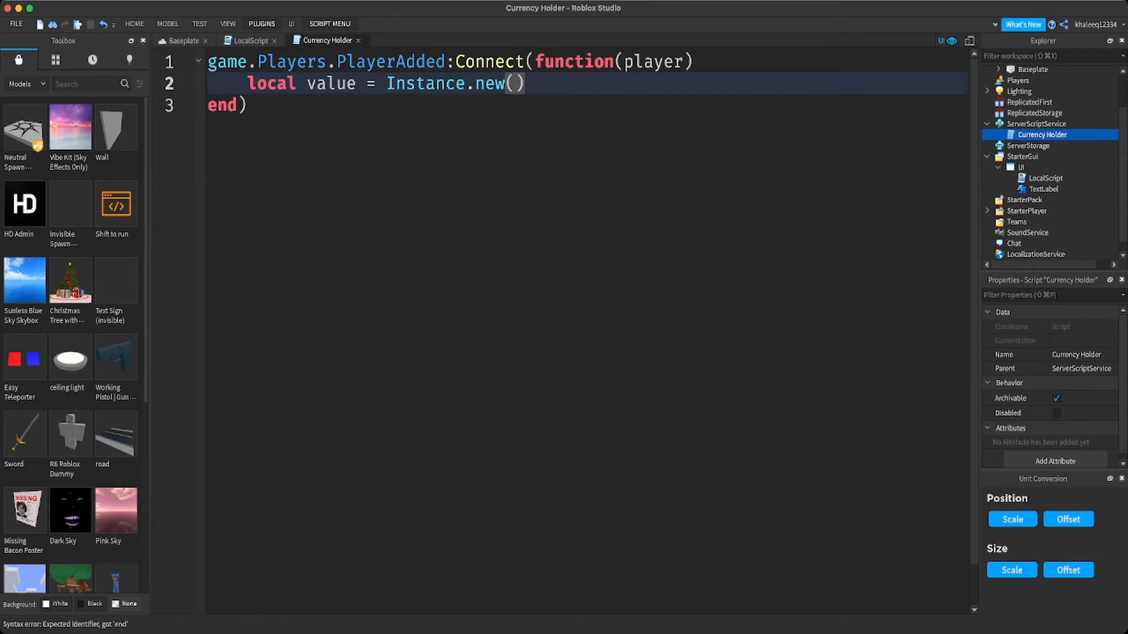
text("")
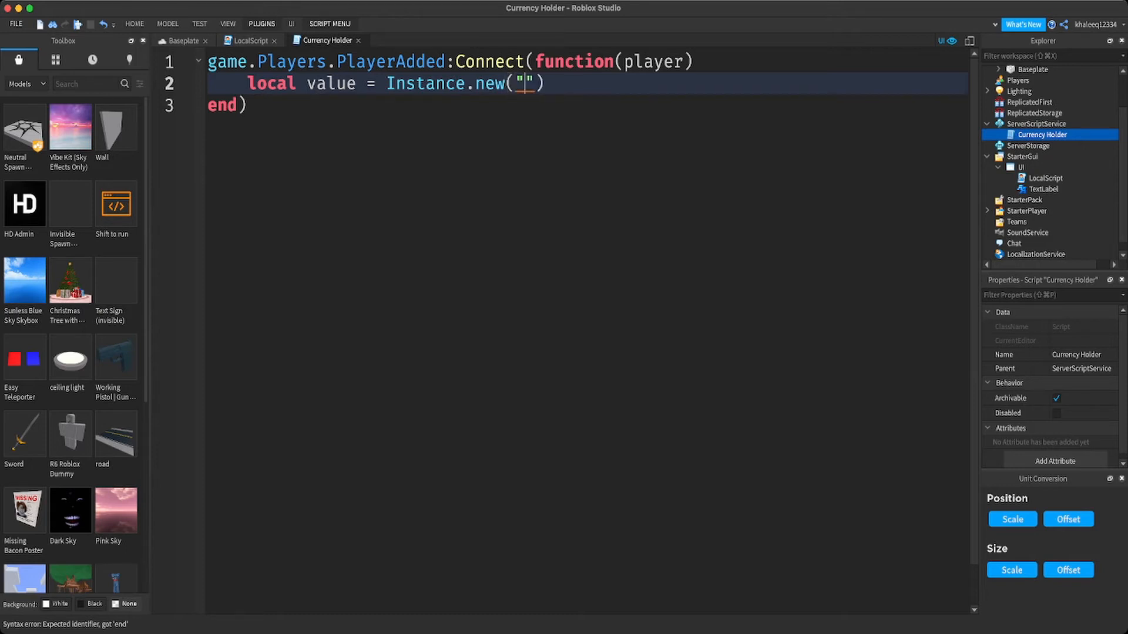
text(Num)
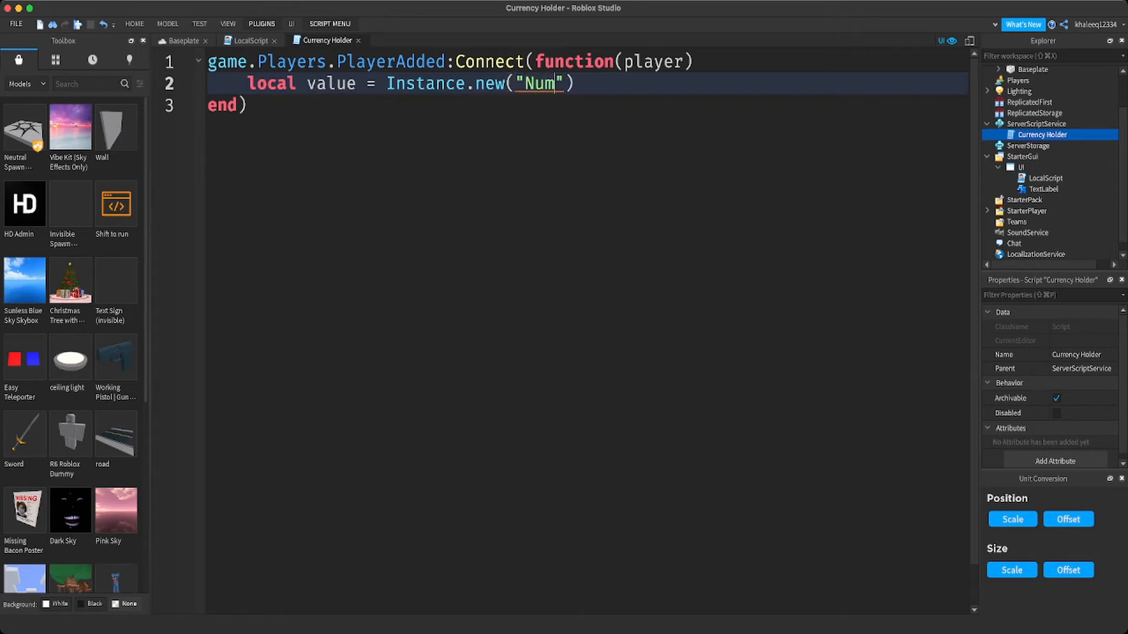
text(berValue)
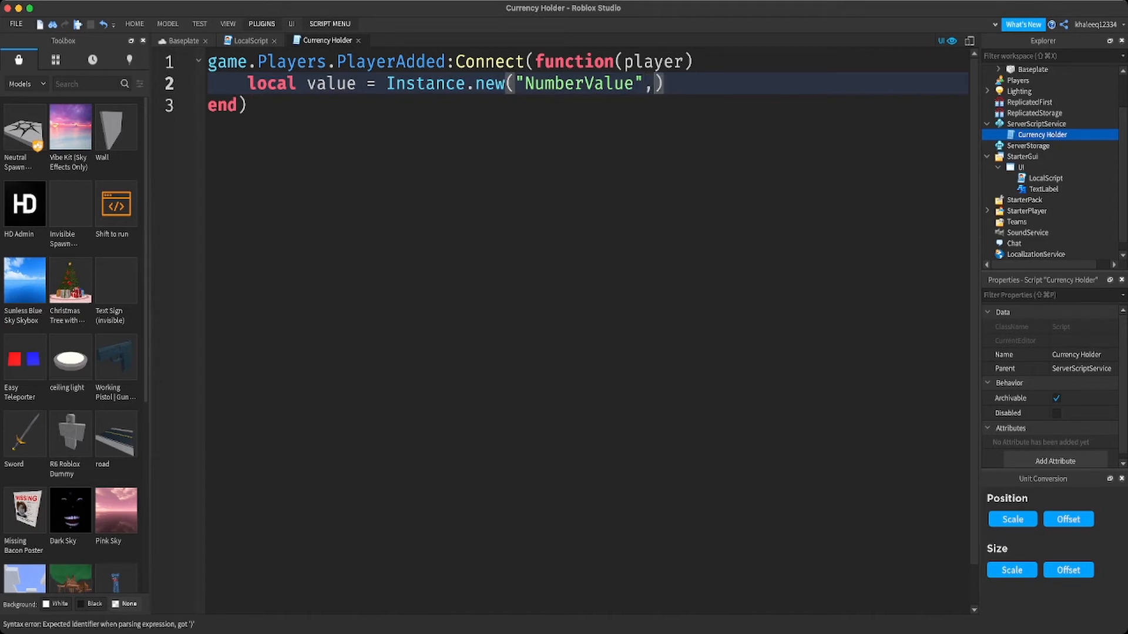
text(player)
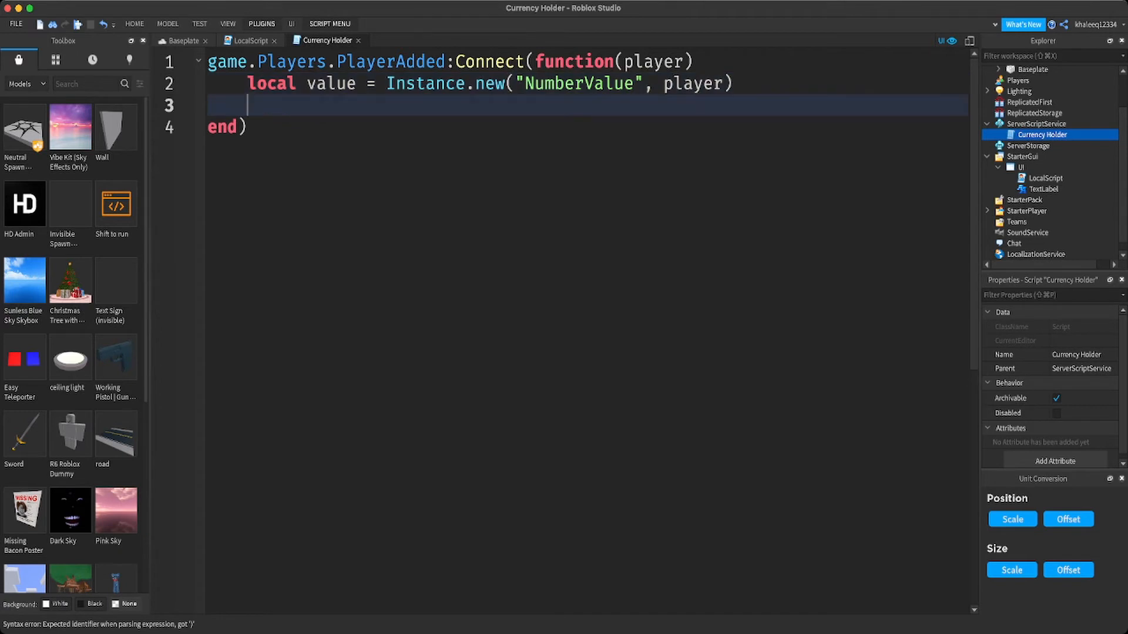
text(value.)
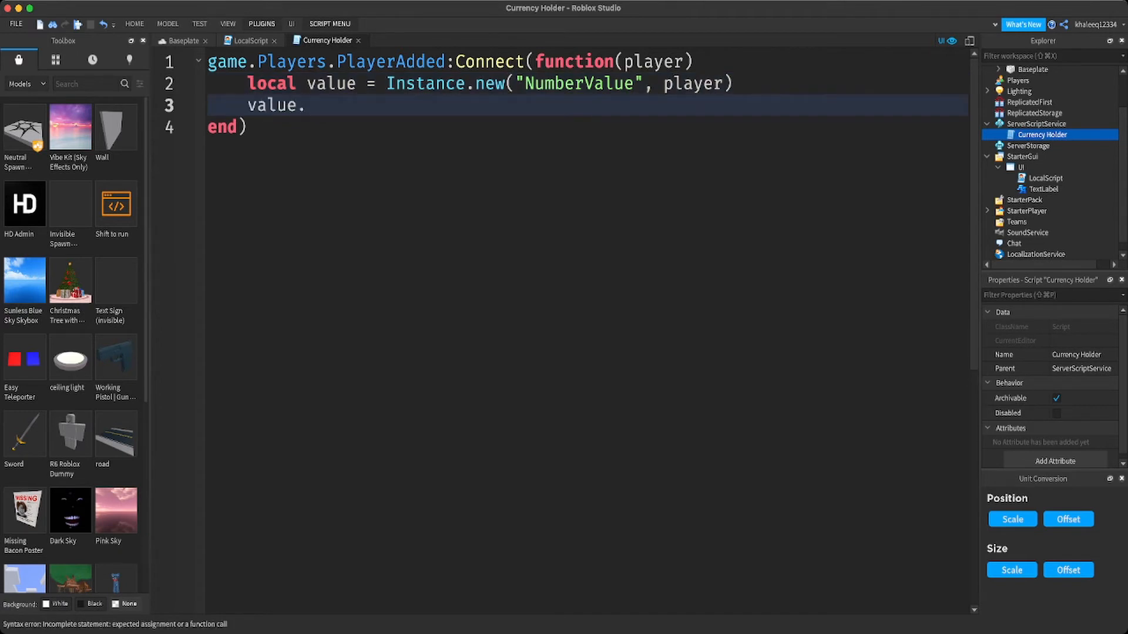
text(Nma)
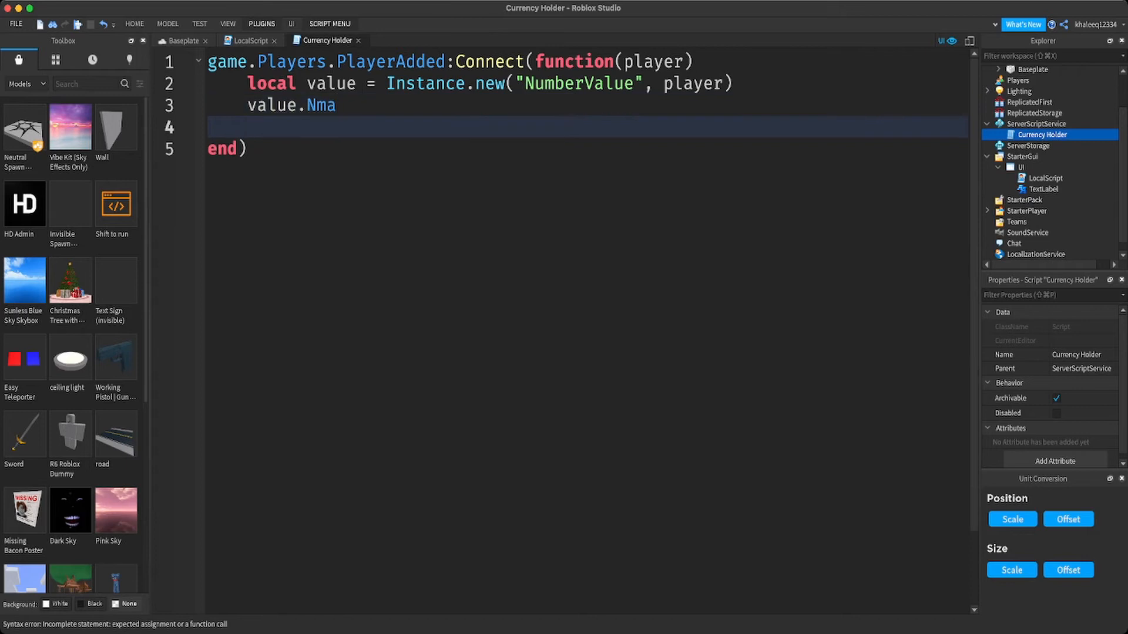
key(Backspace)
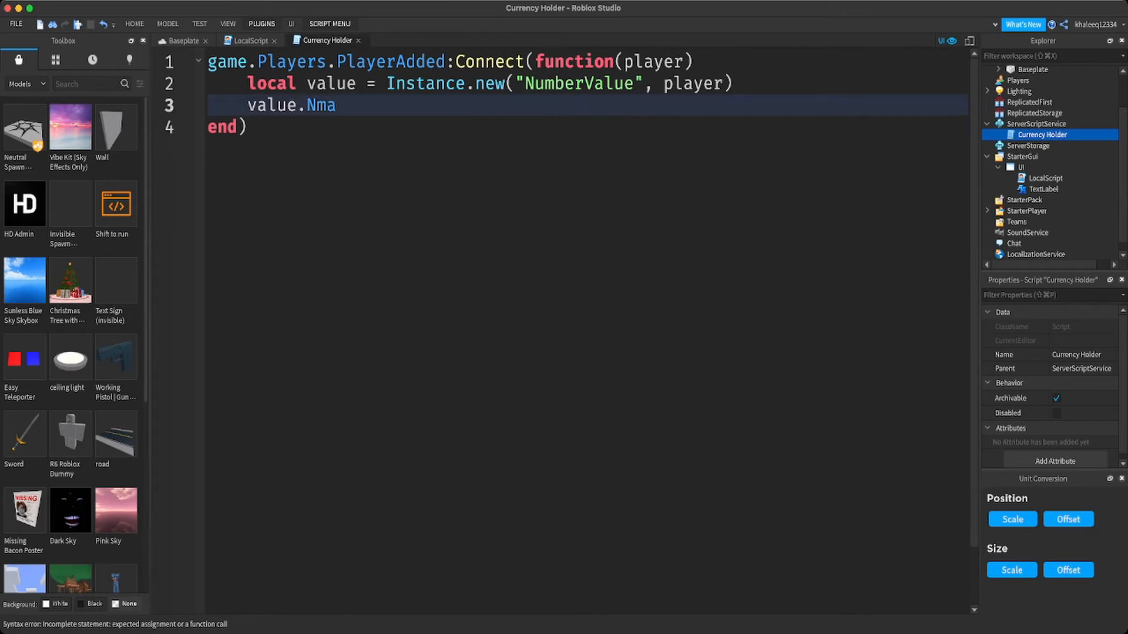
text(e =)
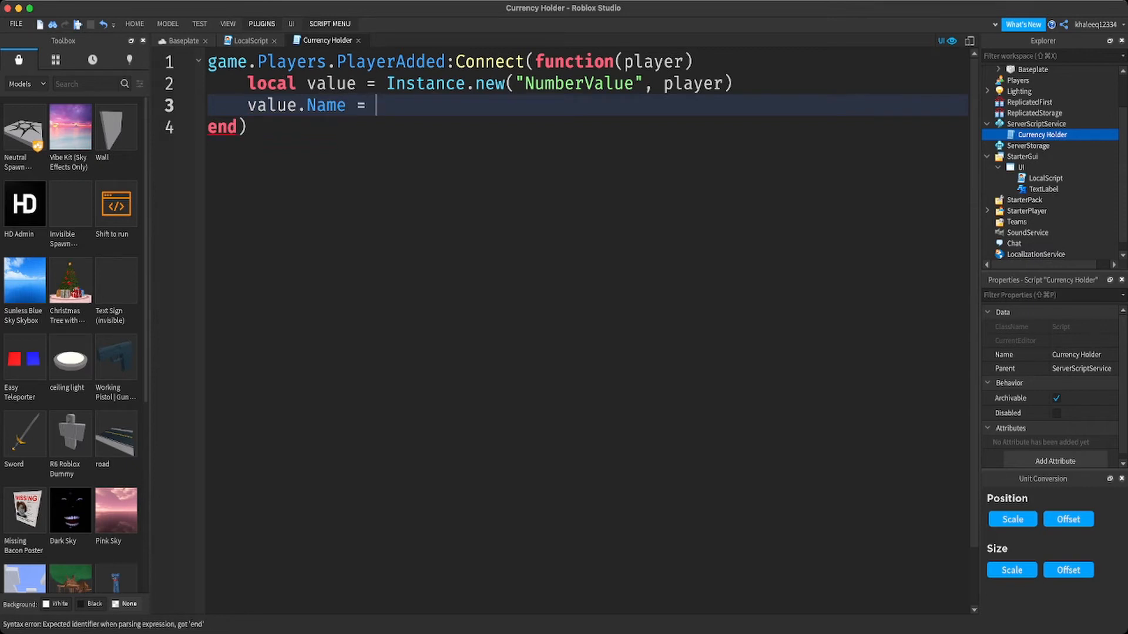
text("")
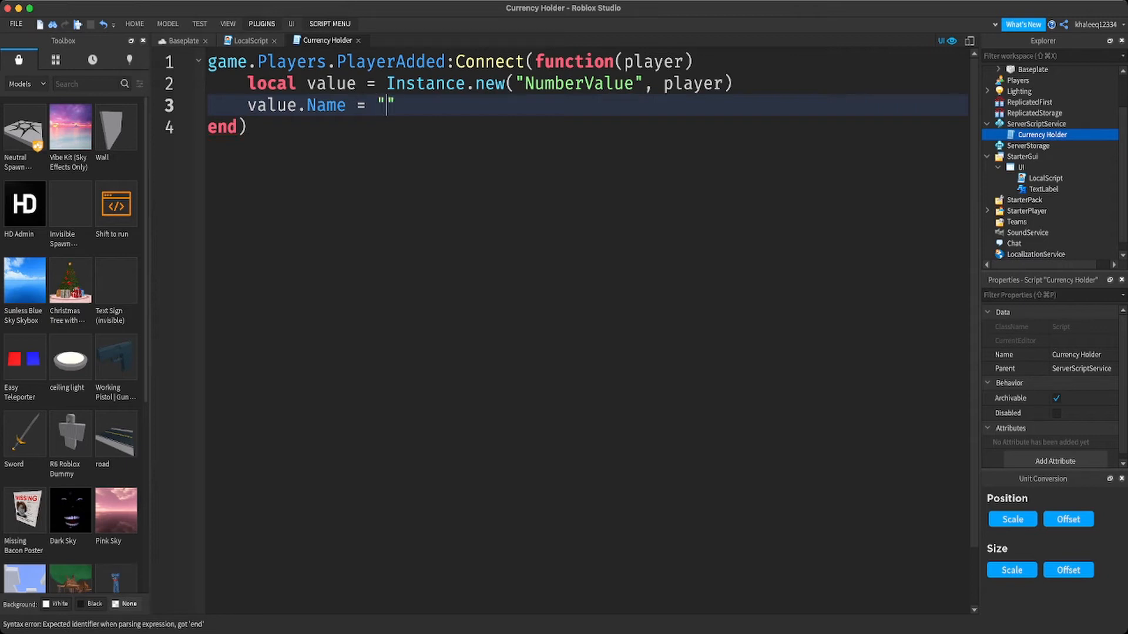
text(Curr)
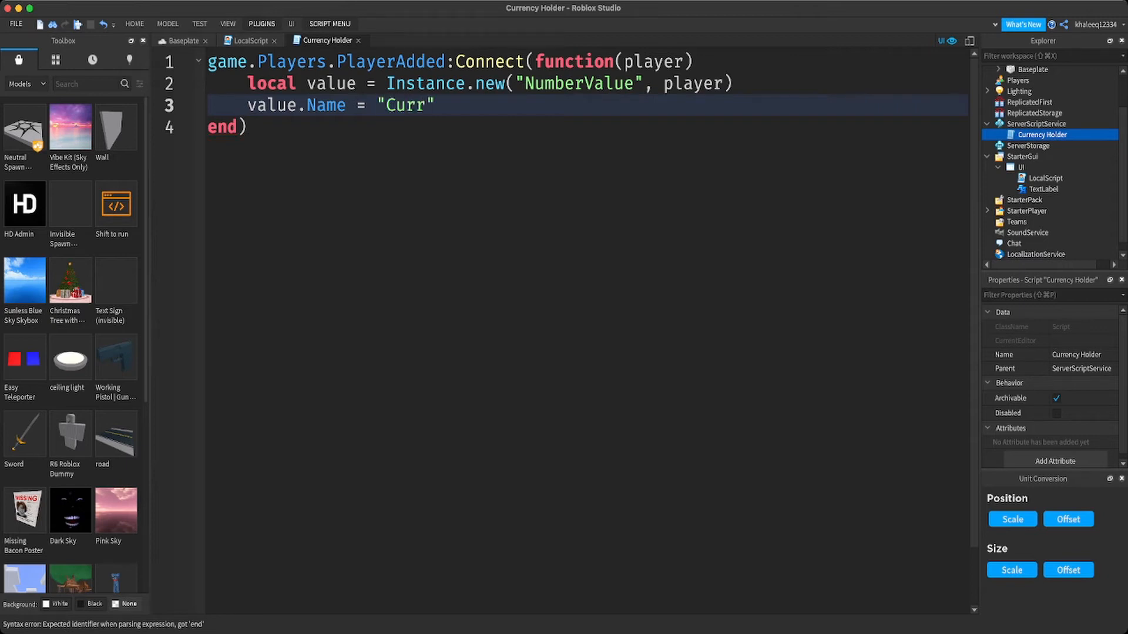
text(ency)
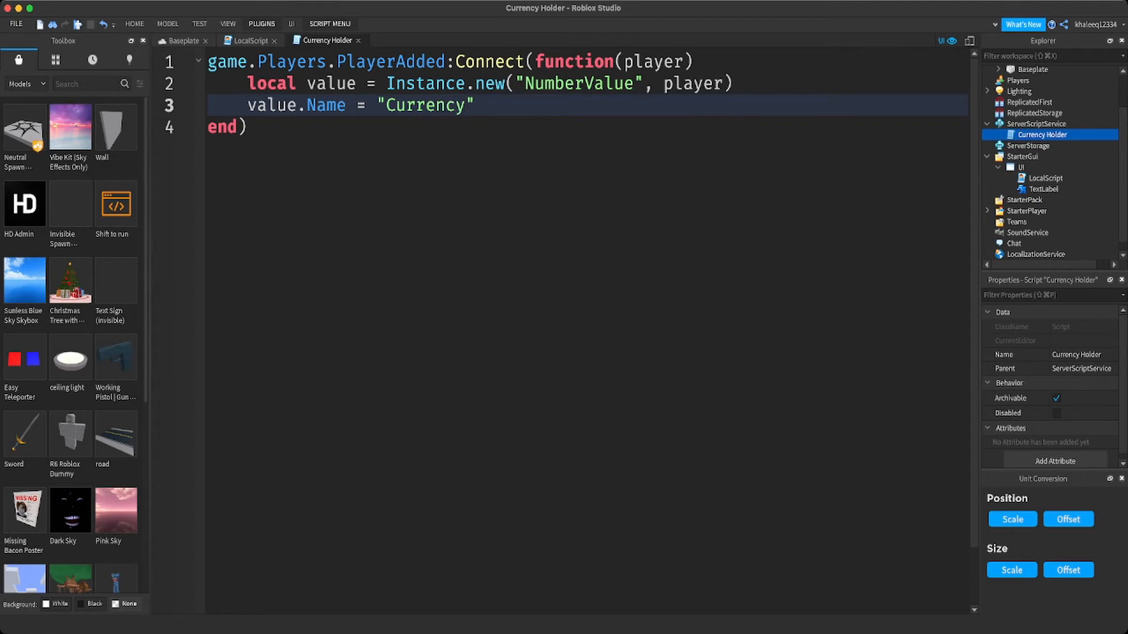
click(230, 127)
text(wait()
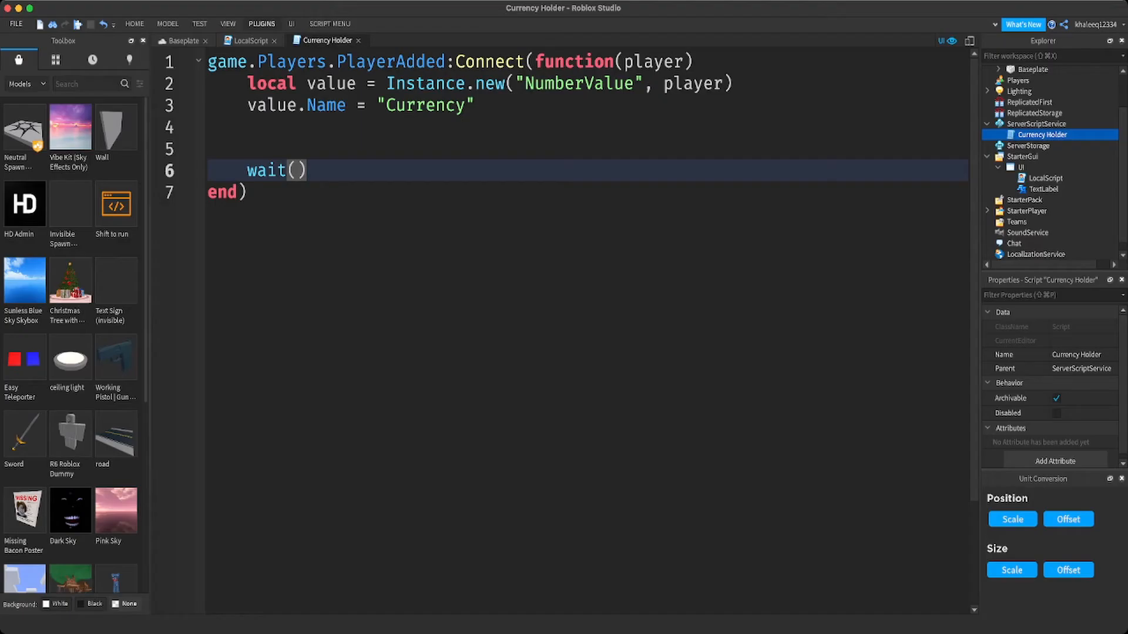
- Add a while wait(3) do loop that begins incrementing value.Value
text(wh)
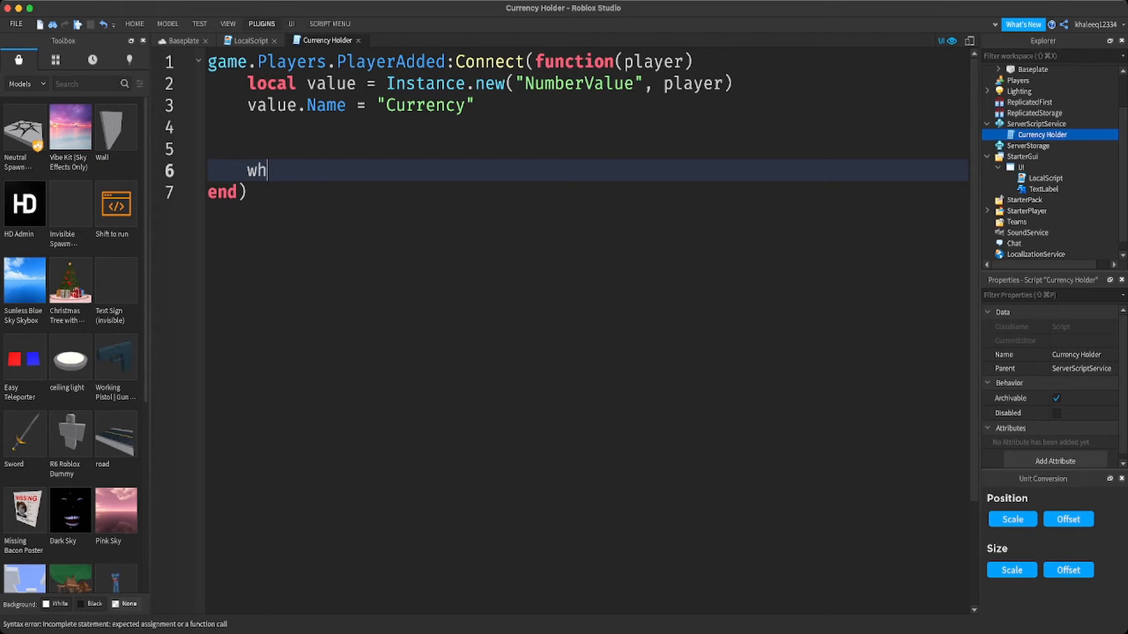
text(ile wait()
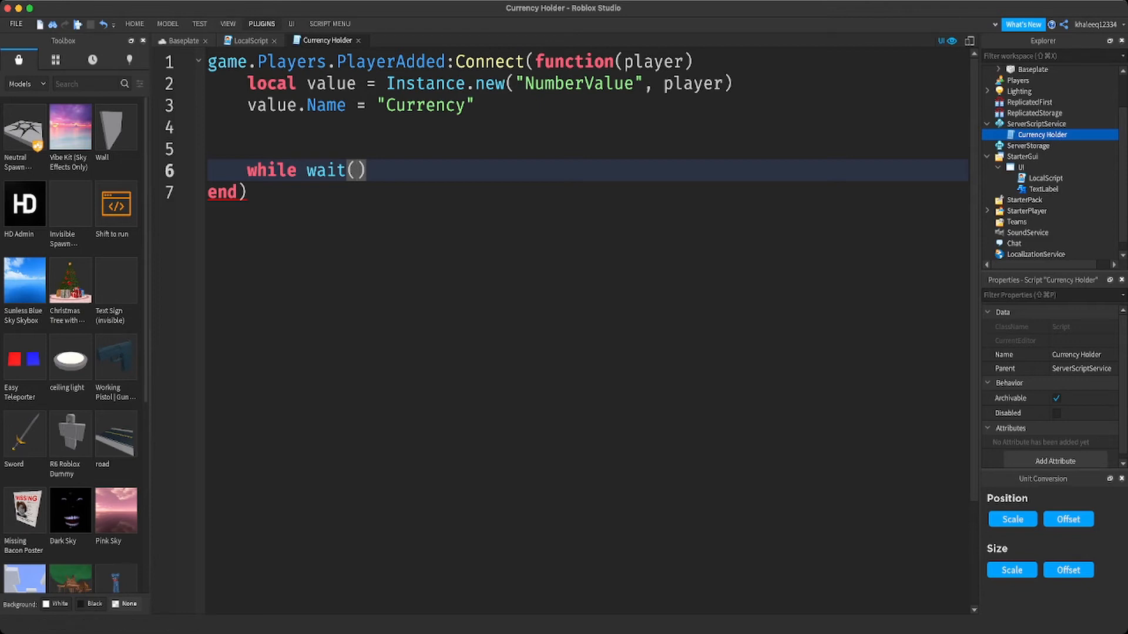
text(3 do)
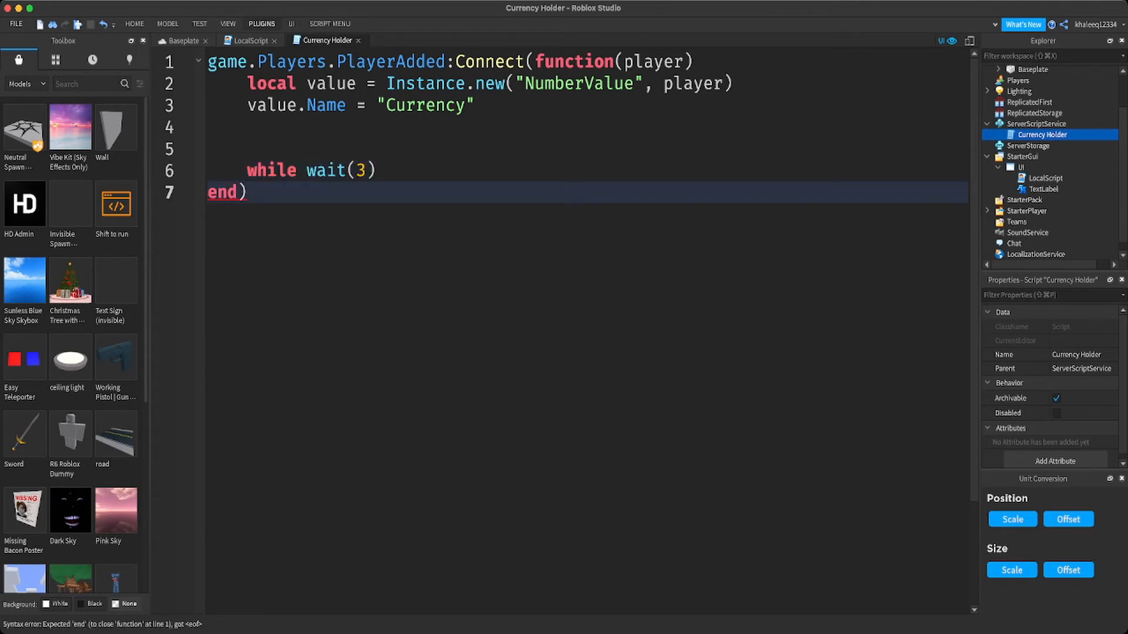
text(d)
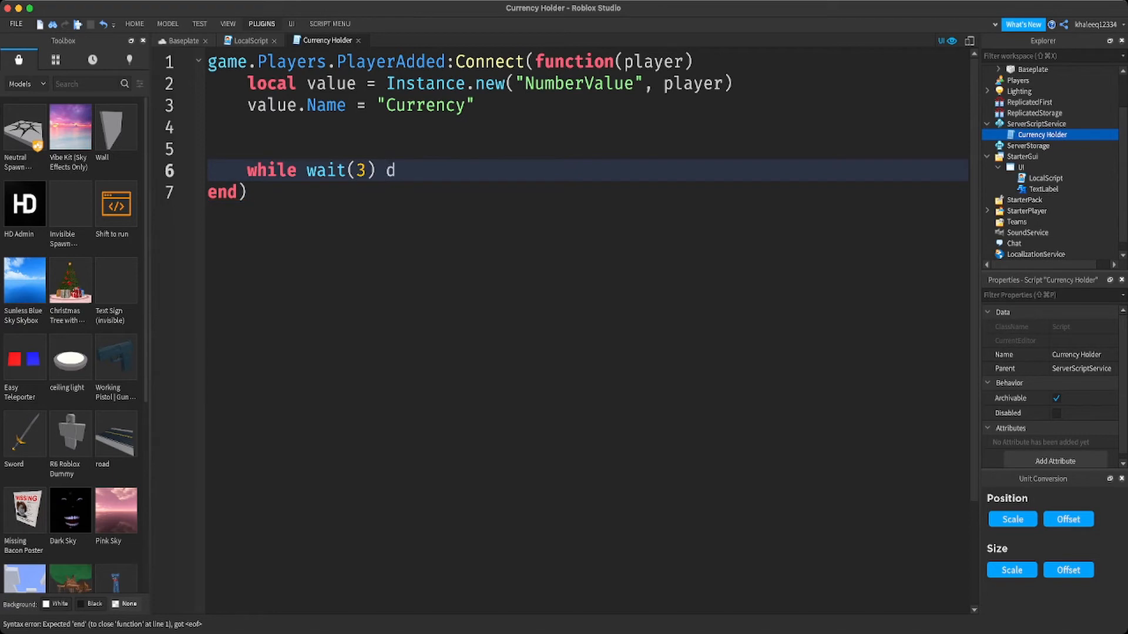
text(o)
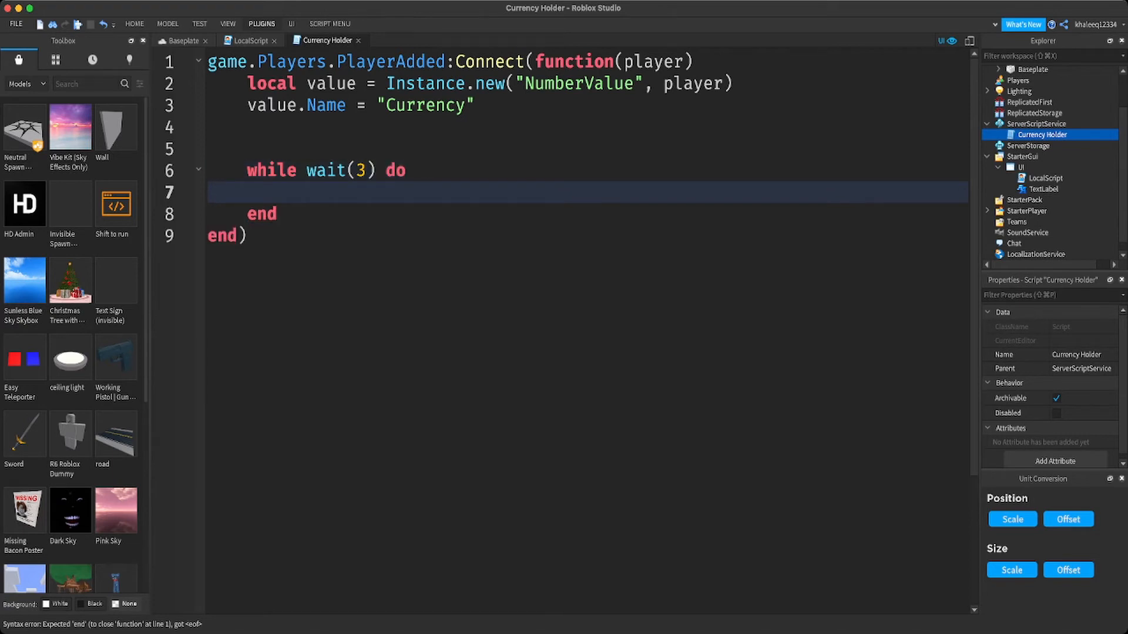
text(value.V)
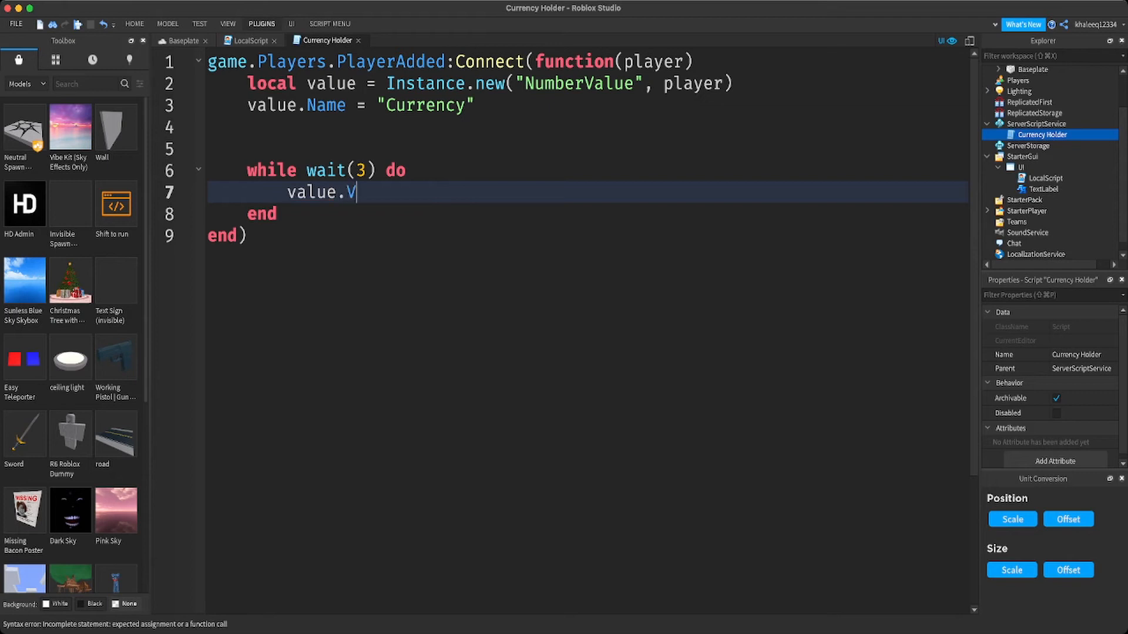
text(alue)
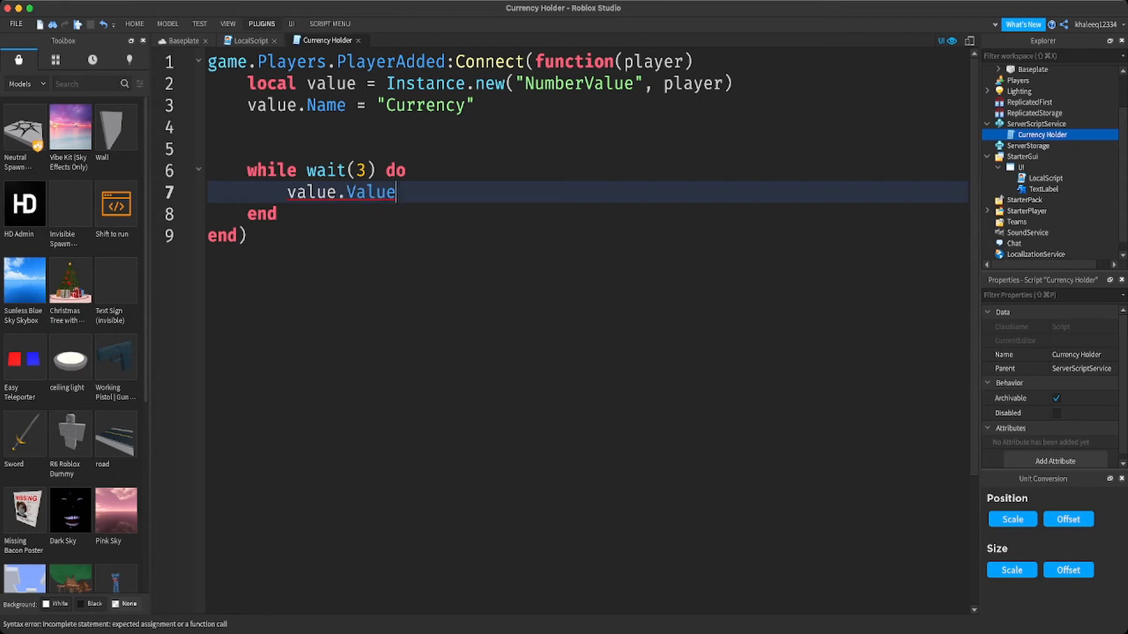
text(+)
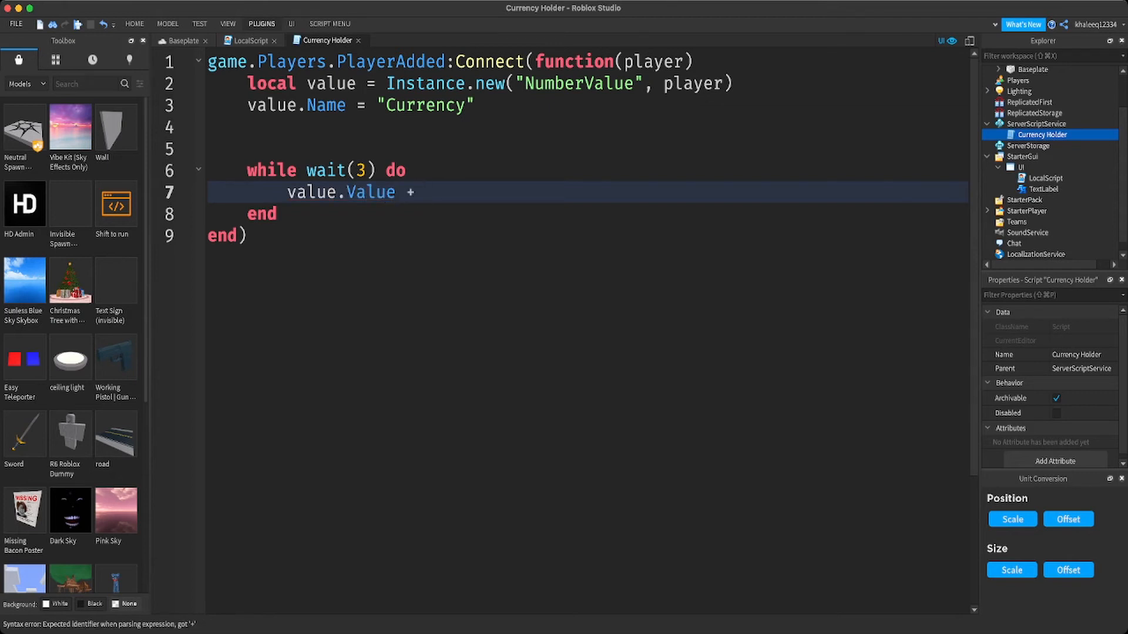
text(5)
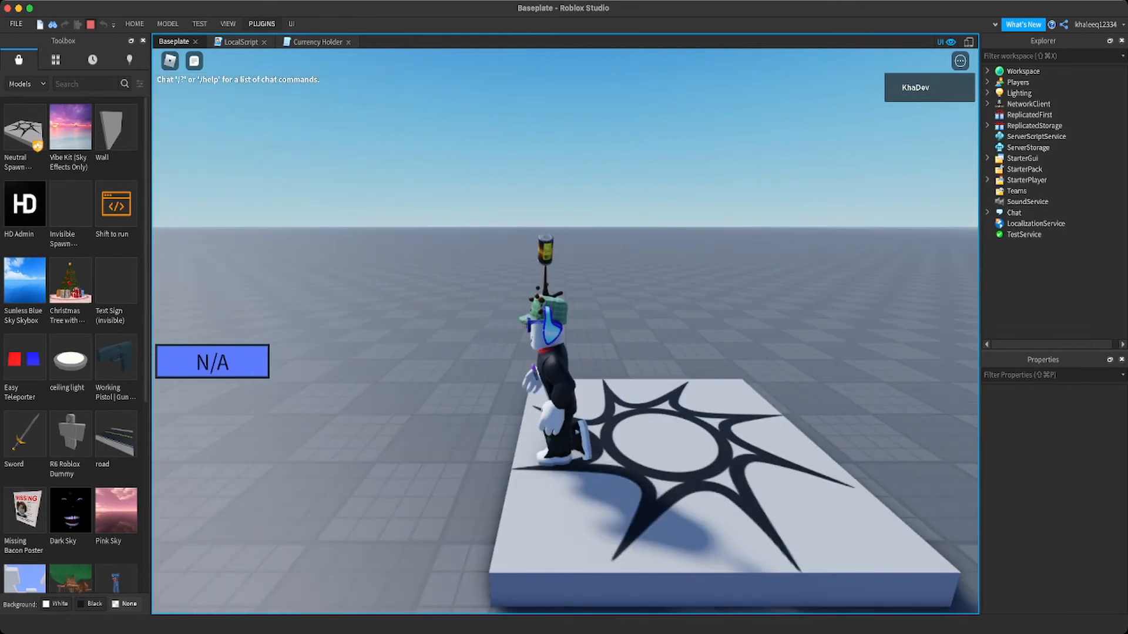
- Finish the loop line as value.Value = value.Value + 5 in the Currency Holder script
click(323, 41)
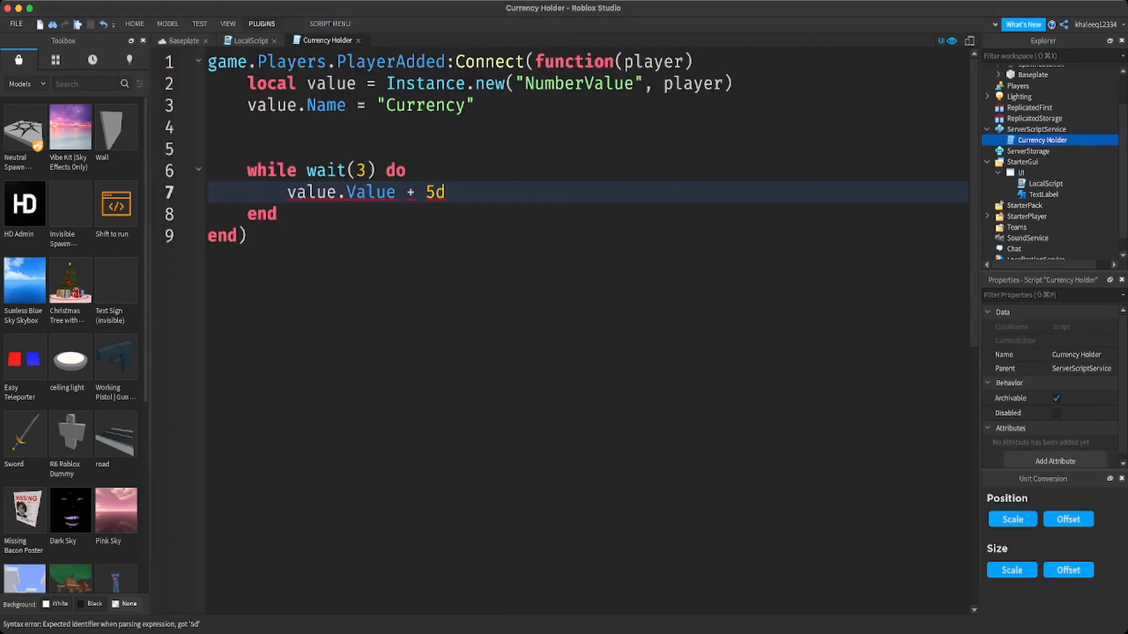
key(Backspace)
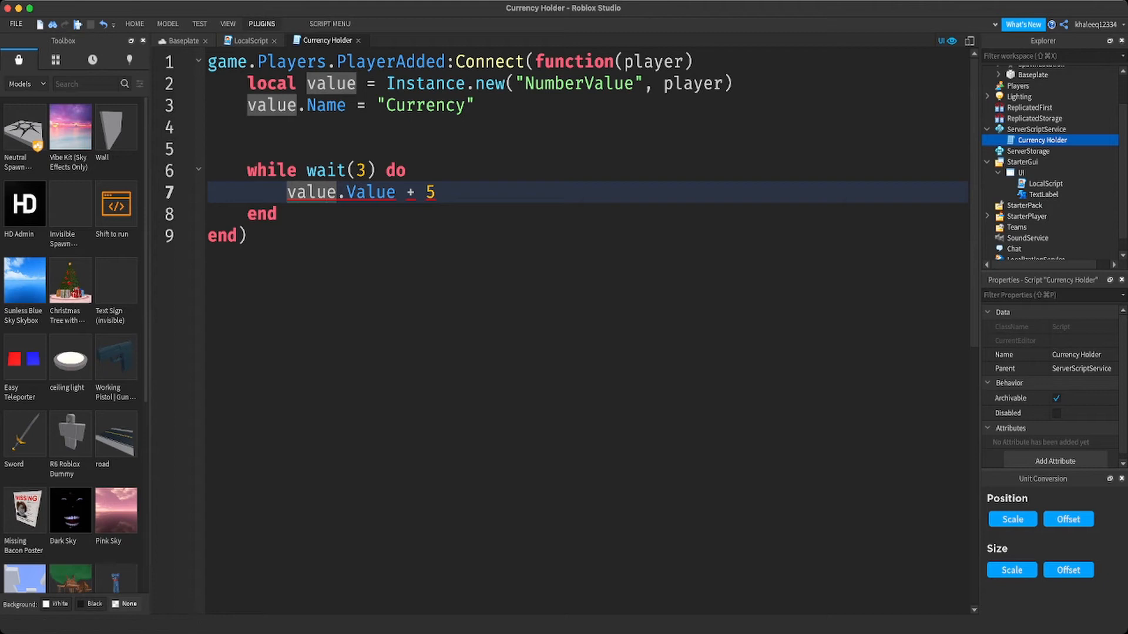
text(=)
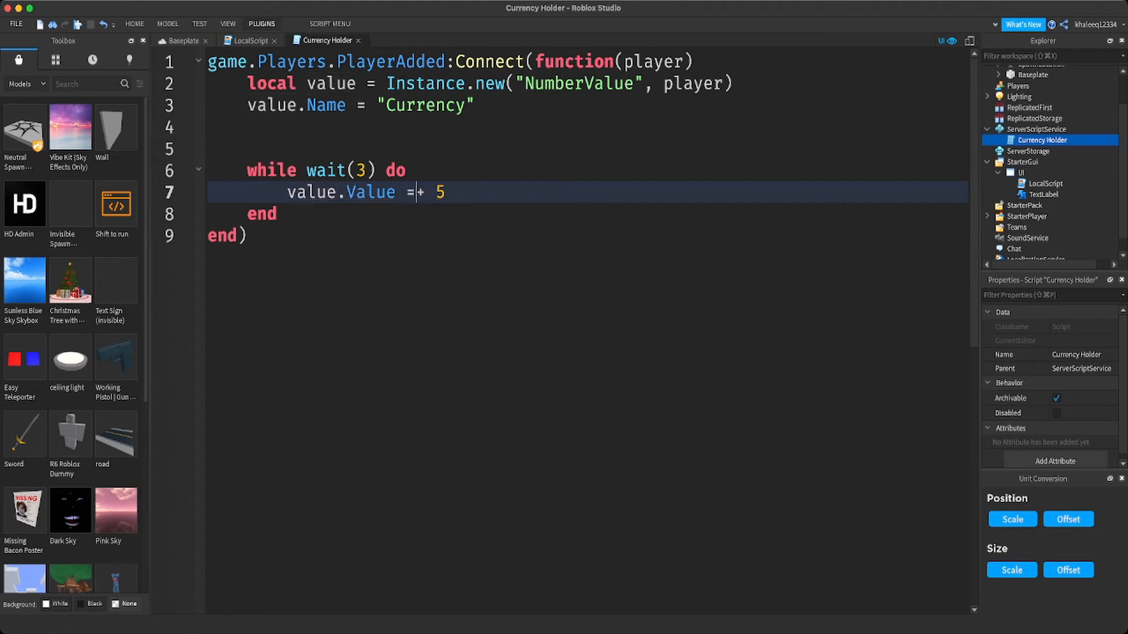
text(value.)
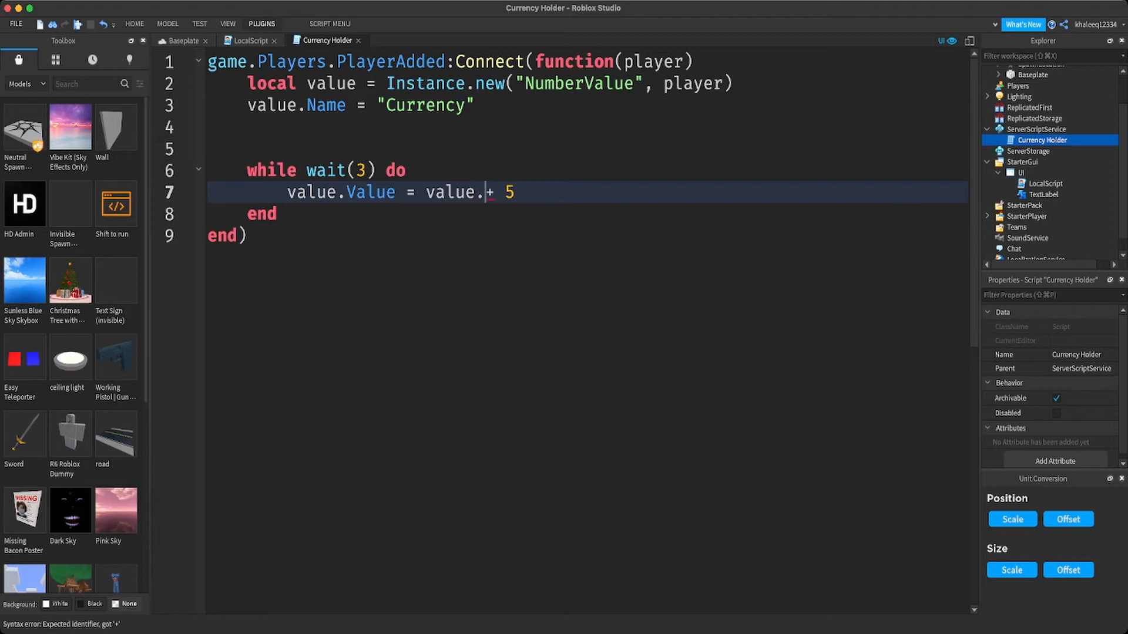
text(Value)
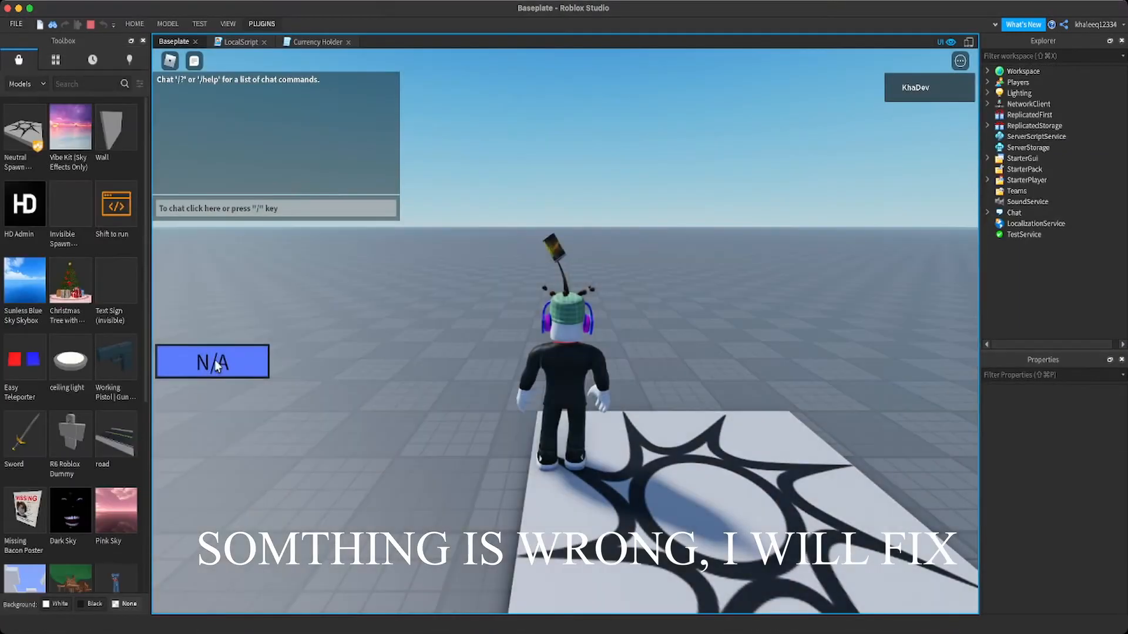
- Check the LocalScript and Currency TextLabel, then playtest to see the money climb to $35
click(243, 41)
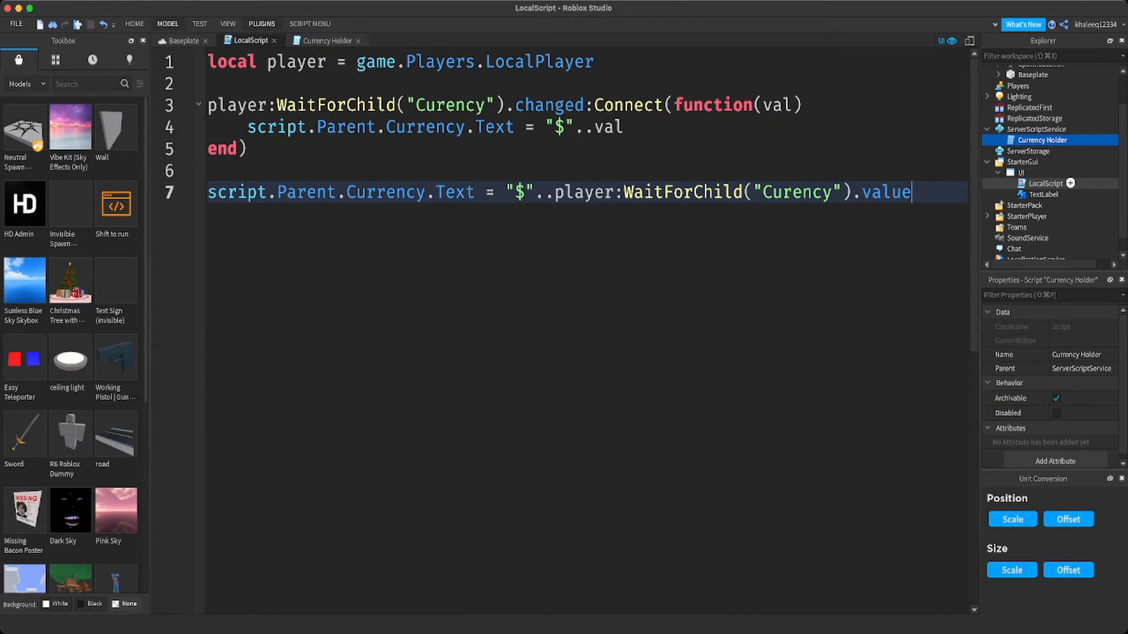
click(1042, 193)
text(Currency)
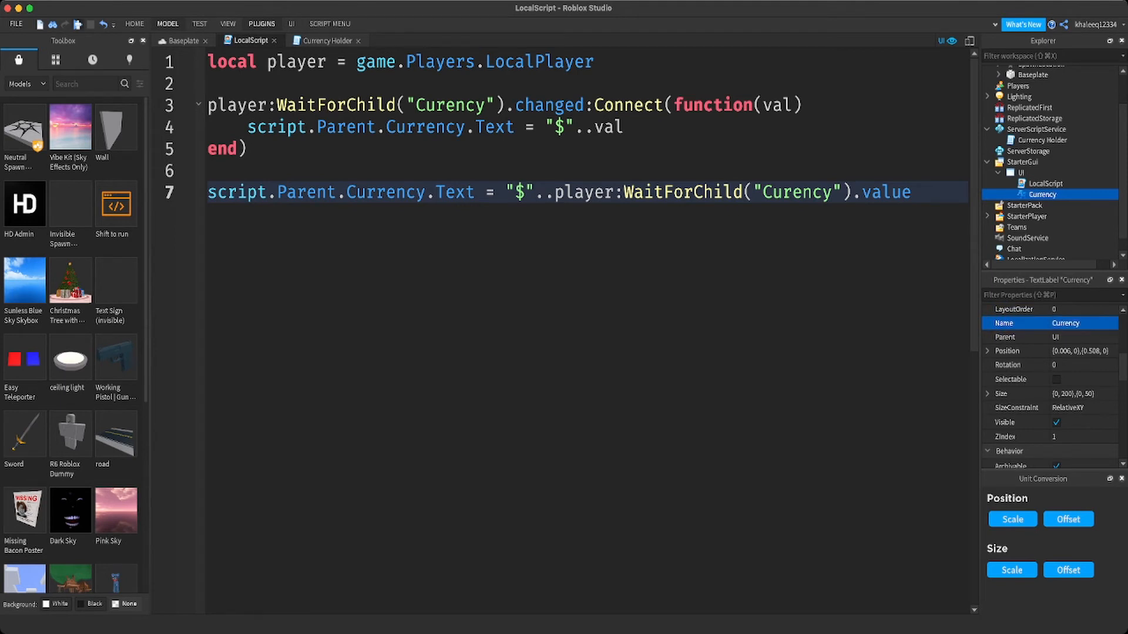
click(180, 40)
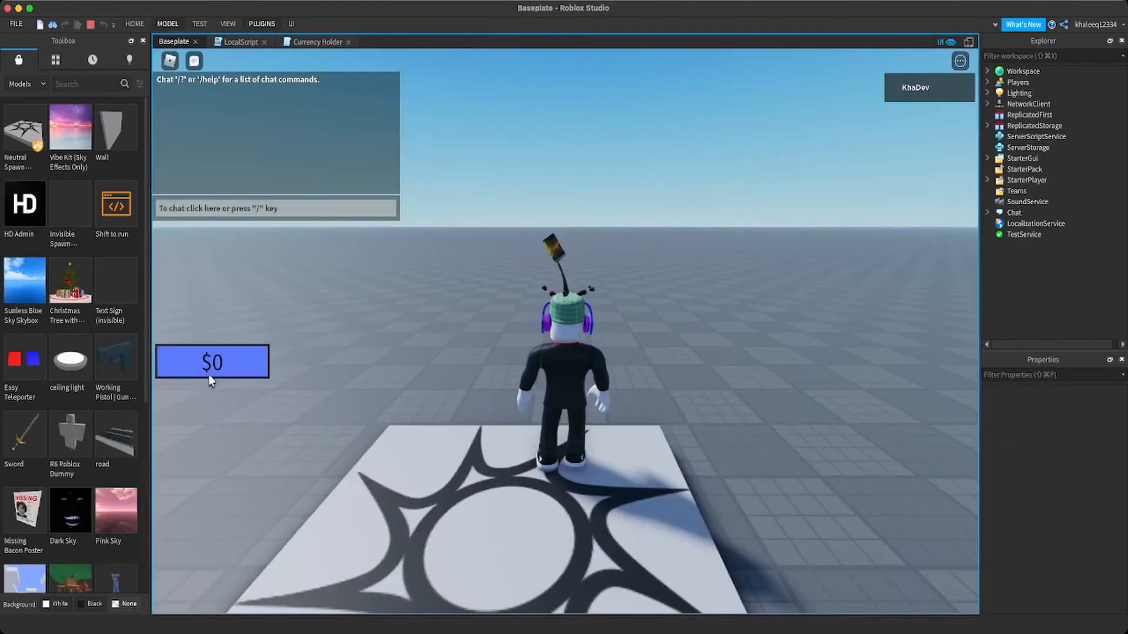
click(211, 361)
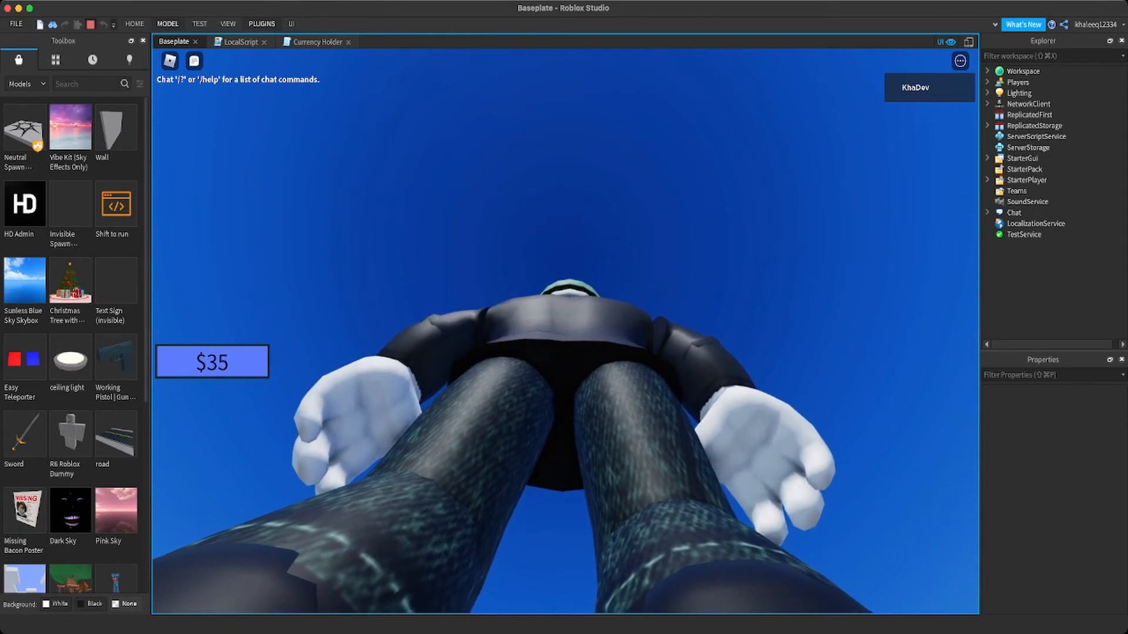
- Search the toolbox for 'ta' and drop a Food Market Stall model onto the baseplate
click(244, 41)
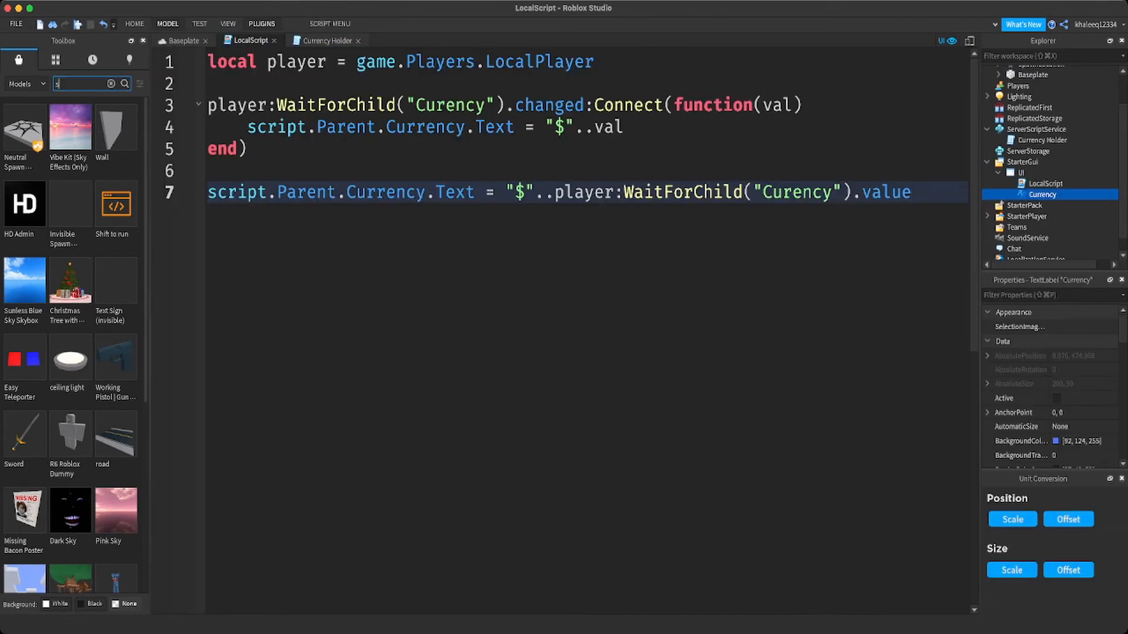
text(tall)
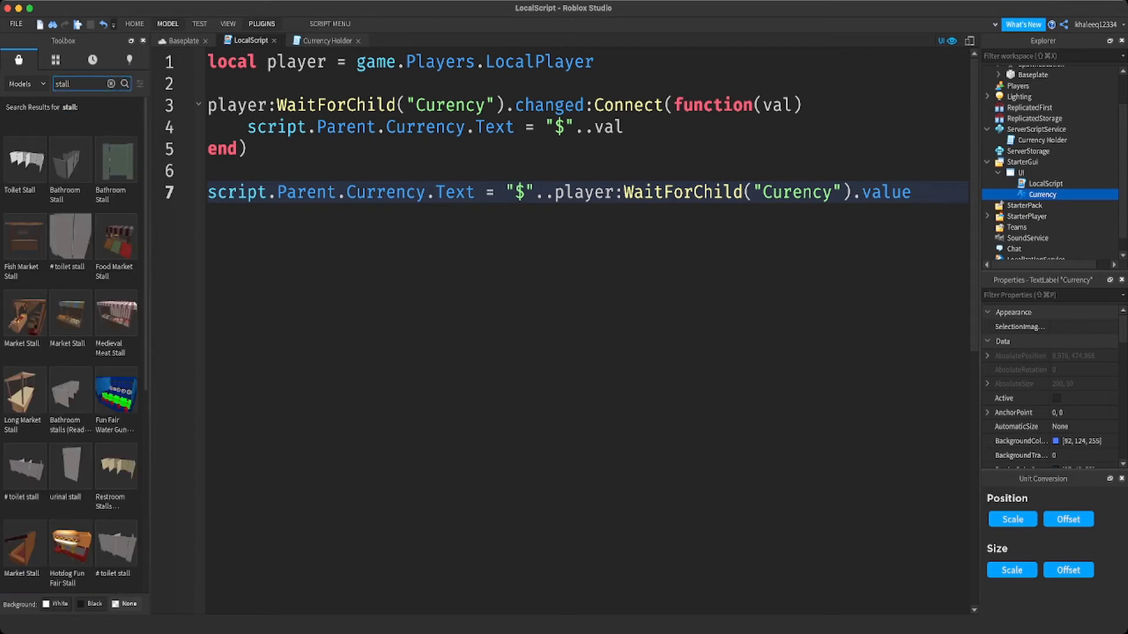
click(115, 309)
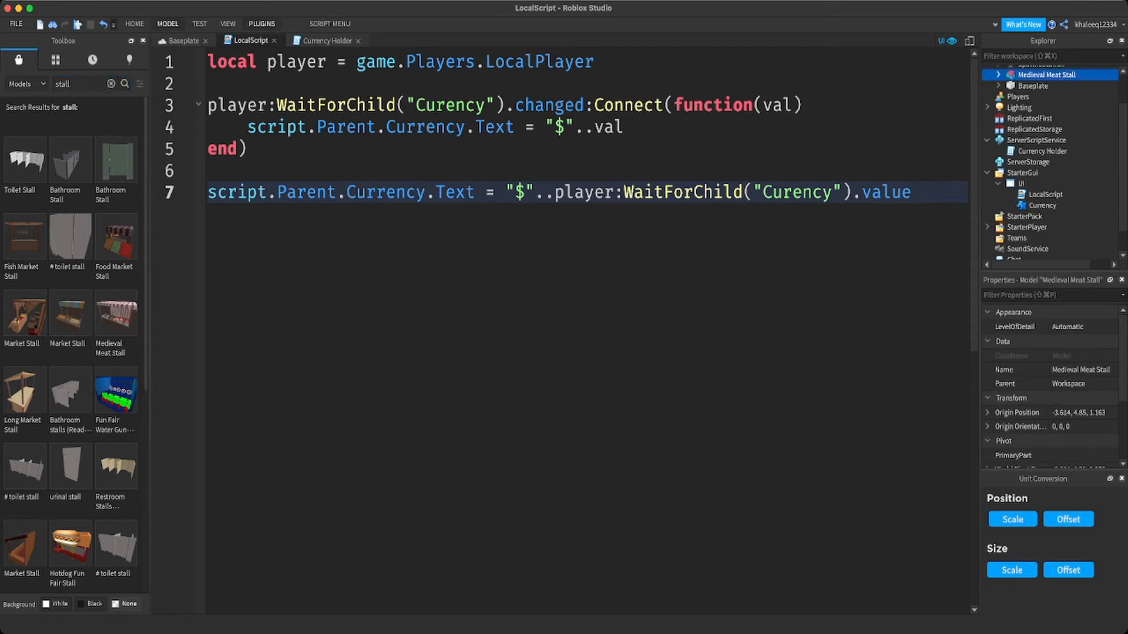
- Review the Currency Holder script and return to the 3D Baseplate scene
click(184, 40)
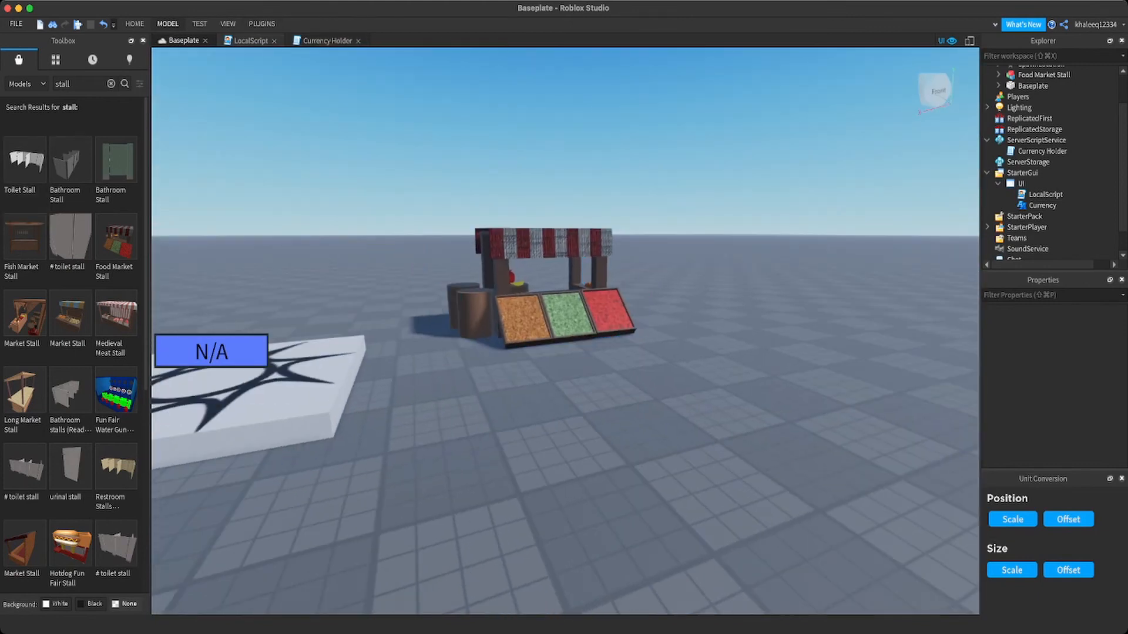
click(324, 40)
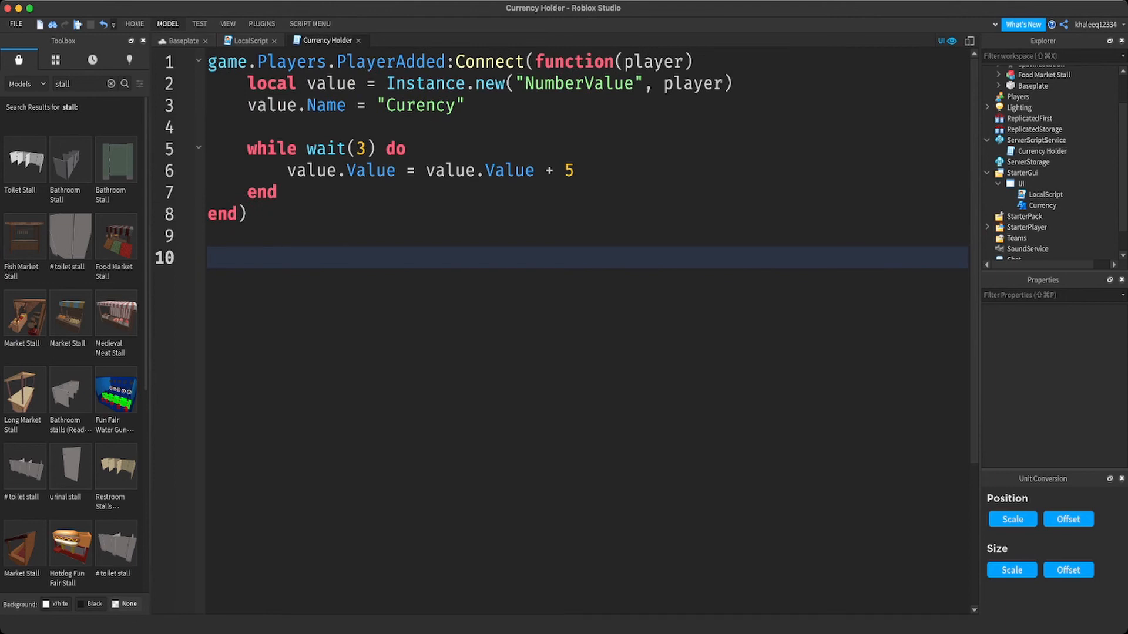
click(181, 40)
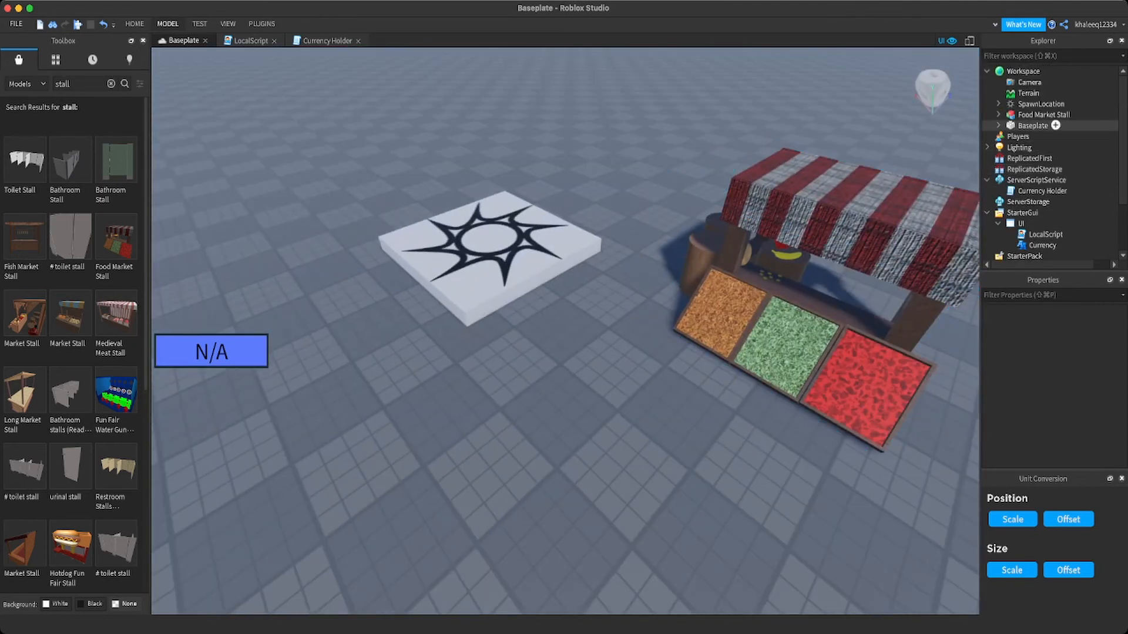
- Insert two Parts into the workspace named ADD and SUBTRACT
click(1022, 71)
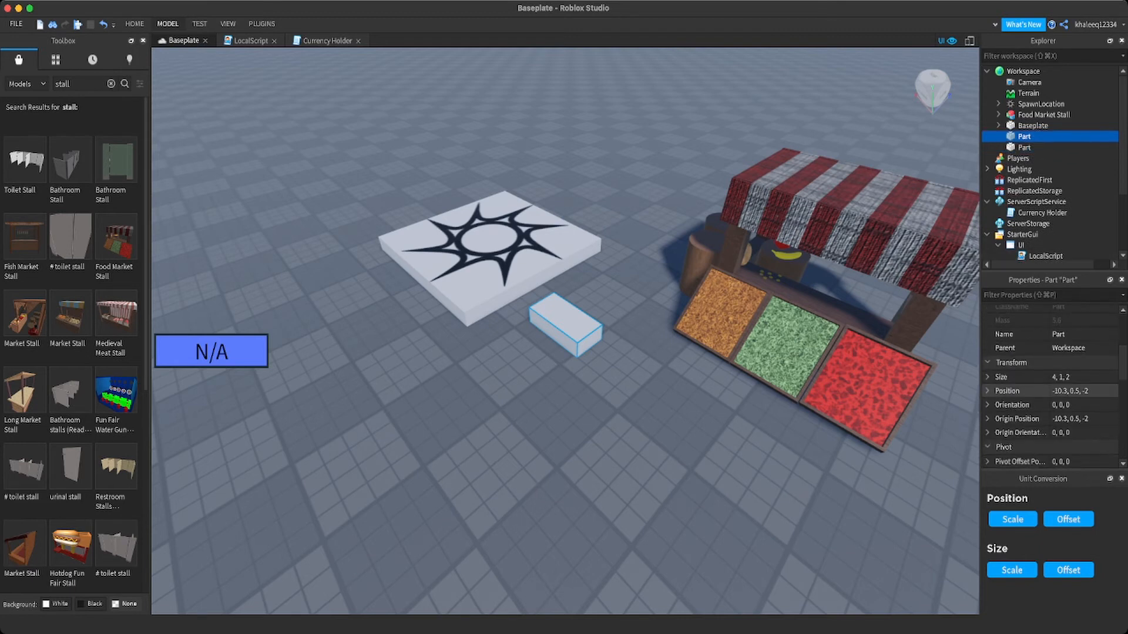
click(1058, 334)
text(ADD)
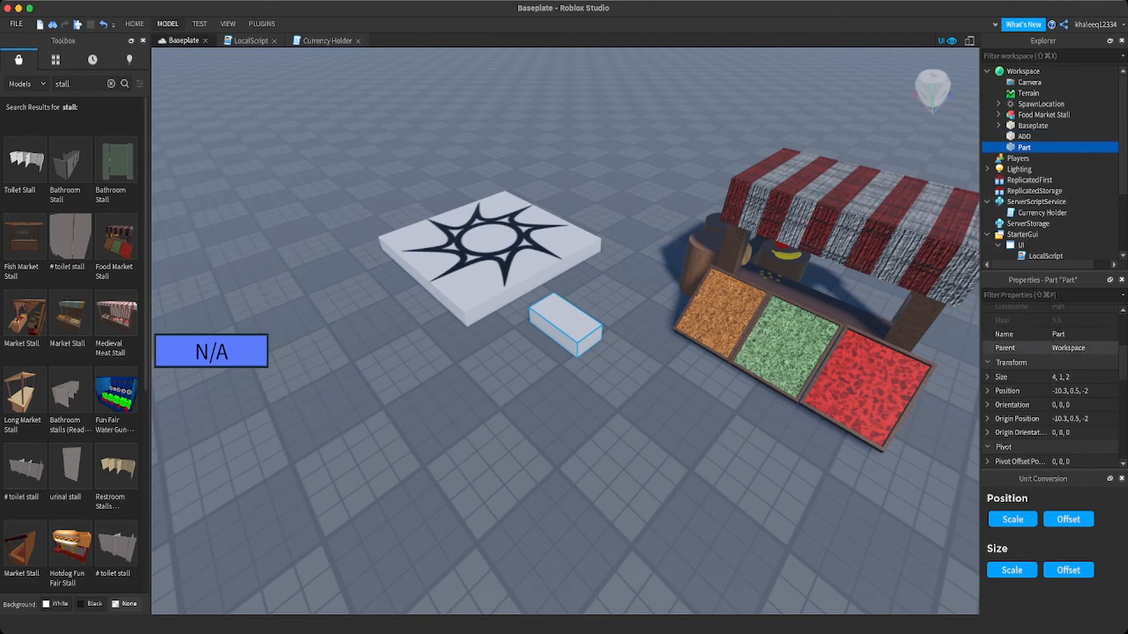
click(1057, 334)
text(SUB)
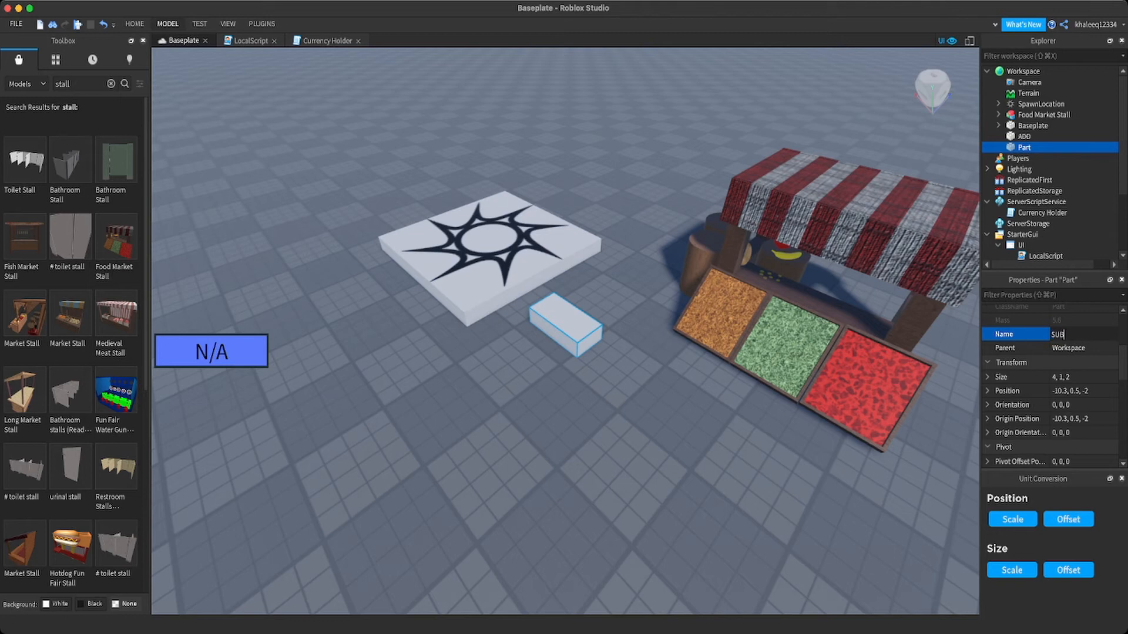
text(TRACT)
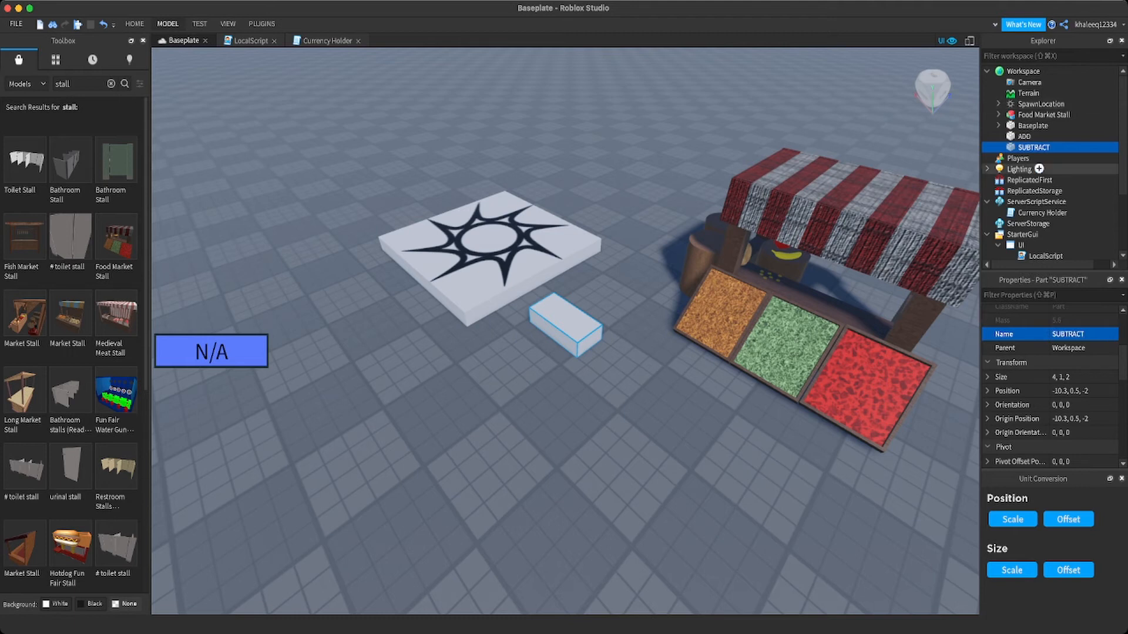
- Colour the ADD part Lime green and the SUBTRACT part red
click(1024, 137)
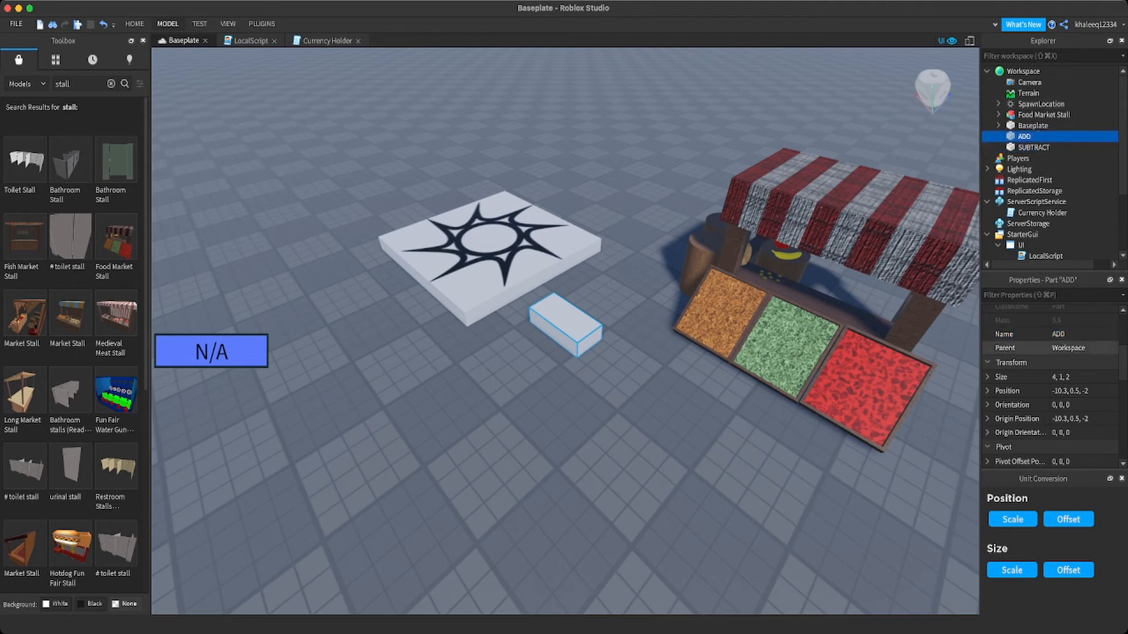
scroll(down, 3)
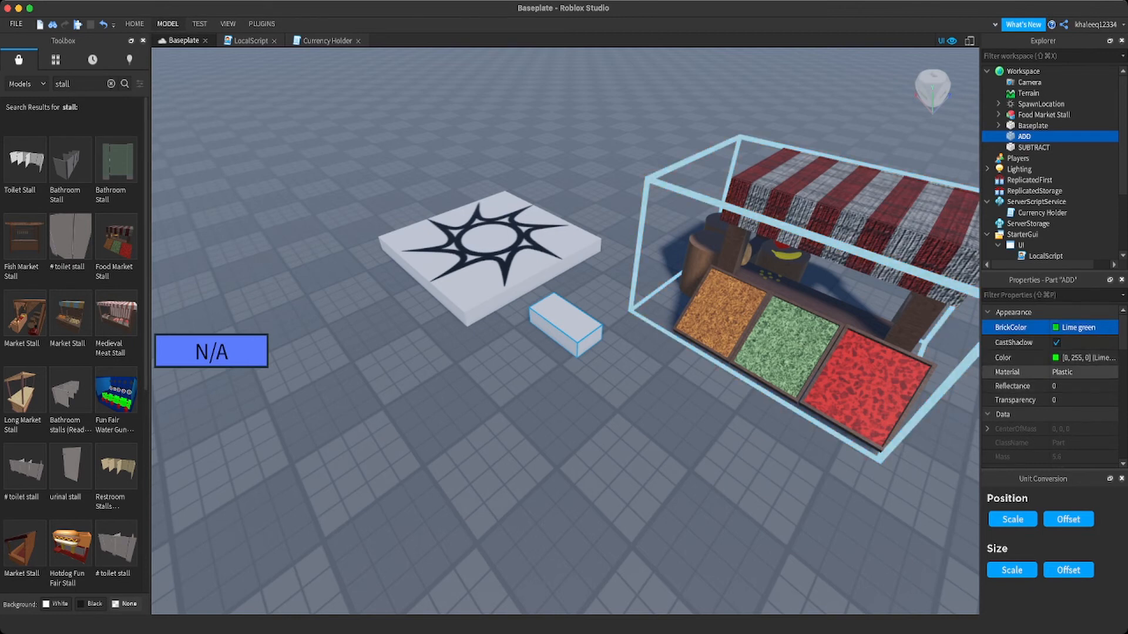
mouse_move(1056, 180)
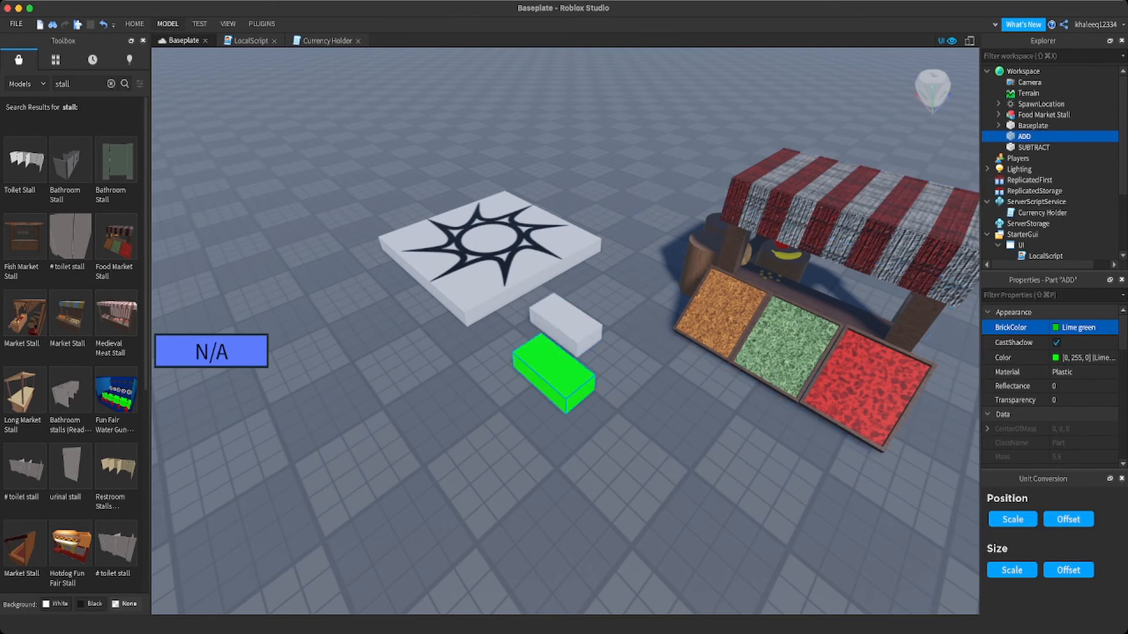
click(1012, 372)
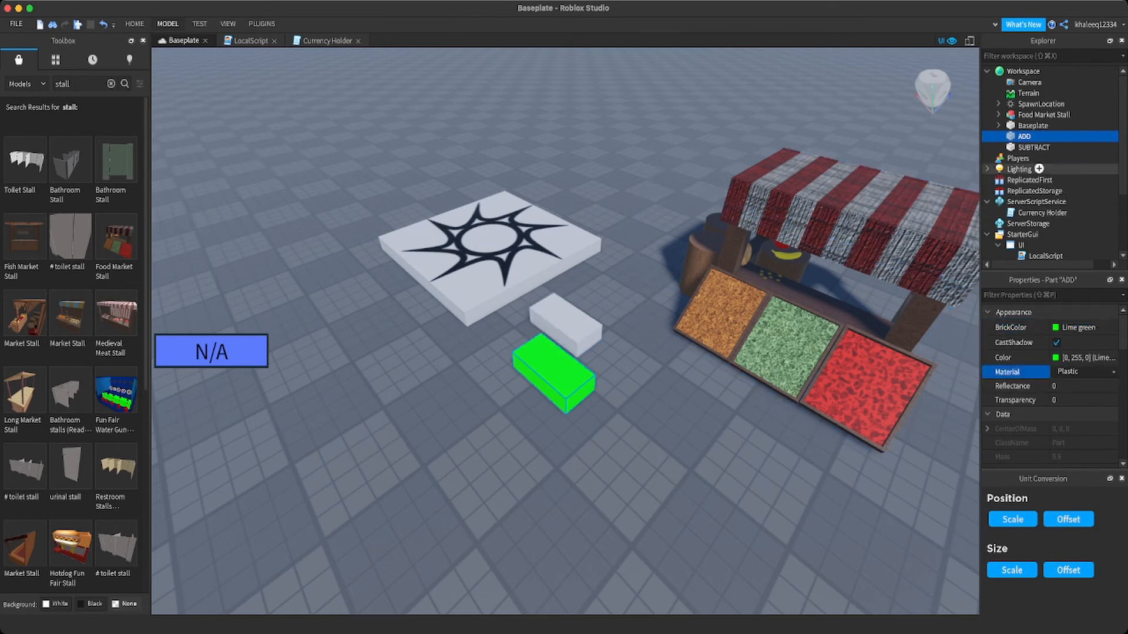
click(1033, 146)
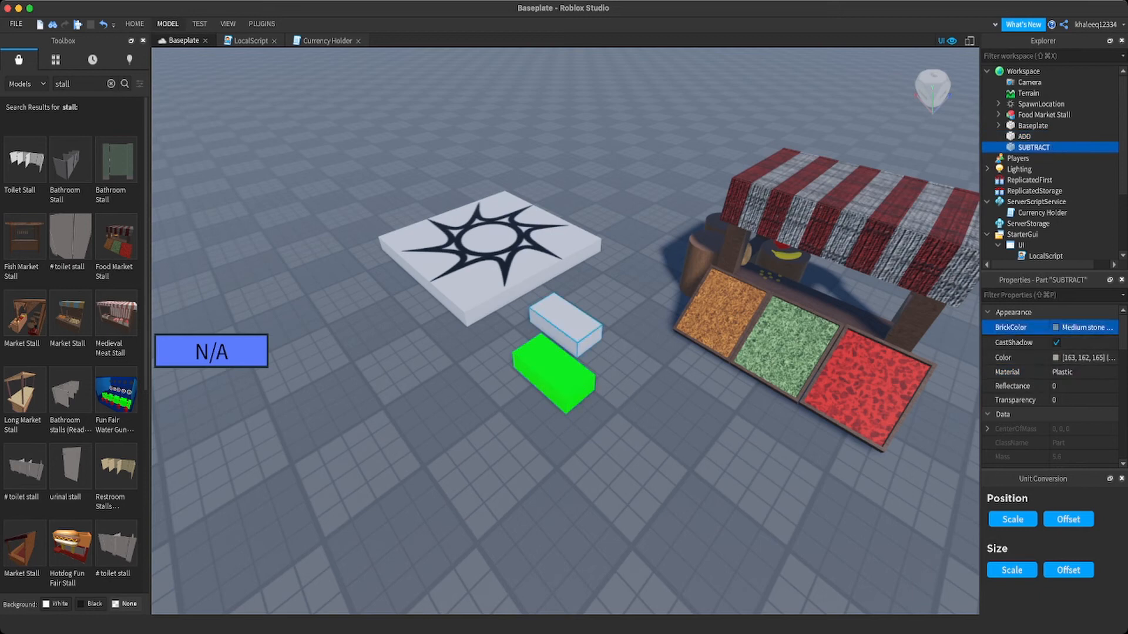
click(1087, 328)
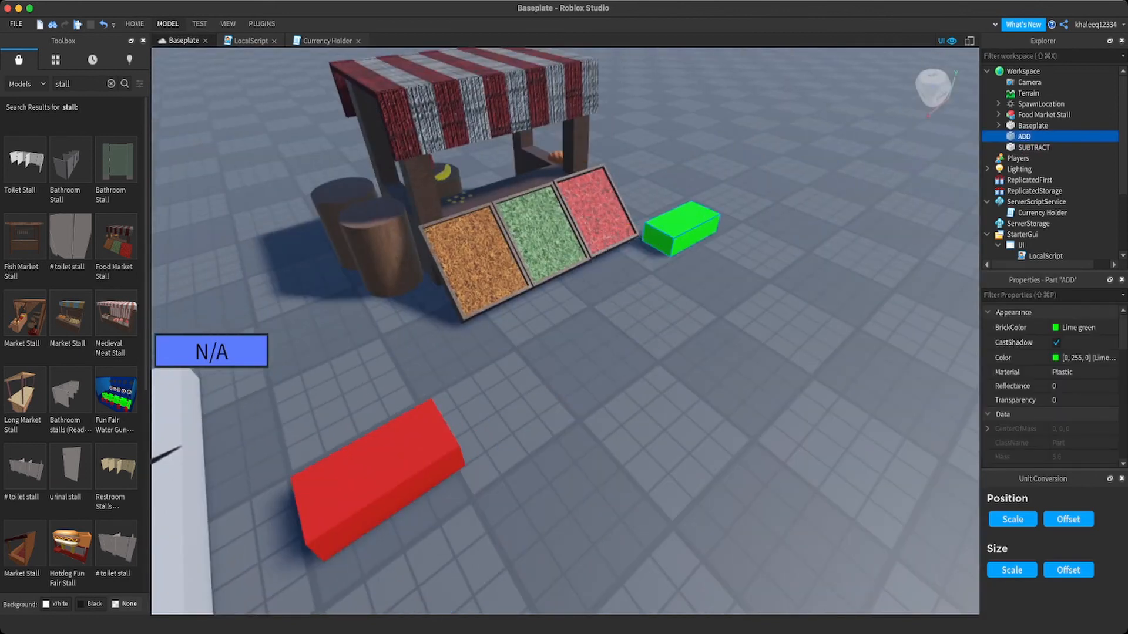
click(1034, 147)
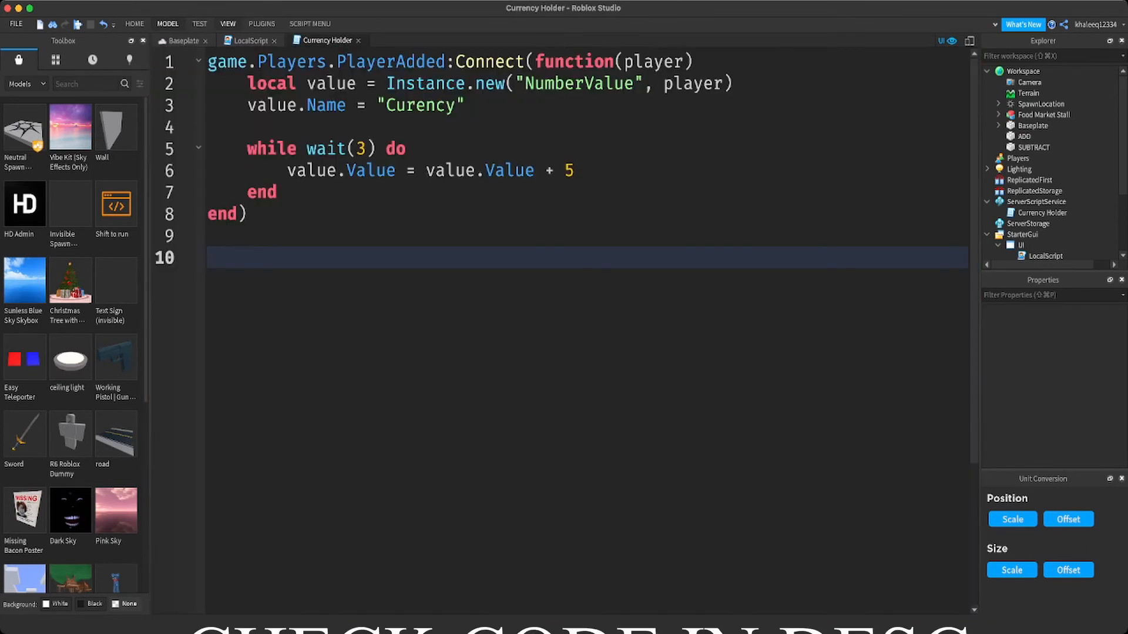
- Write a new line Workspace:WaitForChild("ADD") in the Currency Holder script
text(W)
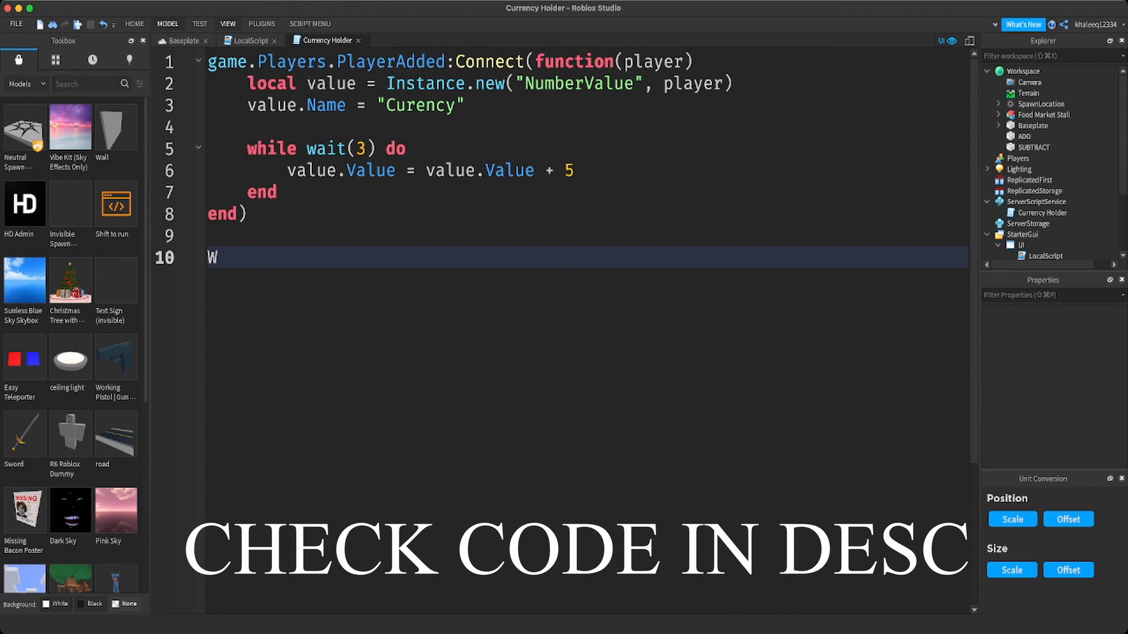
key(Backspace)
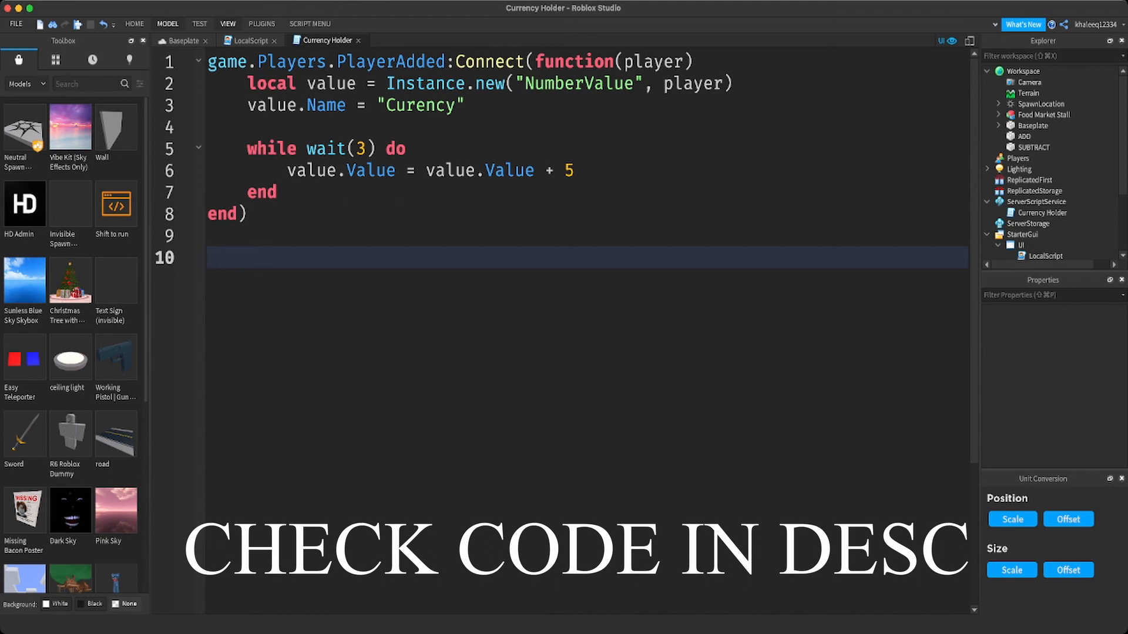
text(Workspace)
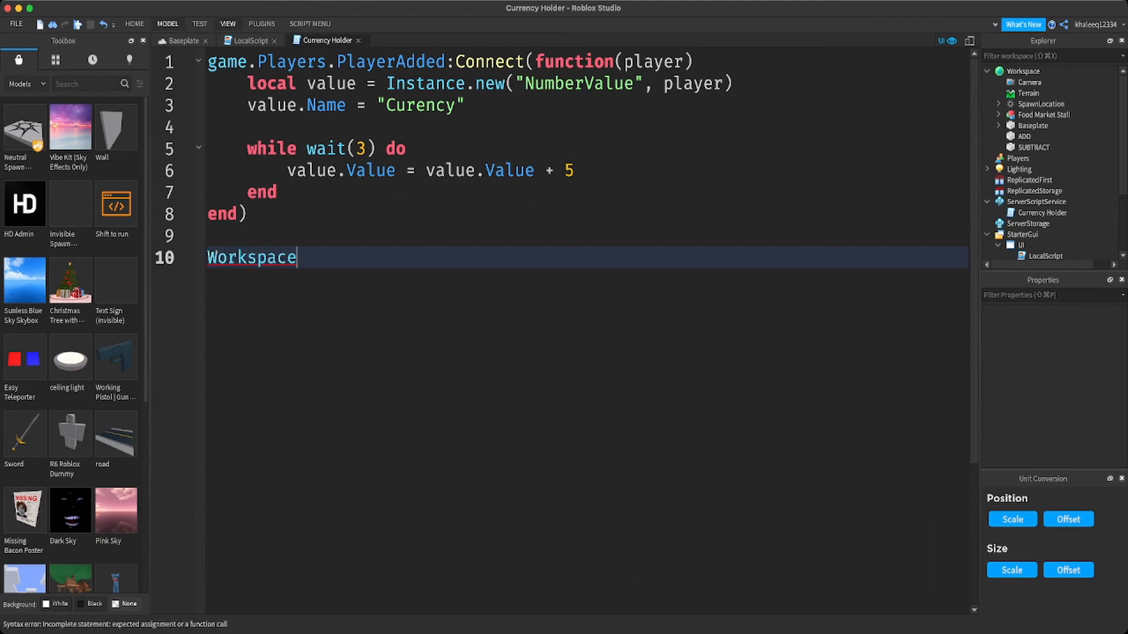
text(:w)
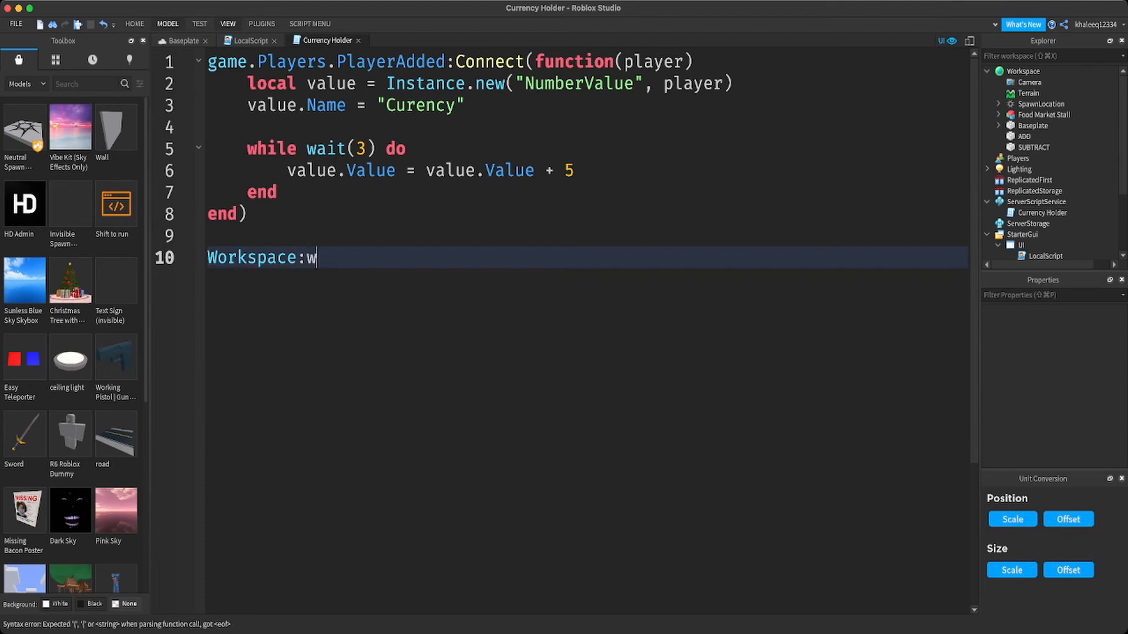
text(aitForChild())
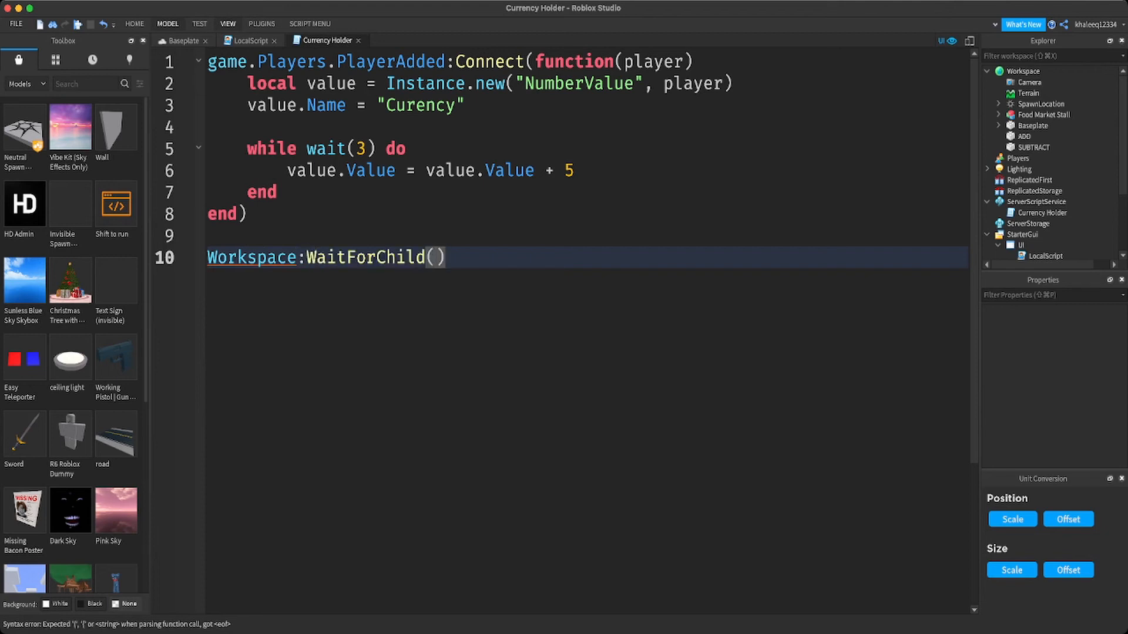
text("ADD")
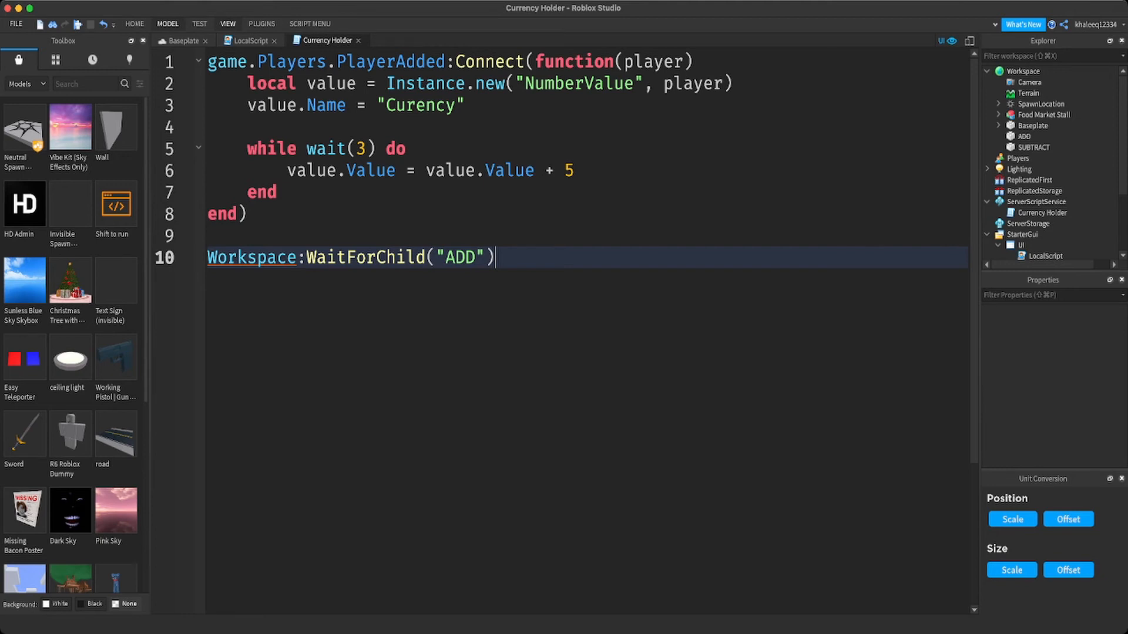
mouse_move(1023, 136)
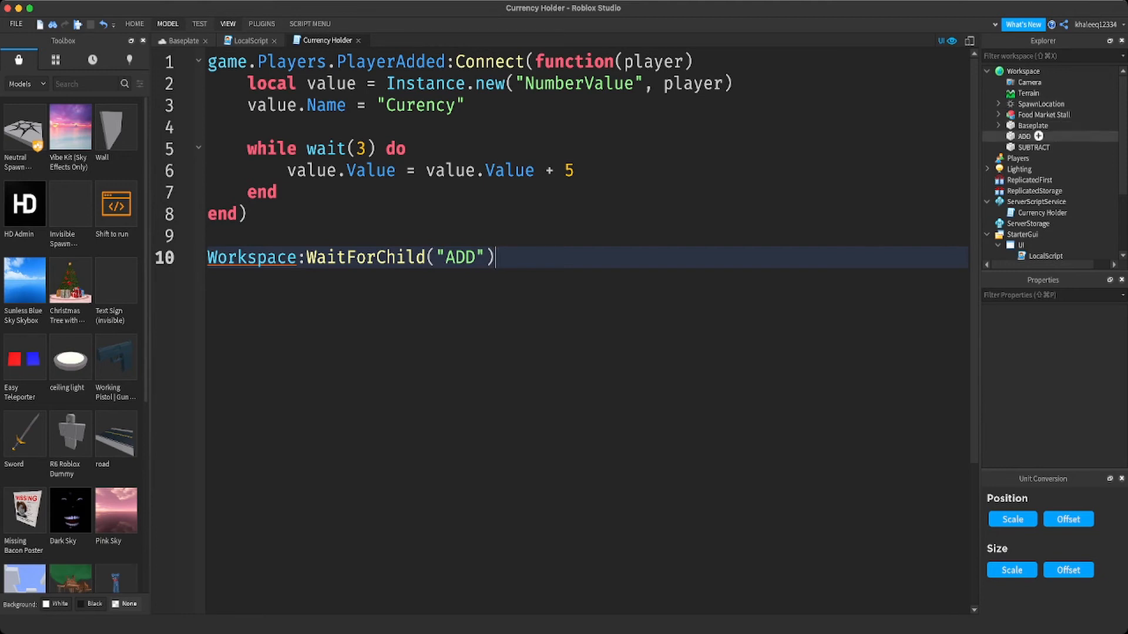
- Insert a ClickDetector into both the ADD and SUBTRACT parts
click(1023, 136)
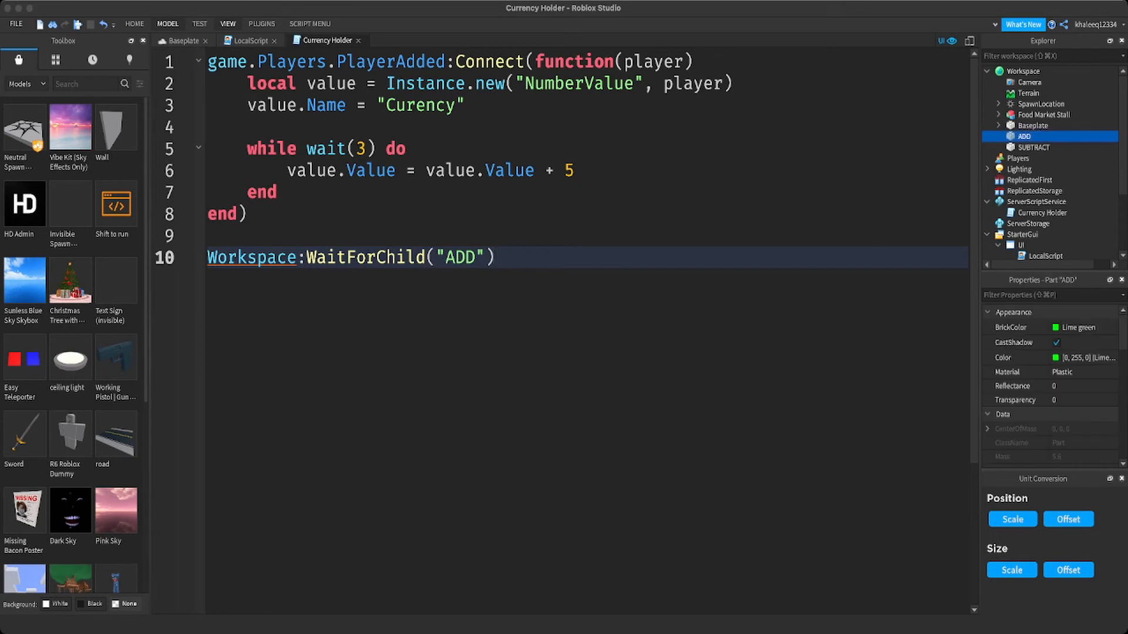
click(1034, 157)
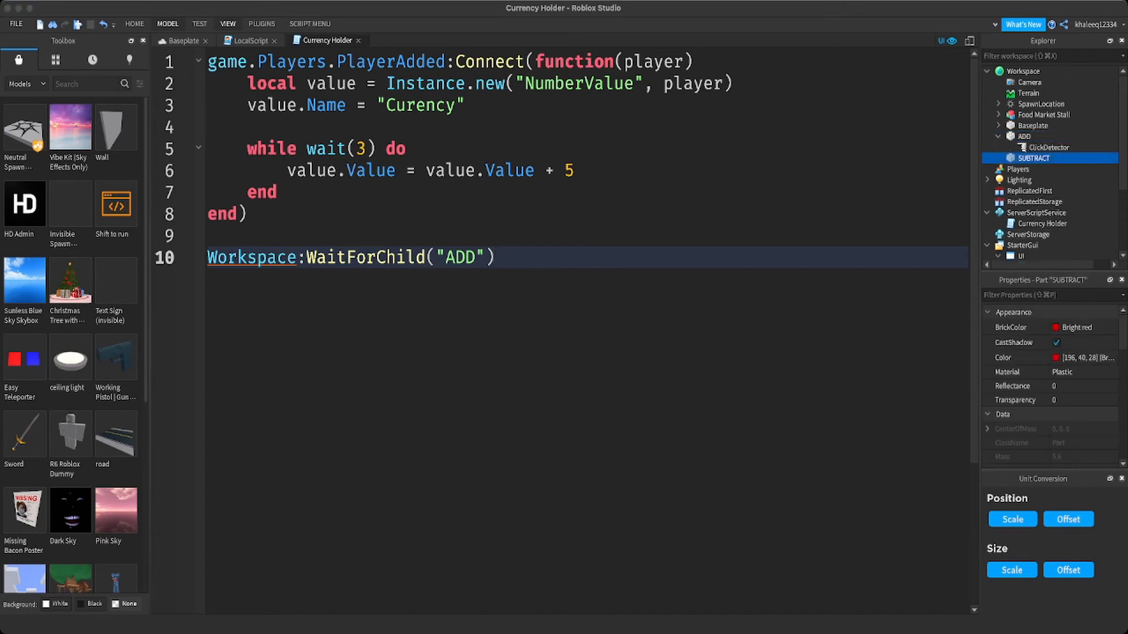
click(997, 157)
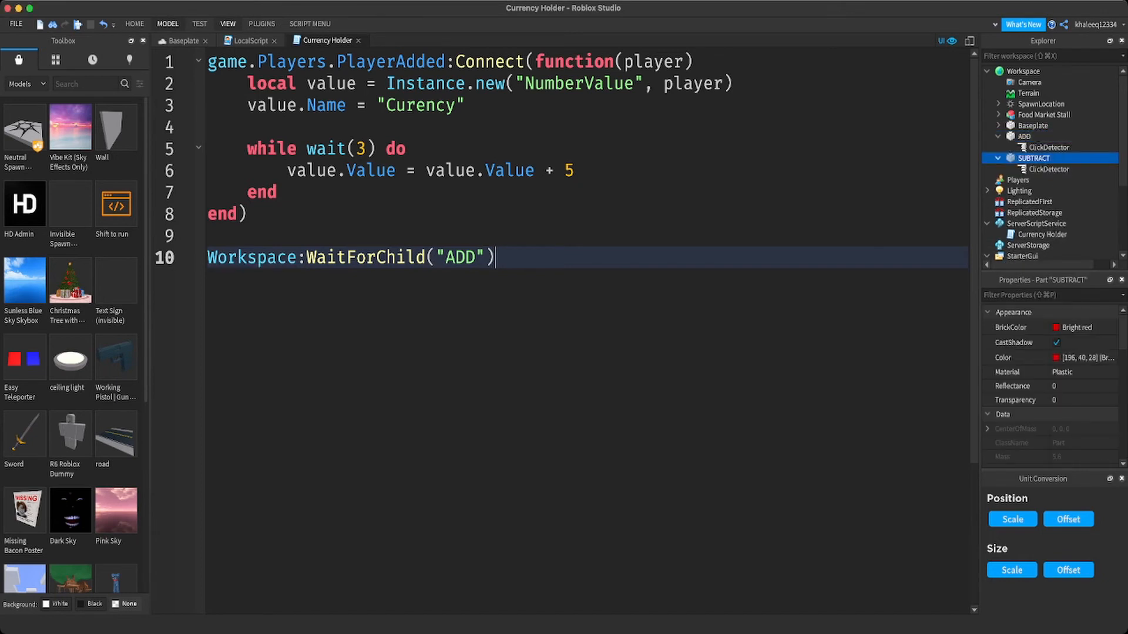
text(.)
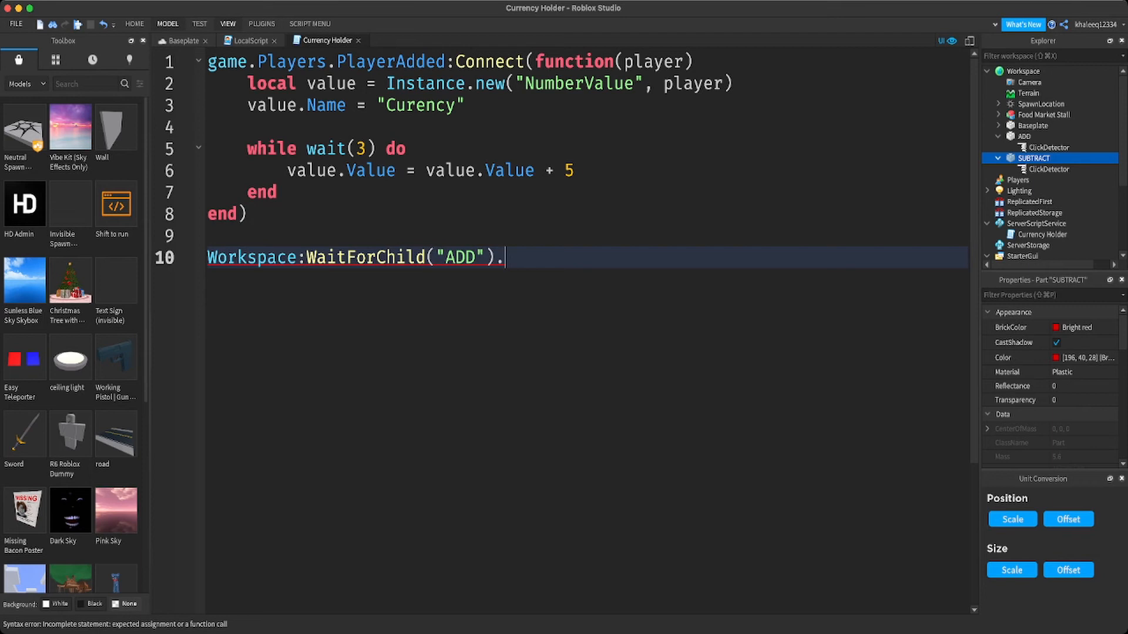
- Connect the ADD part's ClickDetector.MouseClick to a function taking the player
text(C)
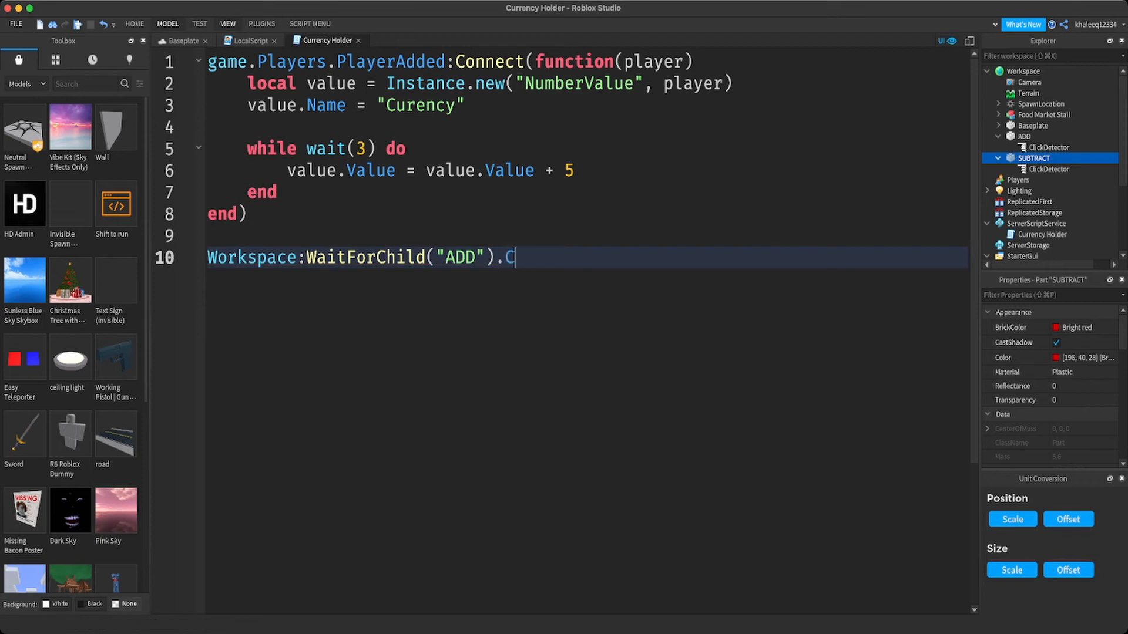
text(lick)
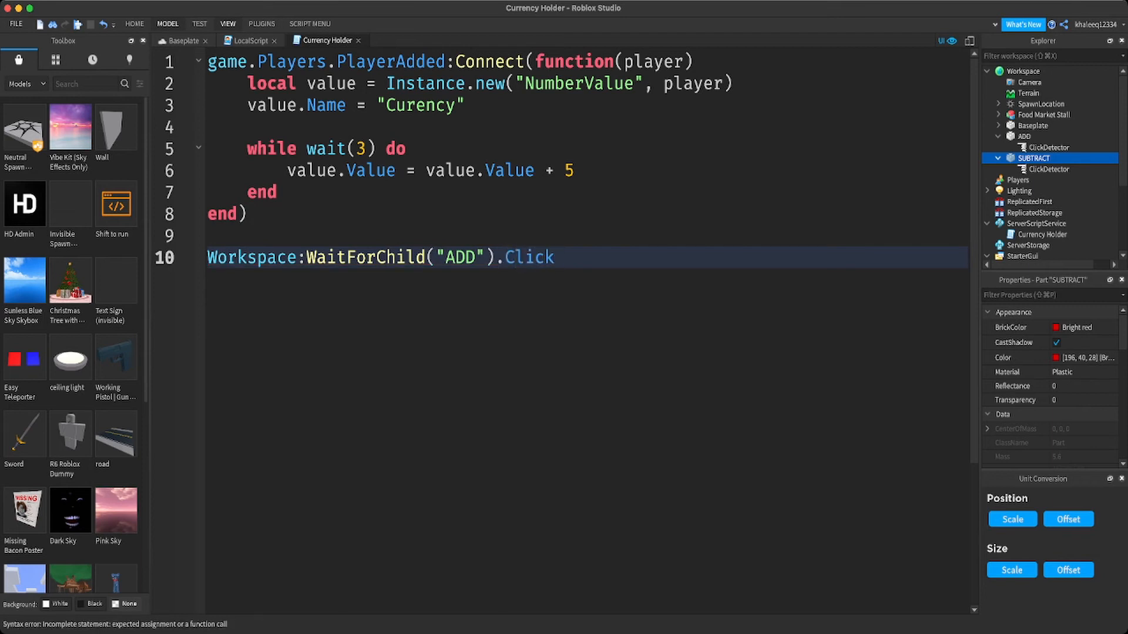
text(De)
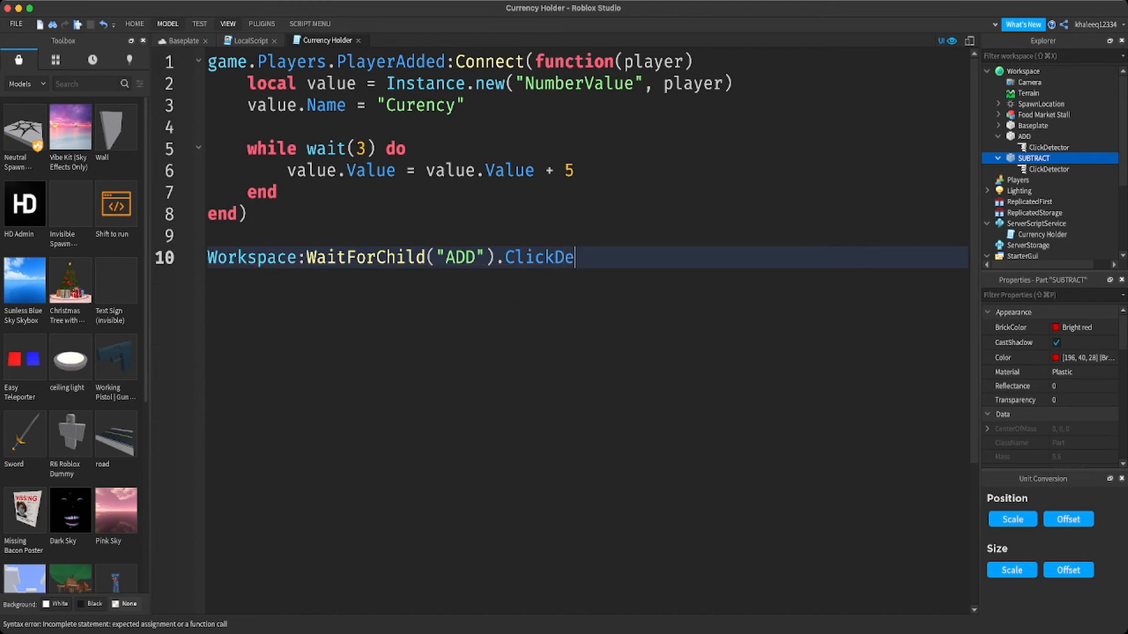
text(t)
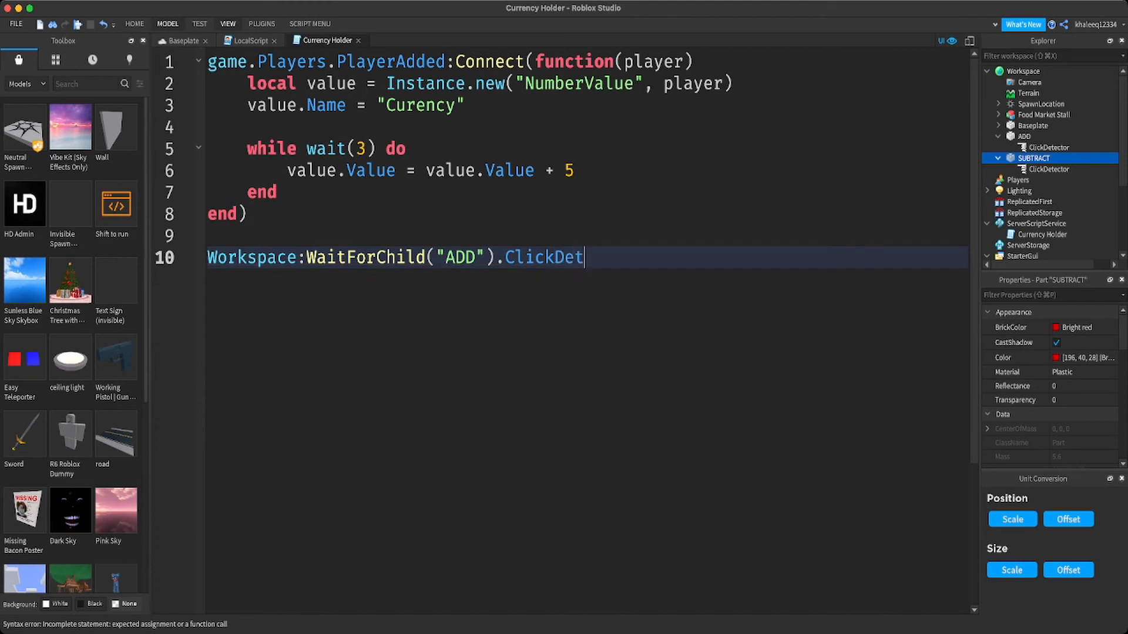
text(ete)
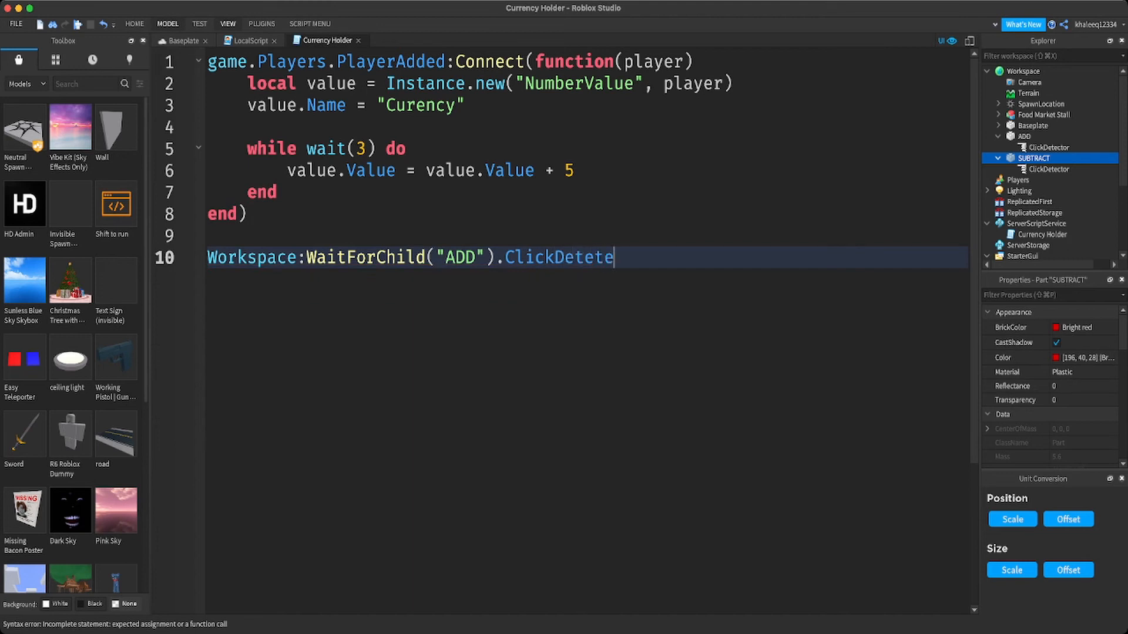
text(ctor)
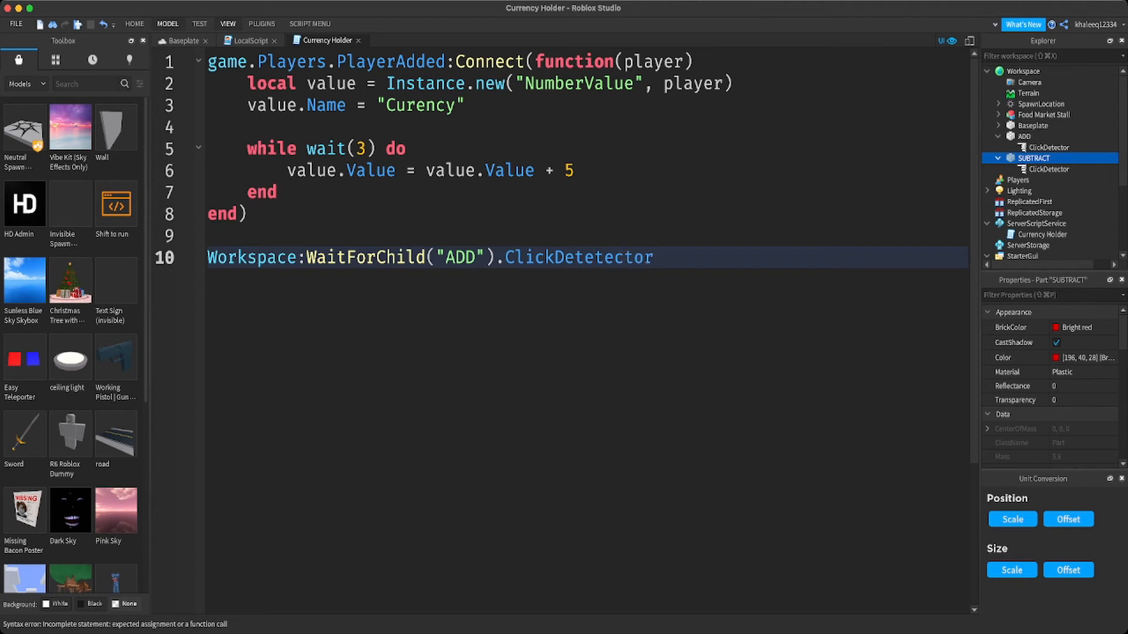
double_click(577, 258)
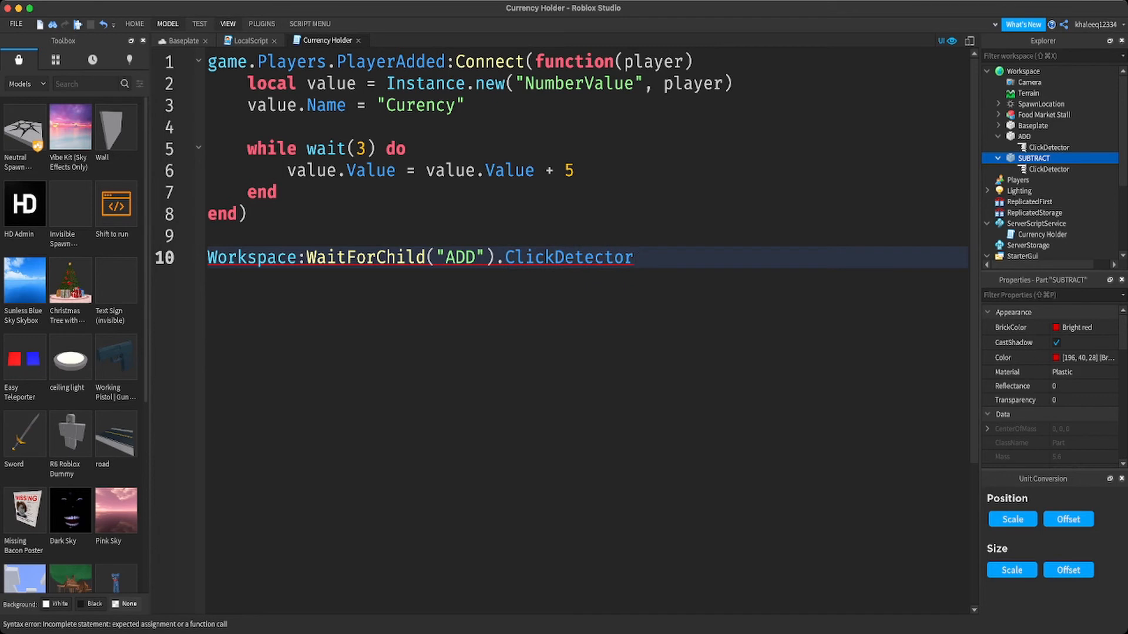
text(.Mo)
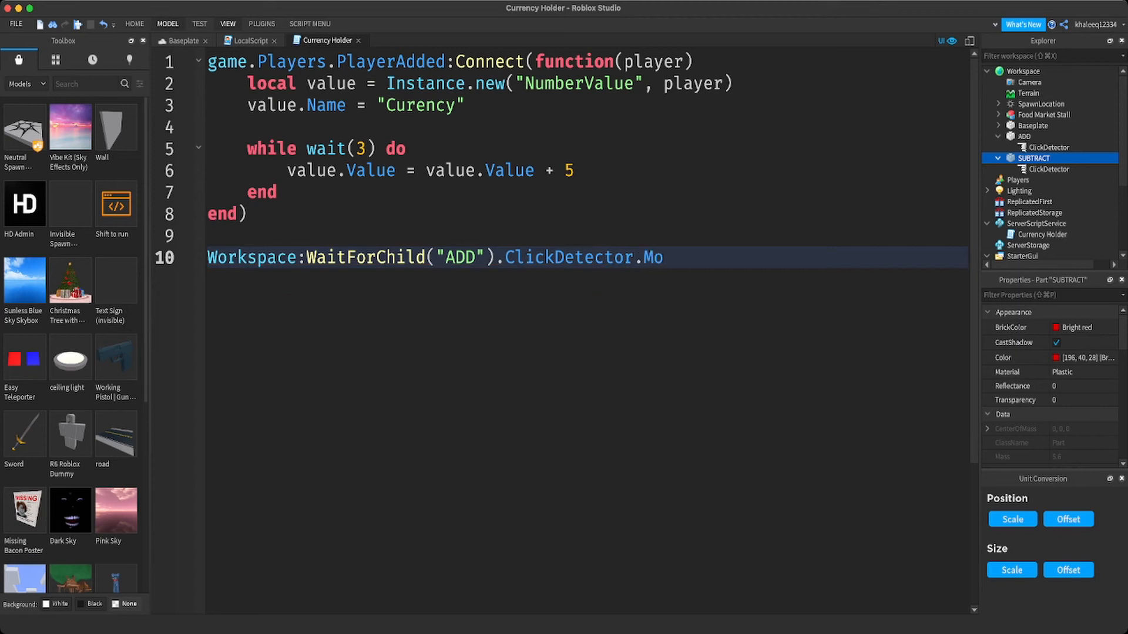
text(use)
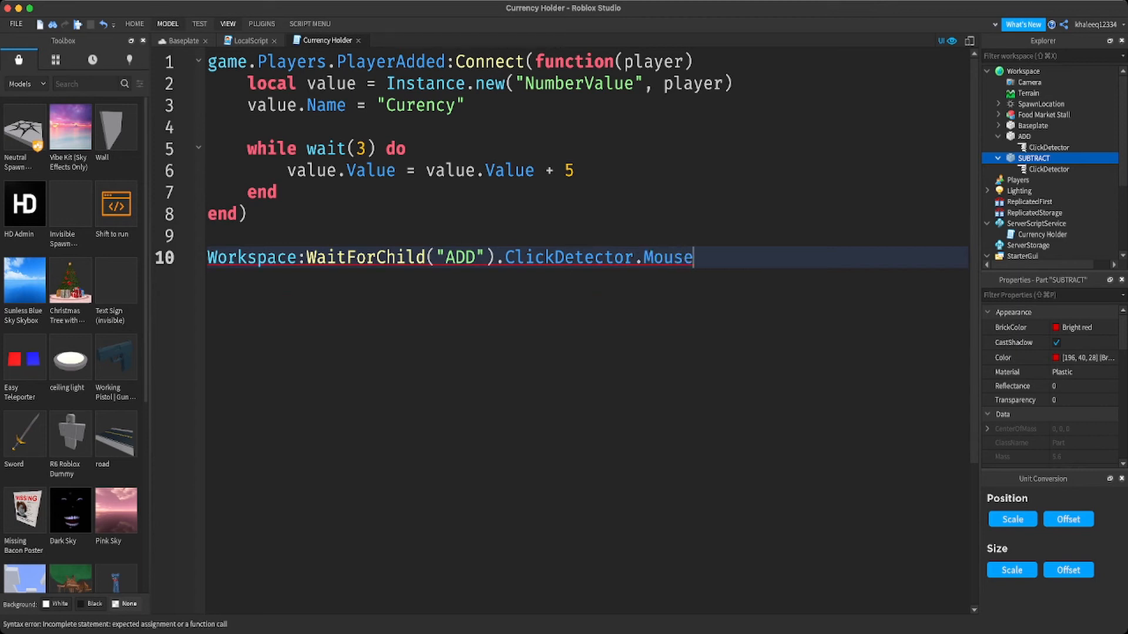
text(Clic)
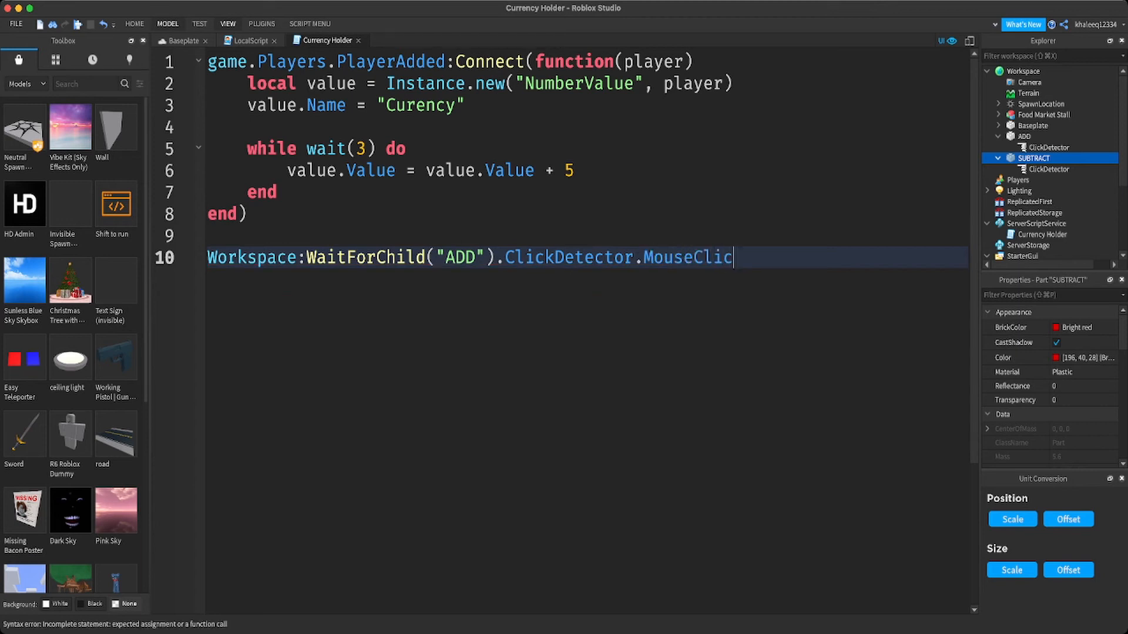
text(k)
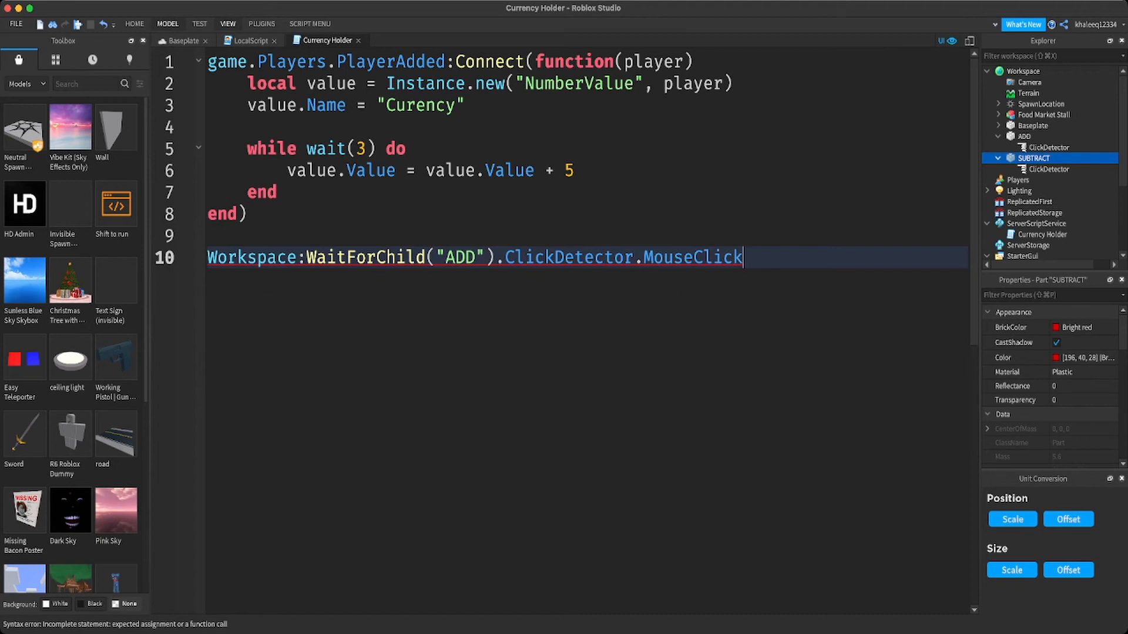
text(:COnnec)
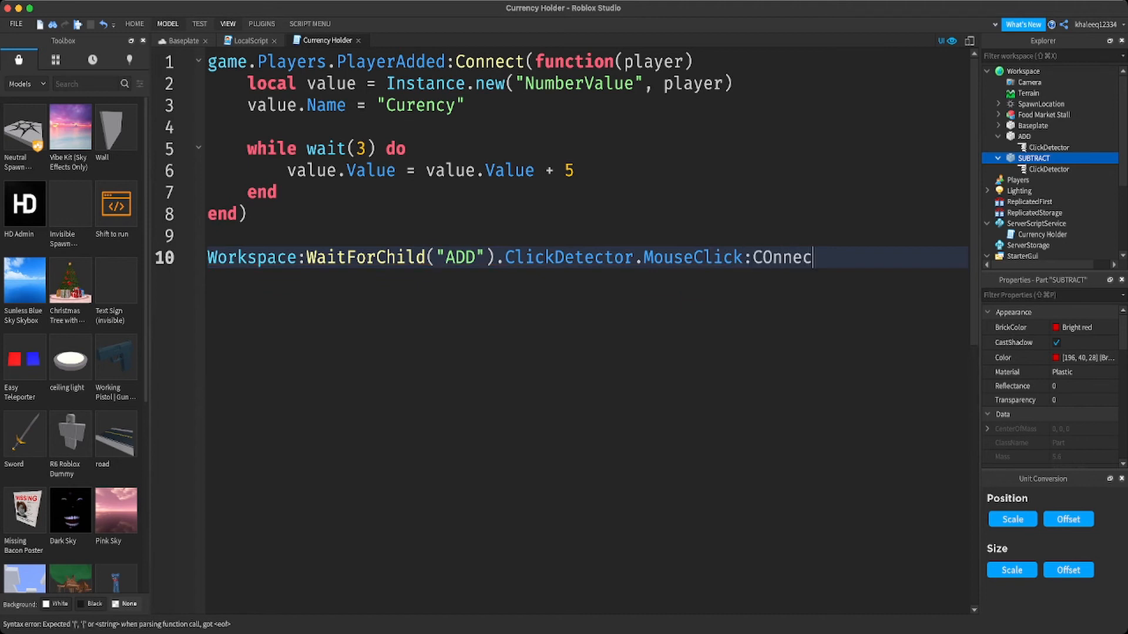
text(t)
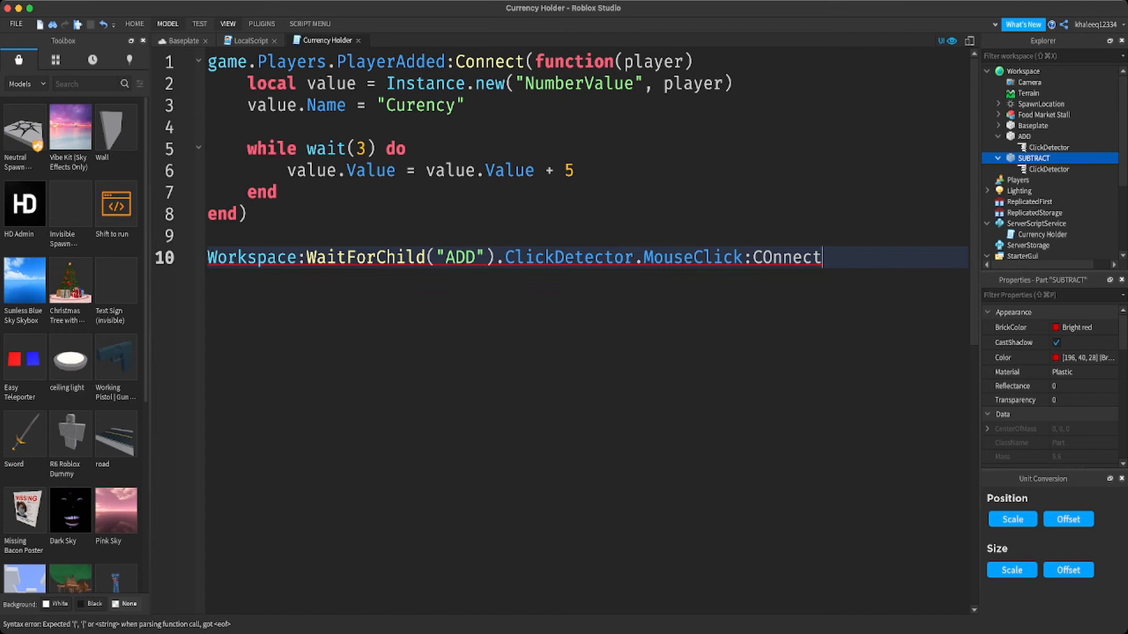
key(Backspace)
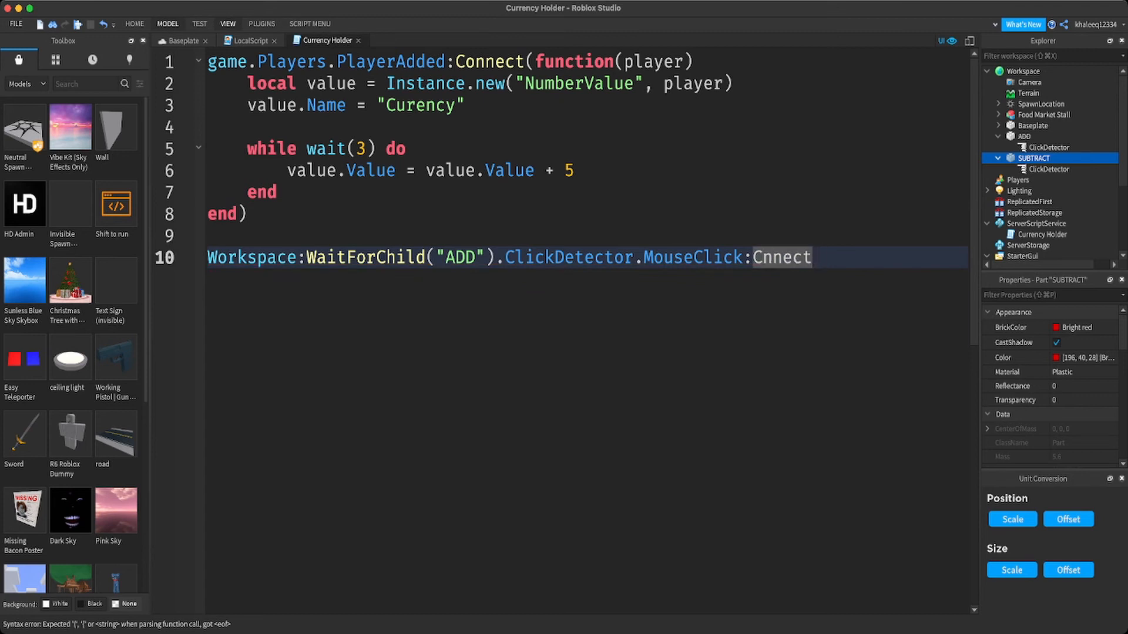
text(o)
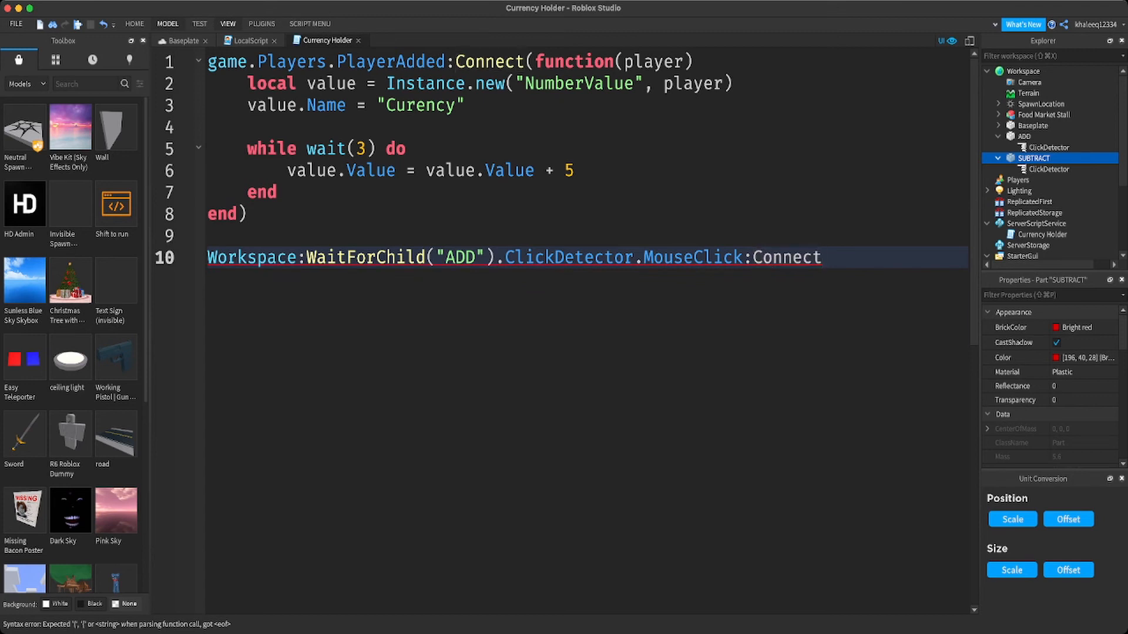
text(())
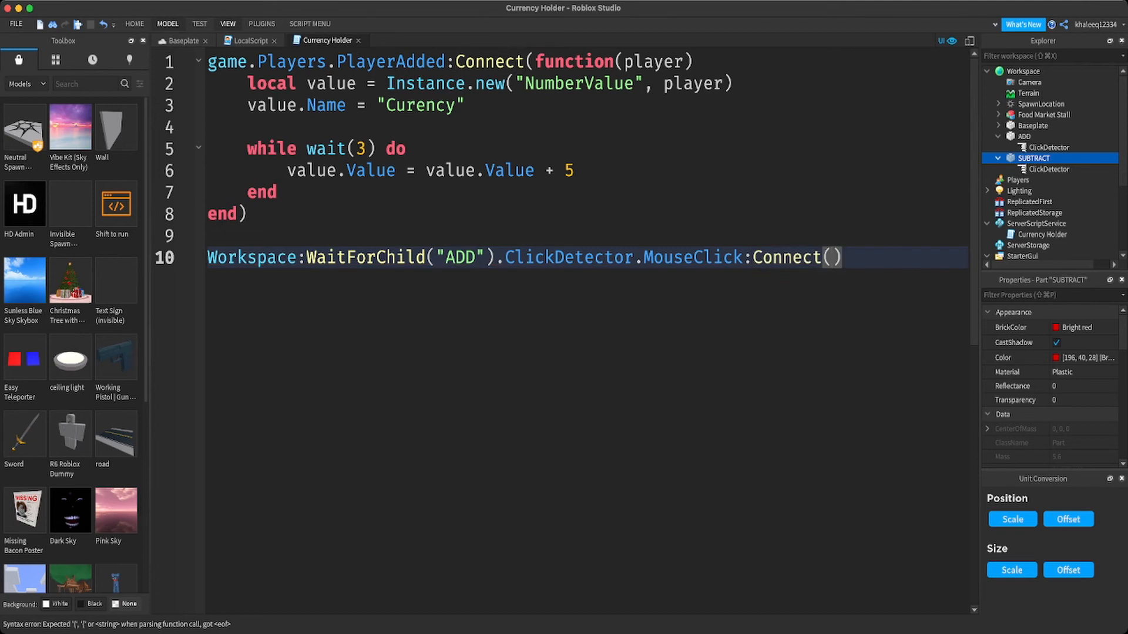
text(function)
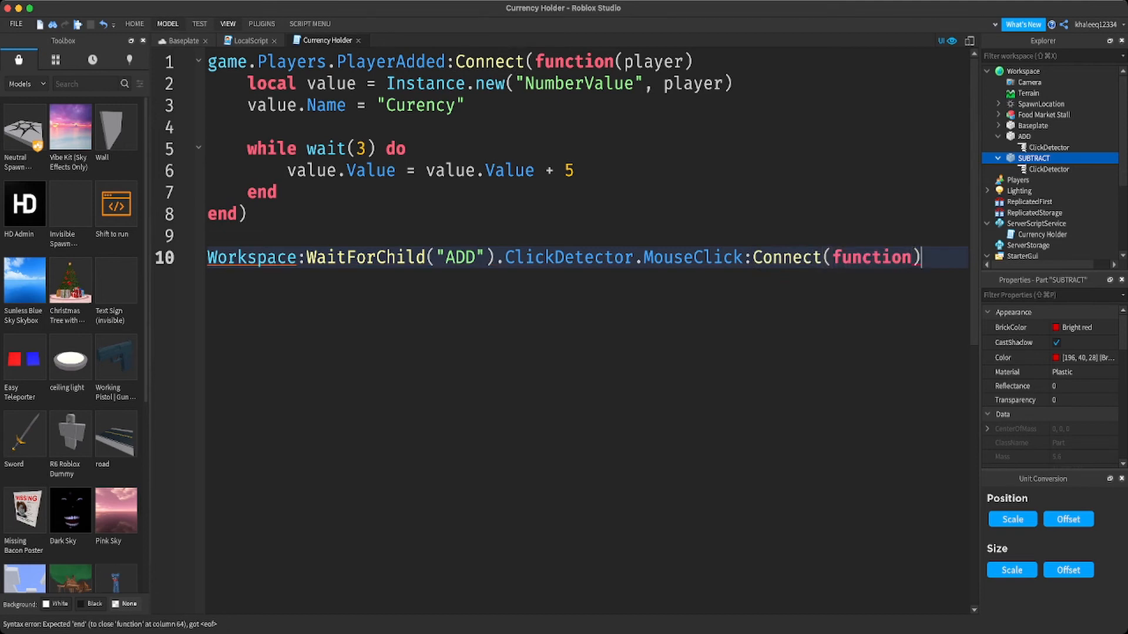
text(())
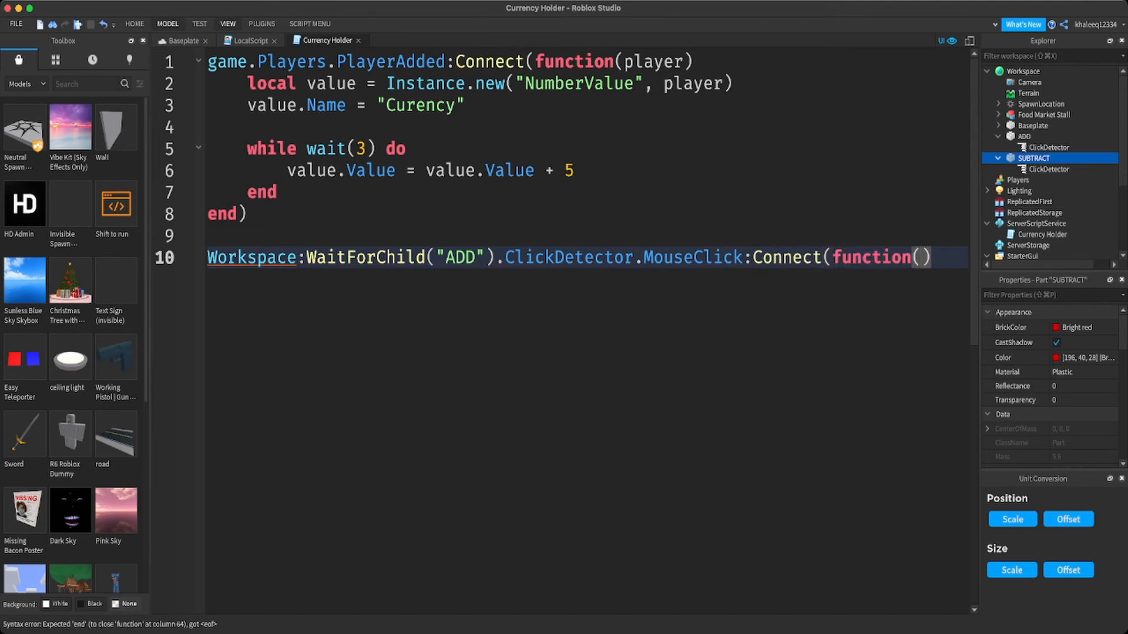
text(player)
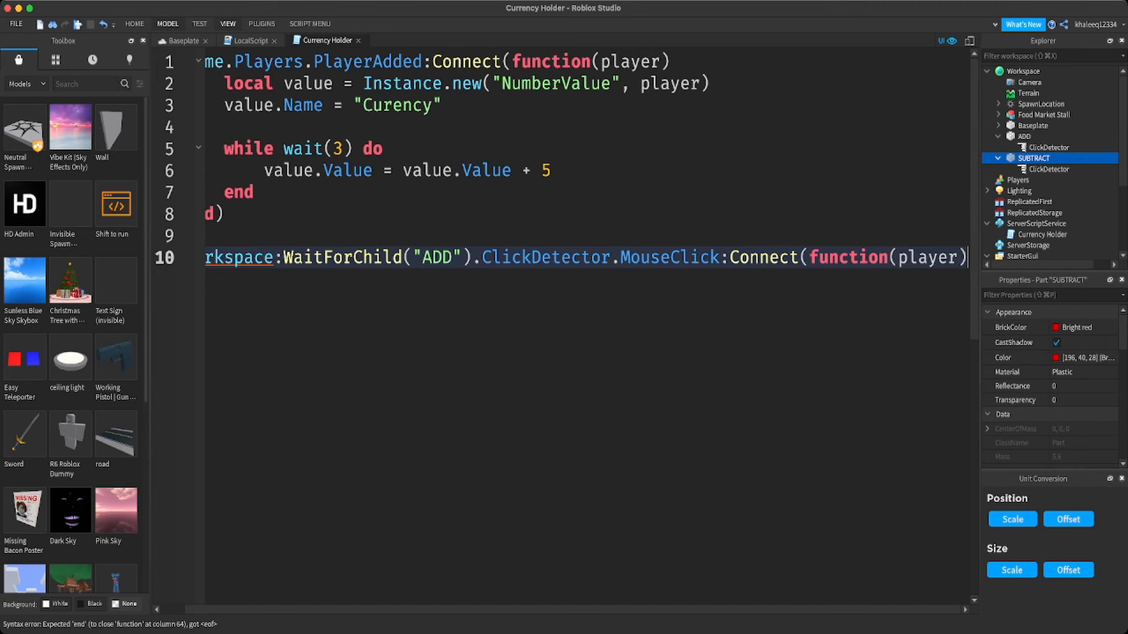
key(enter)
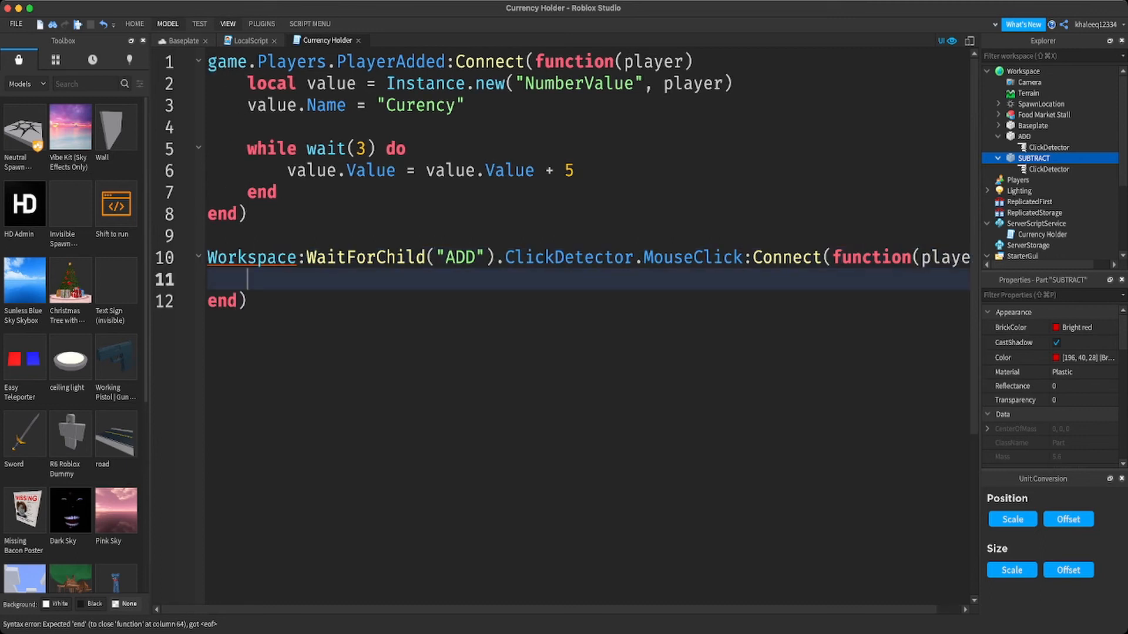
- Make the handler set player.Currency.Value = player.Currency.Value + 10 and playtest it
text(p)
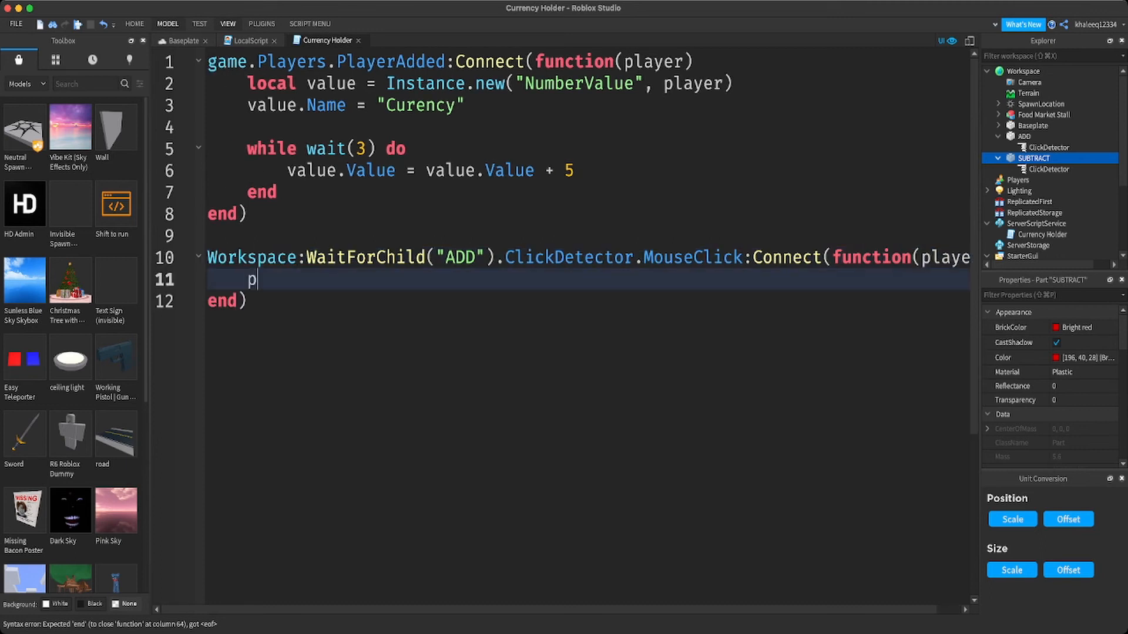
text(layer.)
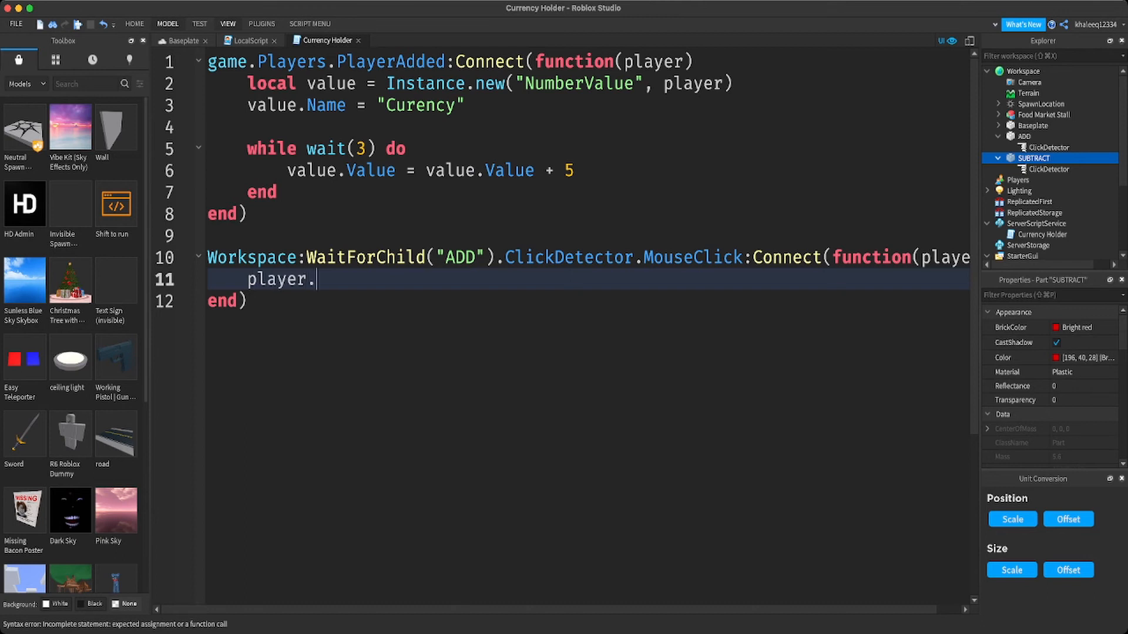
text(Cure)
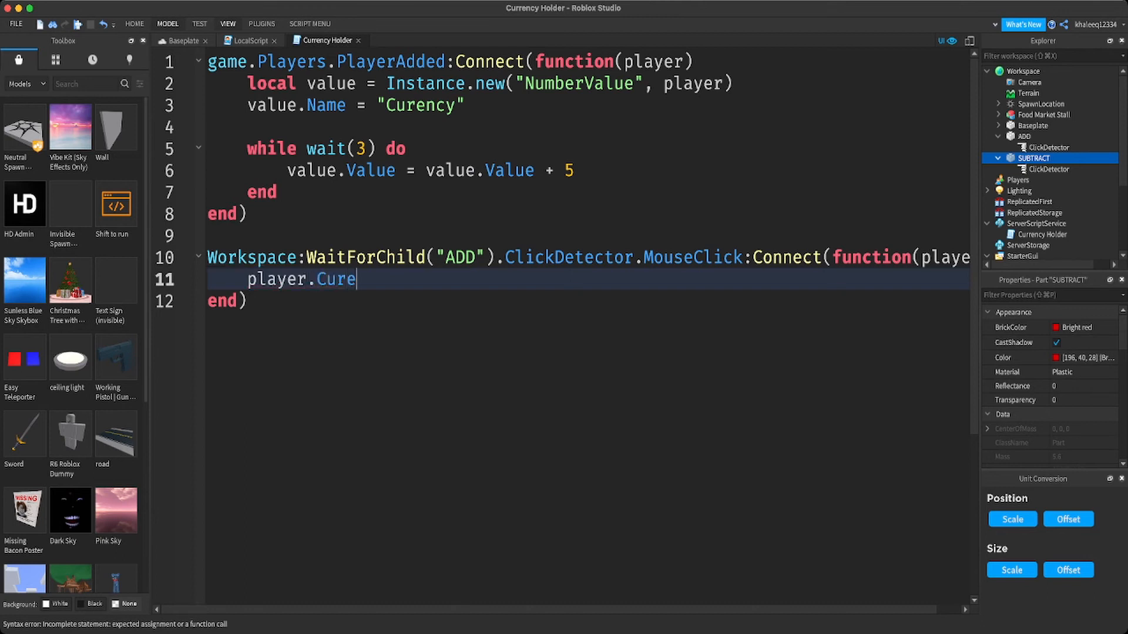
key(Backspace)
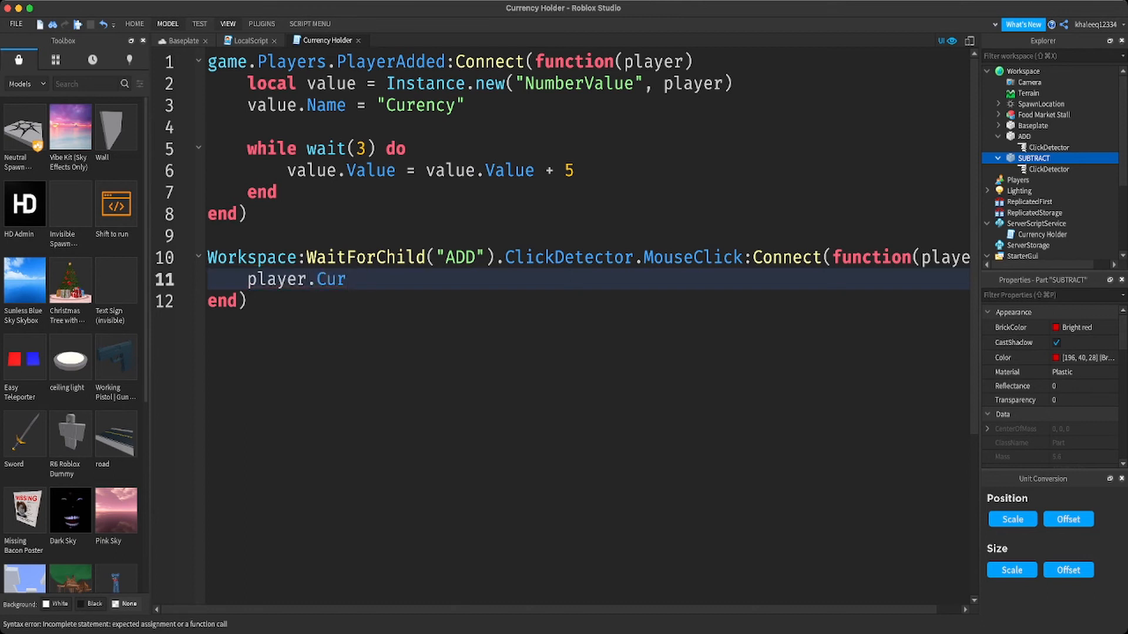
text(rency)
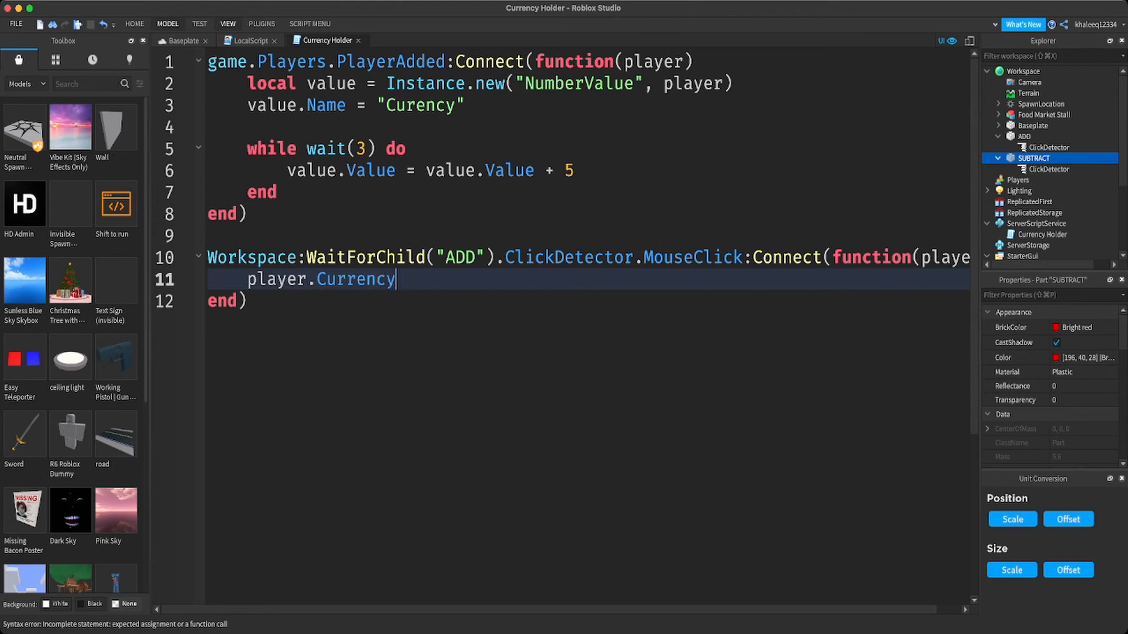
text(.V)
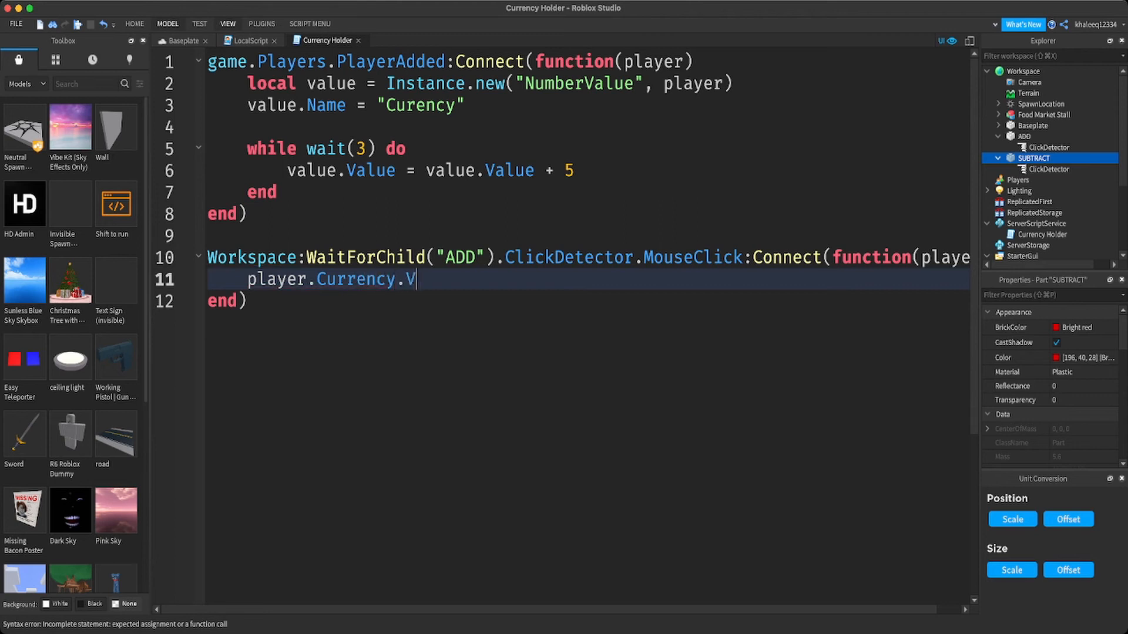
text(alue)
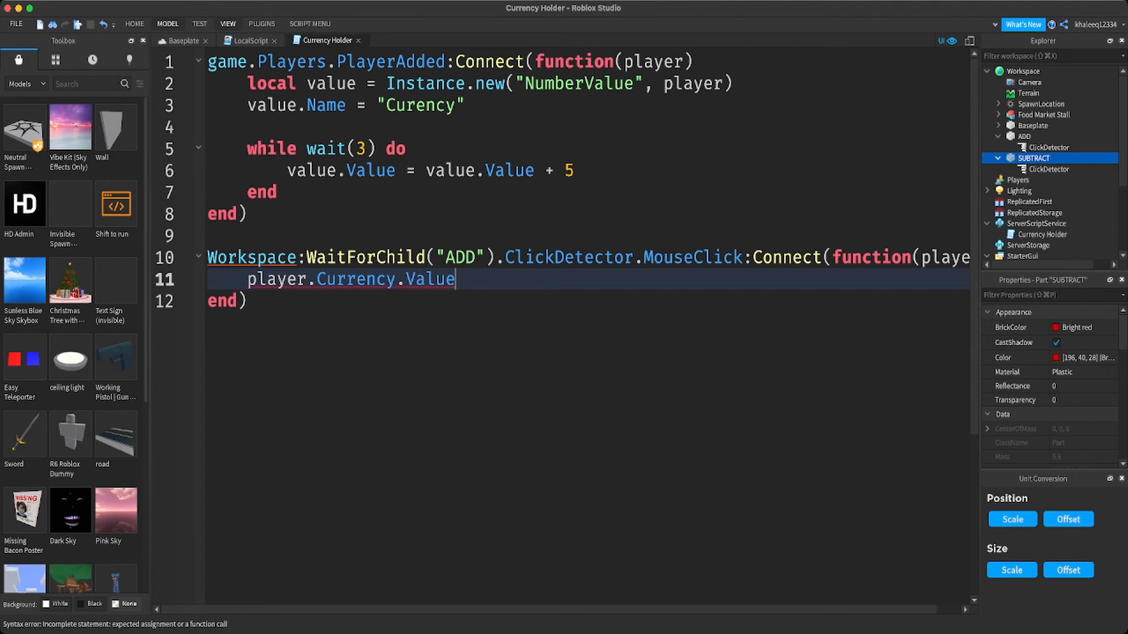
text(= va)
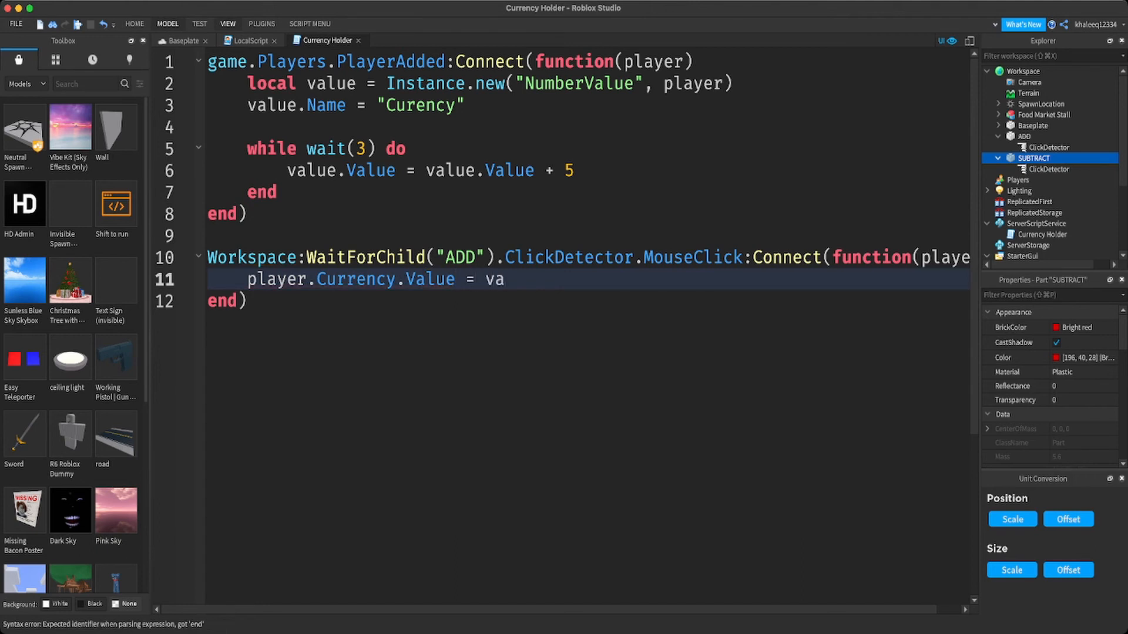
text(\)
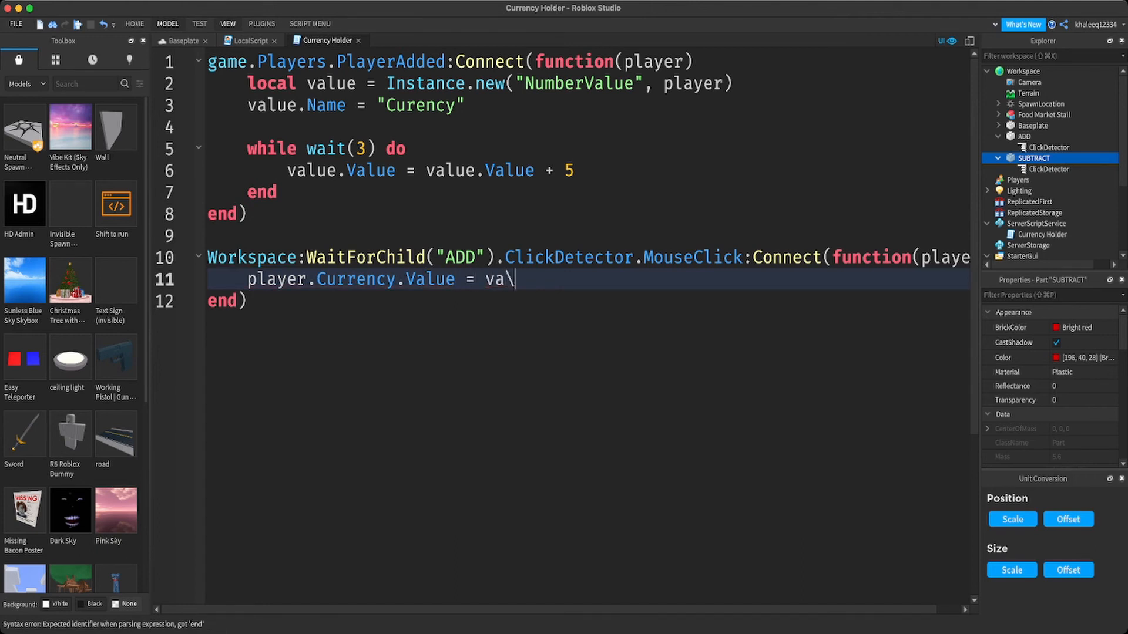
text(player)
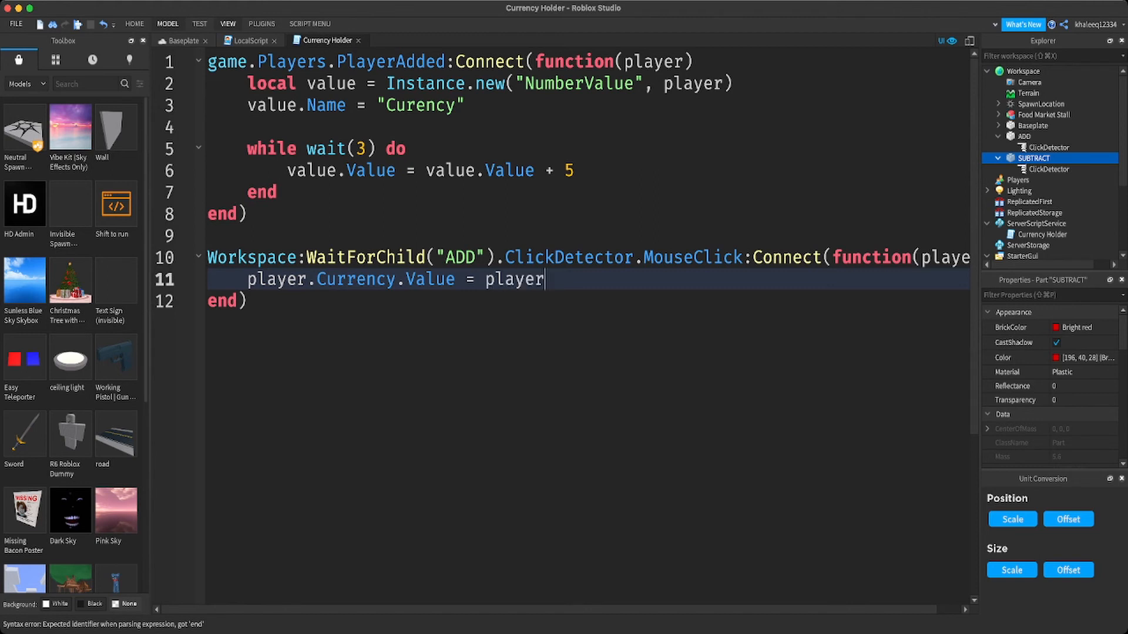
text(.C)
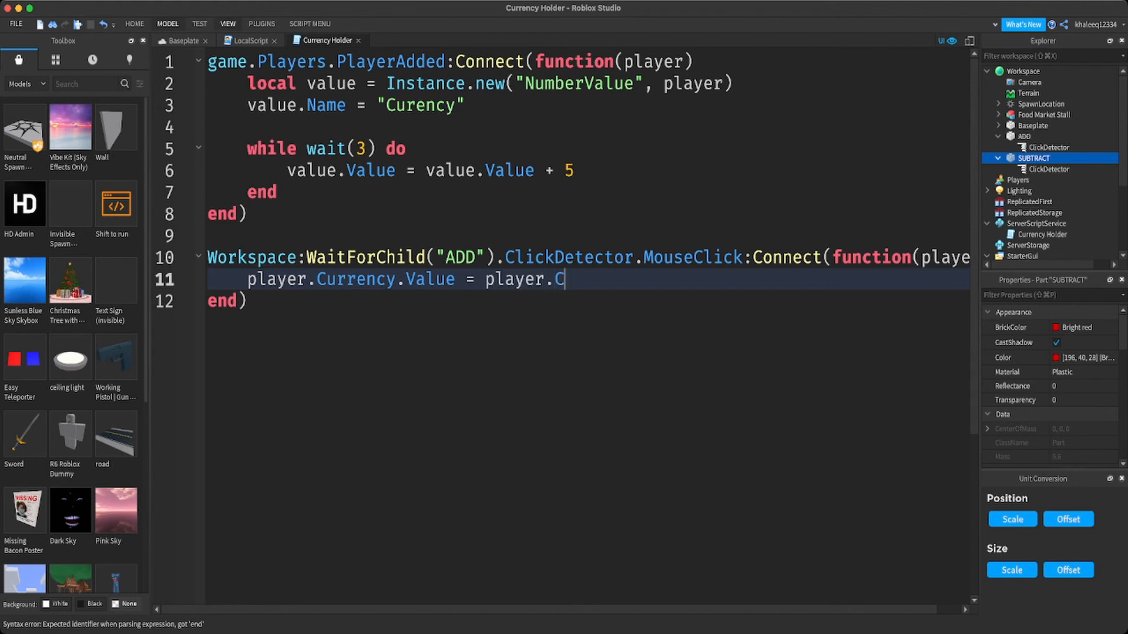
text(urrency)
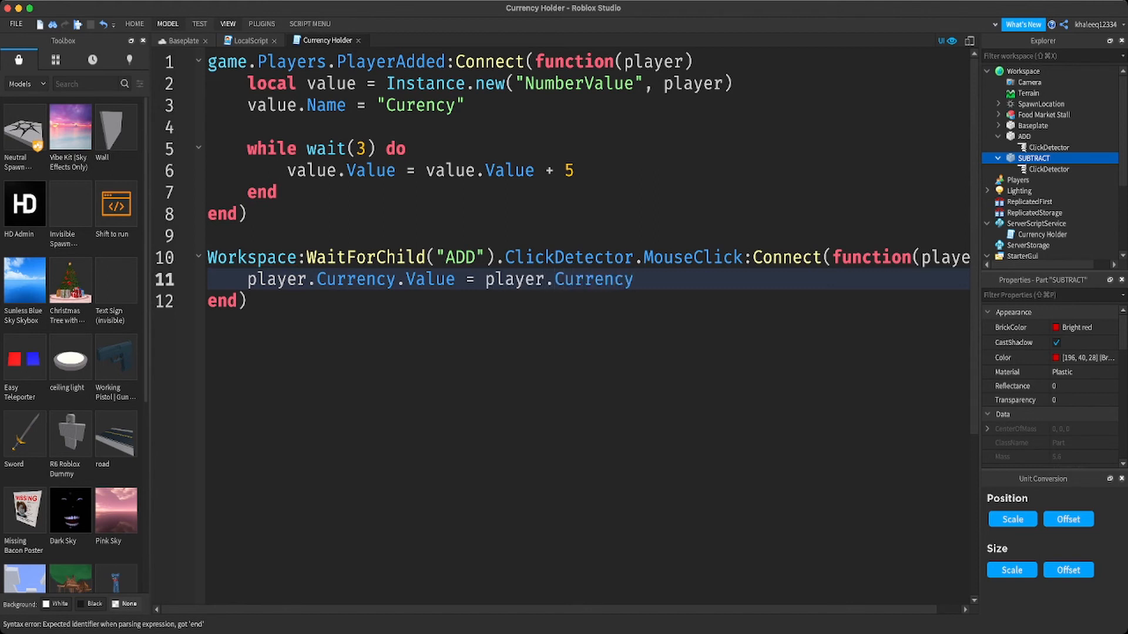
text(.)
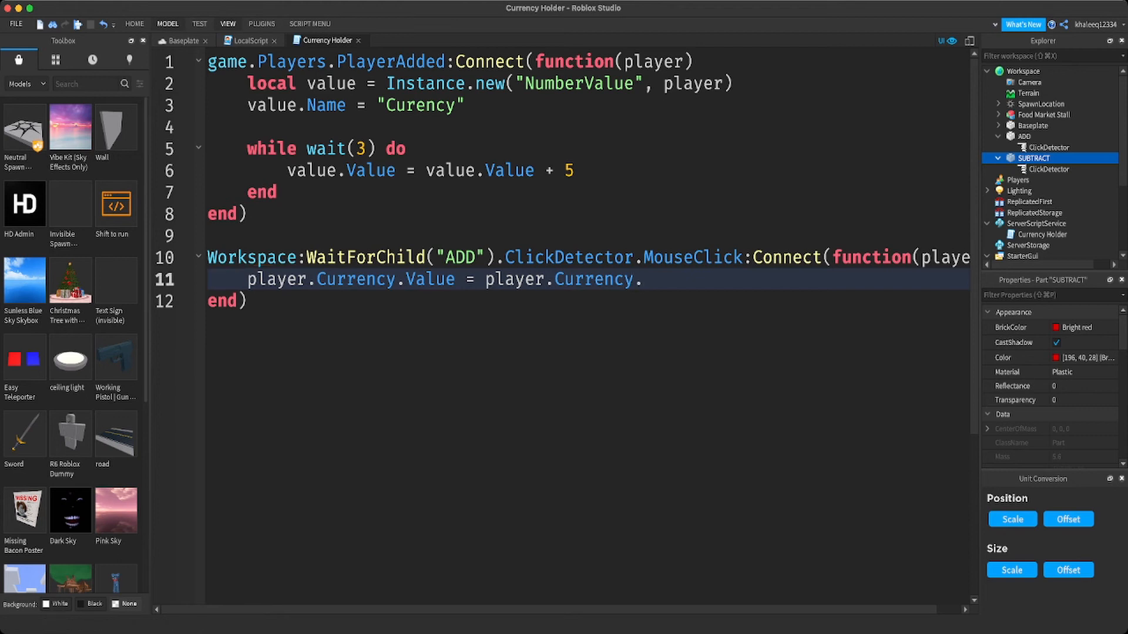
text(Value)
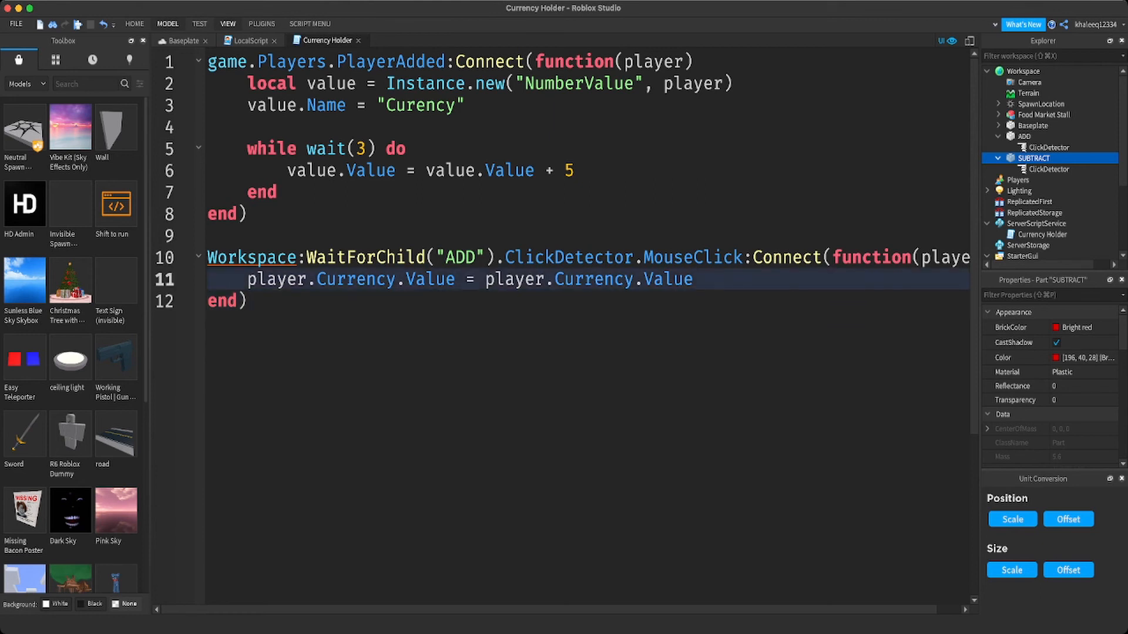
text(+)
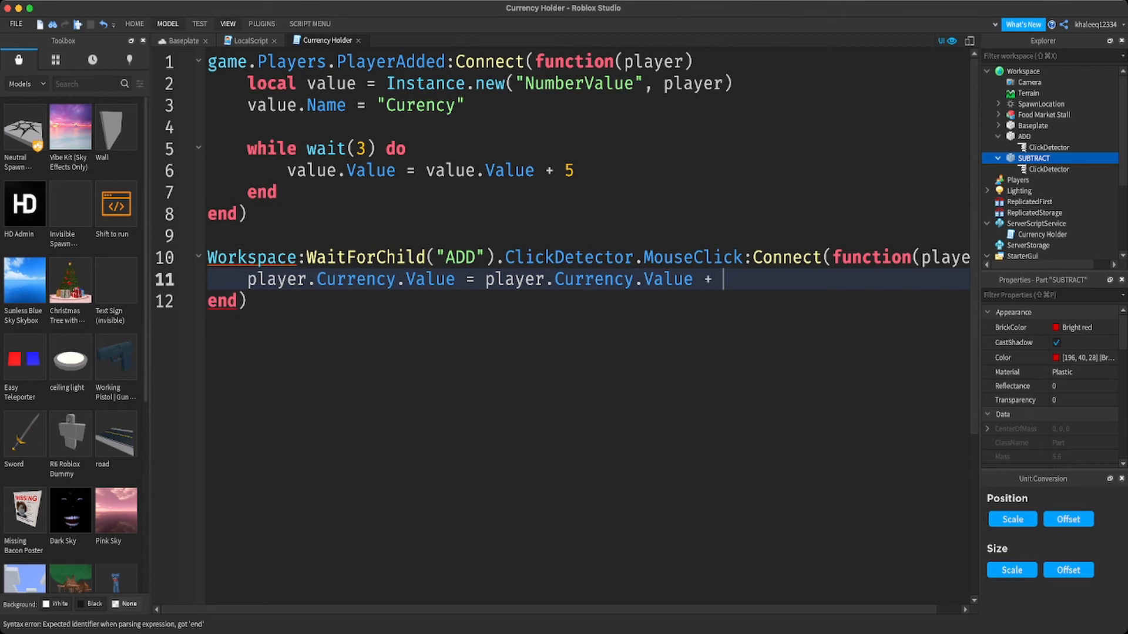
text(10)
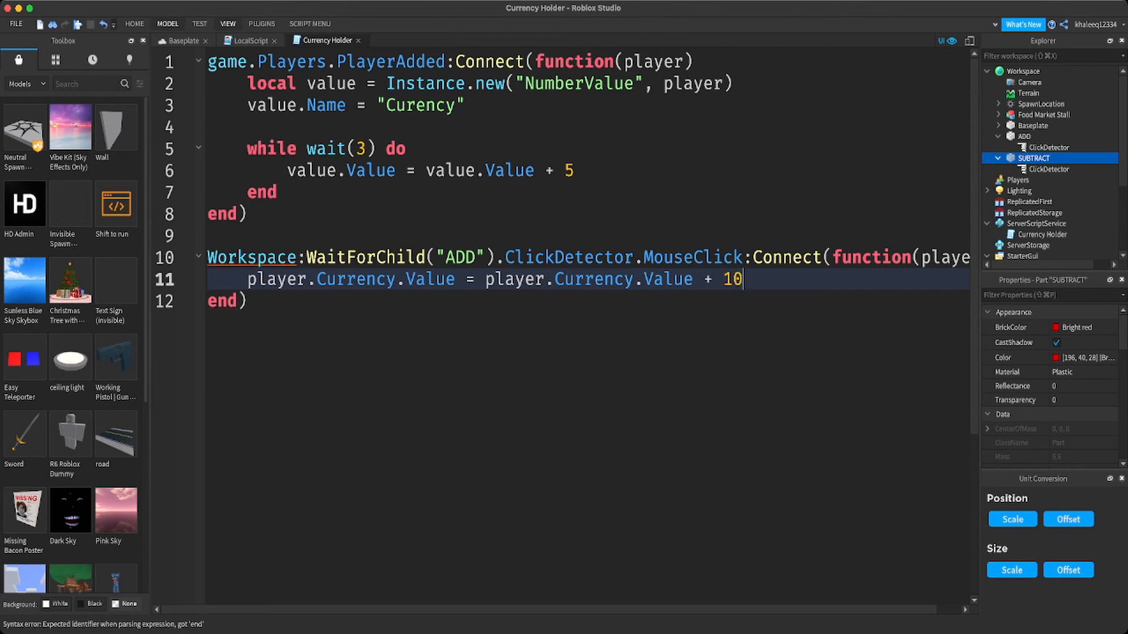
click(248, 301)
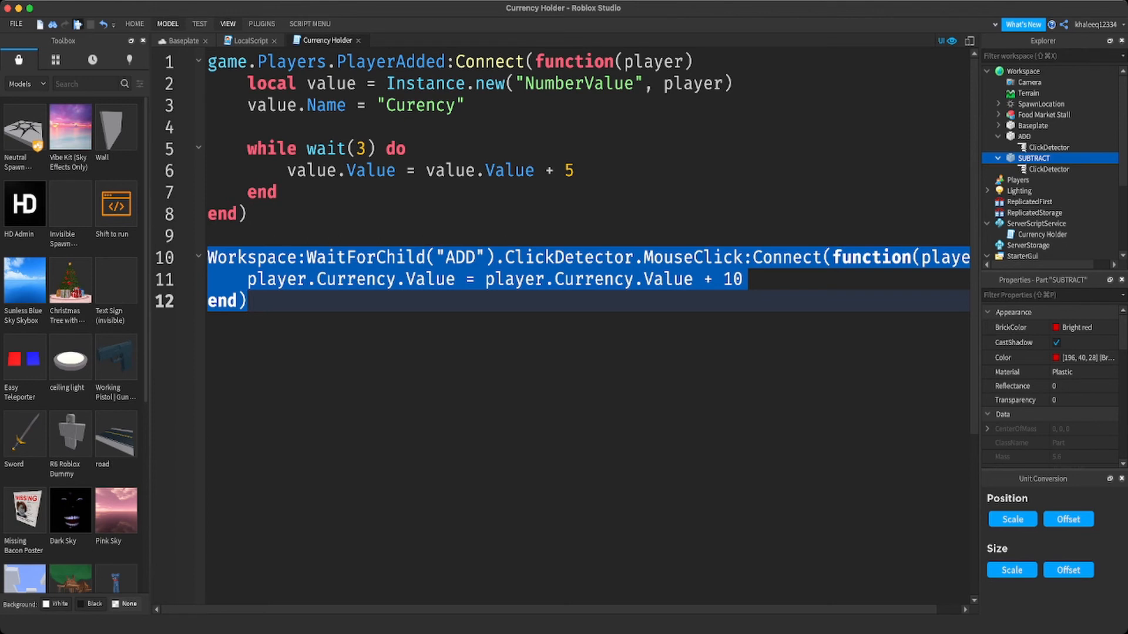
click(181, 40)
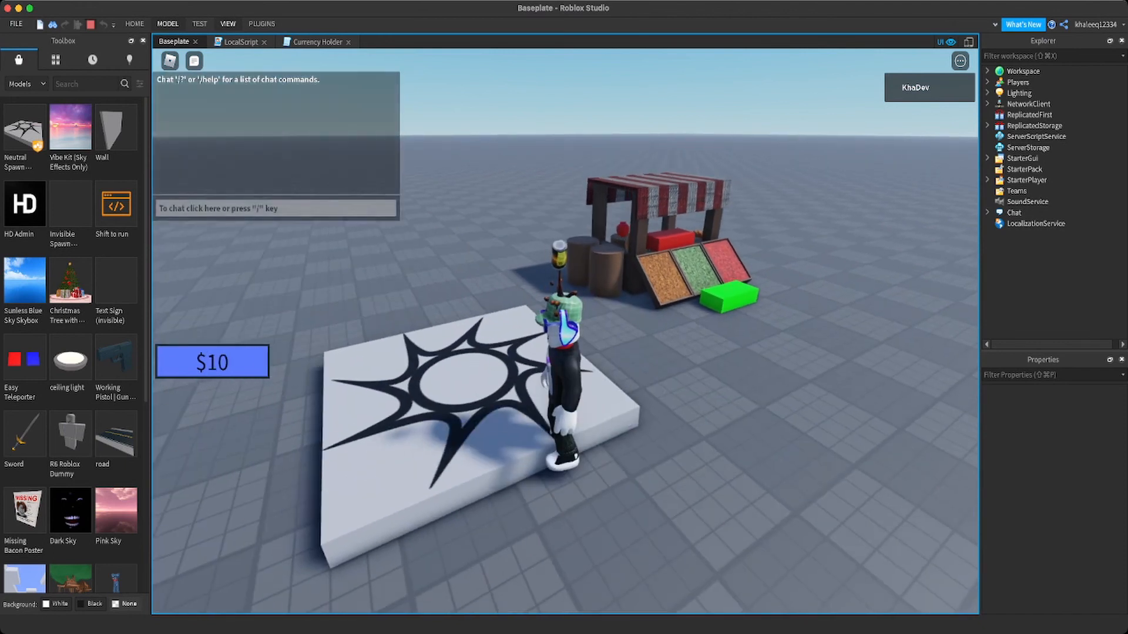
- Change the ADD reward from + 10 to + 50 and playtest, reaching $65
click(322, 42)
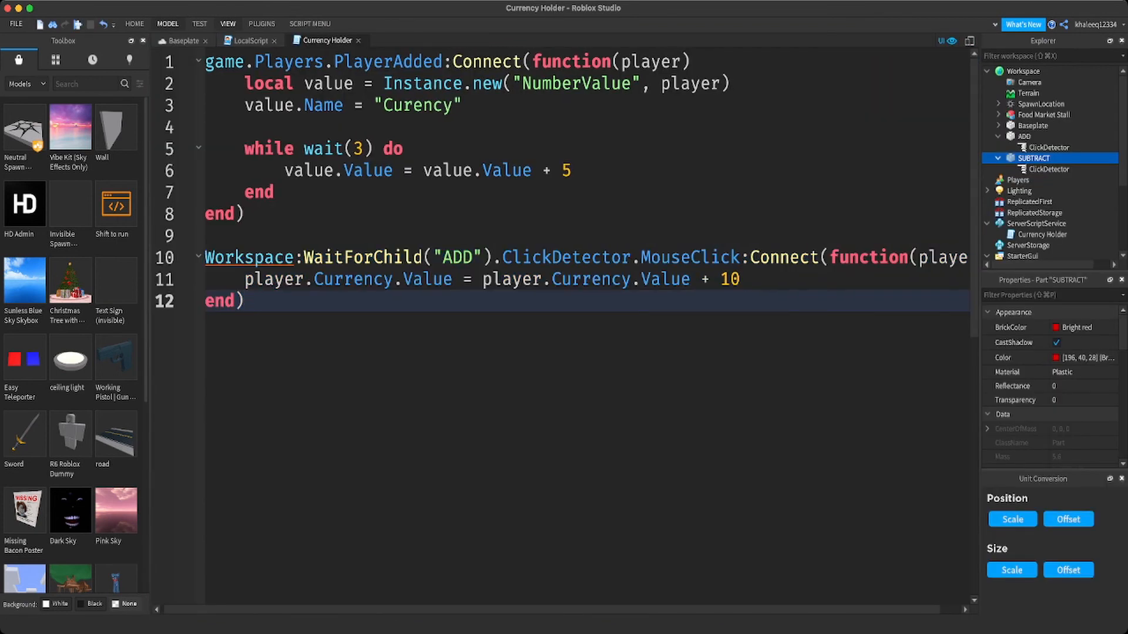
mouse_move(1050, 168)
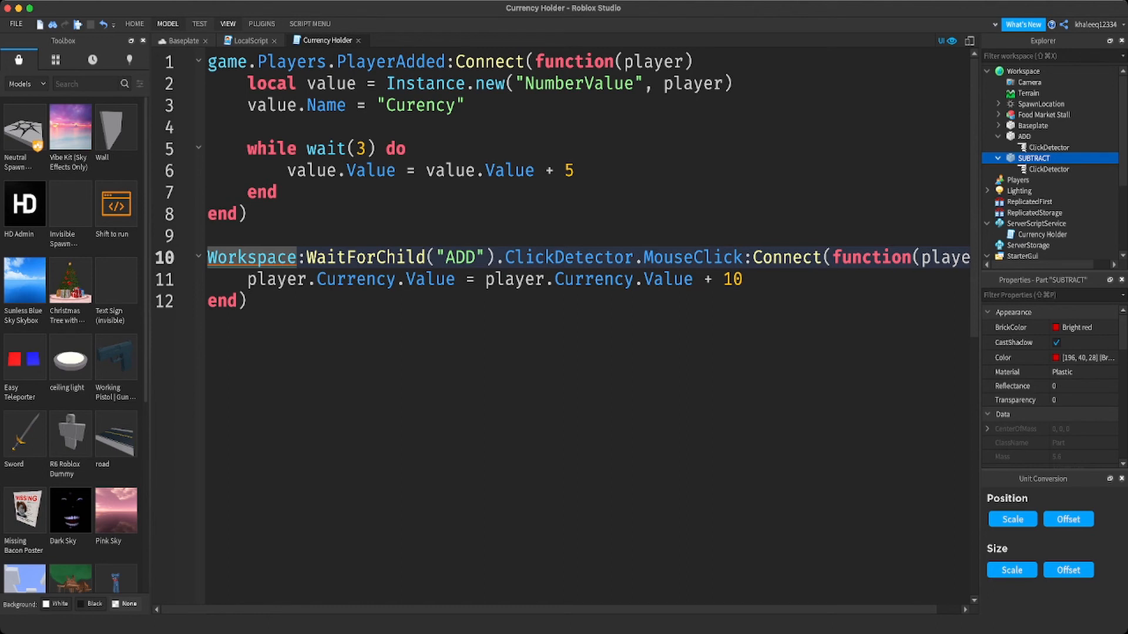
text(50)
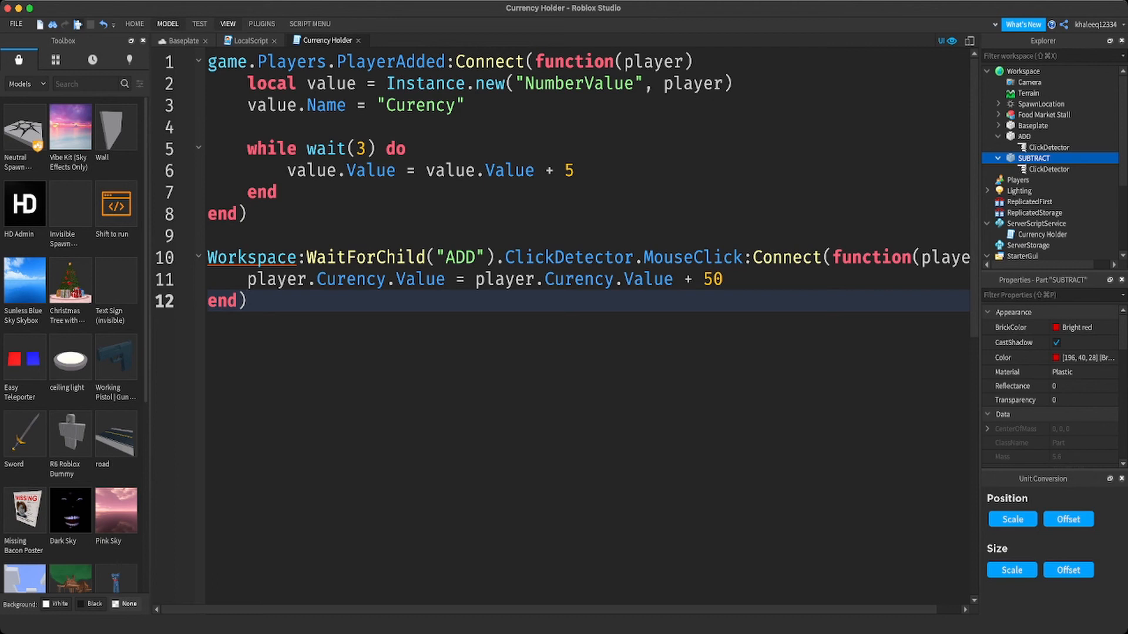
click(25, 41)
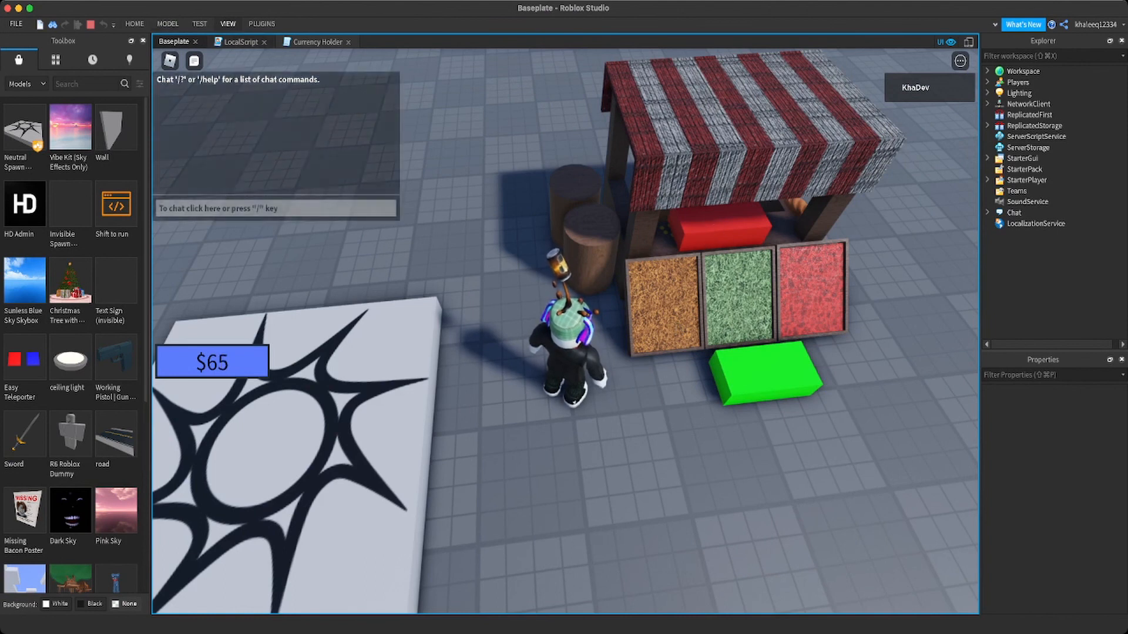
click(241, 43)
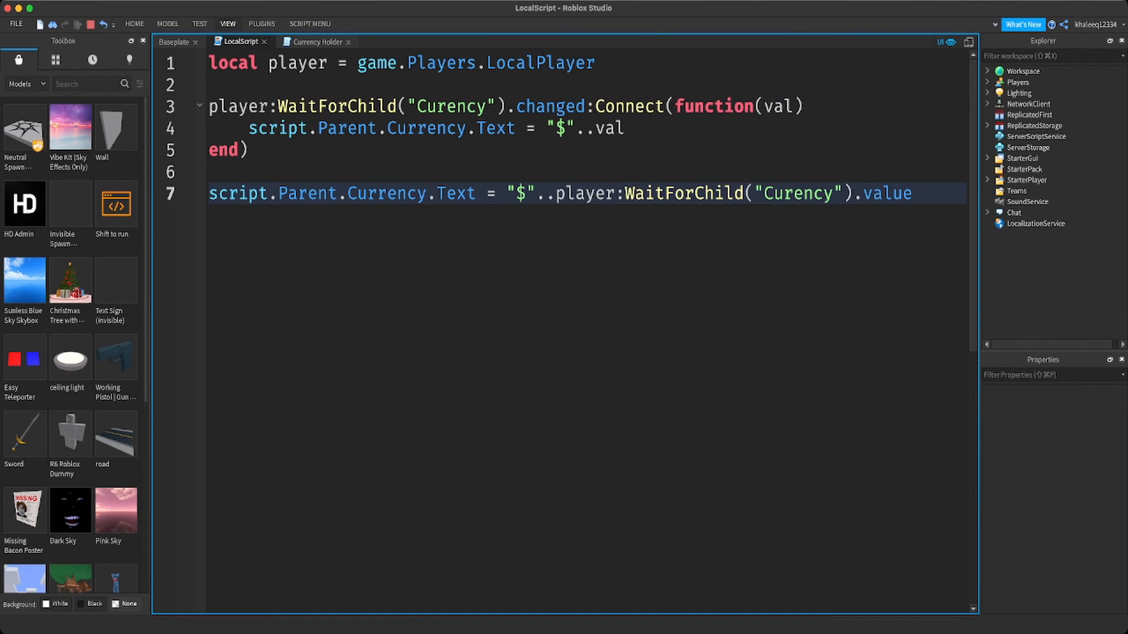
- Copy the handler for SUBTRACT, changing + 50 to - 10, and start a playtest
click(315, 42)
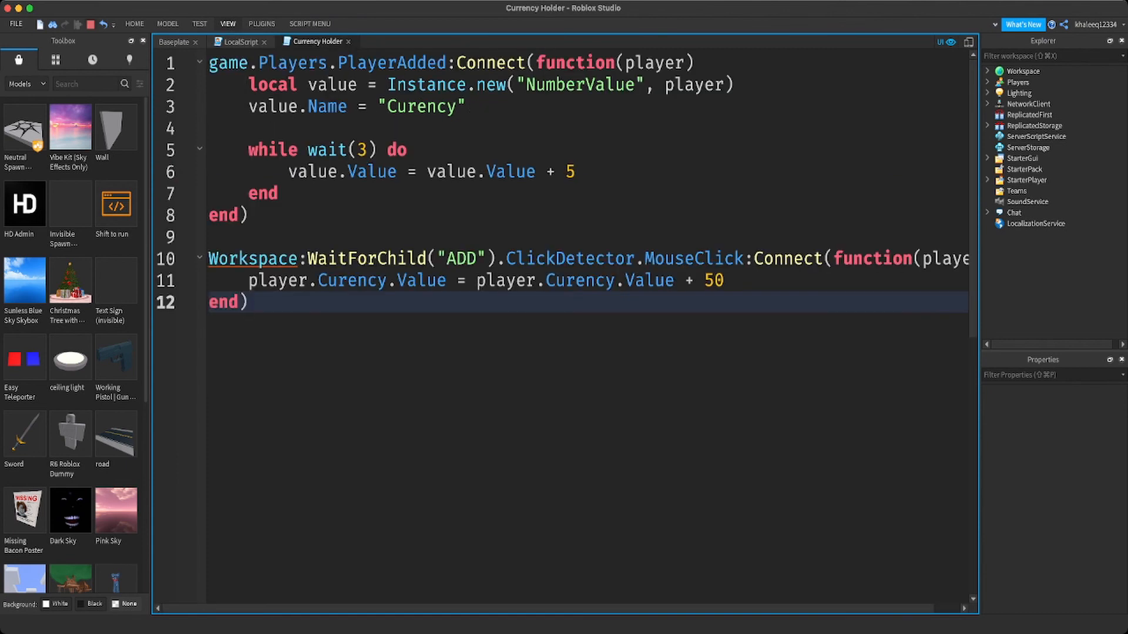
click(1034, 158)
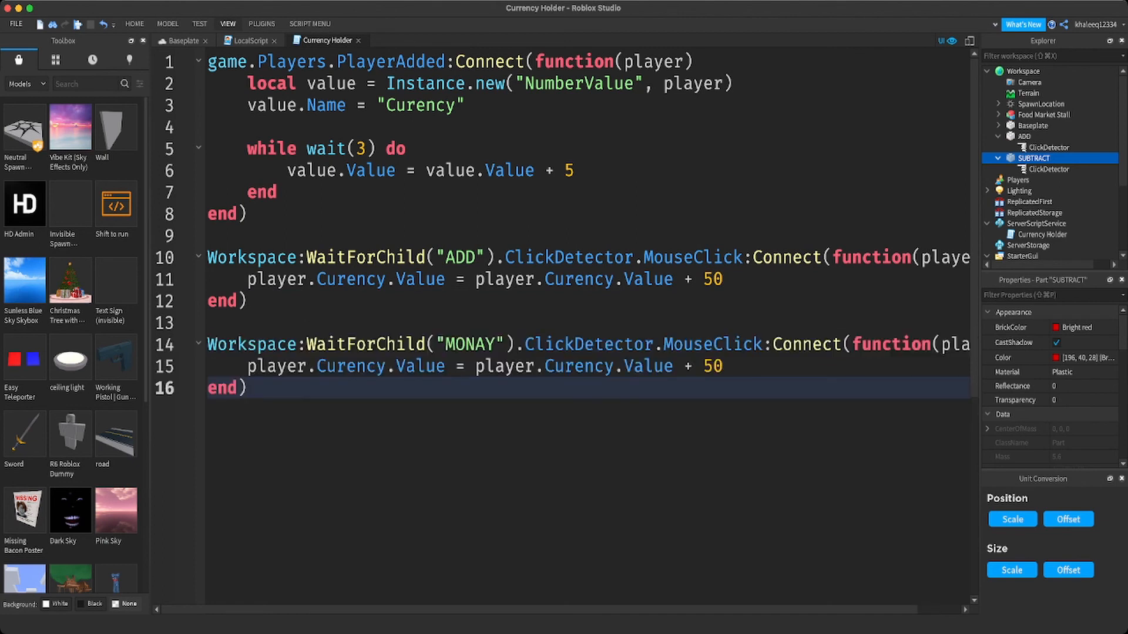
double_click(469, 344)
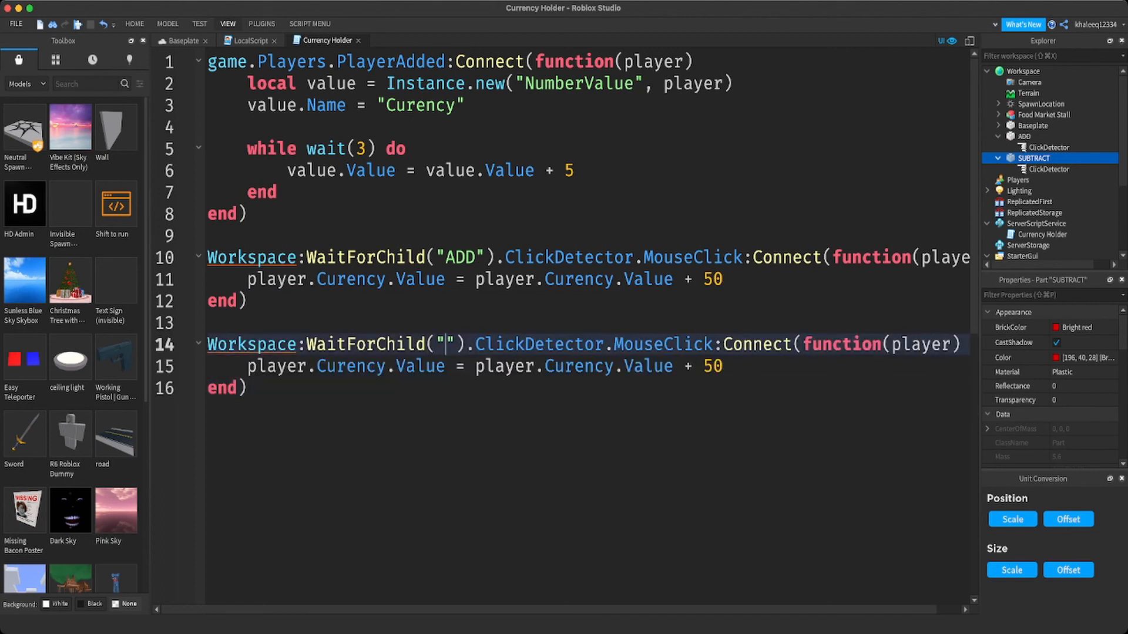
text(SUBTRACT)
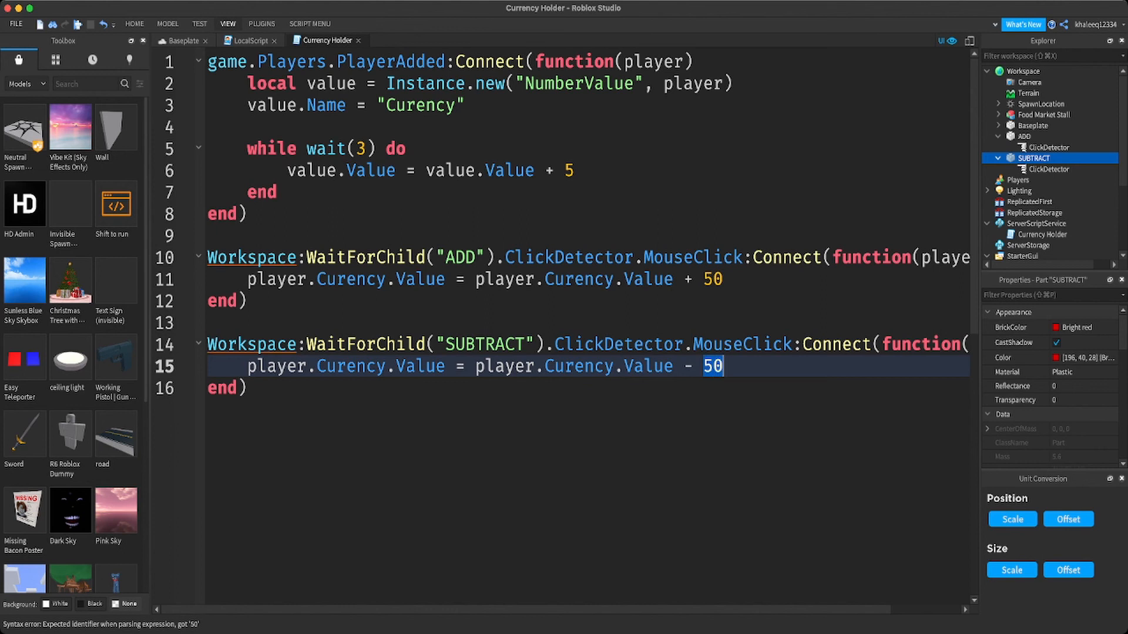
text(10)
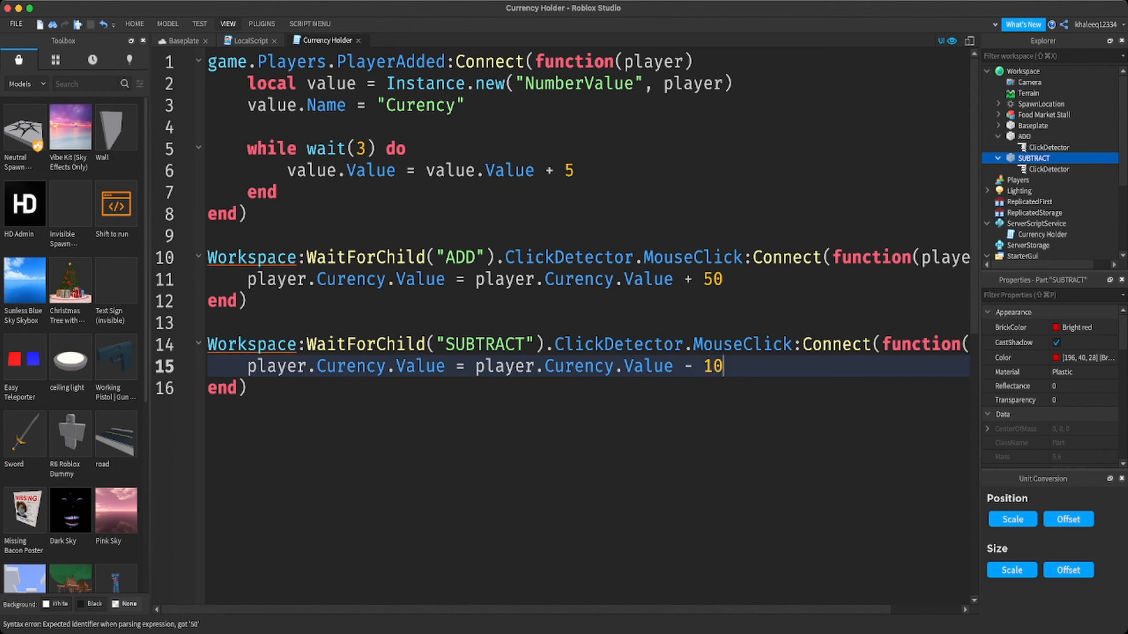
click(24, 41)
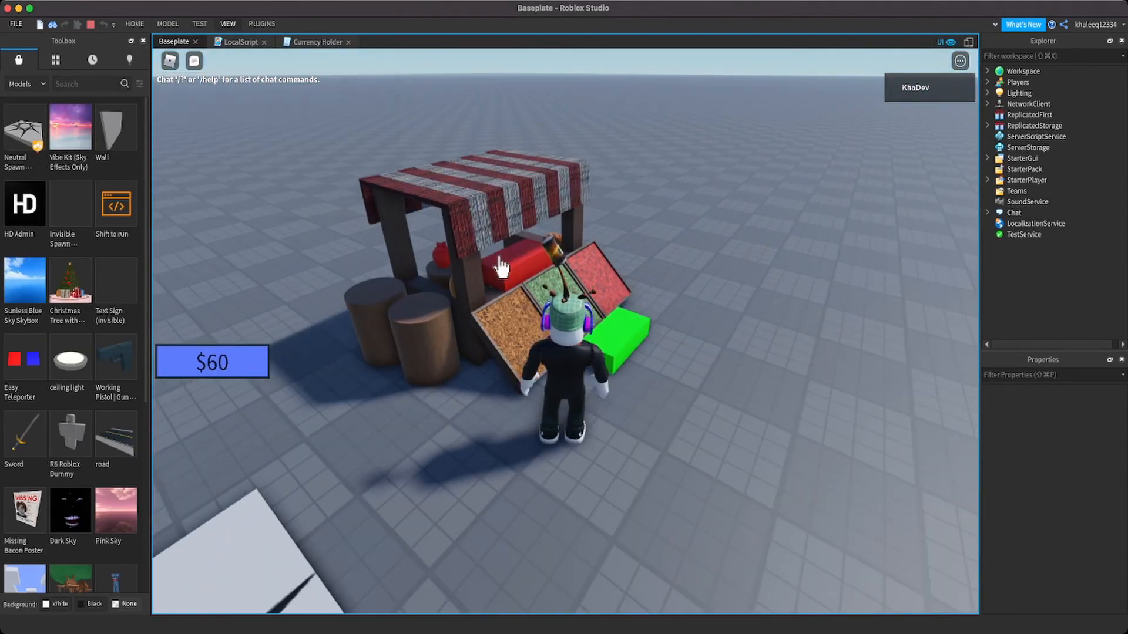
- Click the SUBTRACT and ADD parts in play mode to watch the money change, then stop
click(518, 270)
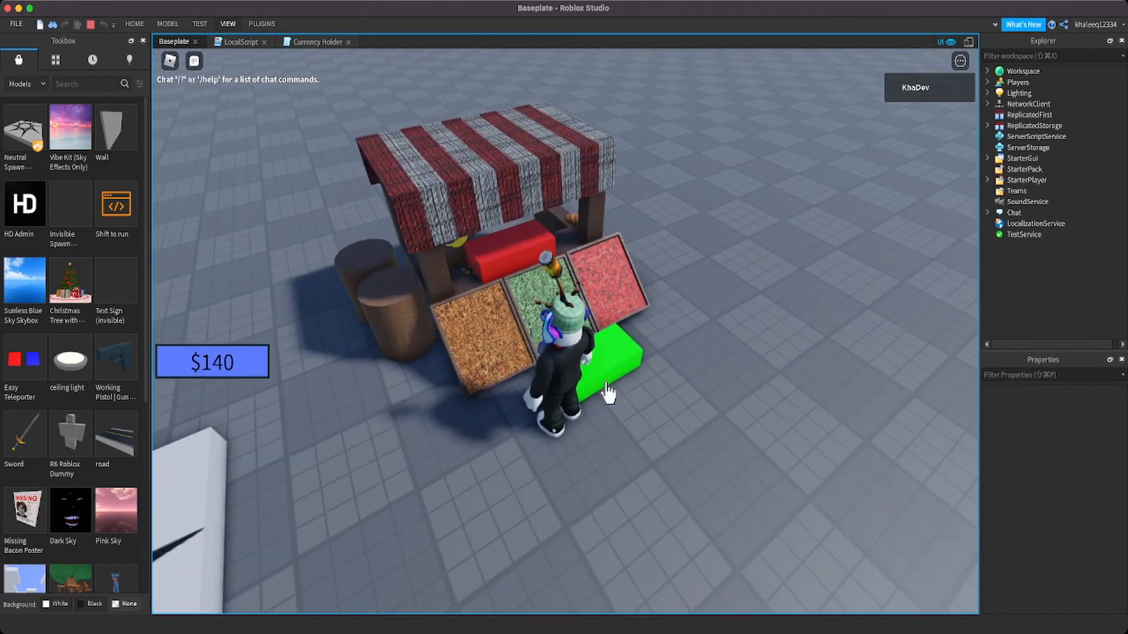
click(608, 360)
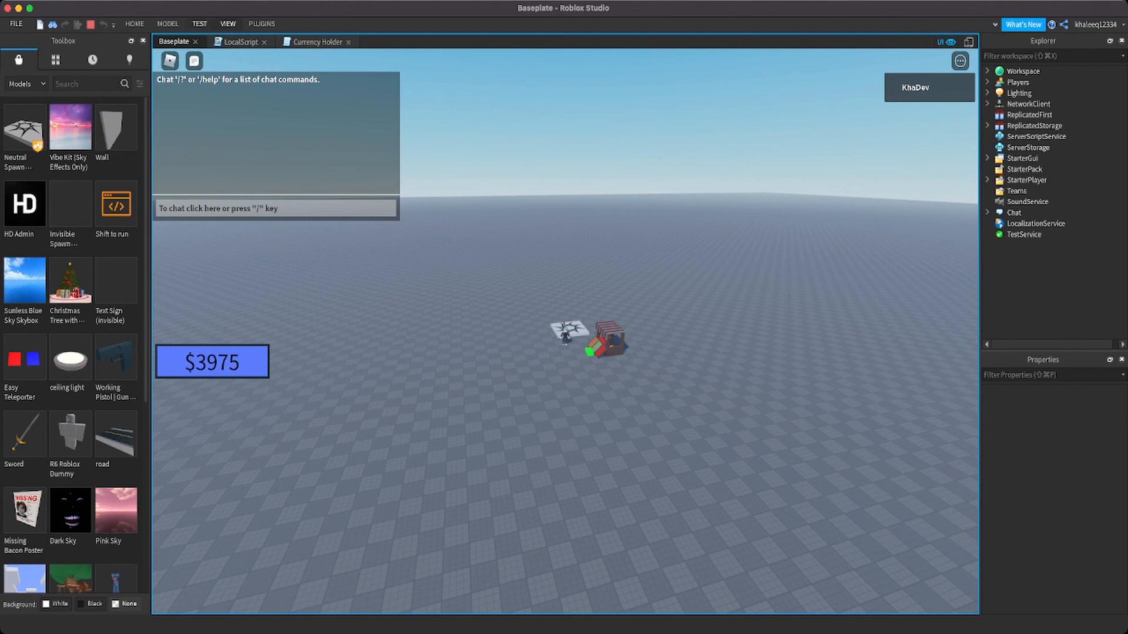
click(322, 41)
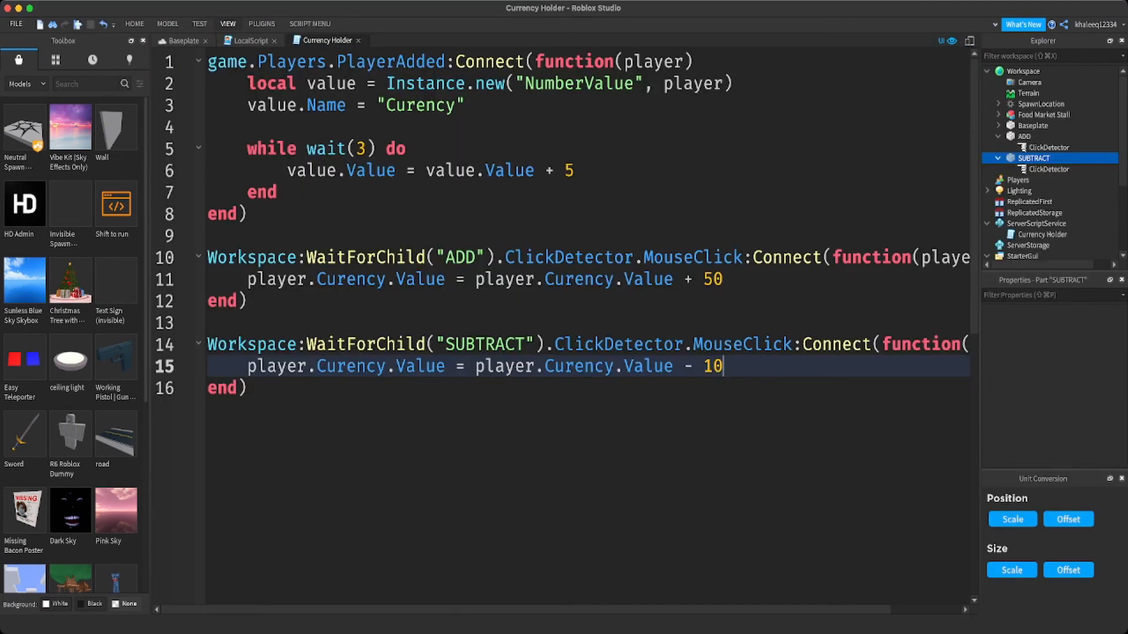
- Delete the while wait(3) loop that adds 5 money, then playtest starting at $0
click(1034, 158)
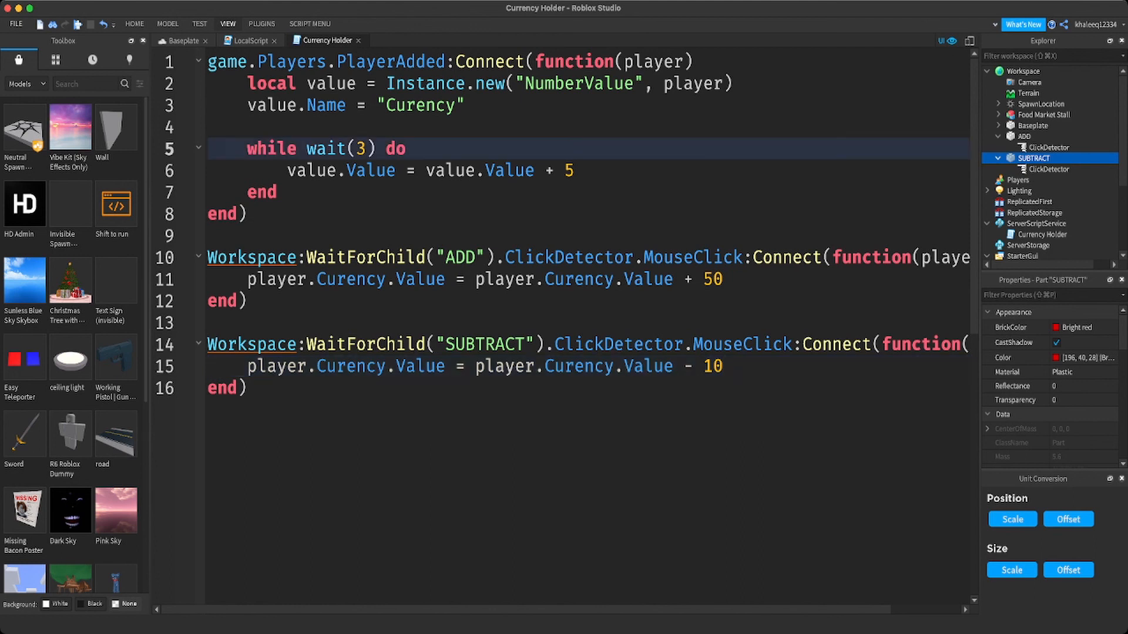
click(280, 191)
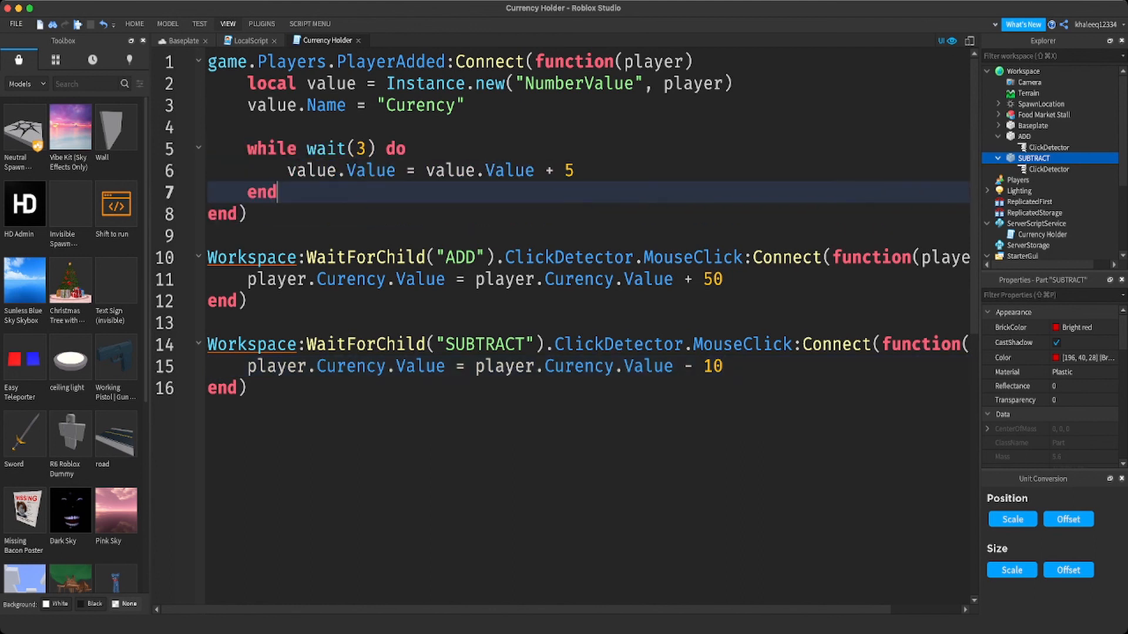
drag(276, 192, 248, 148)
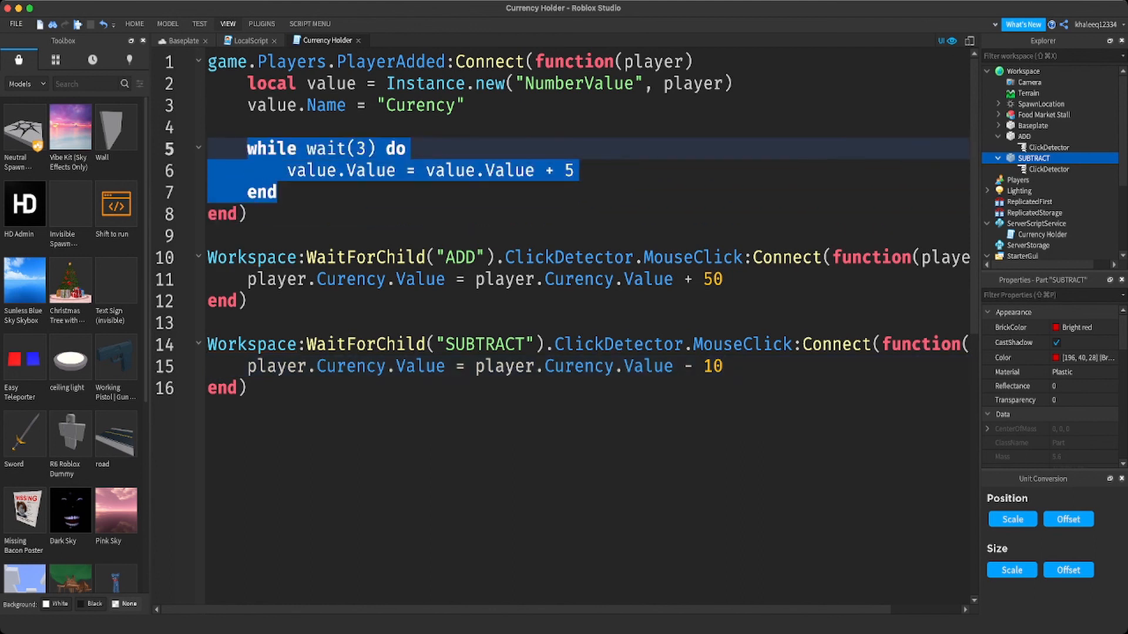
key(Delete)
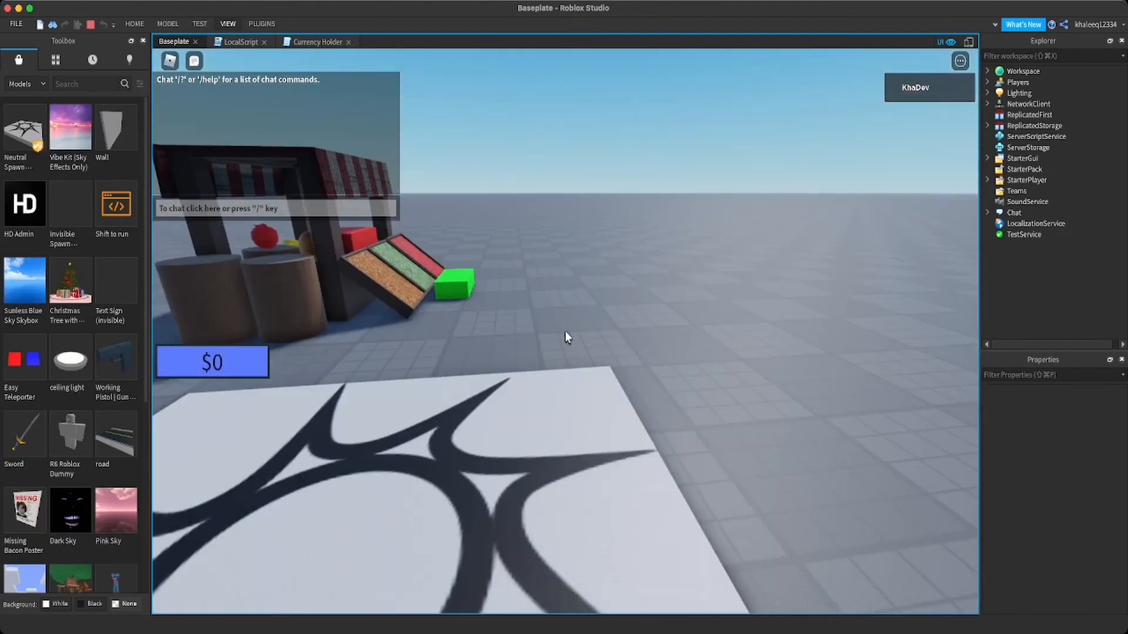
click(569, 338)
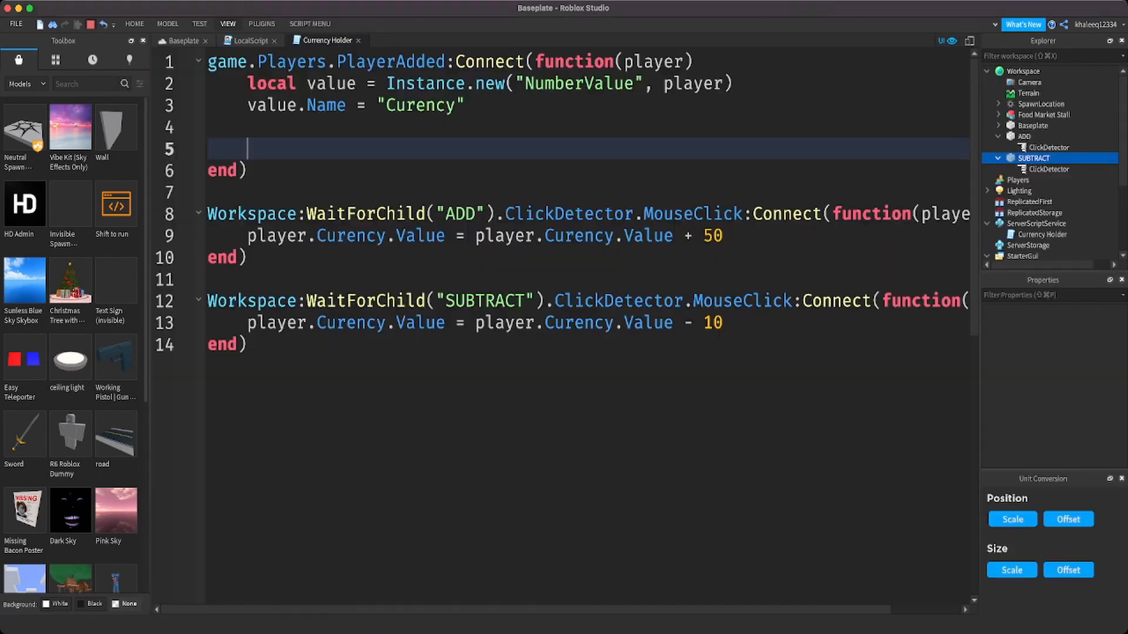
click(1034, 158)
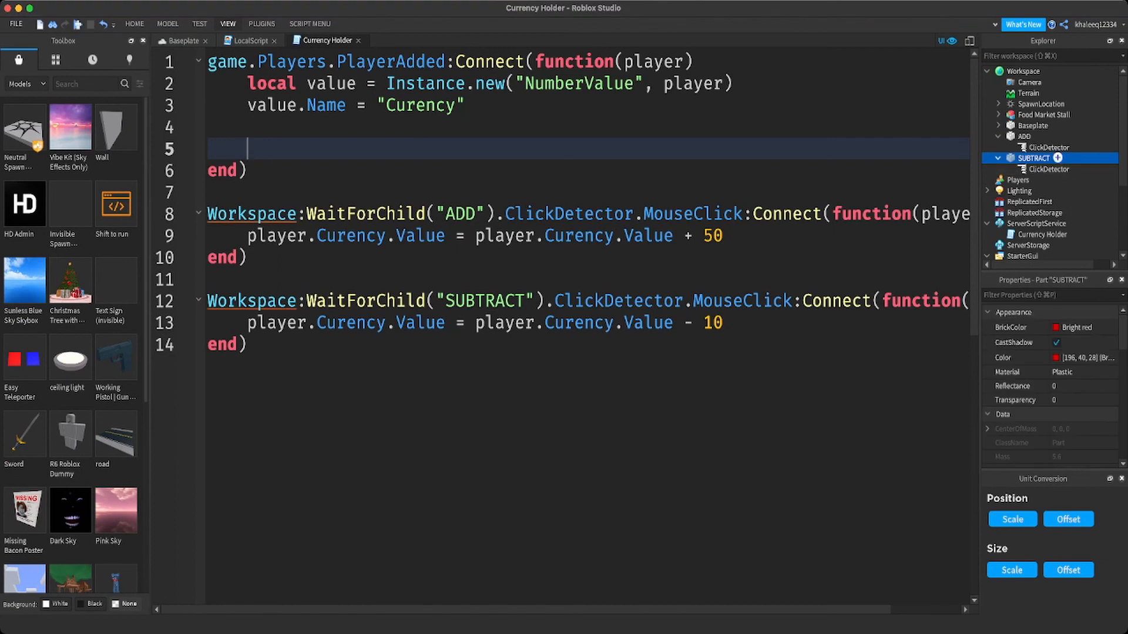
click(1053, 169)
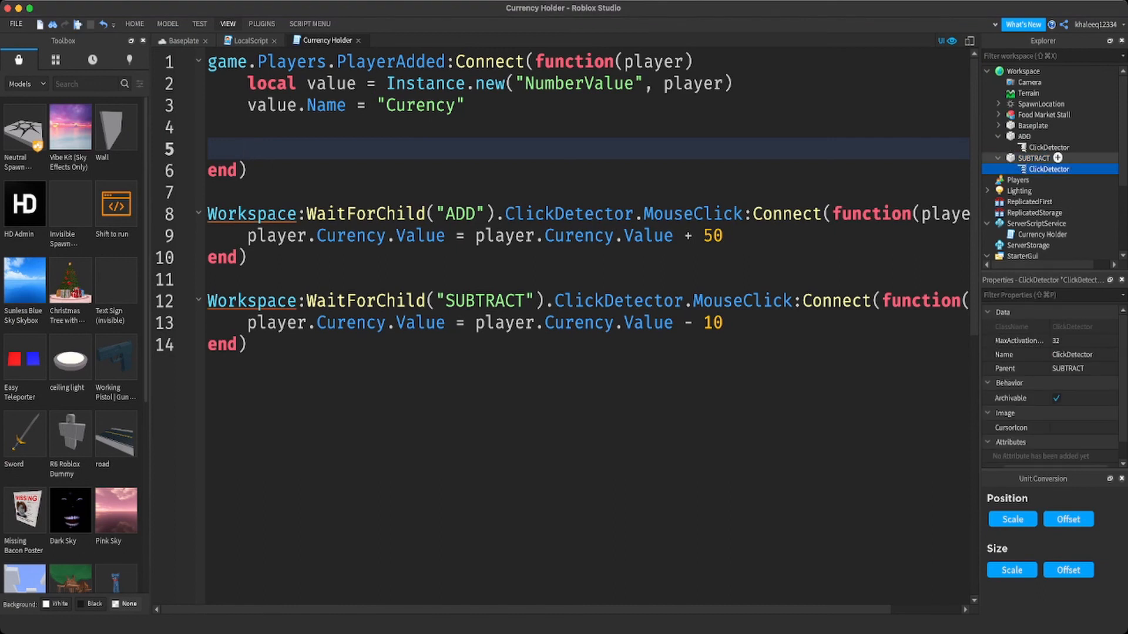
click(1034, 157)
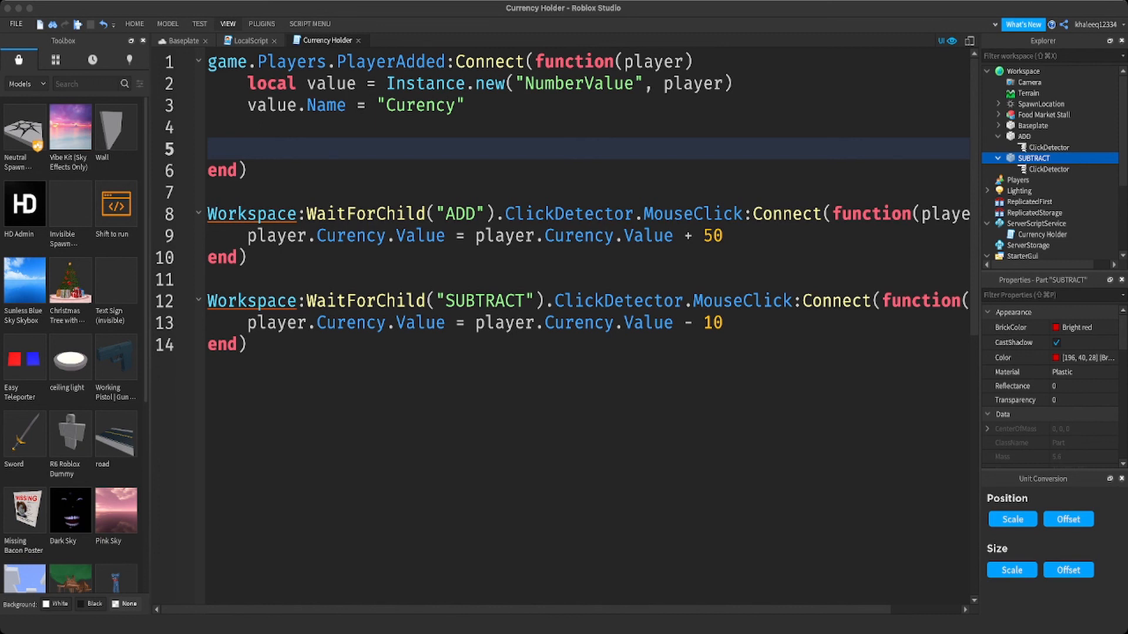
mouse_move(1037, 136)
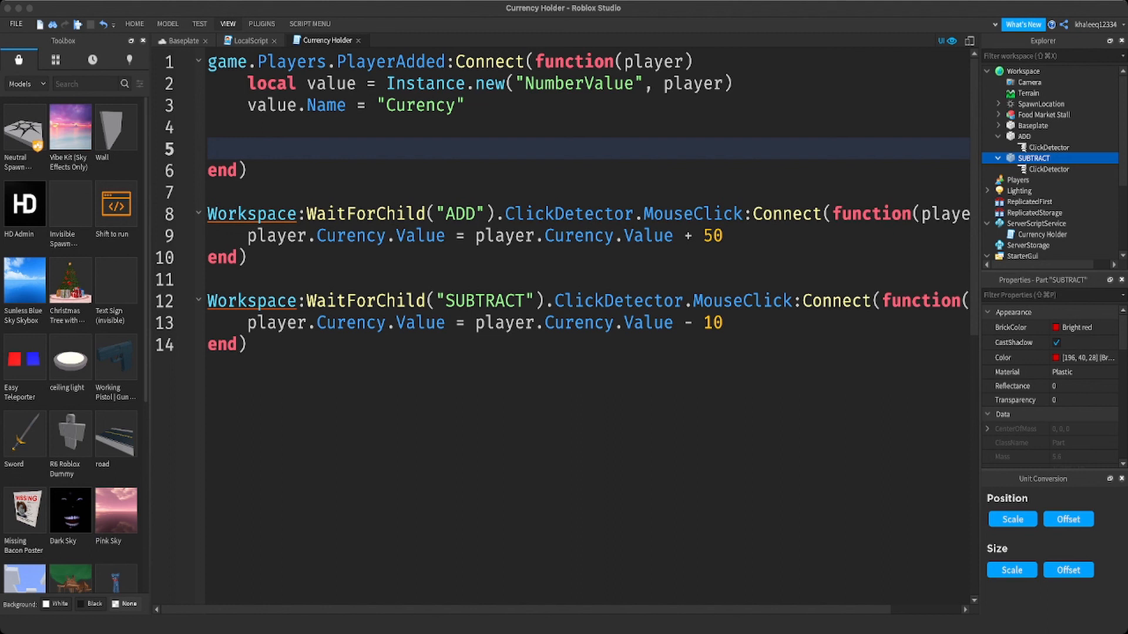
click(249, 344)
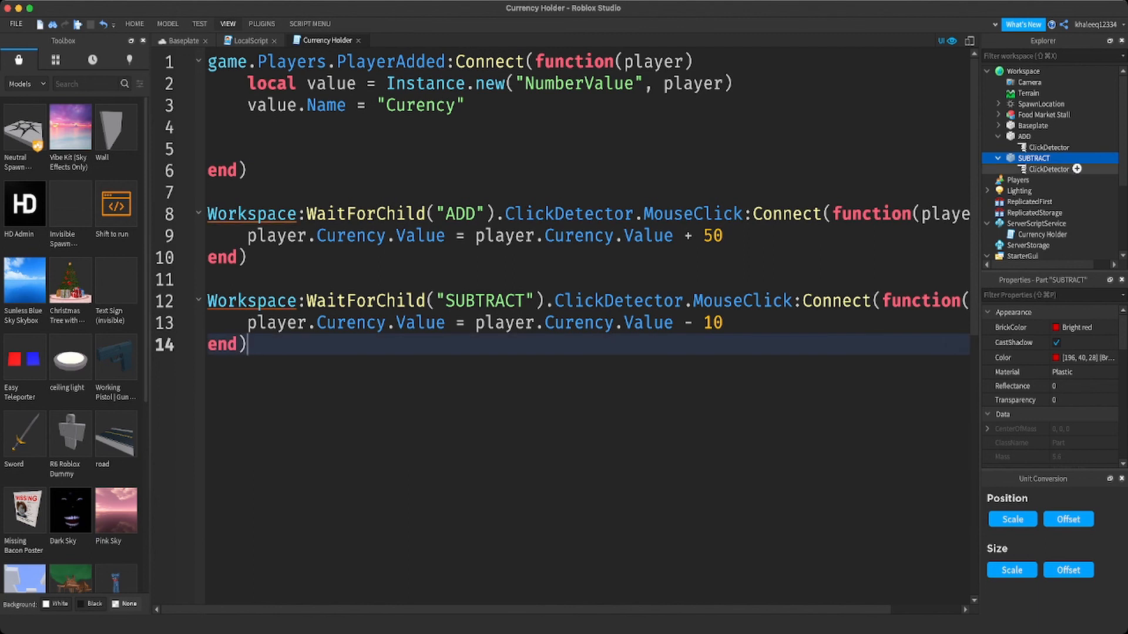